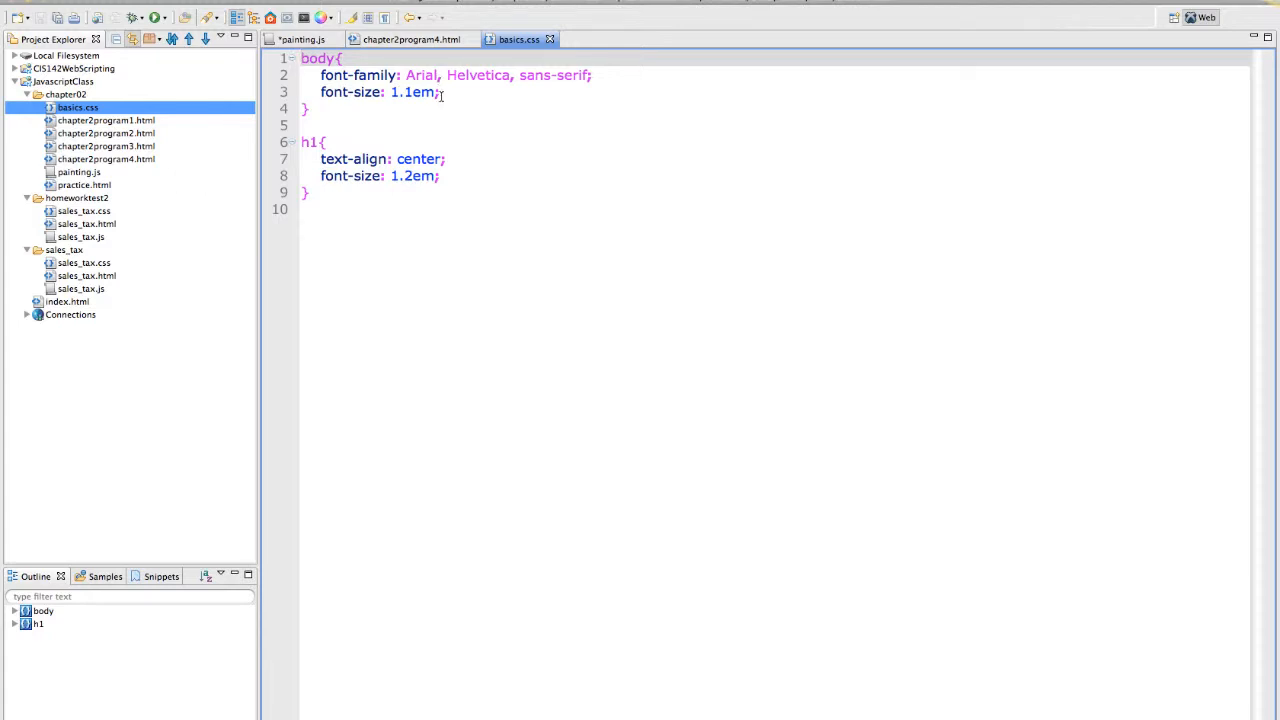
pyautogui.moveTo(218, 158)
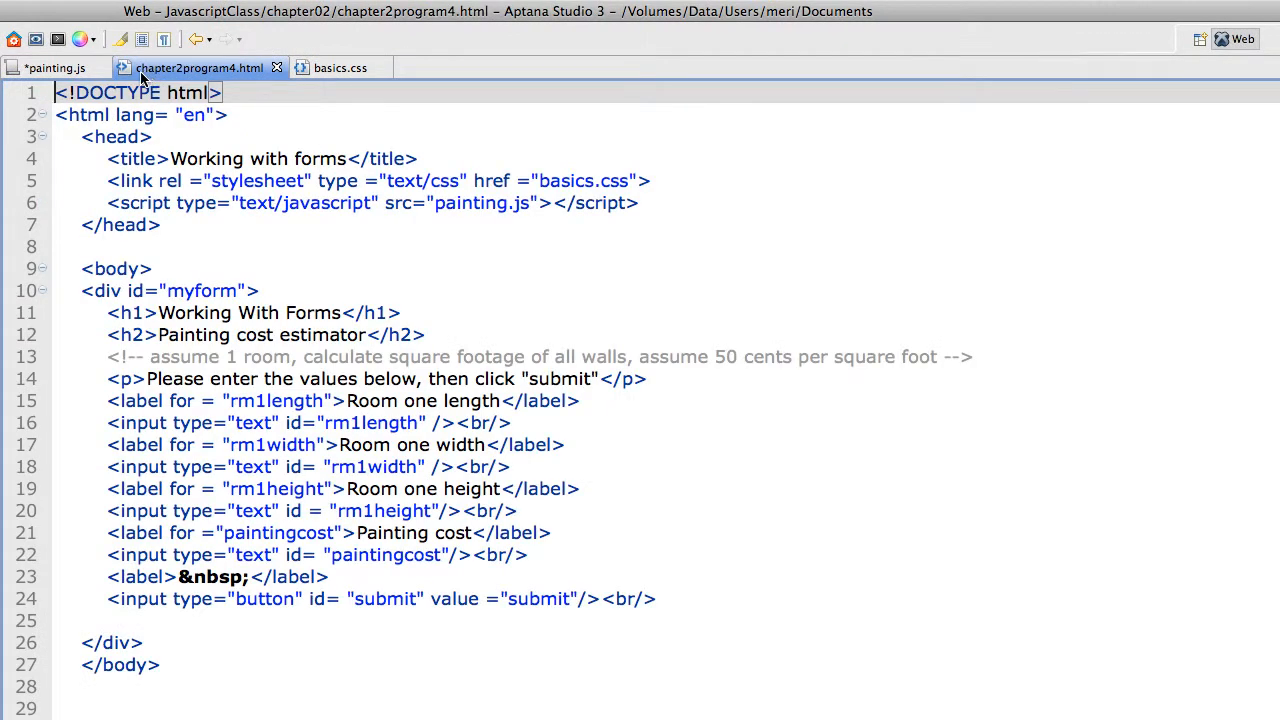
# Show the live preview of chapter2program4.html with the painting cost estimator form
pyautogui.click(36, 40)
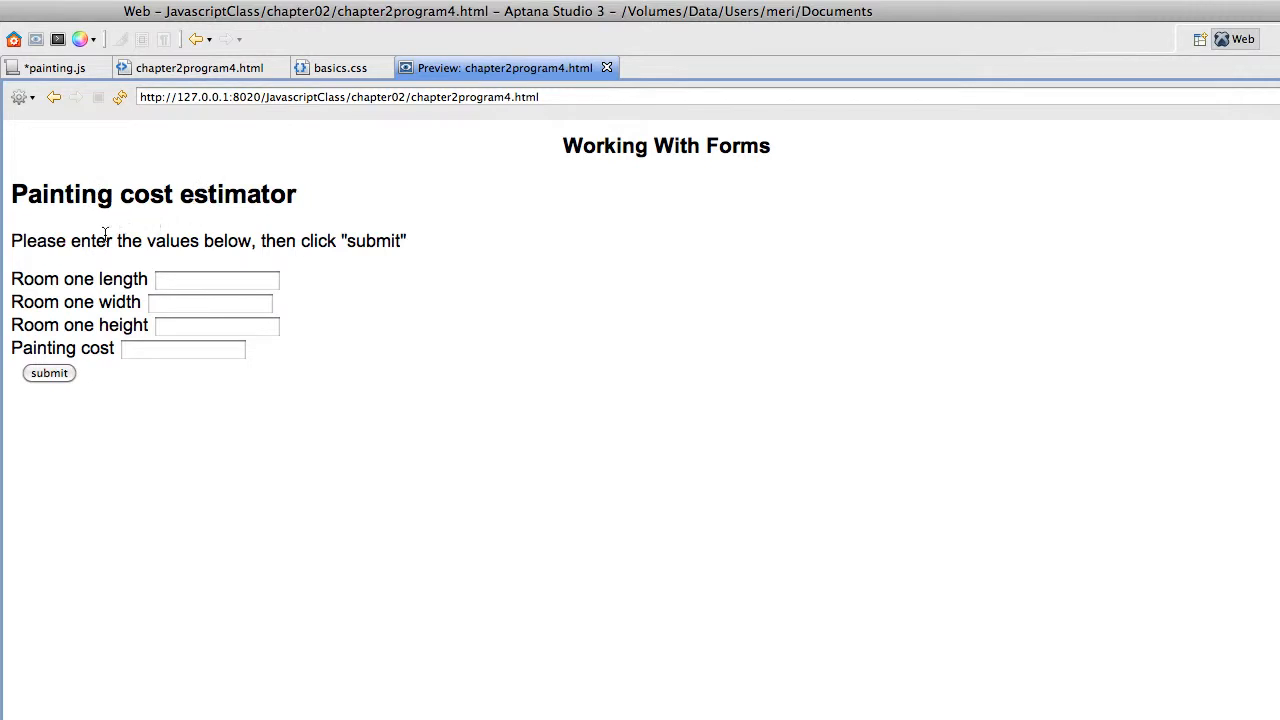
pyautogui.moveTo(316, 224)
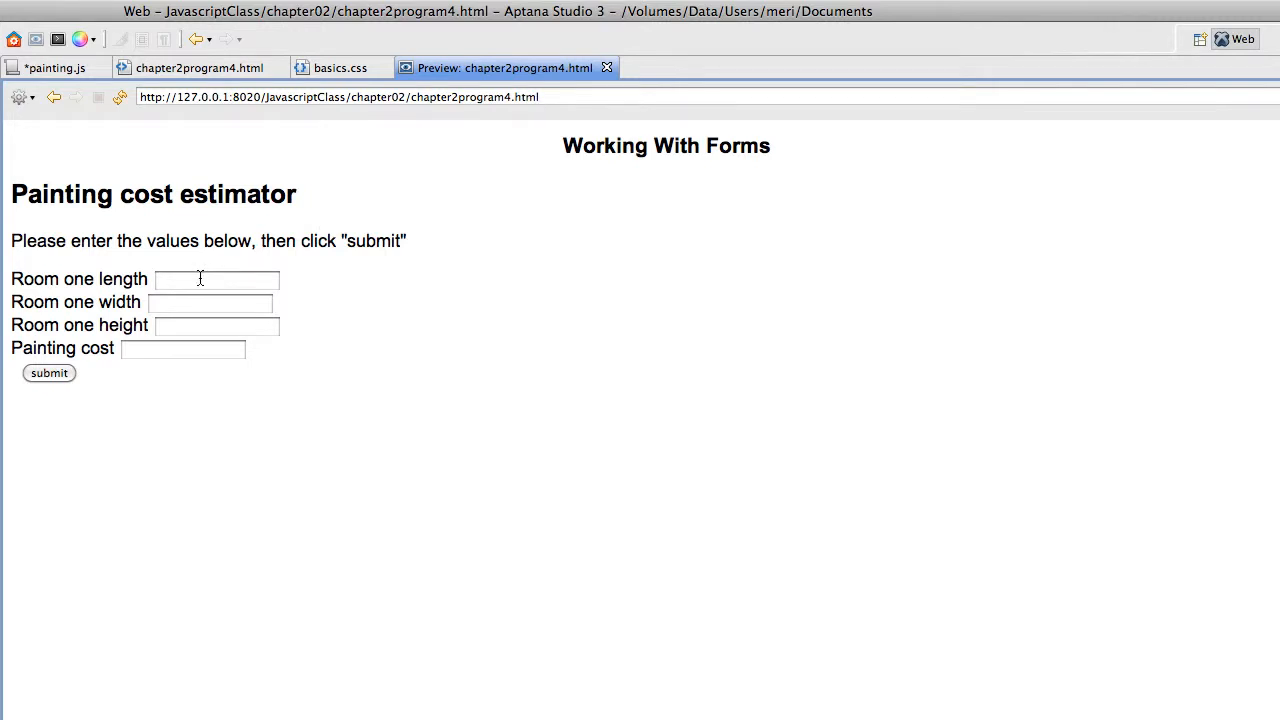
pyautogui.moveTo(200, 296)
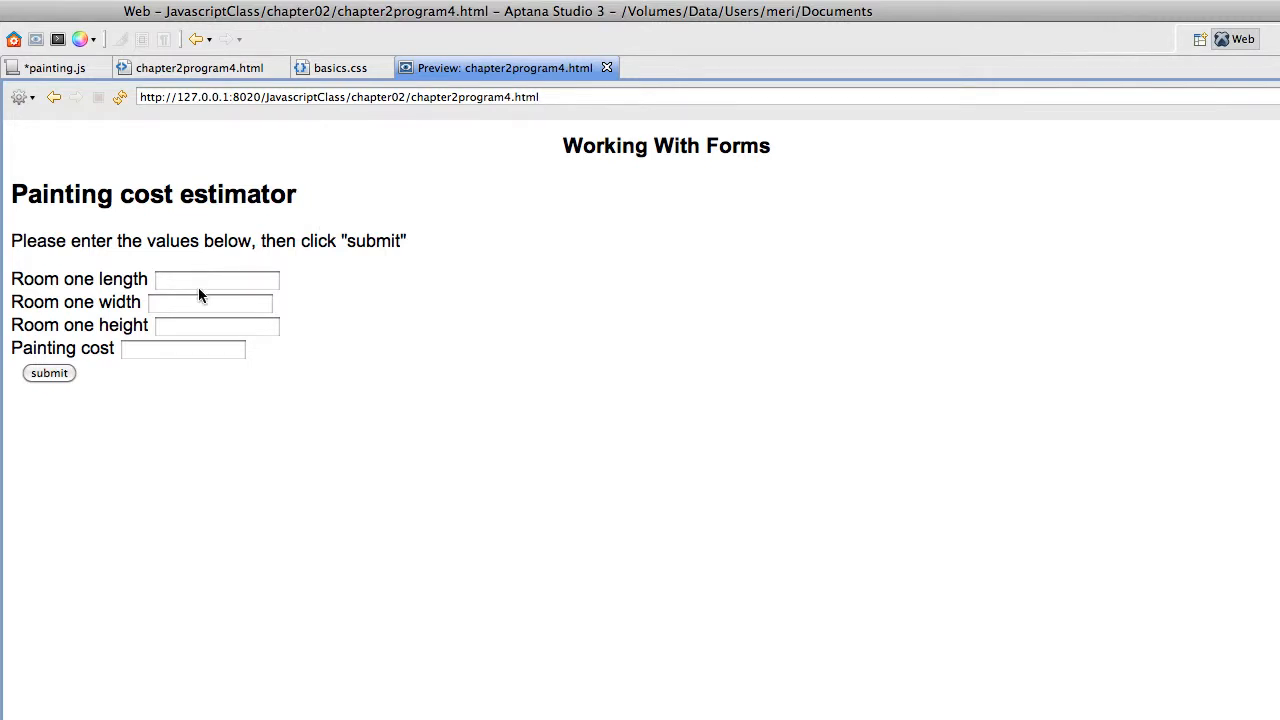
pyautogui.moveTo(174, 348)
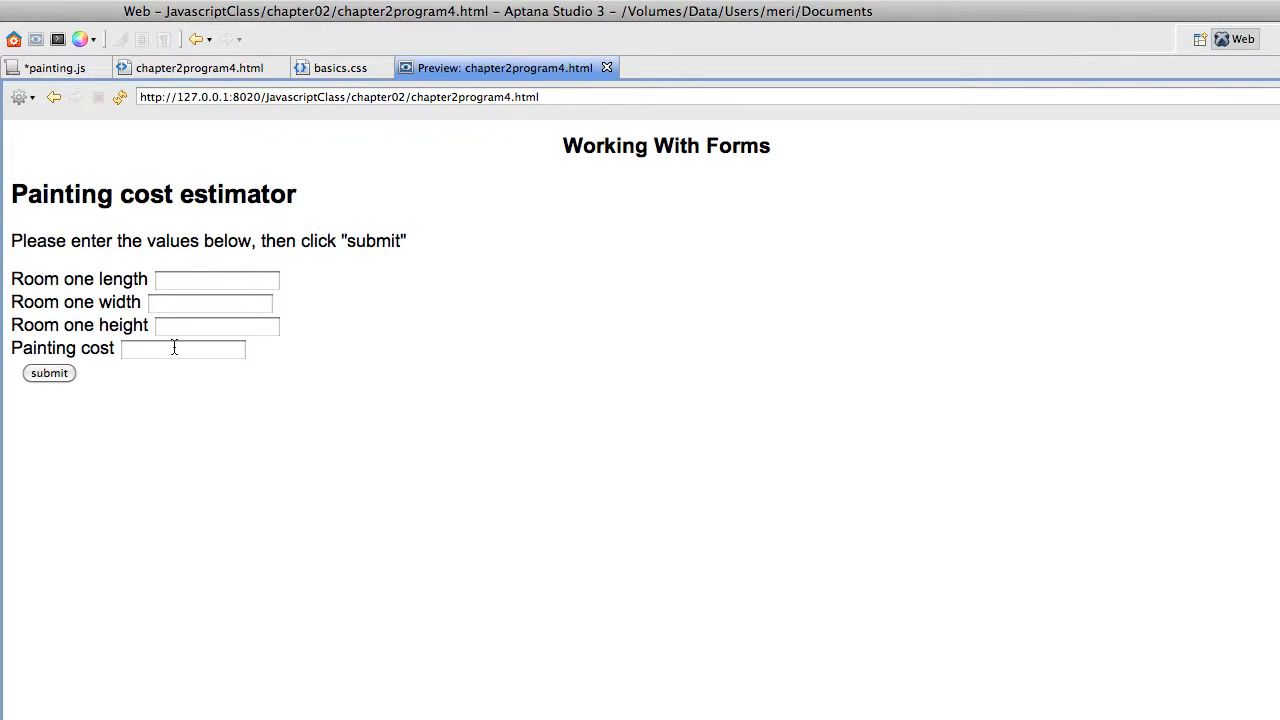
# Submit the empty form, dismiss the invalid-entry alert, and return to the painting.js script
pyautogui.click(48, 374)
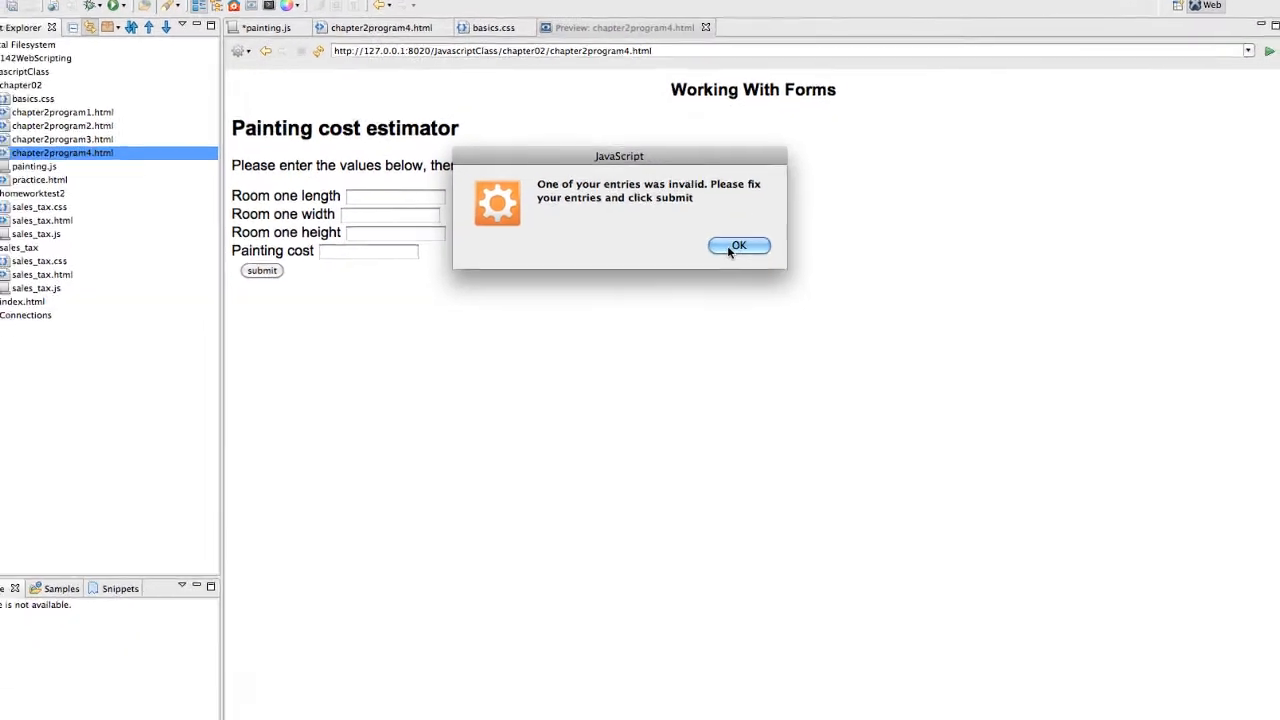
pyautogui.click(738, 246)
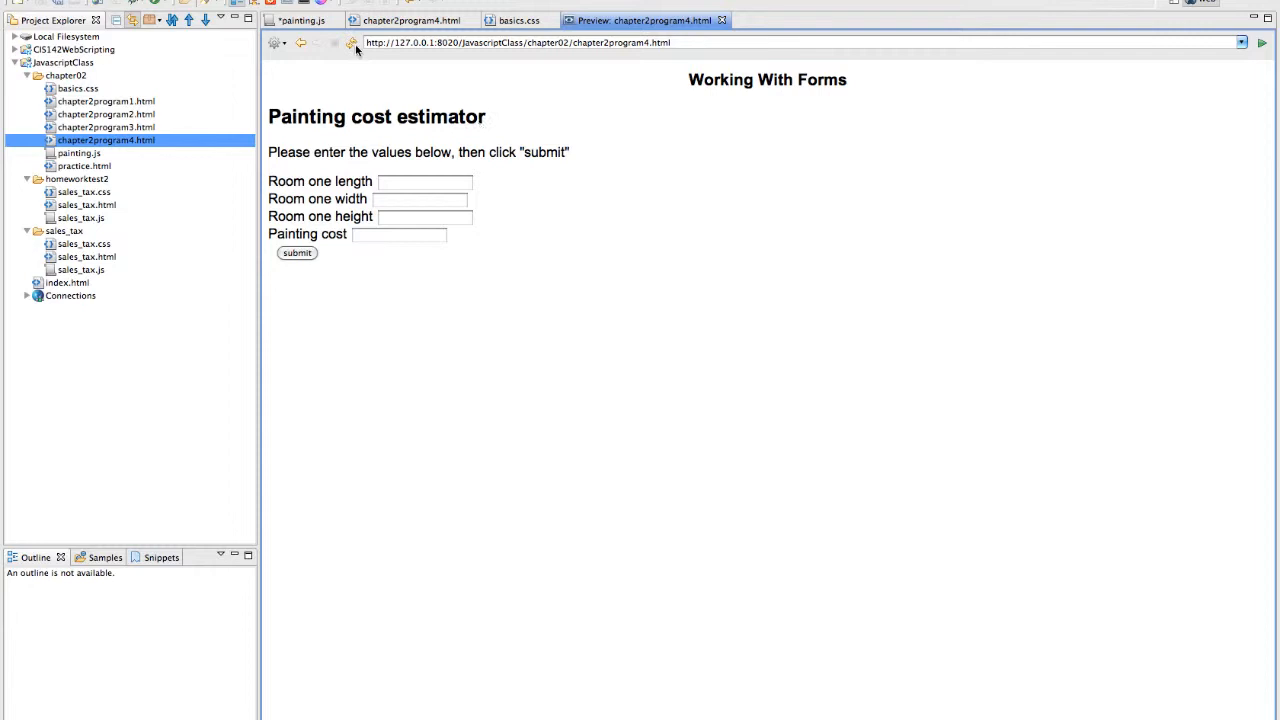
pyautogui.click(300, 20)
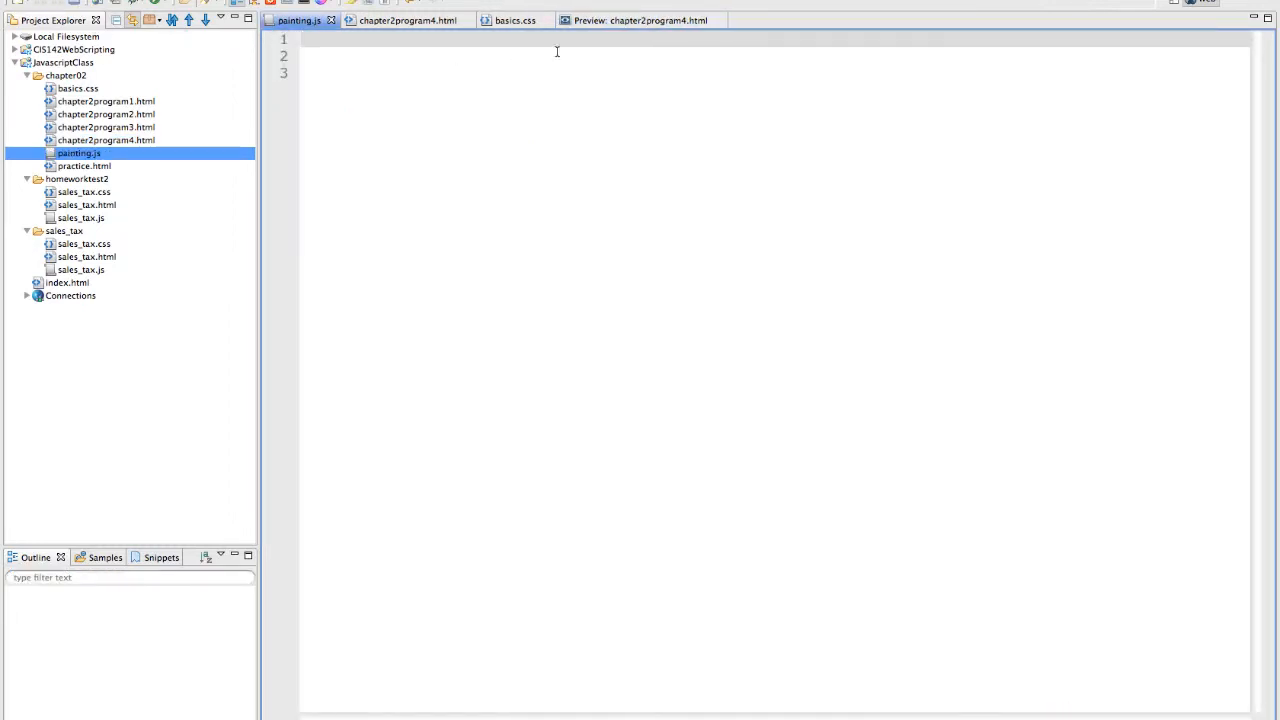
pyautogui.click(640, 20)
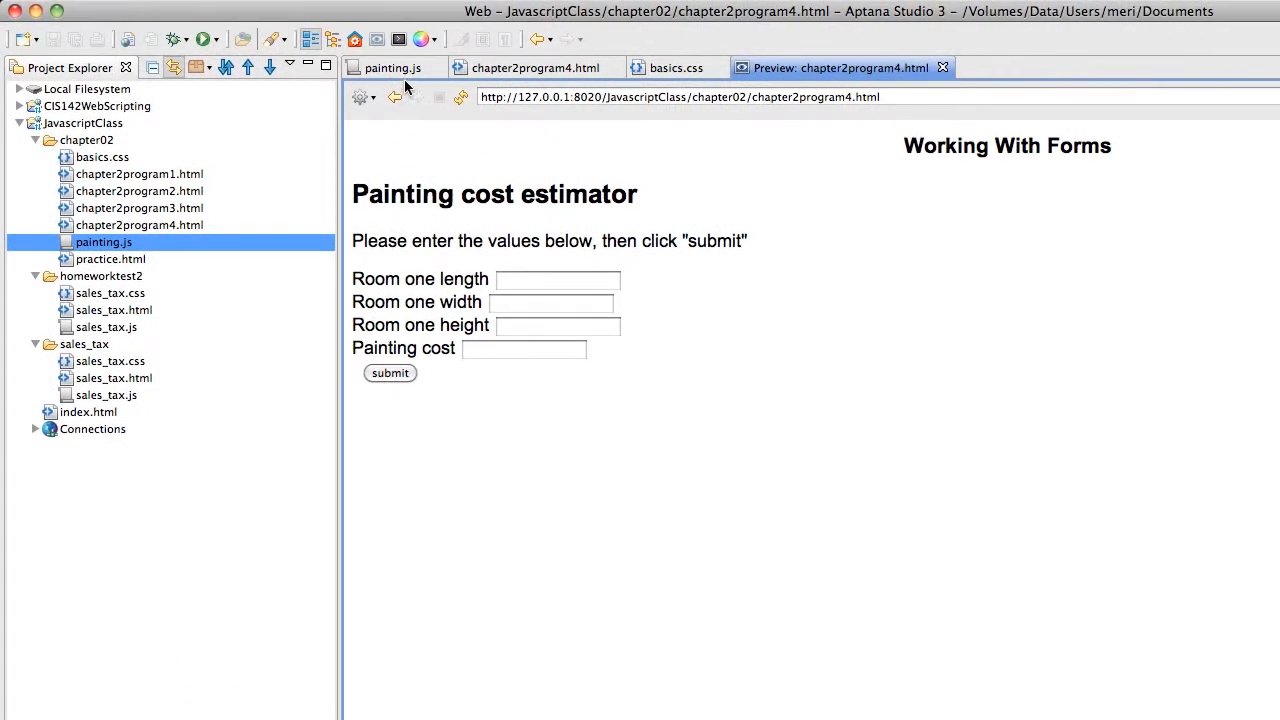
pyautogui.click(392, 68)
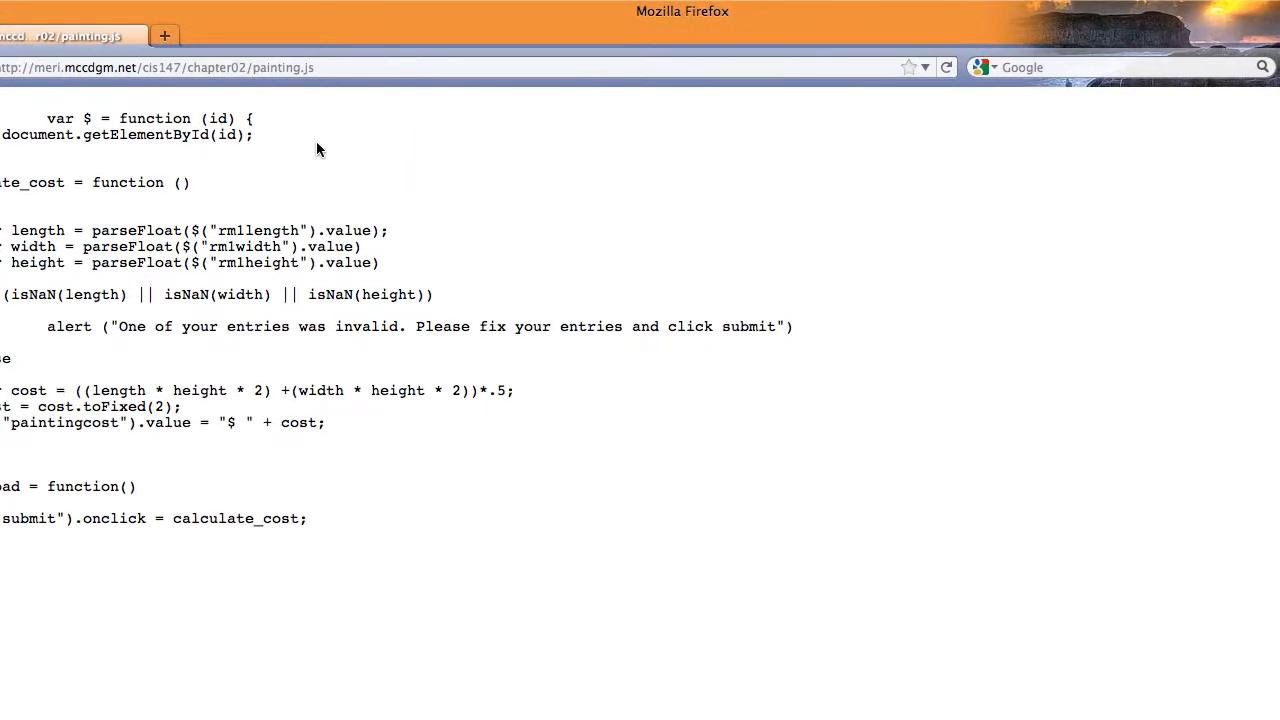
pyautogui.moveTo(132, 122)
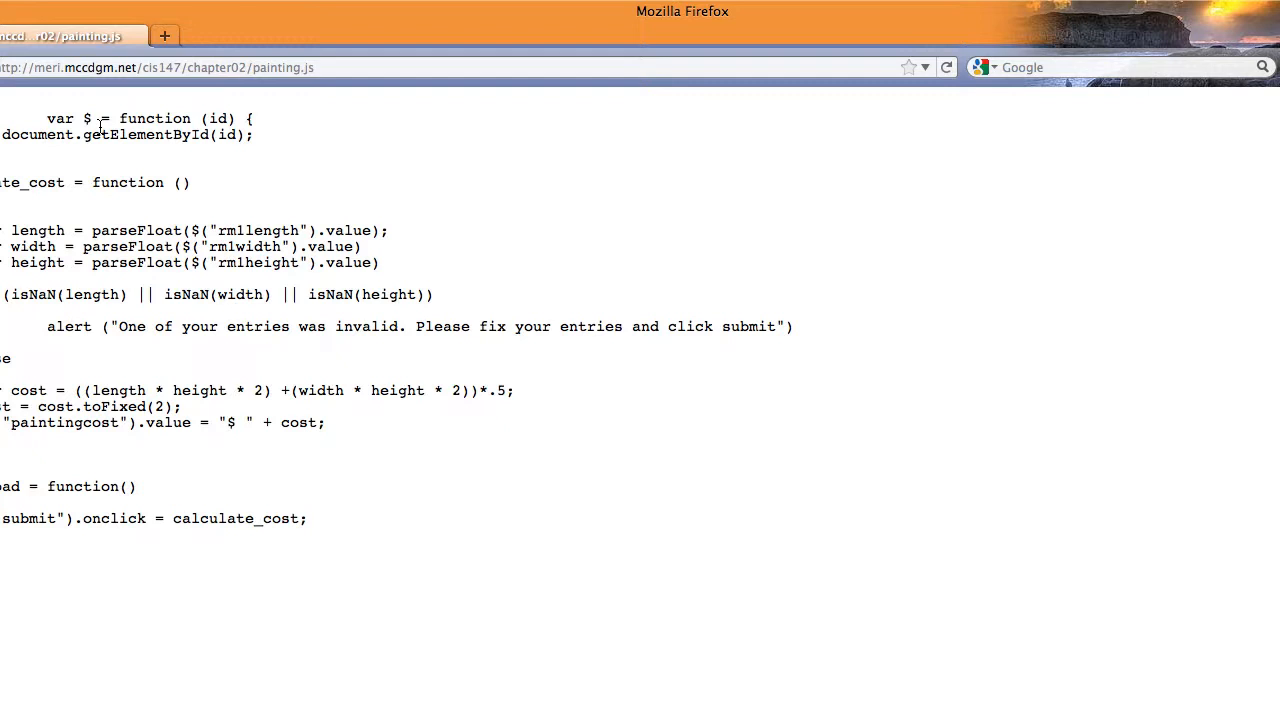
pyautogui.moveTo(40, 198)
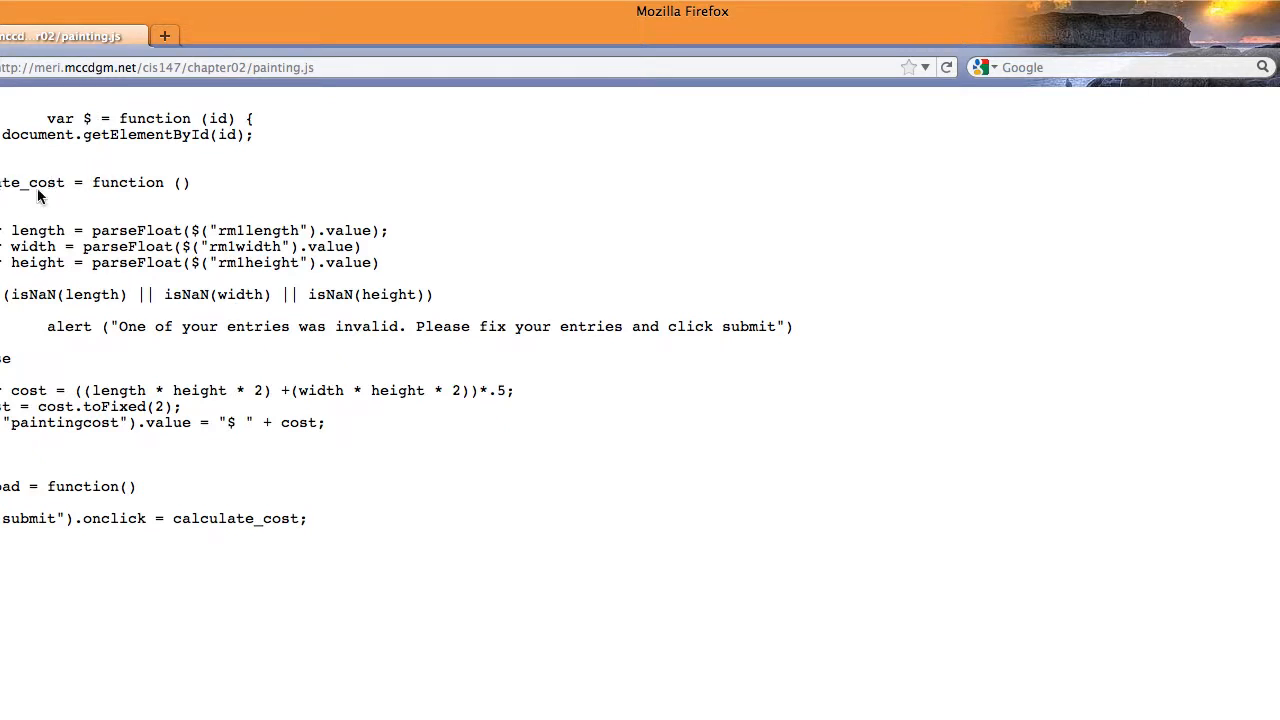
pyautogui.moveTo(108, 254)
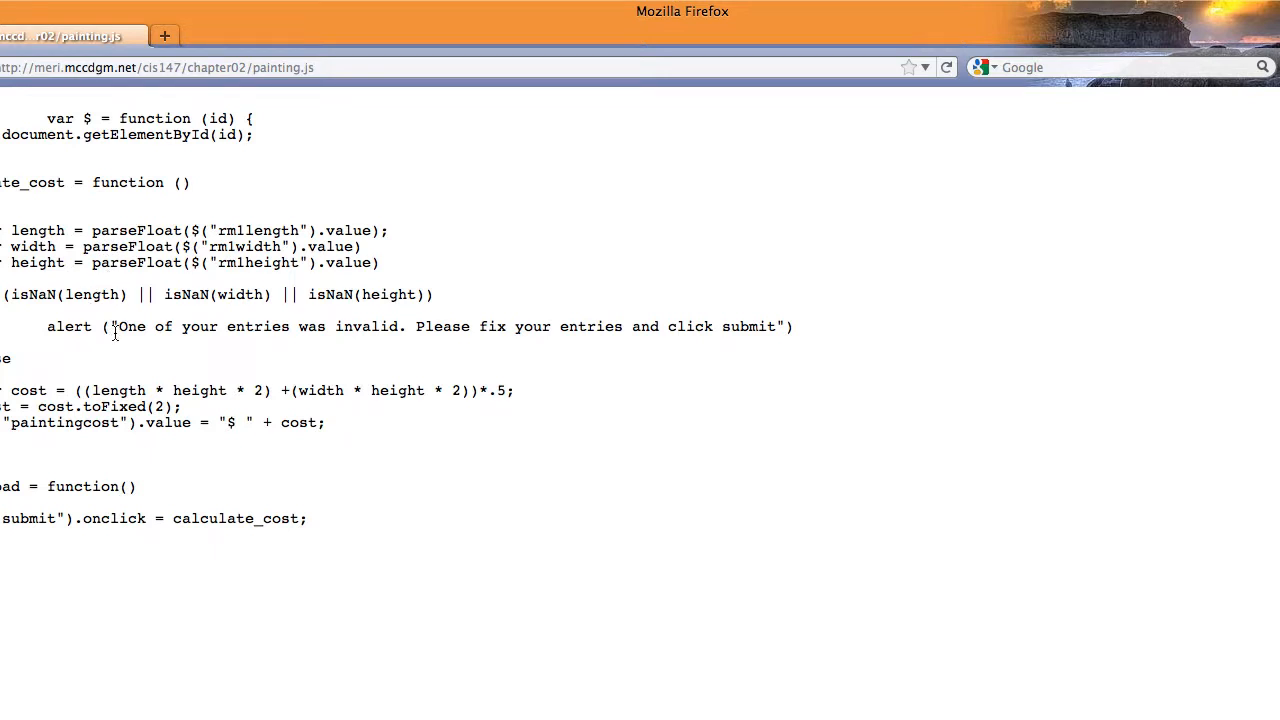
pyautogui.moveTo(136, 314)
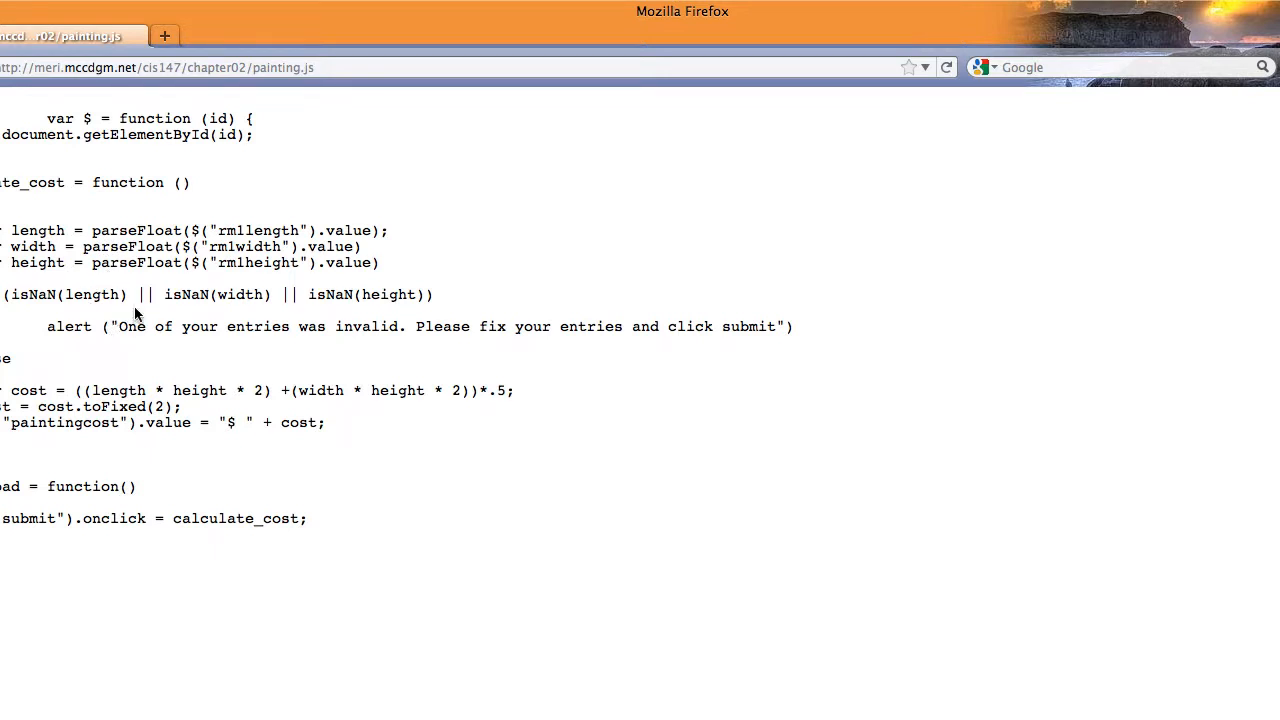
pyautogui.moveTo(152, 390)
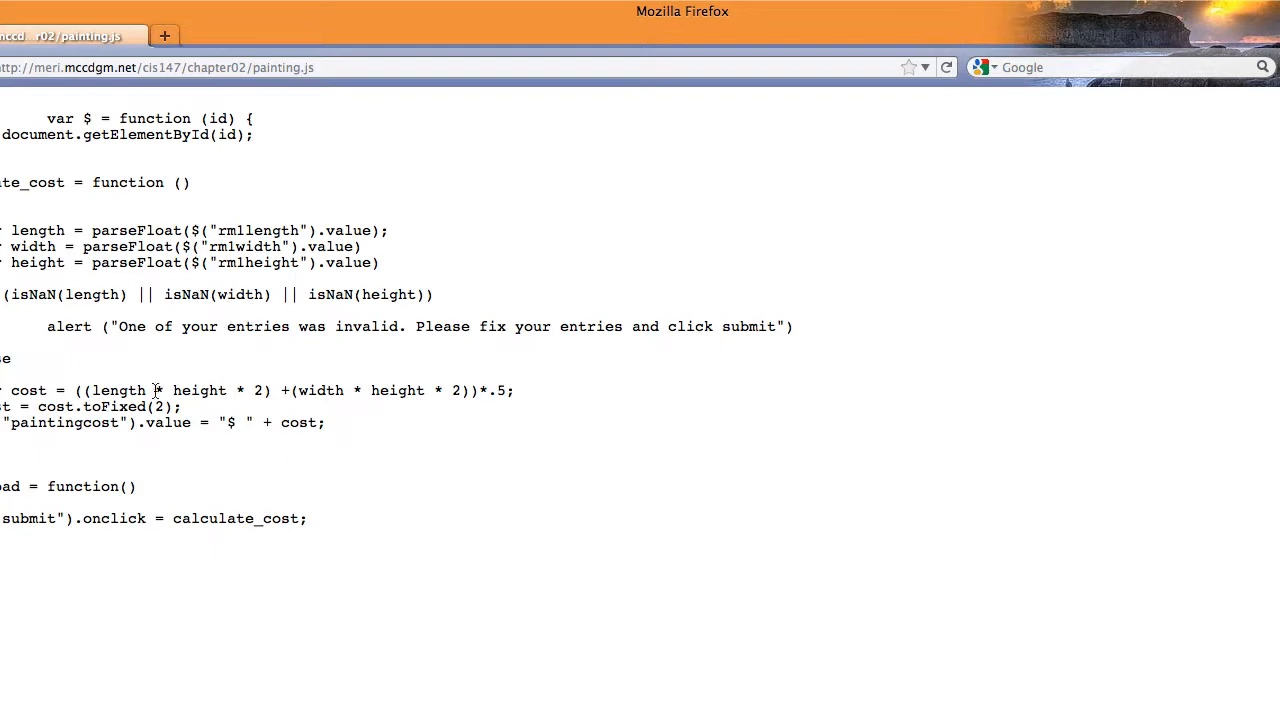
pyautogui.moveTo(124, 508)
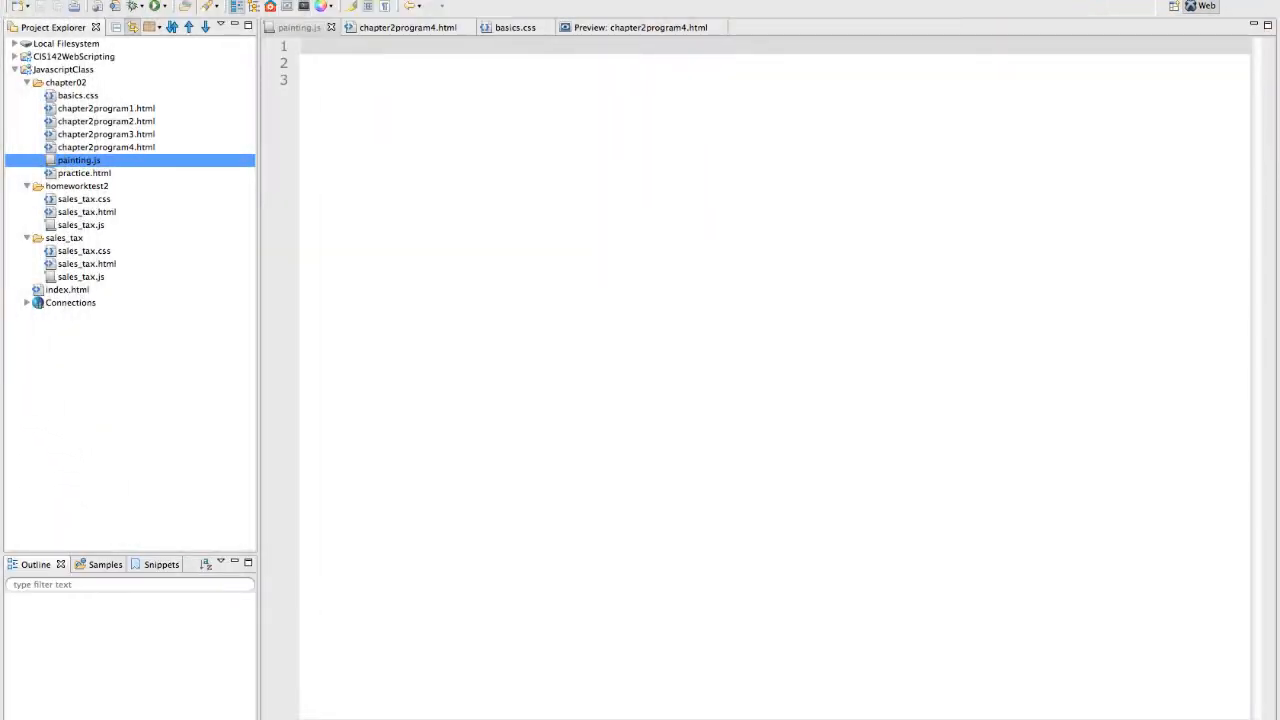
pyautogui.moveTo(408, 44)
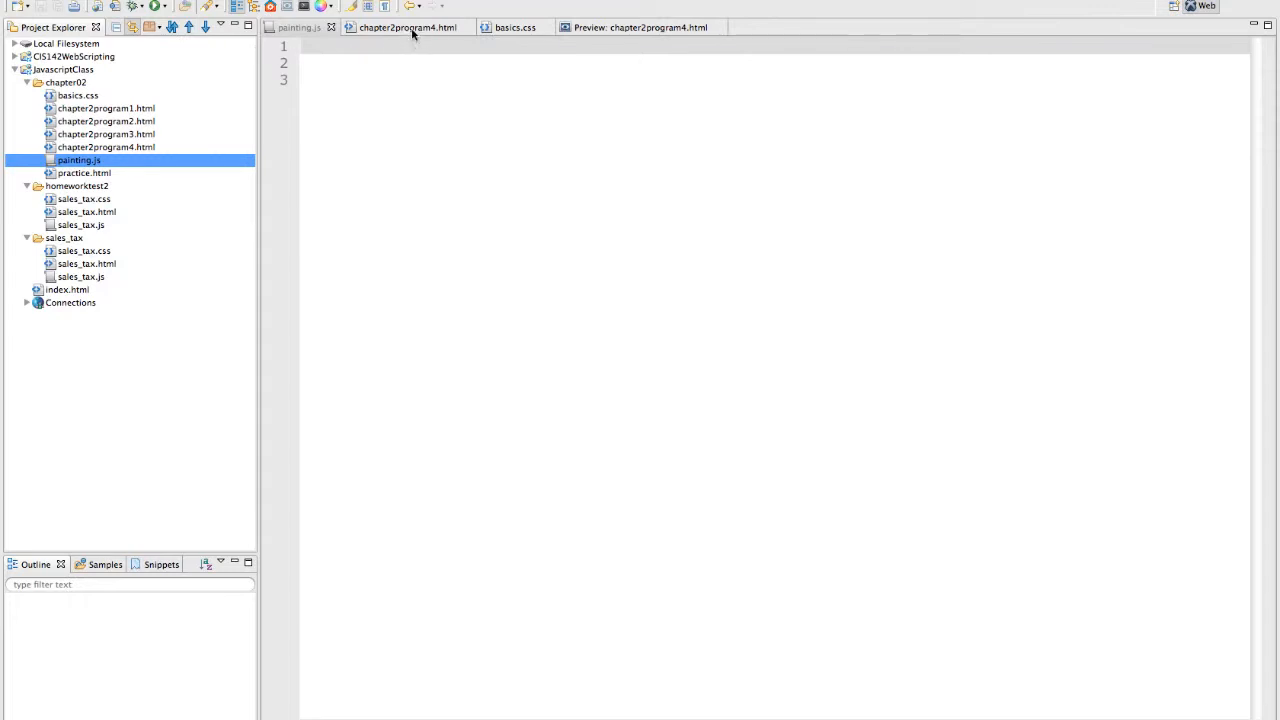
pyautogui.click(406, 28)
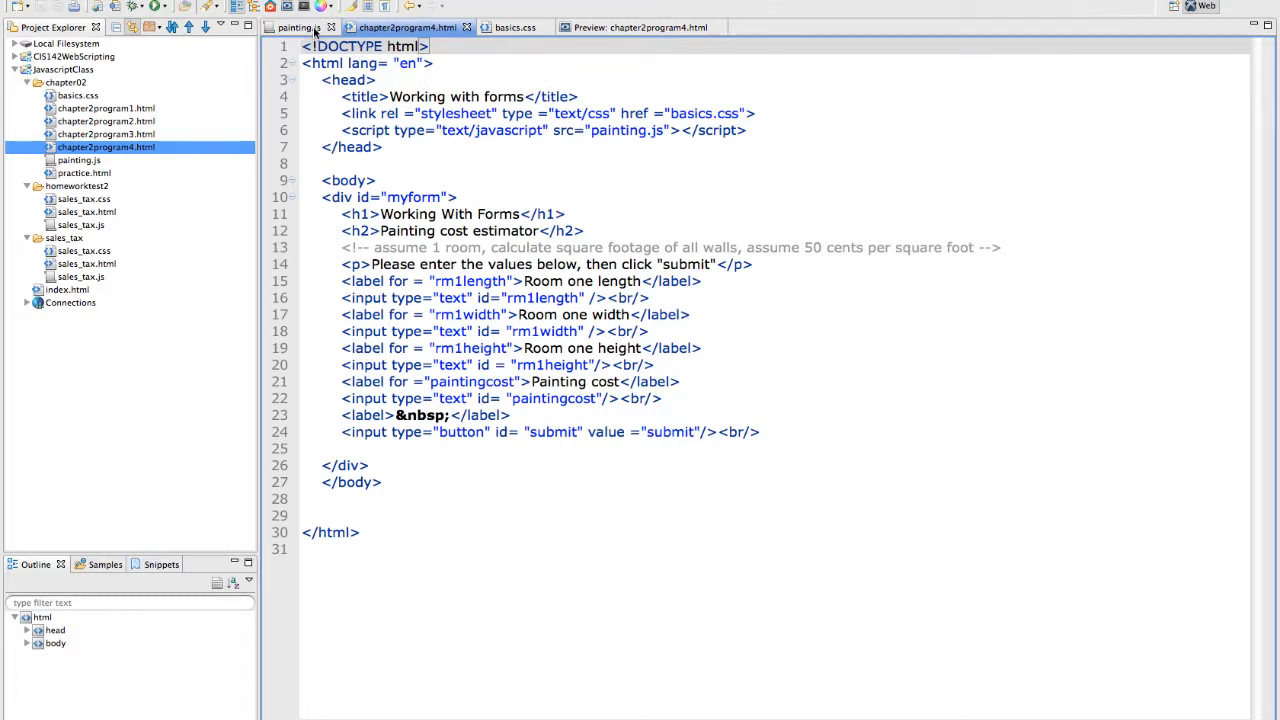
pyautogui.click(300, 28)
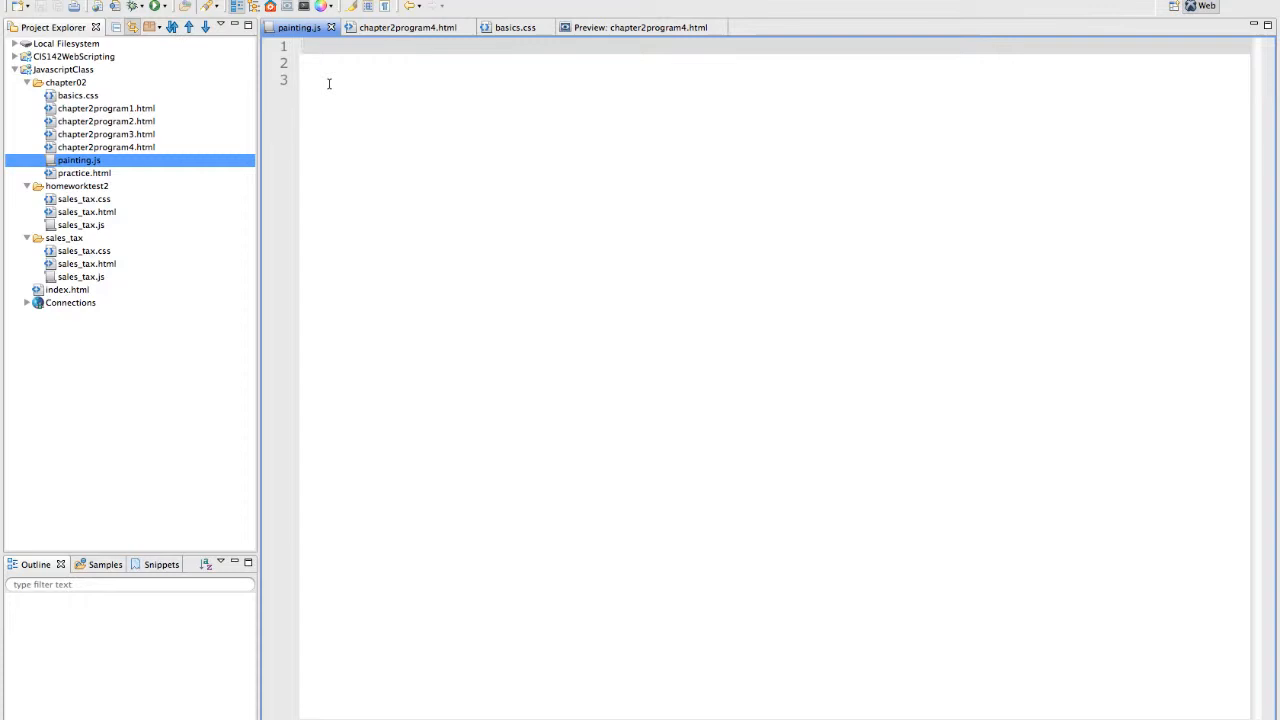
pyautogui.click(330, 46)
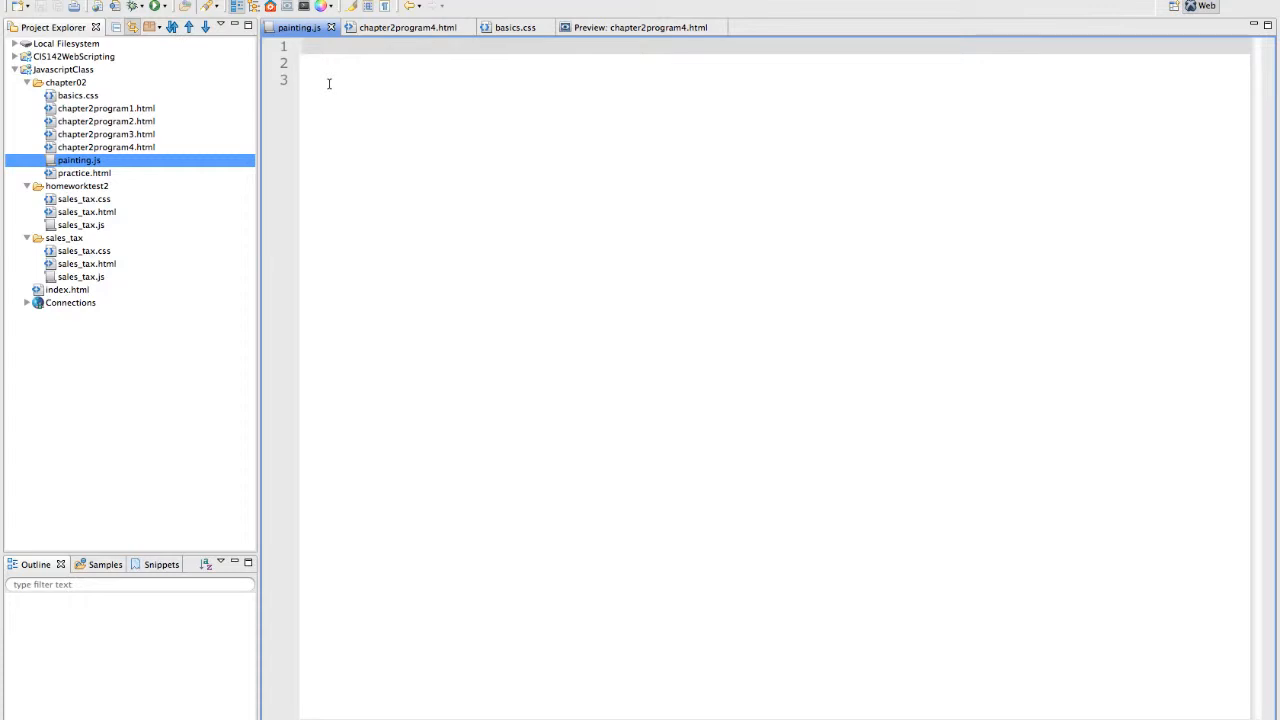
# Write a test alert("I'm working"); in painting.js and run it once
pyautogui.write('alert("i\'m working')
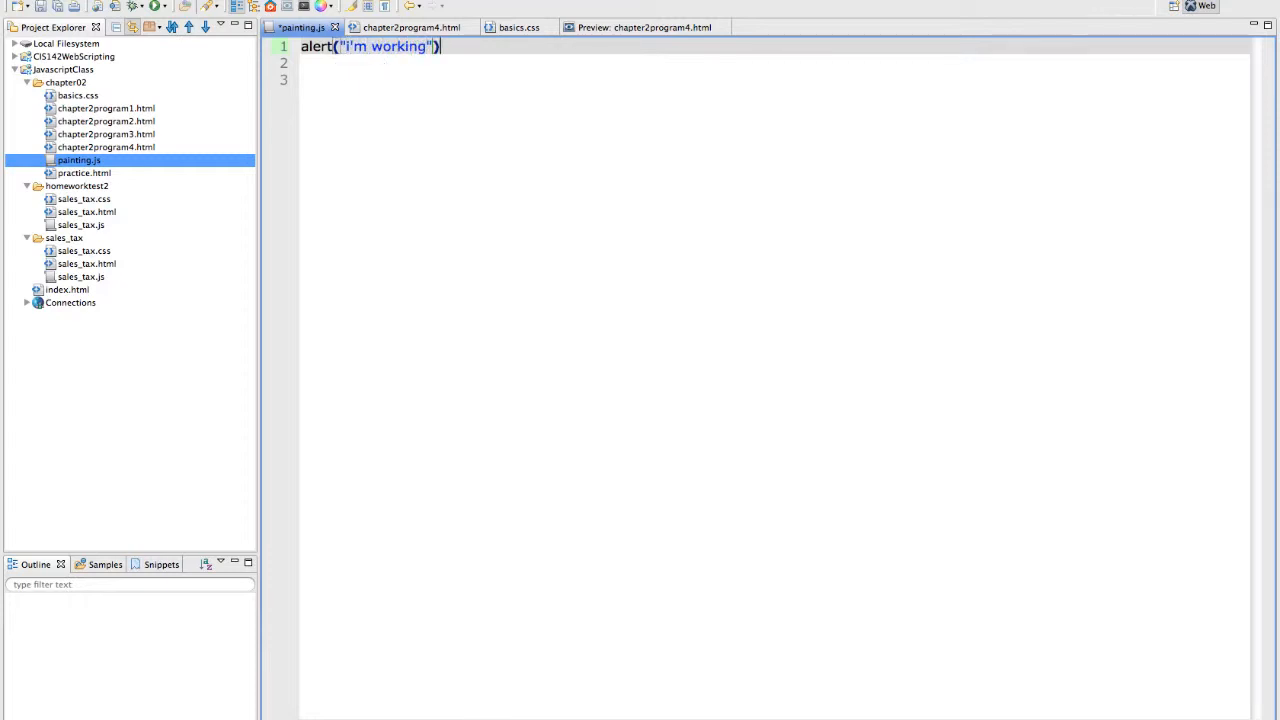
pyautogui.write(';')
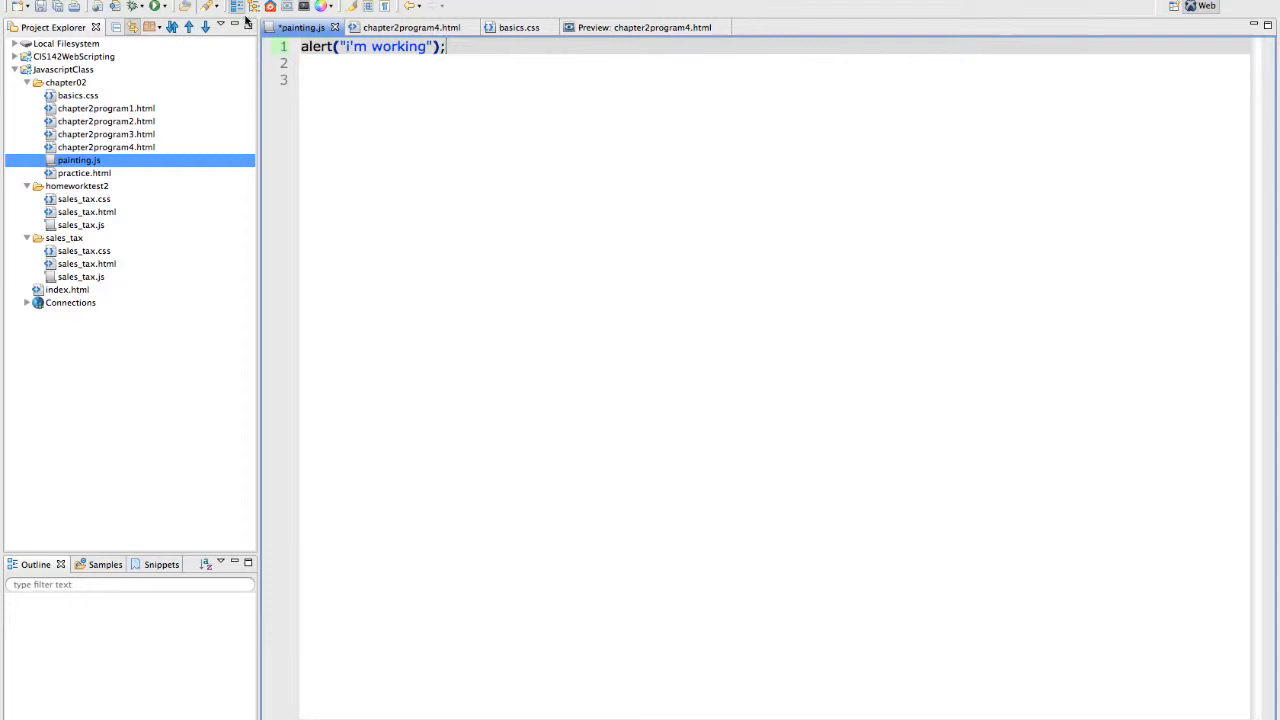
pyautogui.click(152, 8)
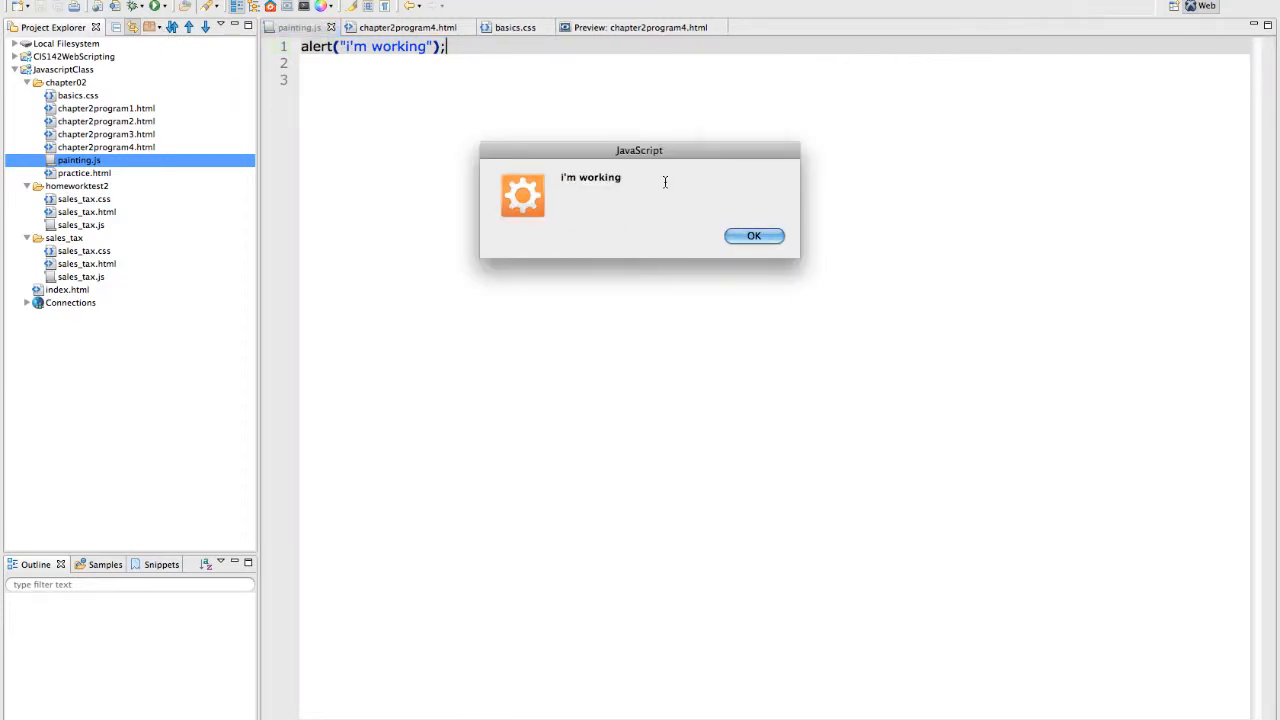
pyautogui.moveTo(754, 236)
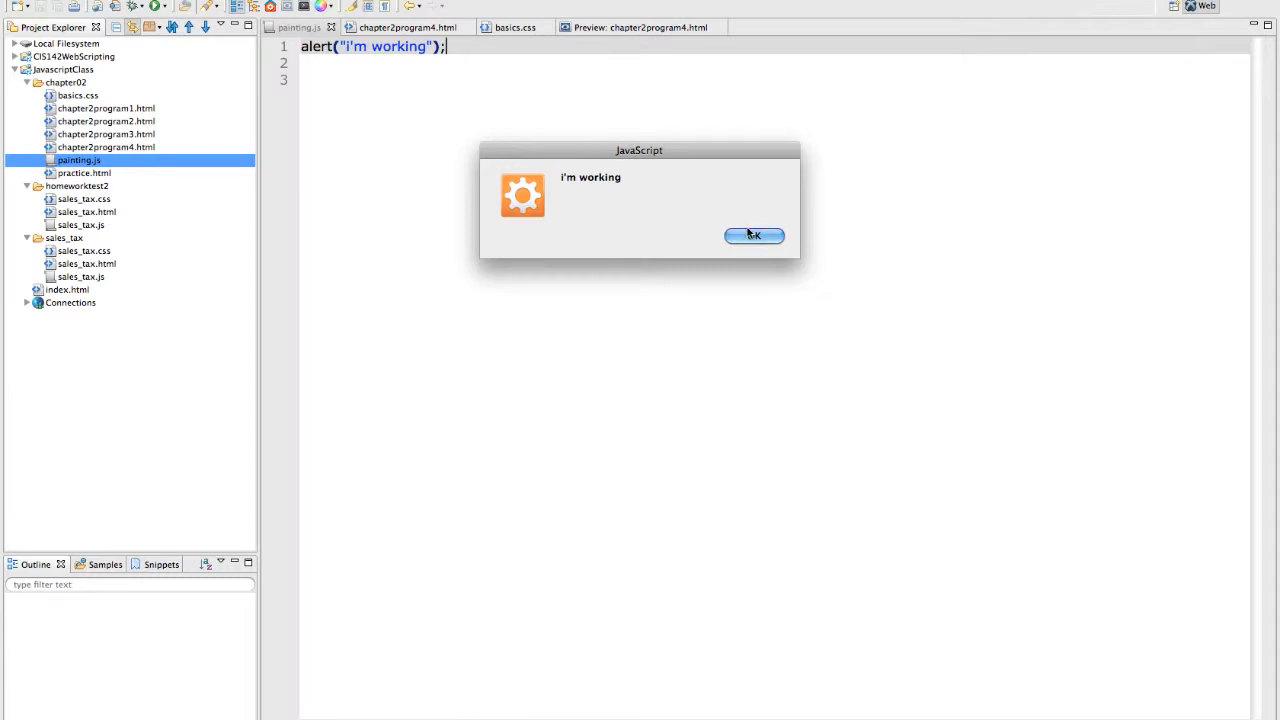
pyautogui.click(752, 236)
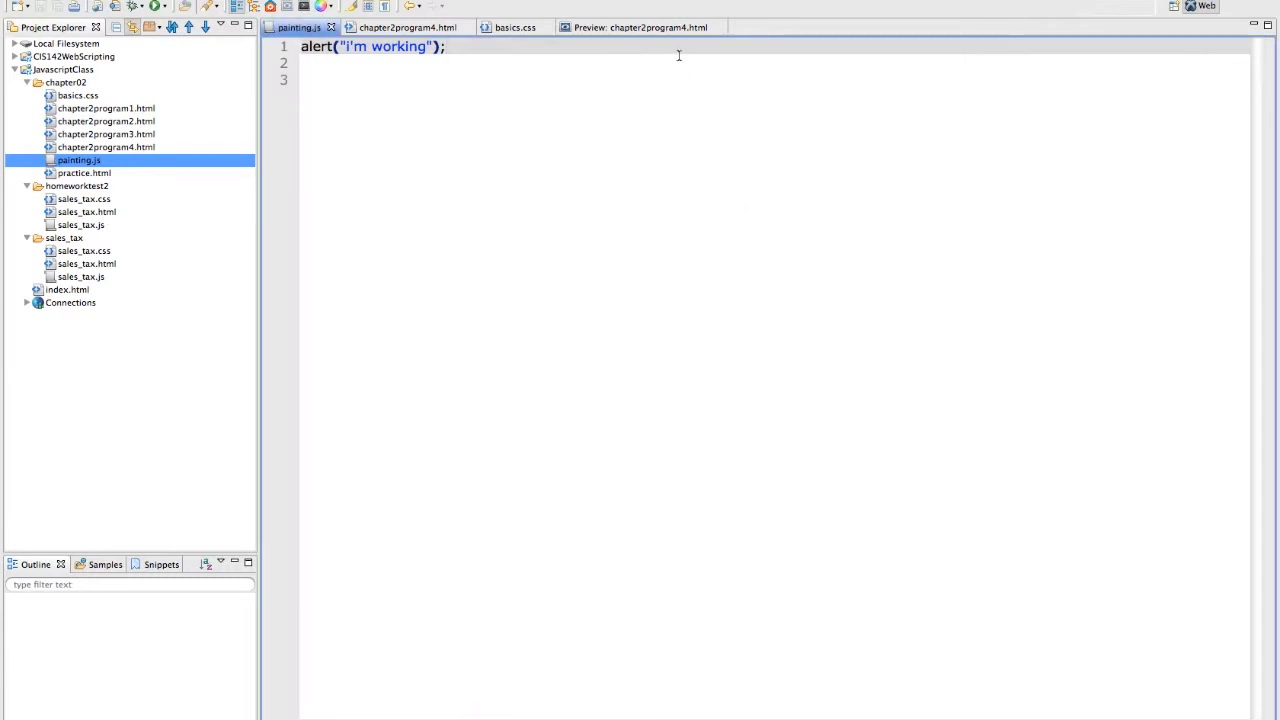
# Reload the form preview to confirm the I'm working alert fires, then go back to painting.js
pyautogui.click(636, 28)
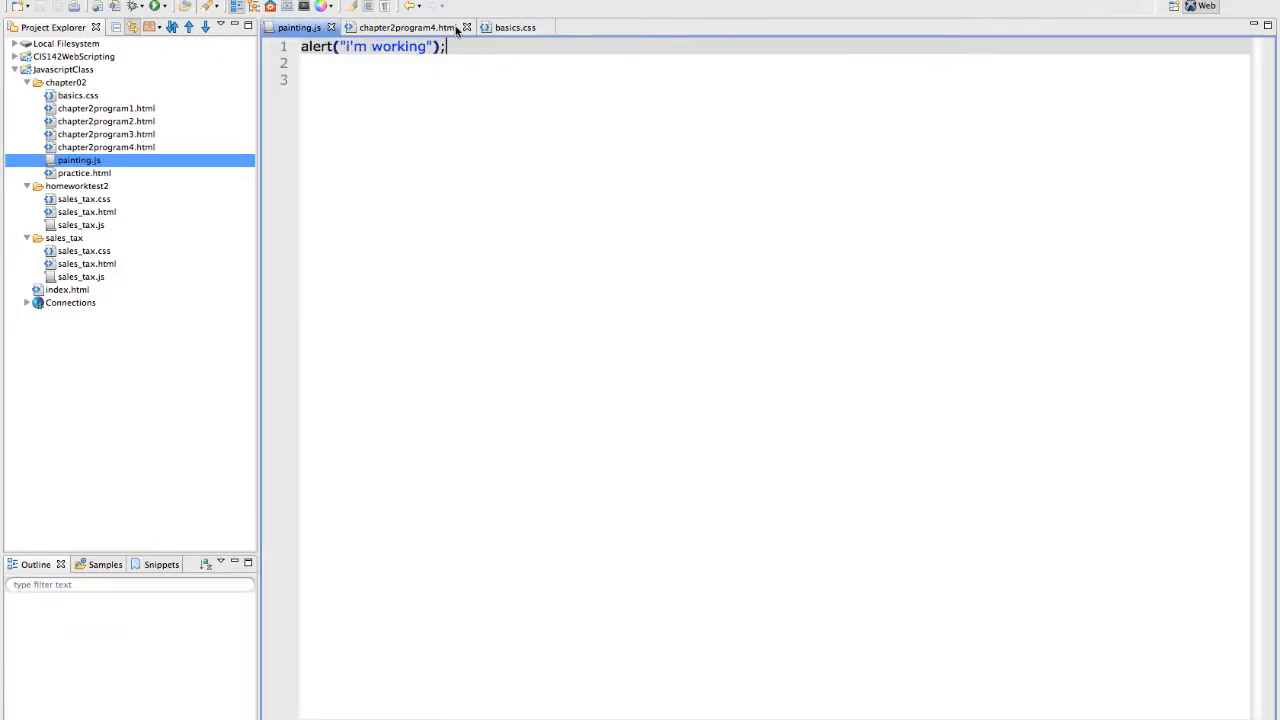
pyautogui.click(404, 28)
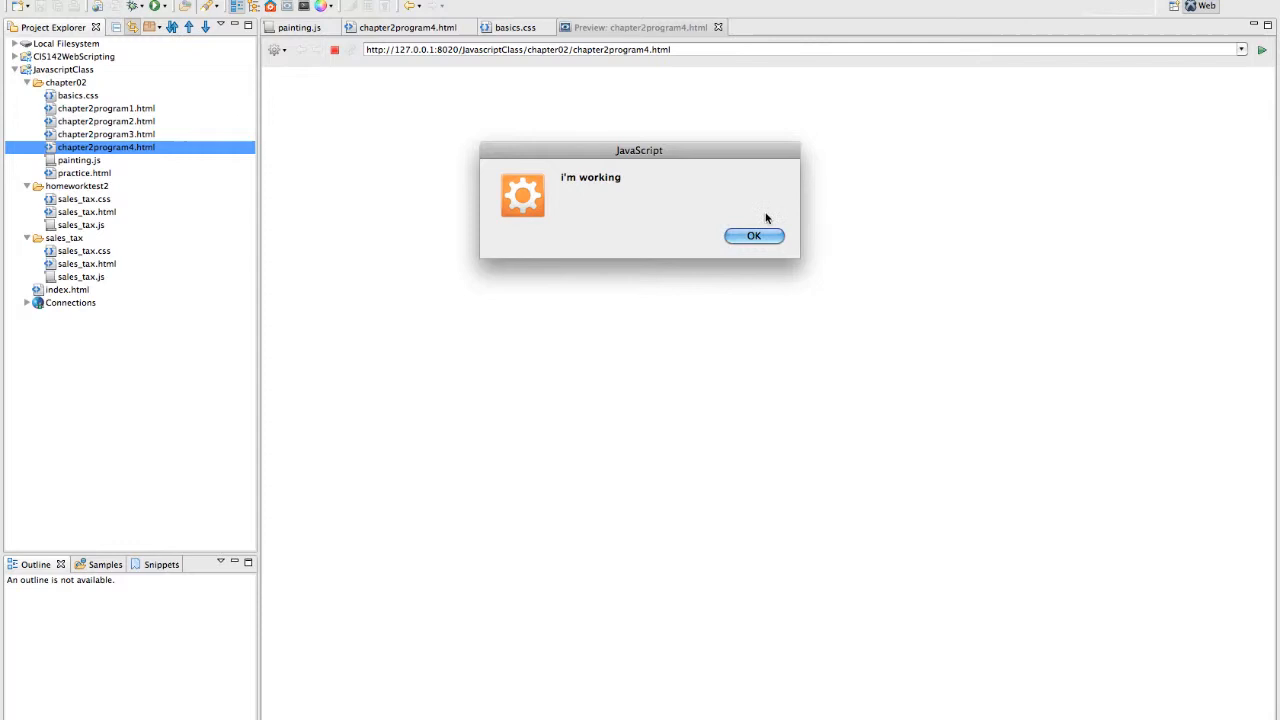
pyautogui.click(754, 236)
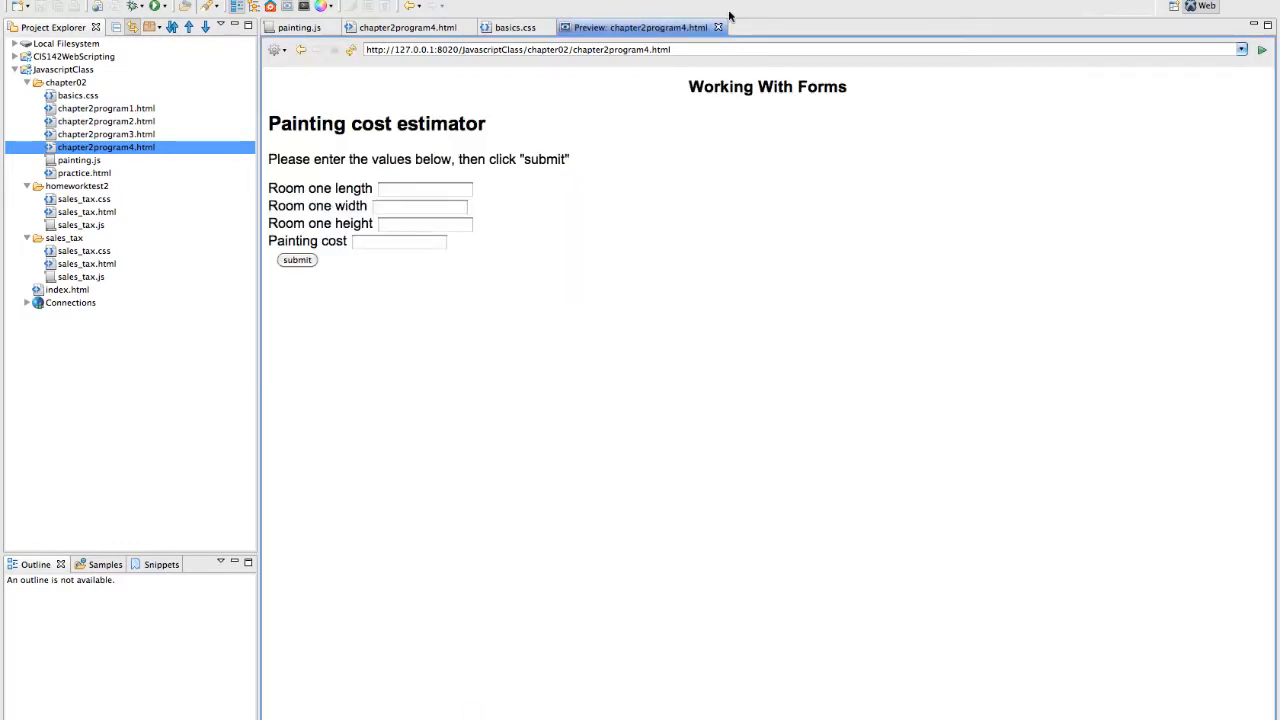
pyautogui.moveTo(502, 74)
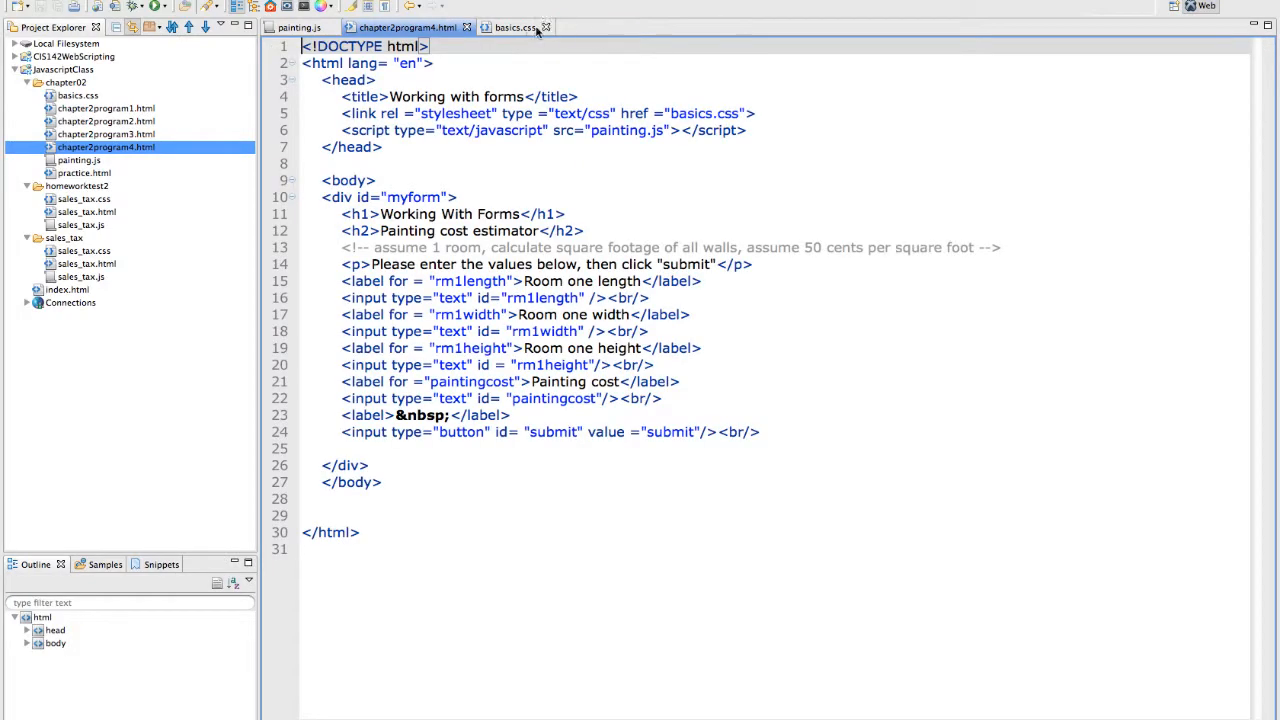
pyautogui.click(296, 28)
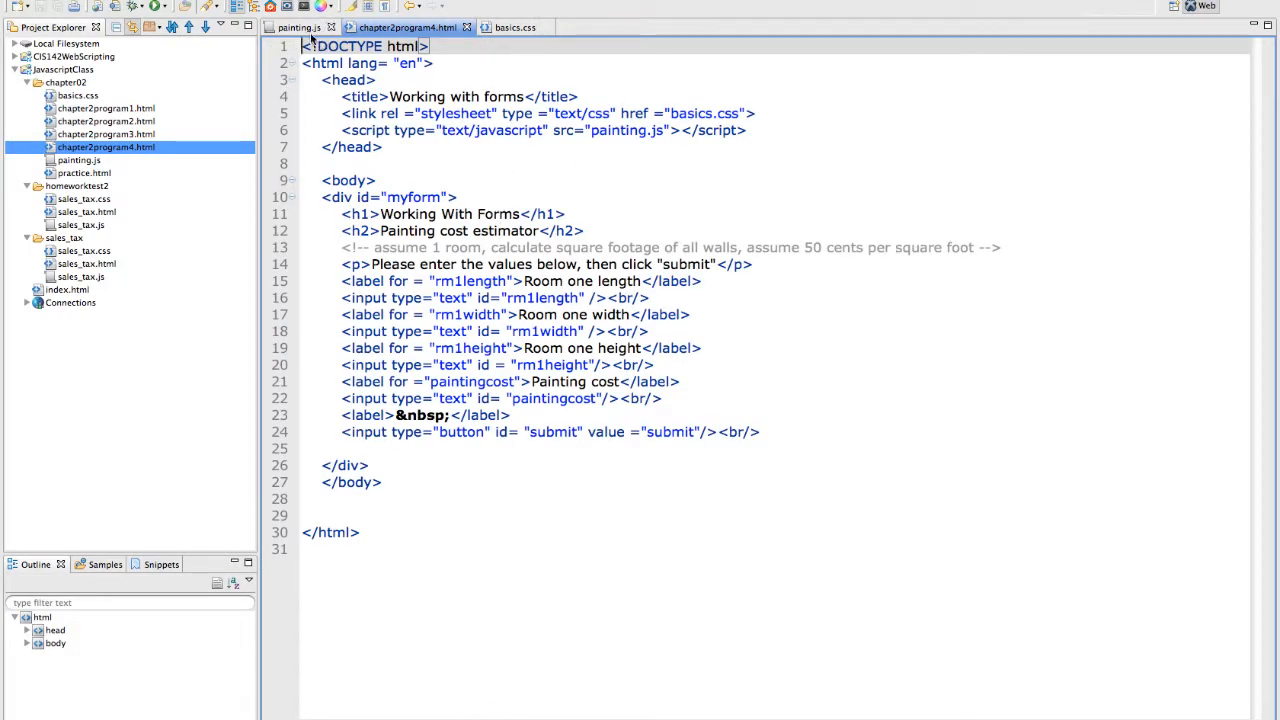
pyautogui.click(296, 28)
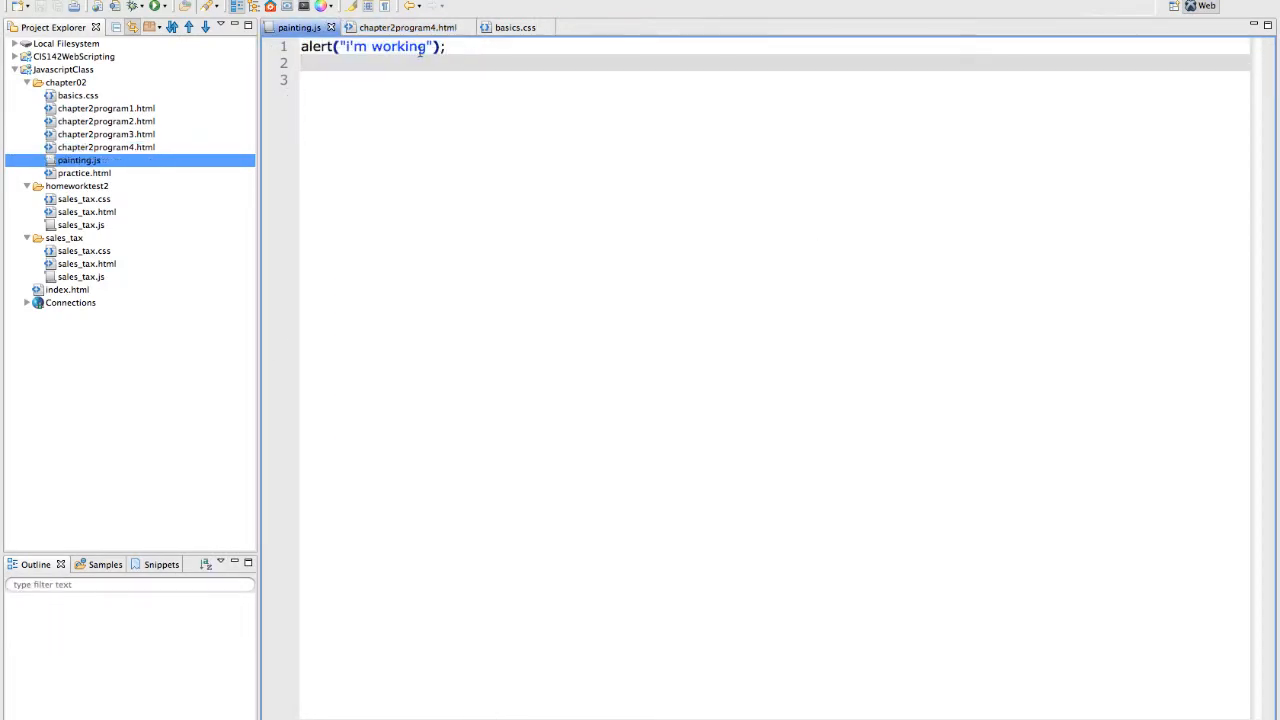
# Replace the test alert line with the comment // get id from html and use them
pyautogui.tripleClick(376, 46)
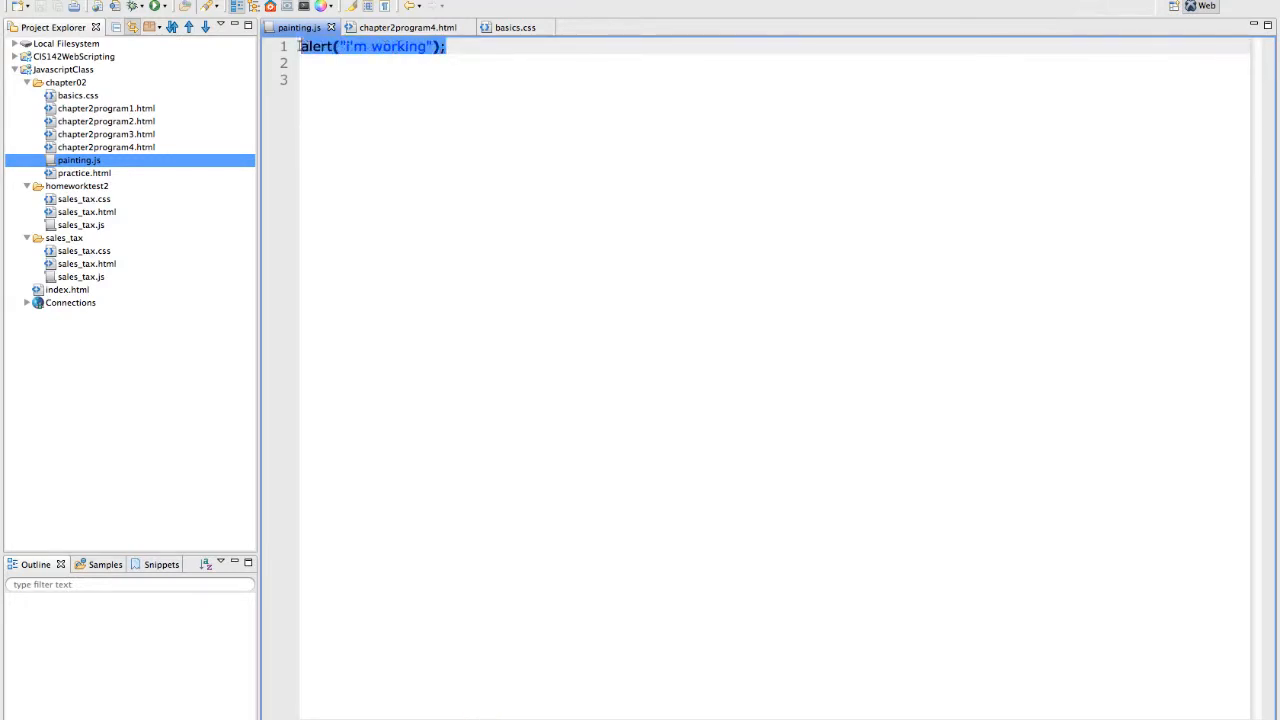
pyautogui.write('//')
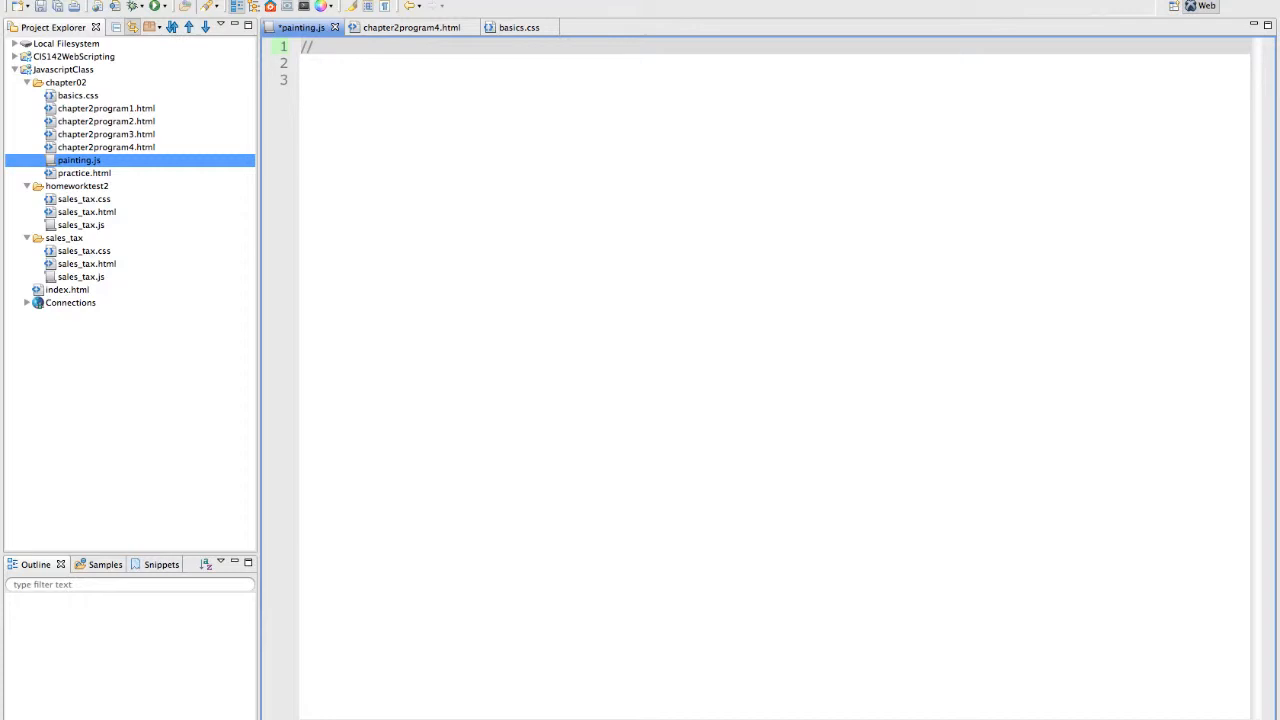
pyautogui.write('get')
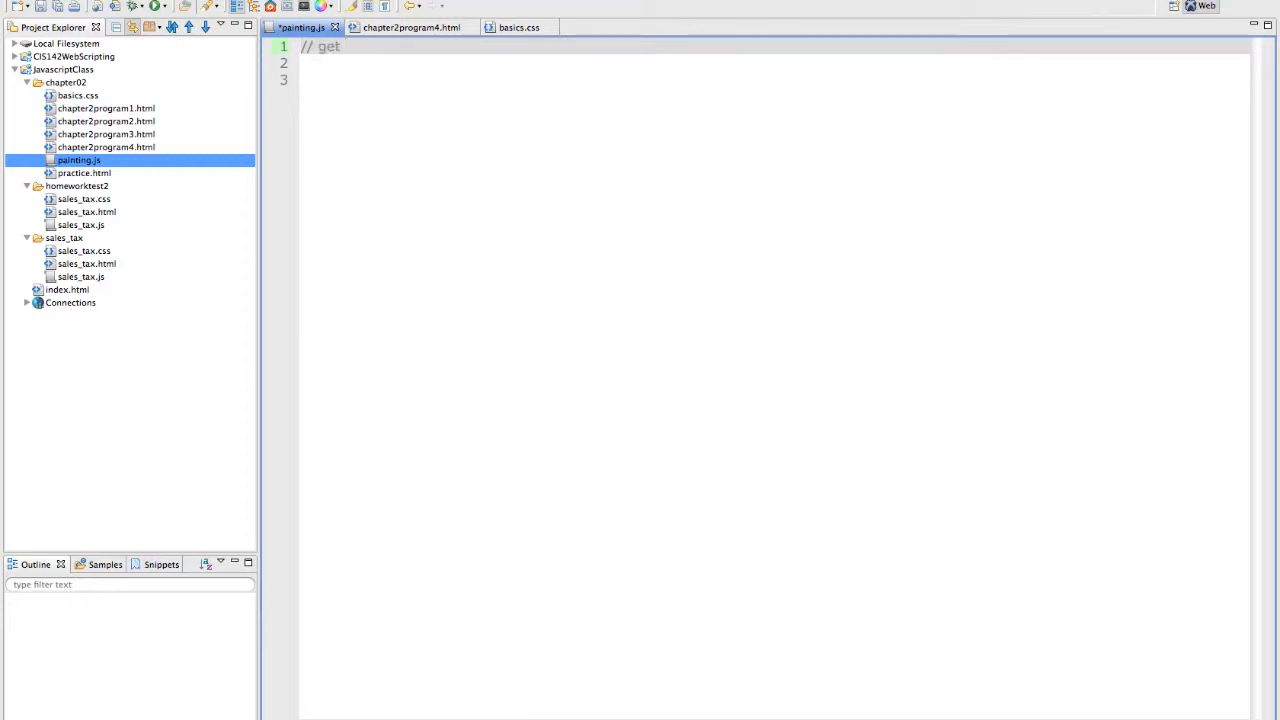
pyautogui.write('id from html')
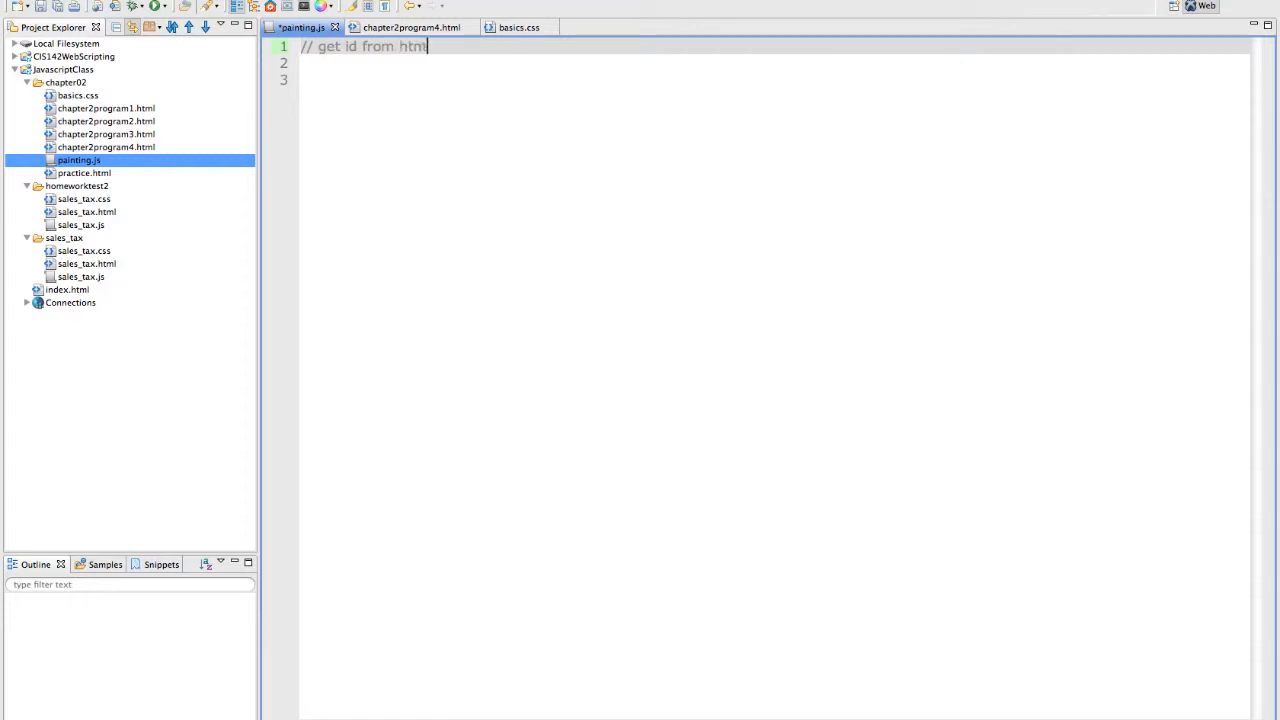
pyautogui.write('and')
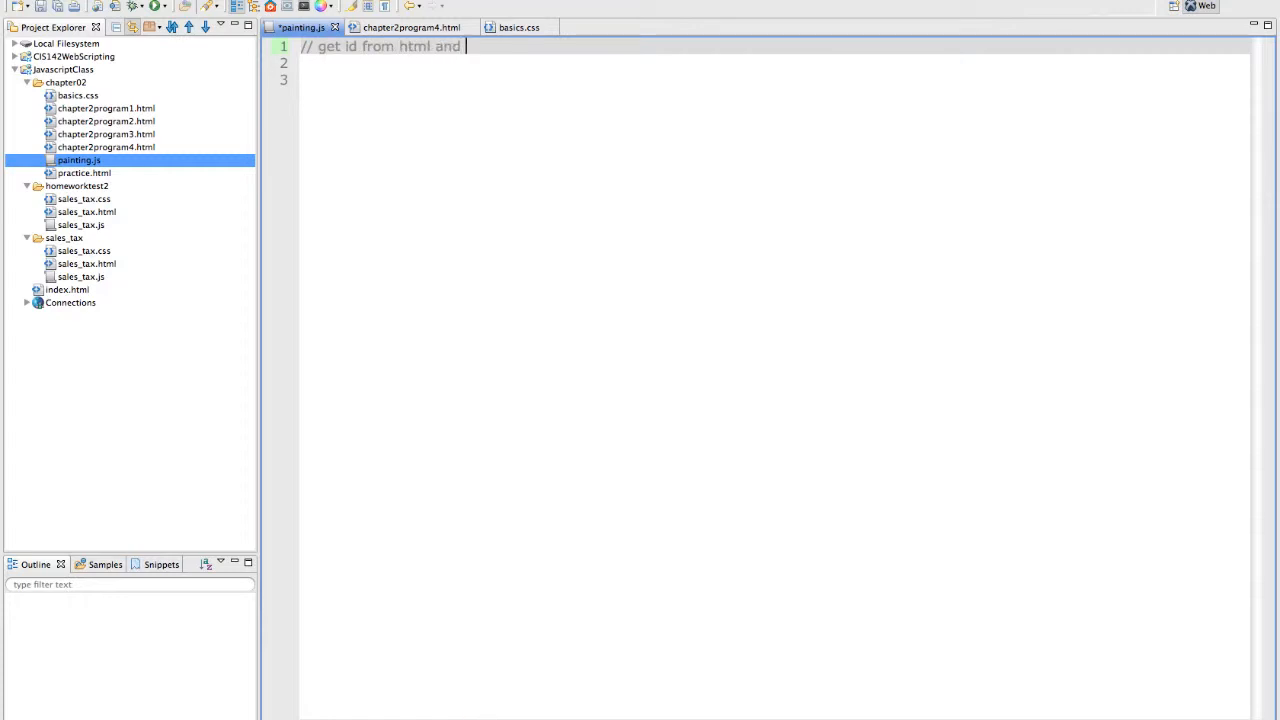
pyautogui.write('use them')
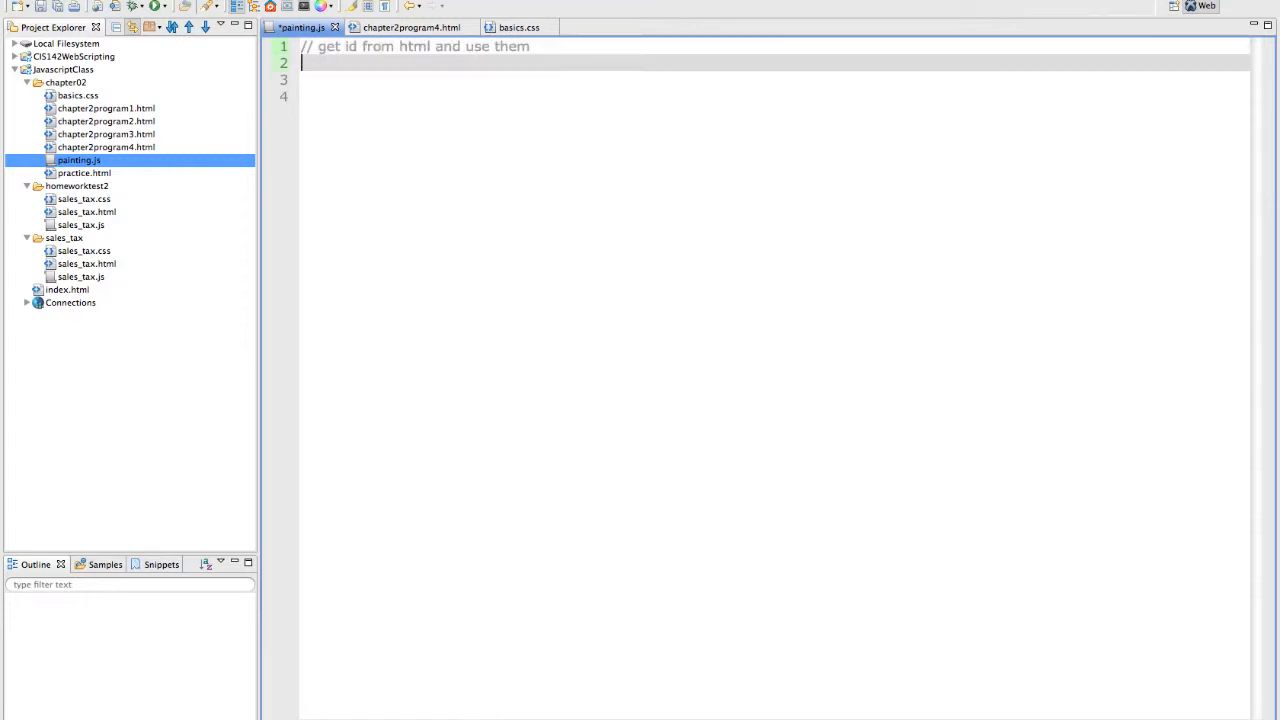
# Define var $ = function(id) { return document.getElementById(id); } below the comment
pyautogui.write('var $')
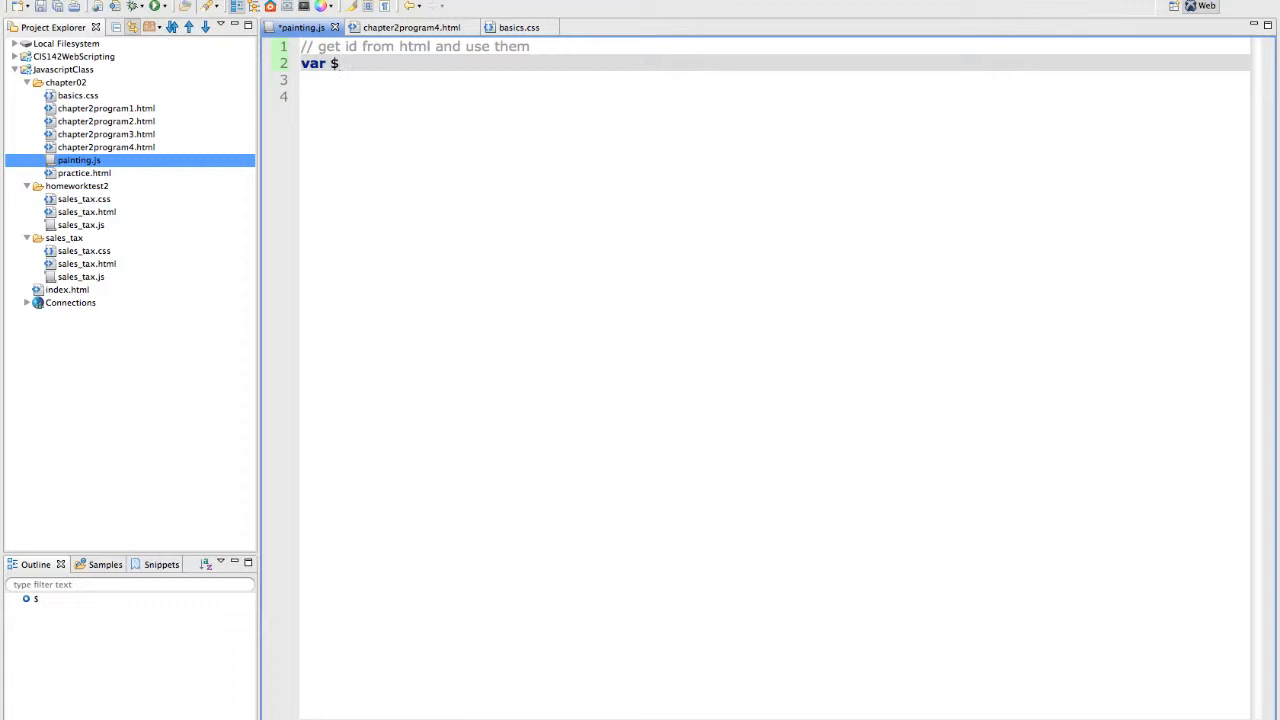
pyautogui.write('= function(')
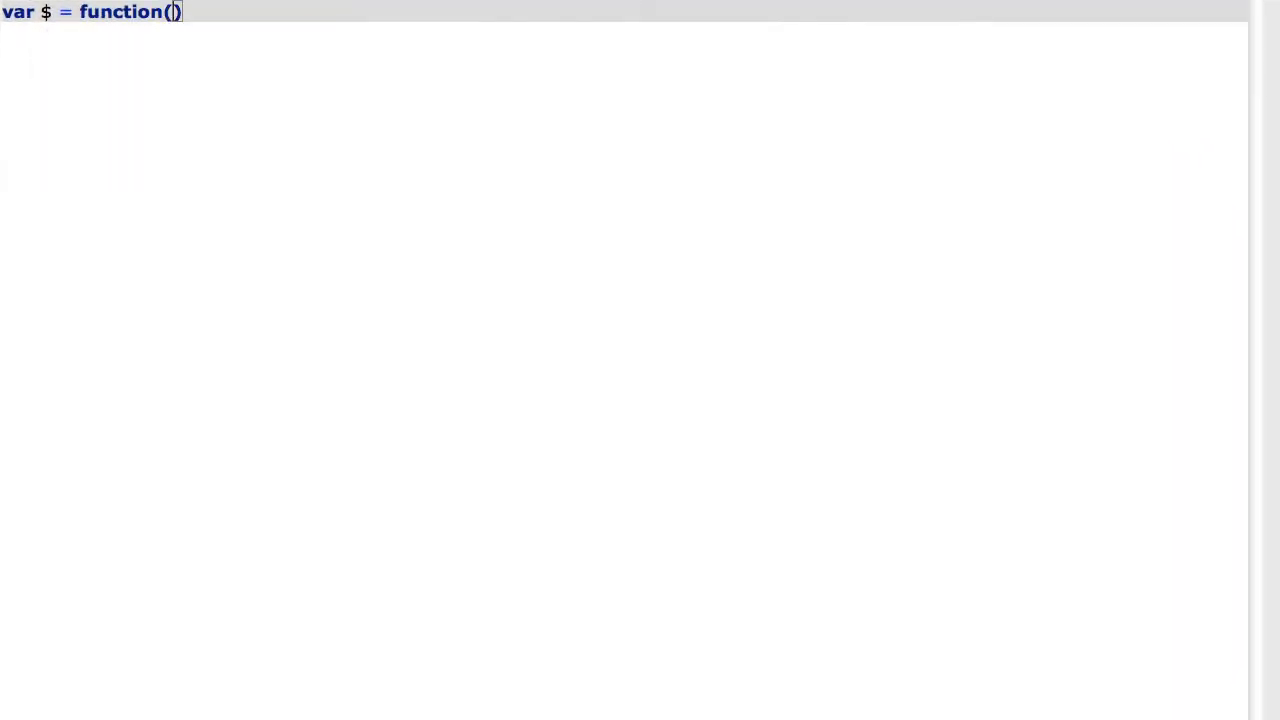
pyautogui.write('id')
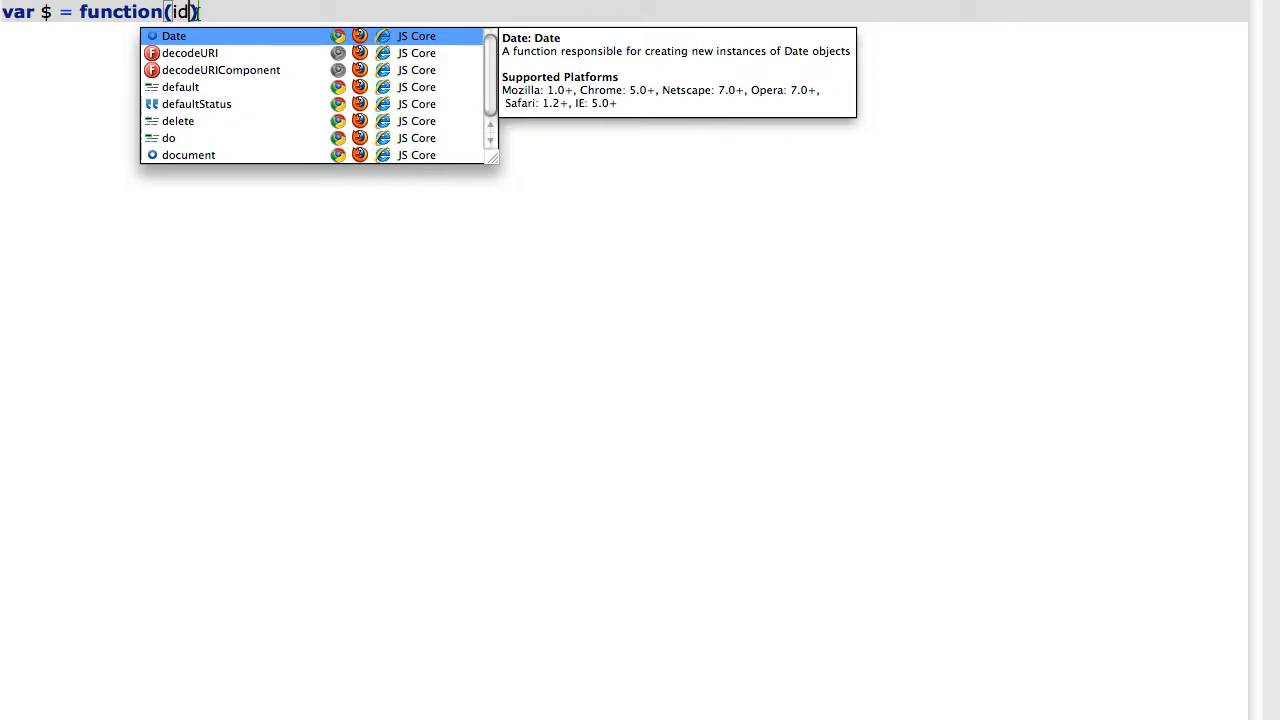
pyautogui.press('Escape')
pyautogui.write('{')
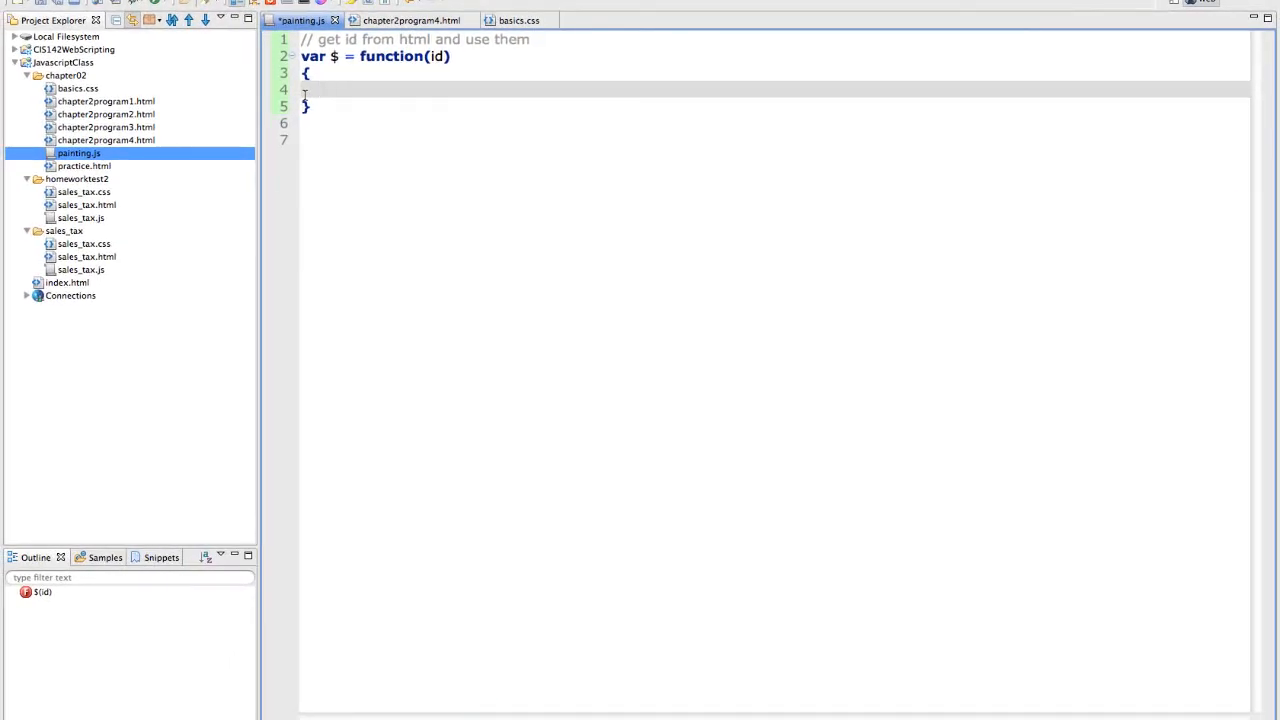
pyautogui.write('return')
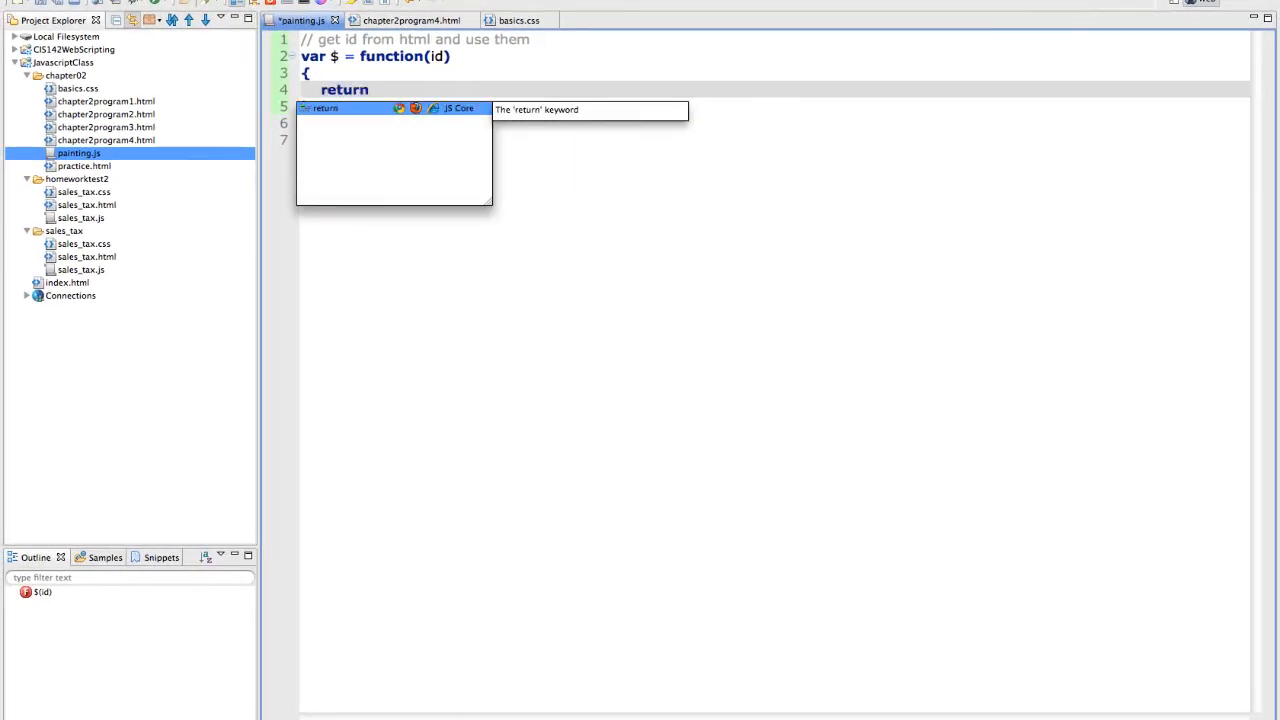
pyautogui.write('do')
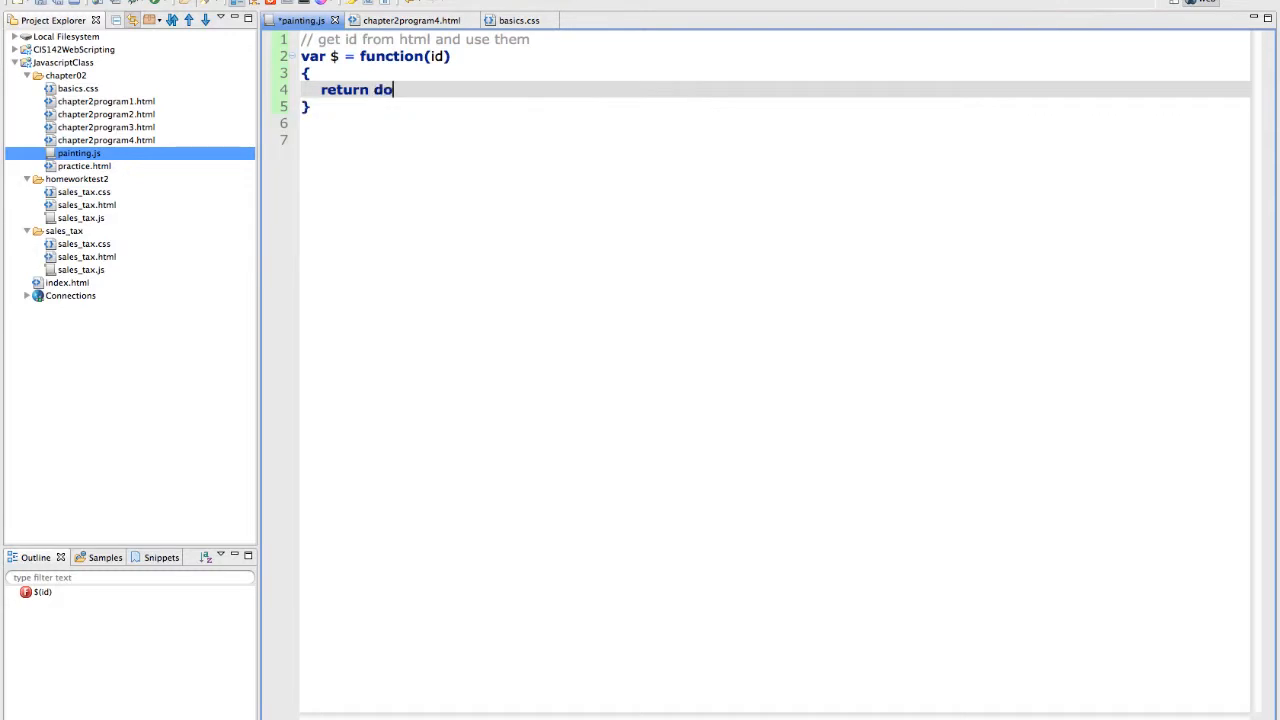
pyautogui.write('cumnet')
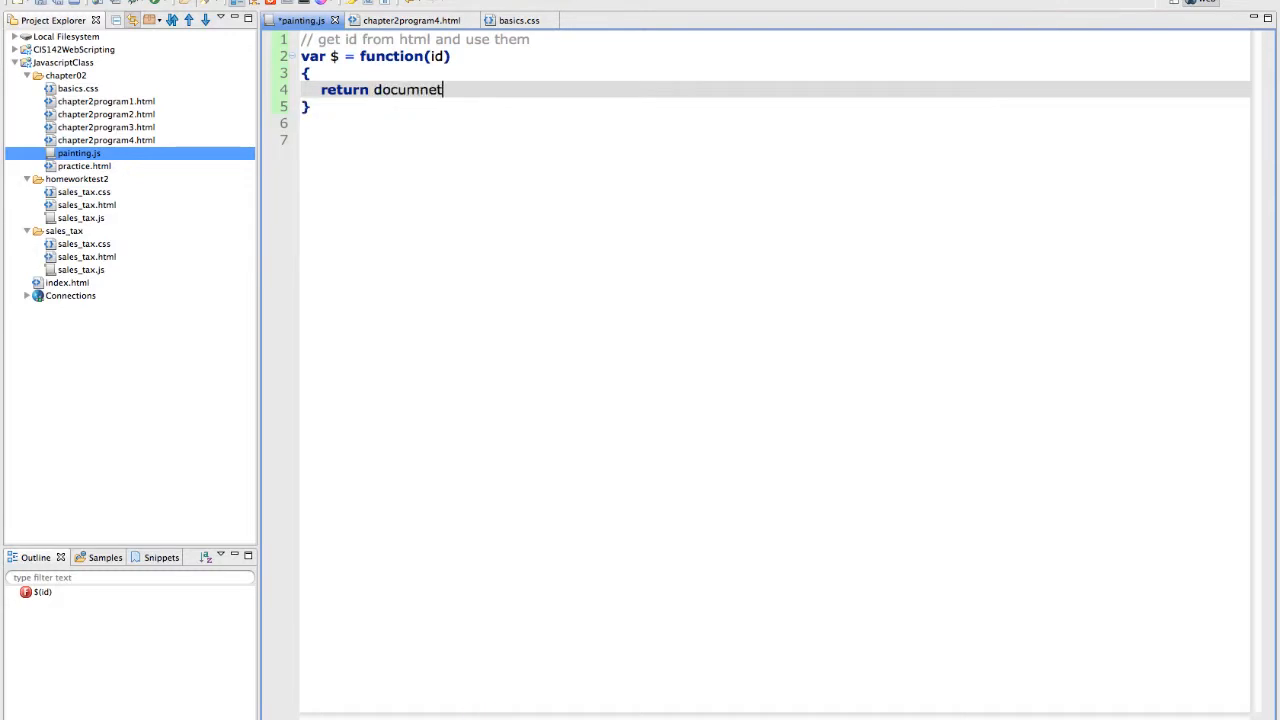
pyautogui.write('document.')
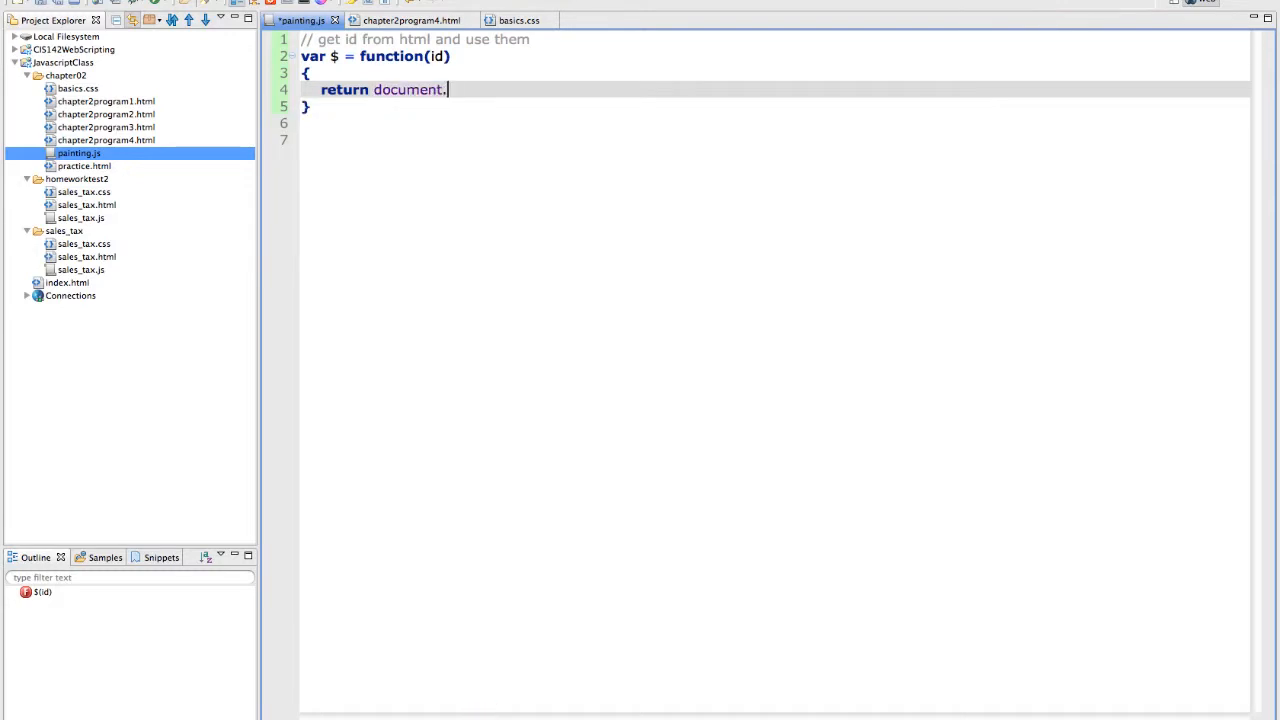
pyautogui.write('getElementById')
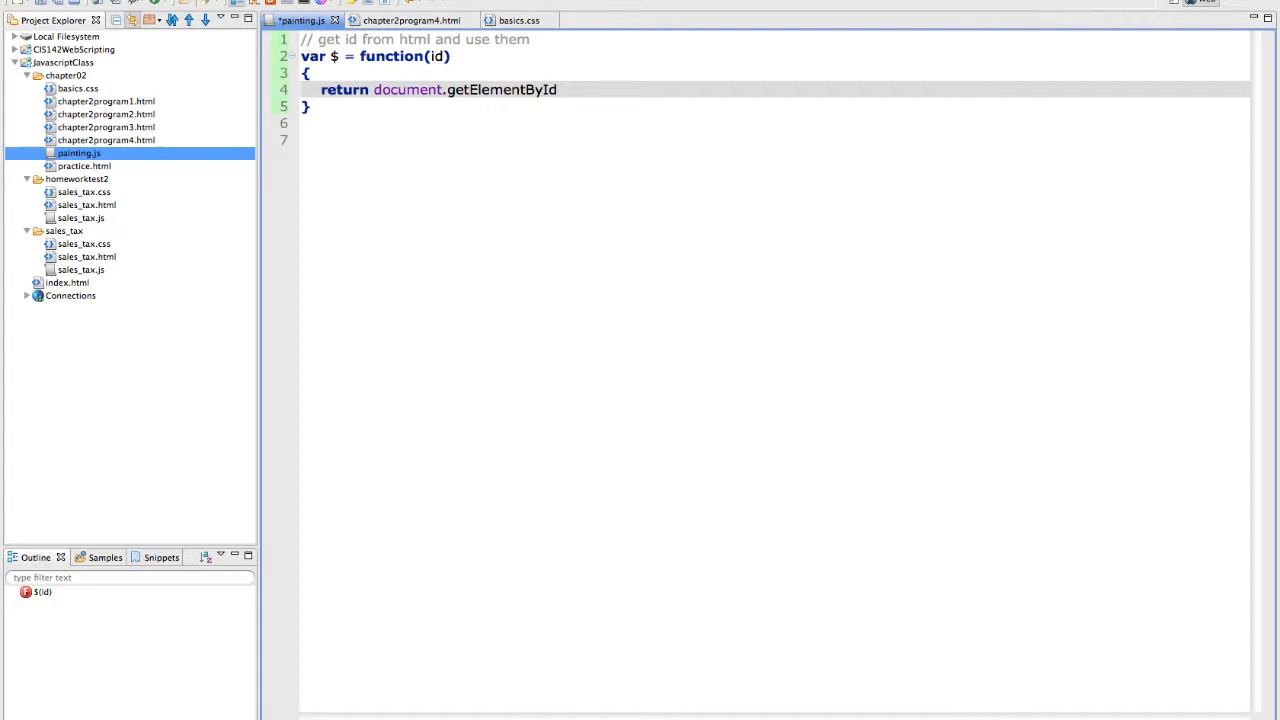
pyautogui.write('(id)')
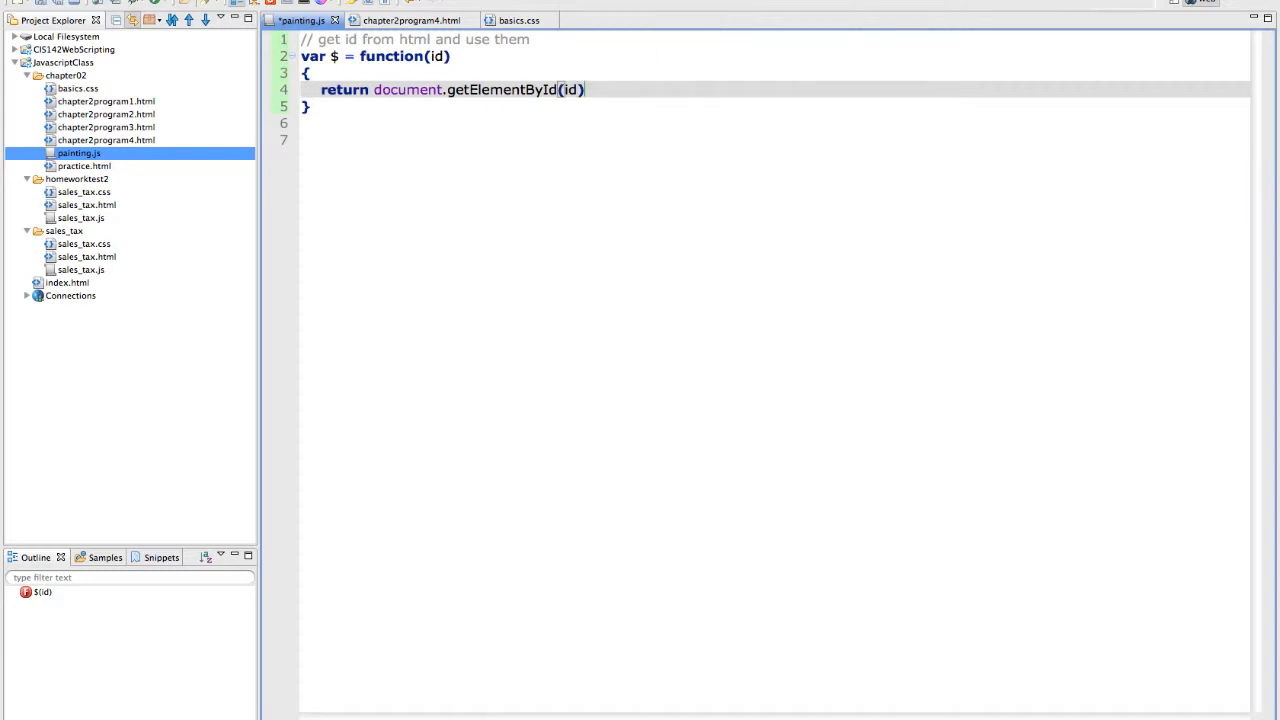
pyautogui.write(';')
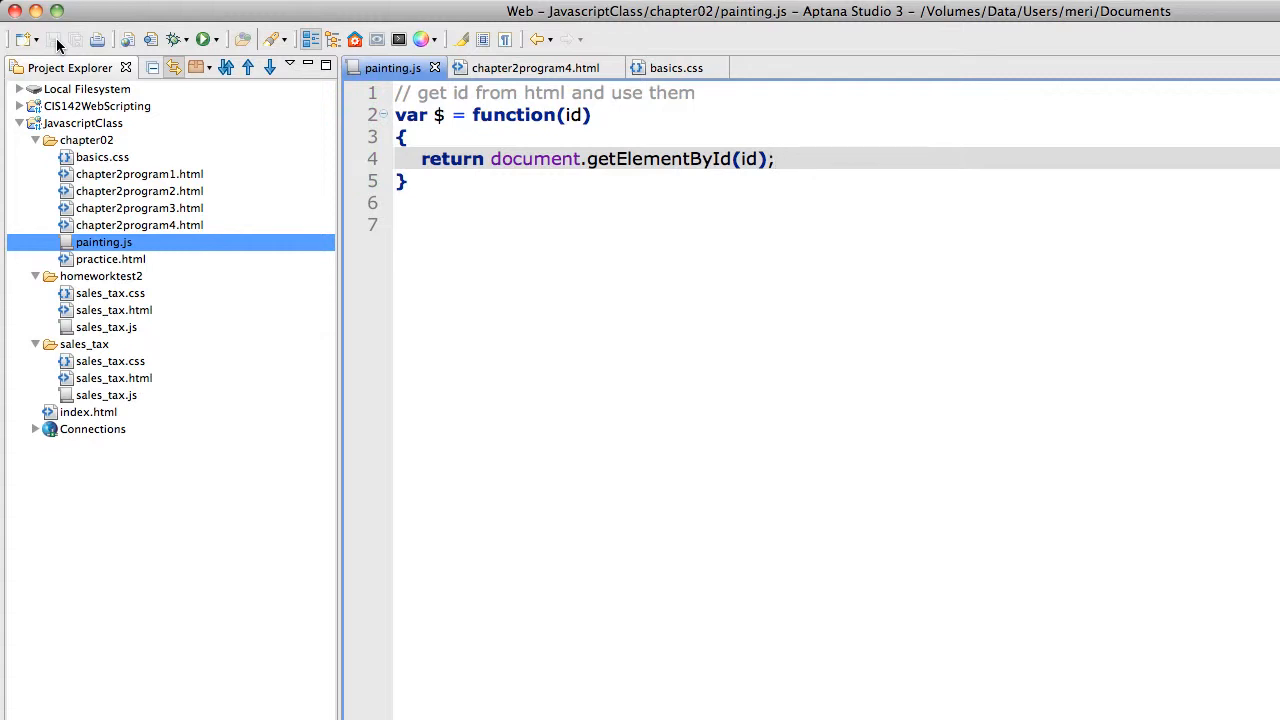
pyautogui.moveTo(336, 92)
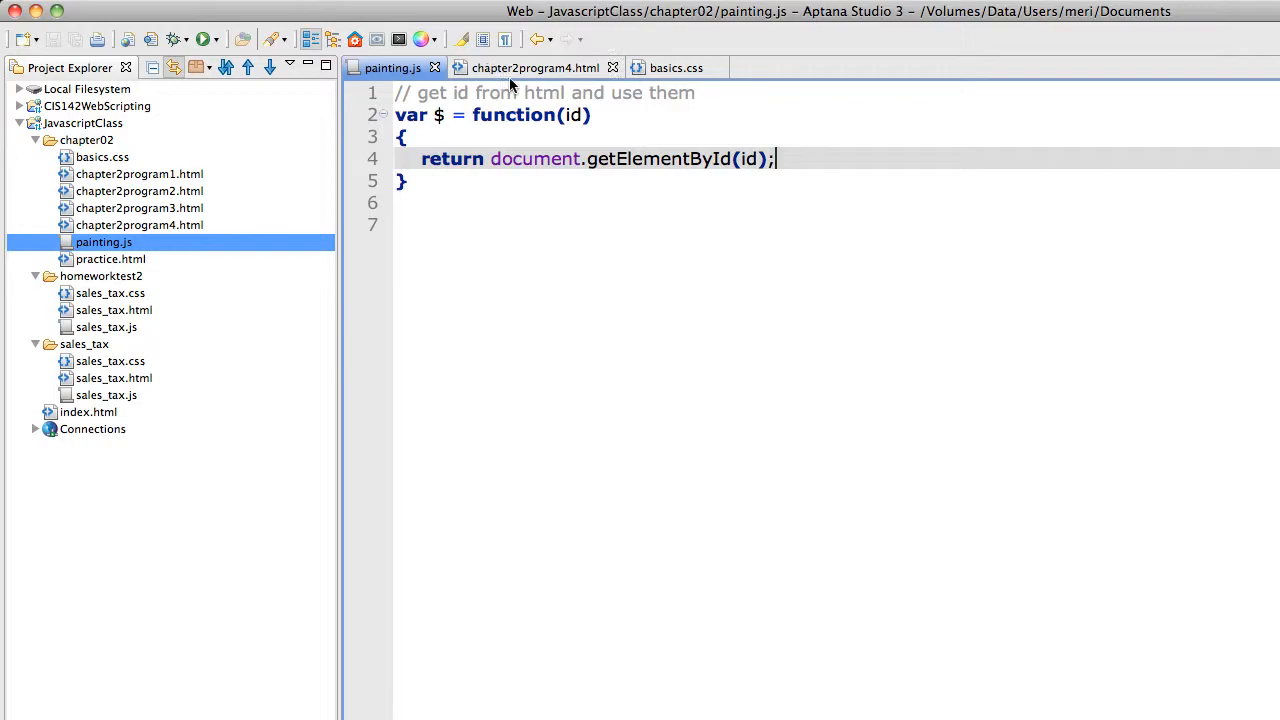
# Check the form's input ids in chapter2program4.html, then close the basics.css tab
pyautogui.click(536, 68)
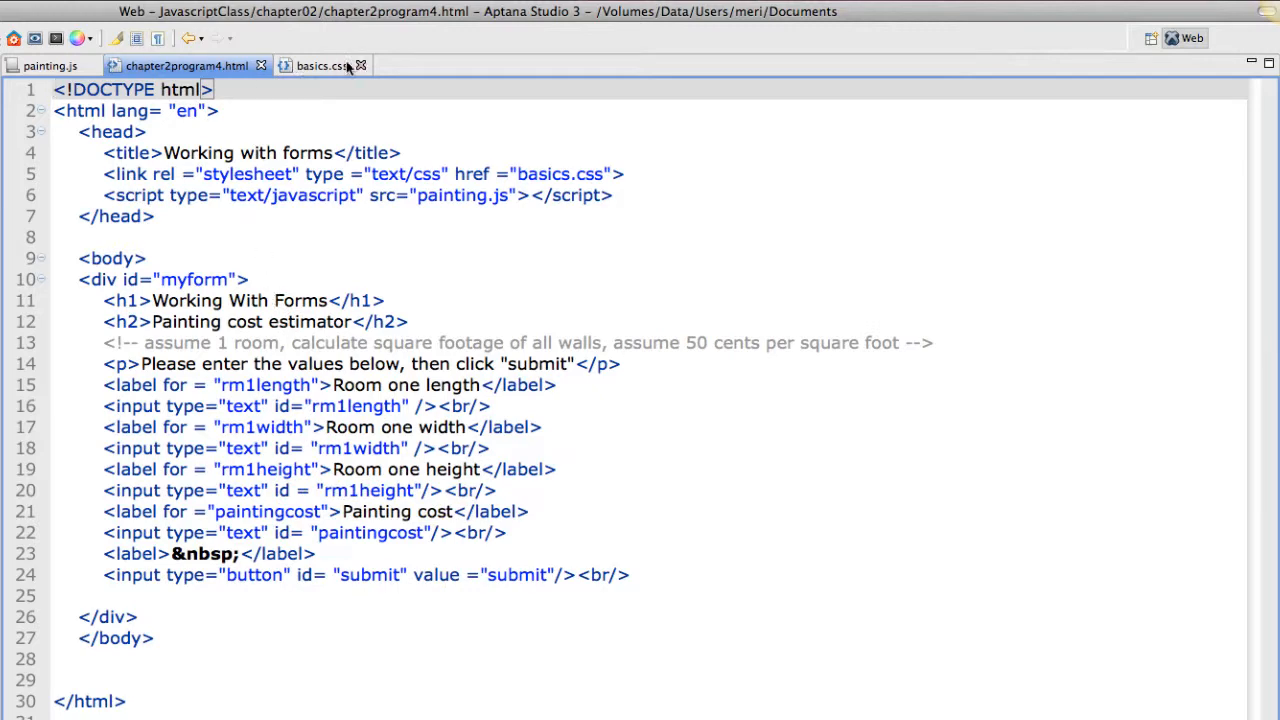
pyautogui.click(50, 64)
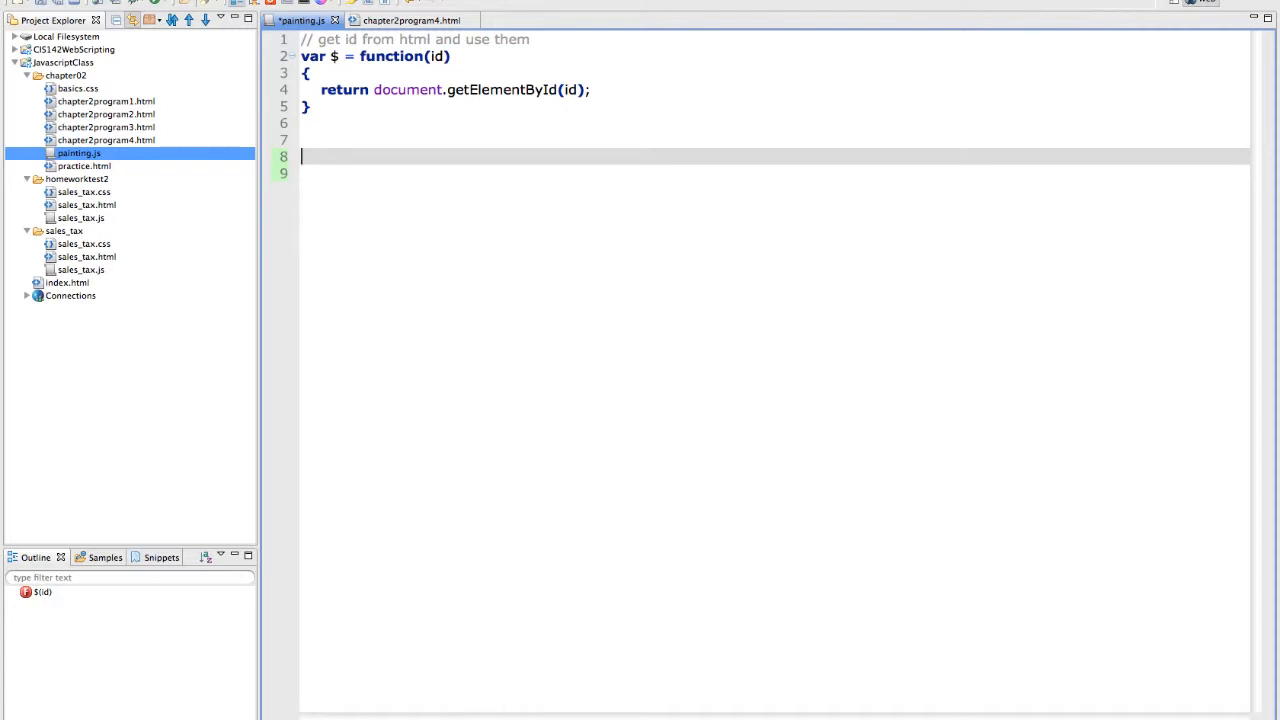
# Add window.onload = function() { alert("onload"); } below the $ helper
pyautogui.write('windo')
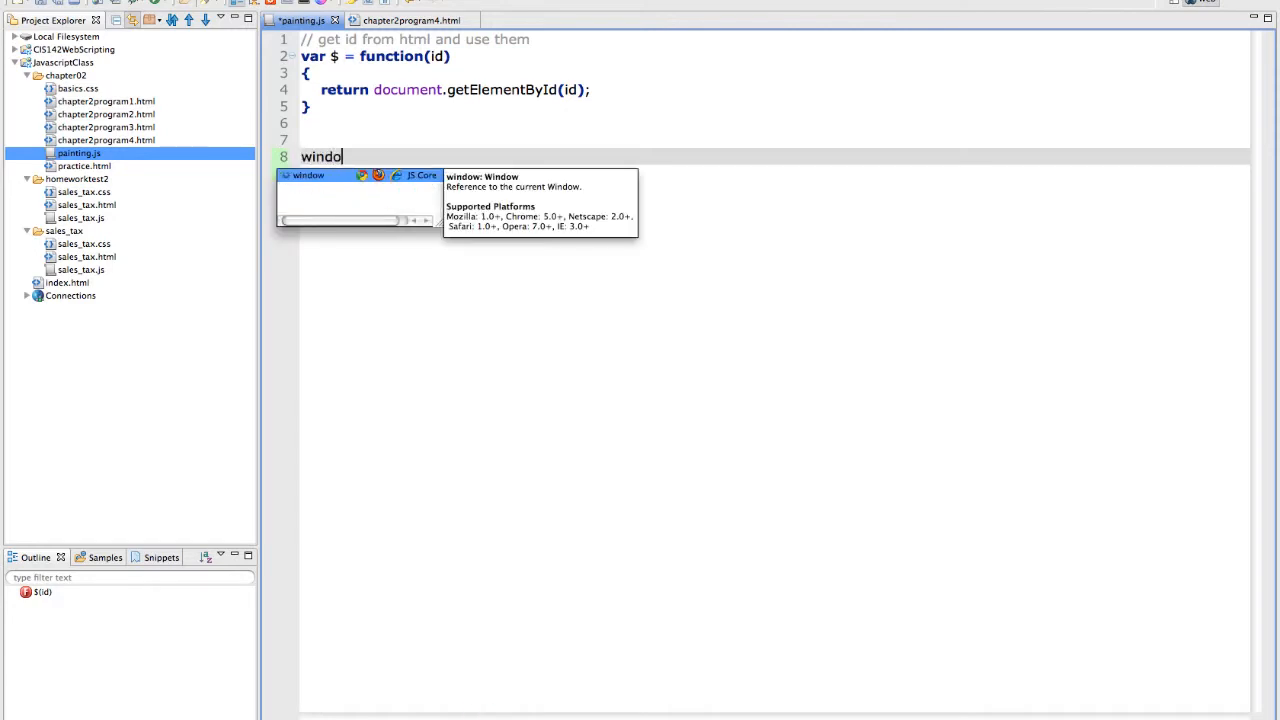
pyautogui.write('w.onloa')
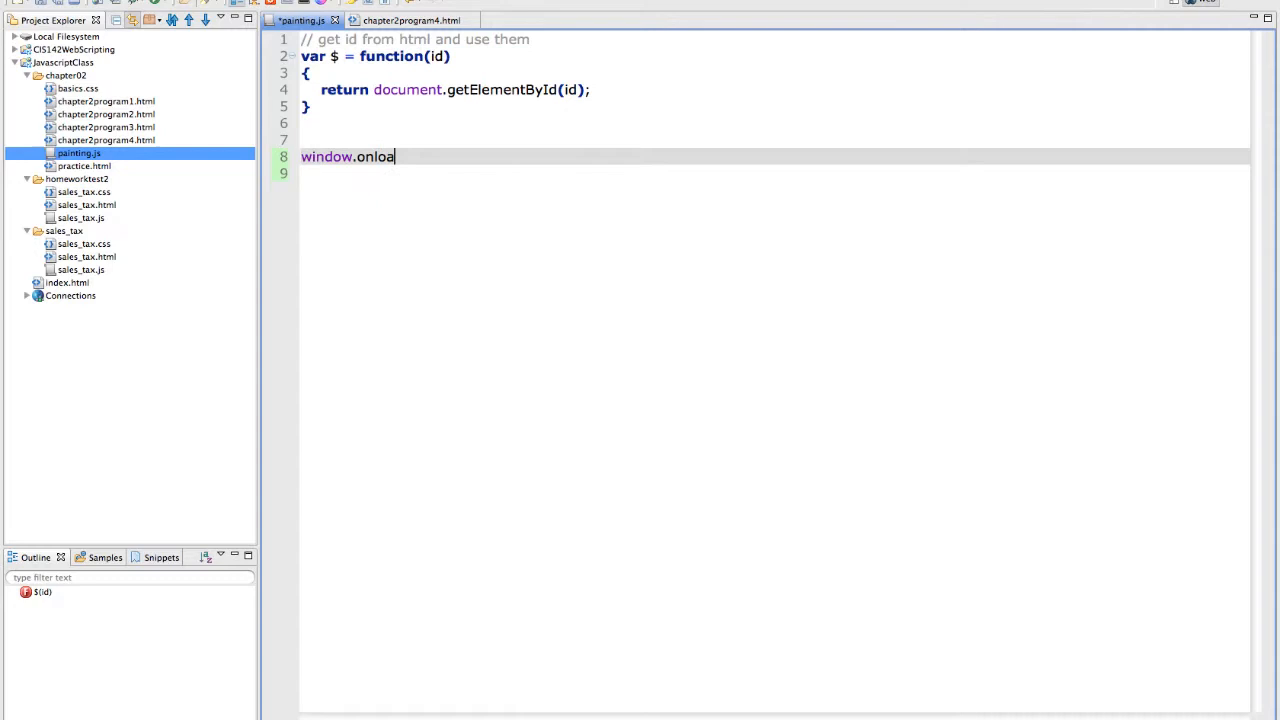
pyautogui.write('d = fun')
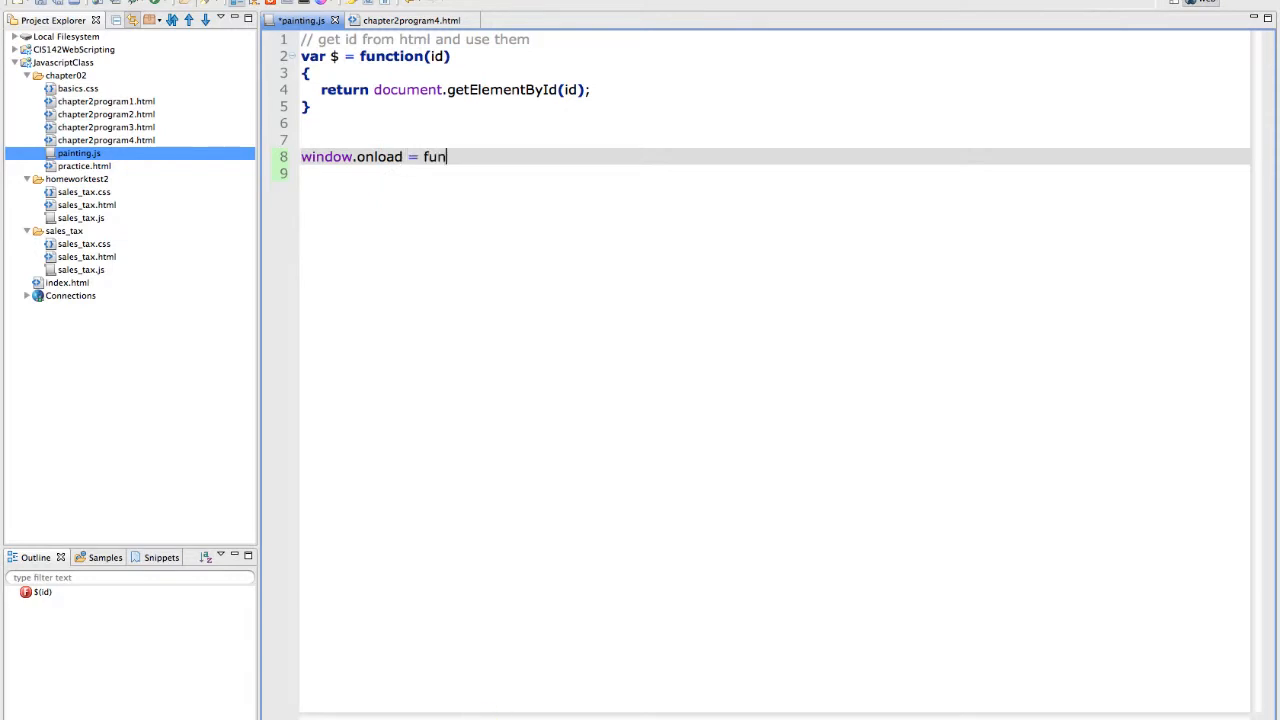
pyautogui.write('ction()')
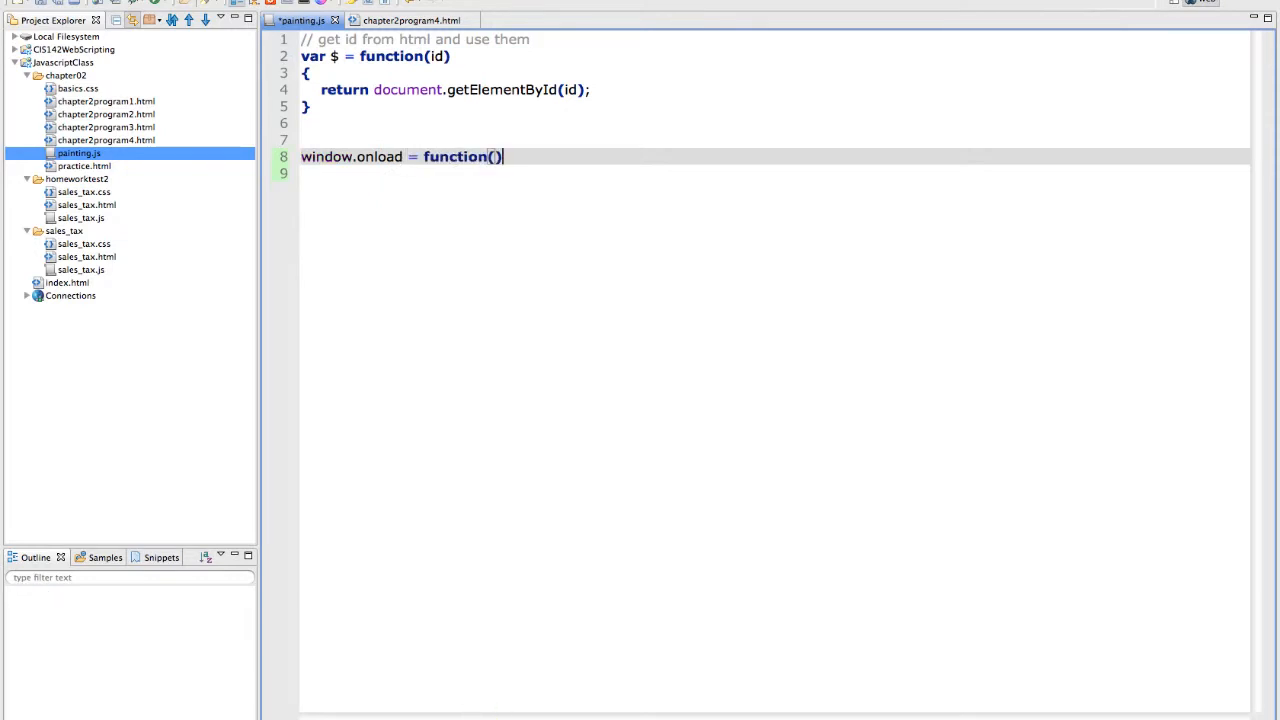
pyautogui.press('Return')
pyautogui.write('{')
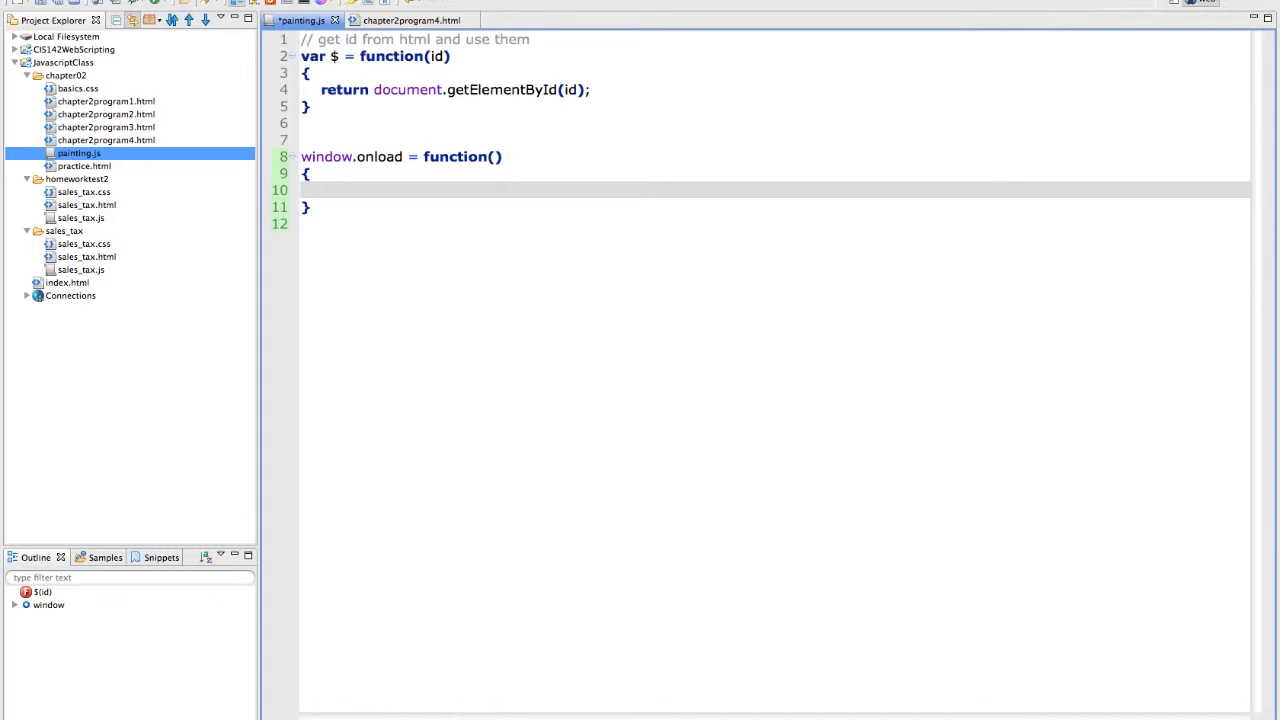
pyautogui.write('alert("')
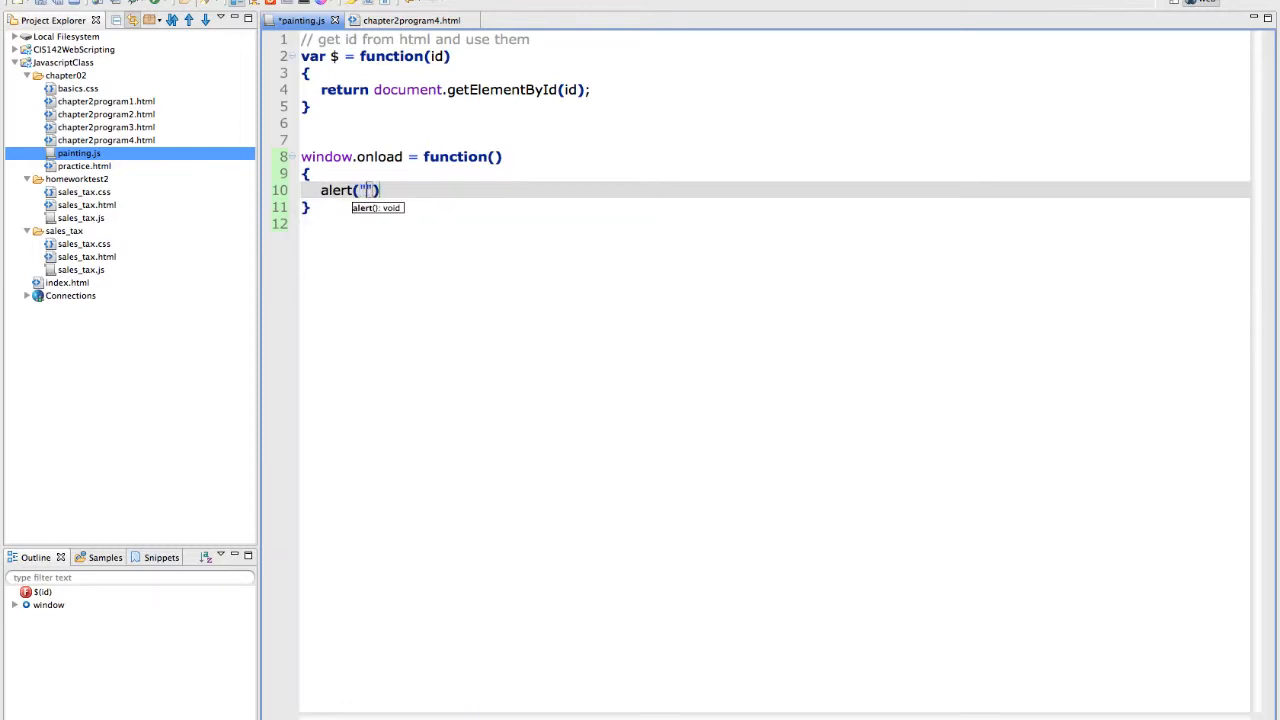
pyautogui.write('onl')
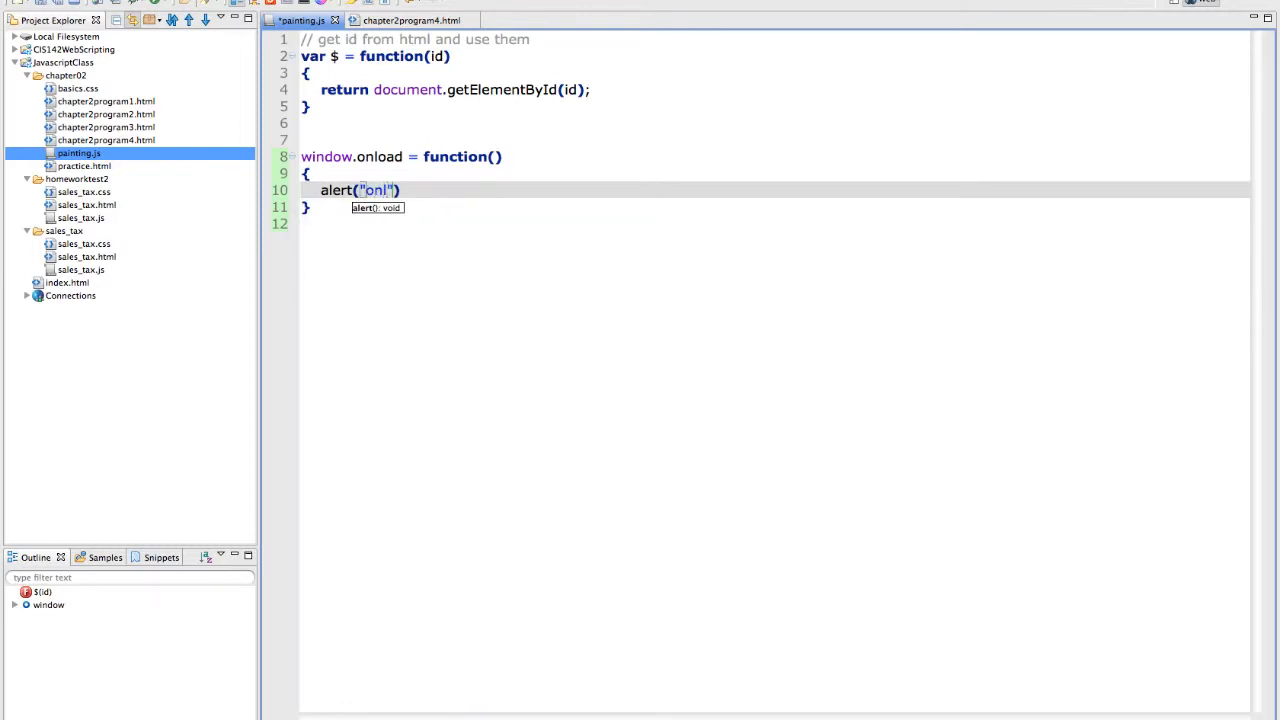
pyautogui.write('oad')
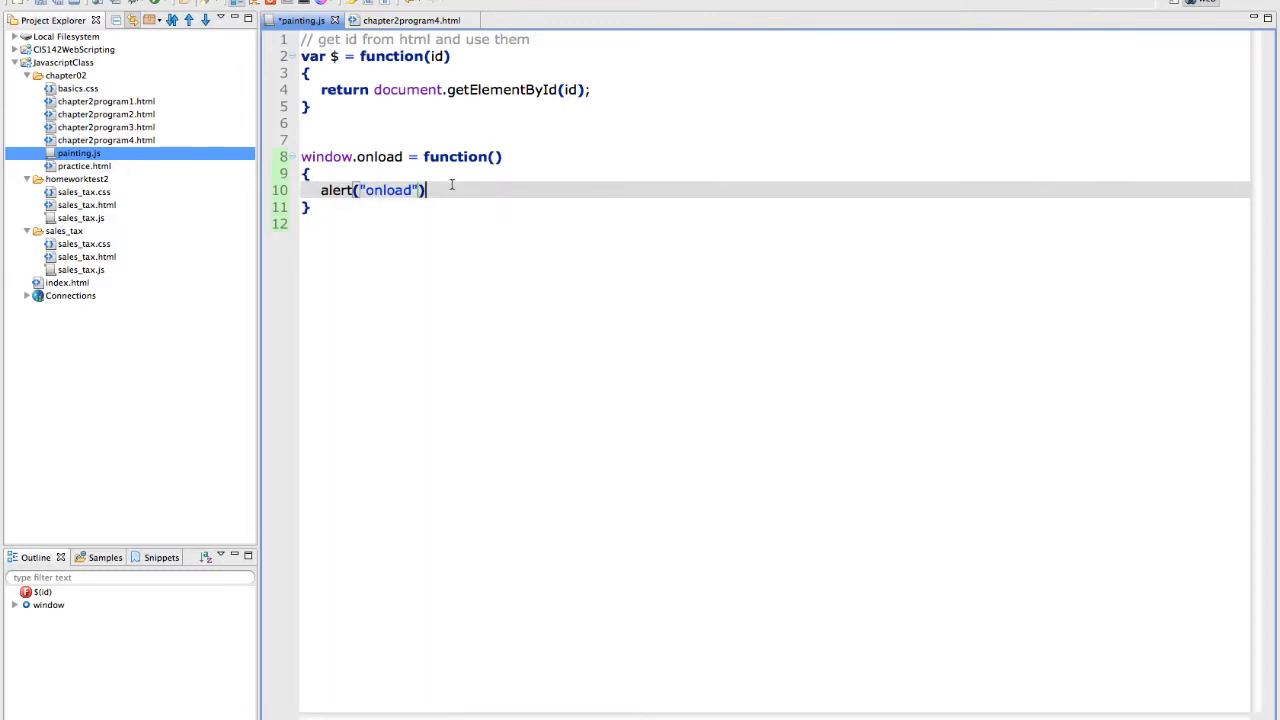
pyautogui.write(';')
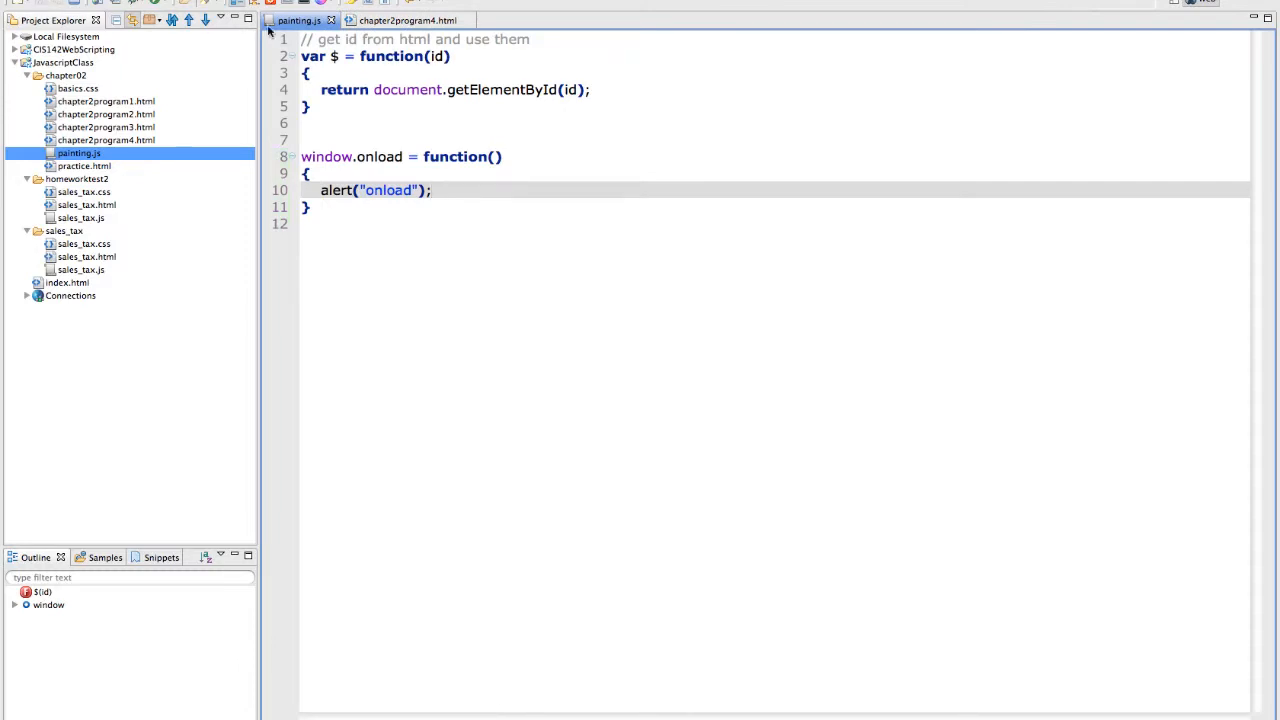
# Preview chapter2program4.html, confirm the onload alert appears, and dismiss it
pyautogui.click(404, 20)
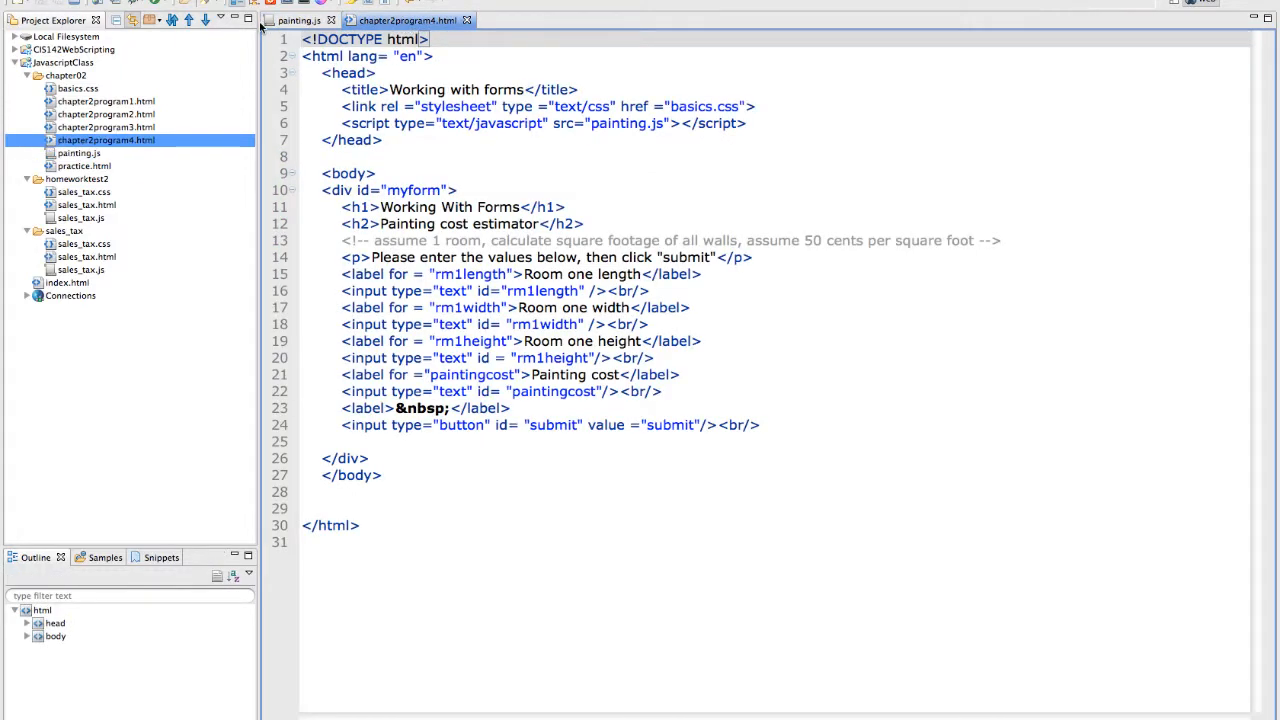
pyautogui.click(236, 20)
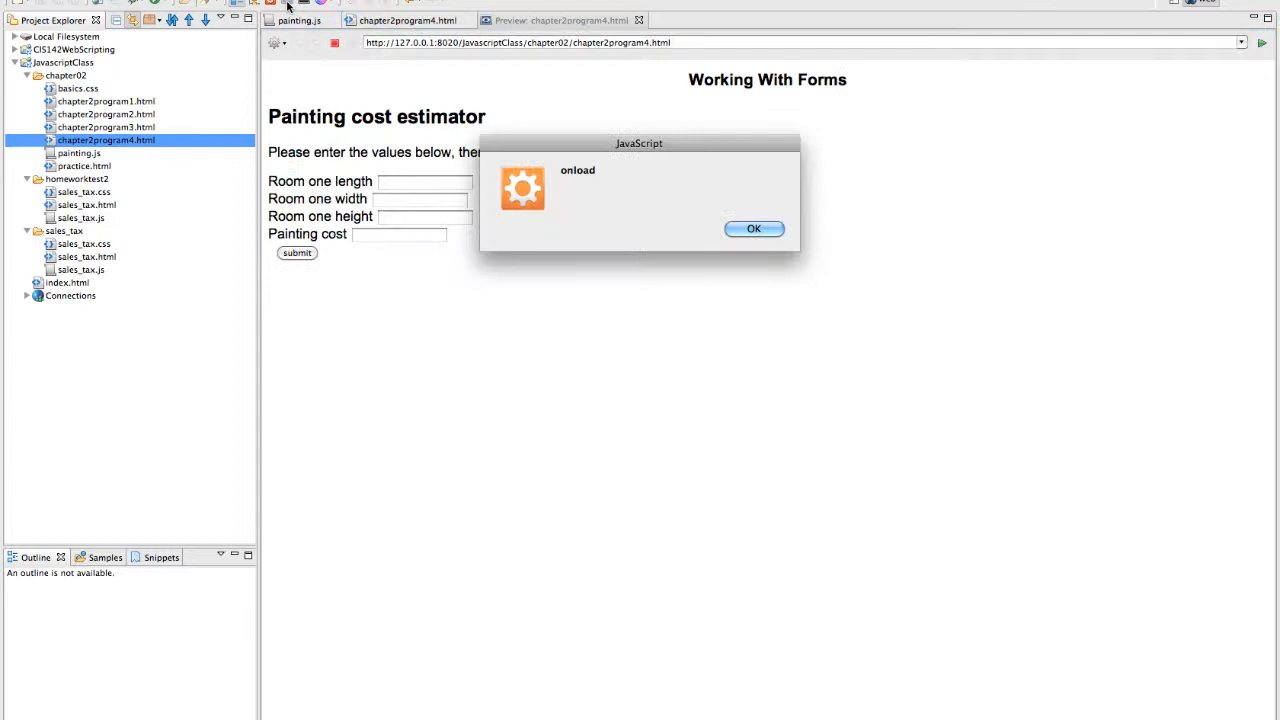
pyautogui.moveTo(754, 228)
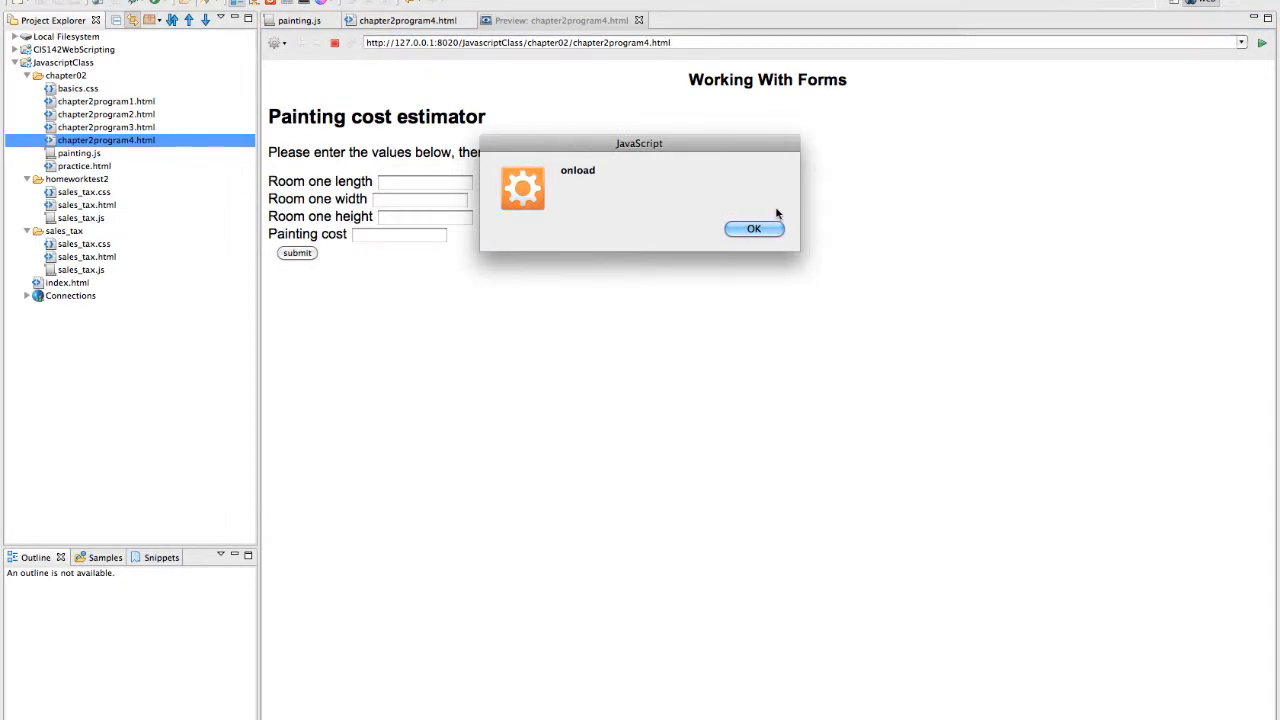
pyautogui.click(754, 228)
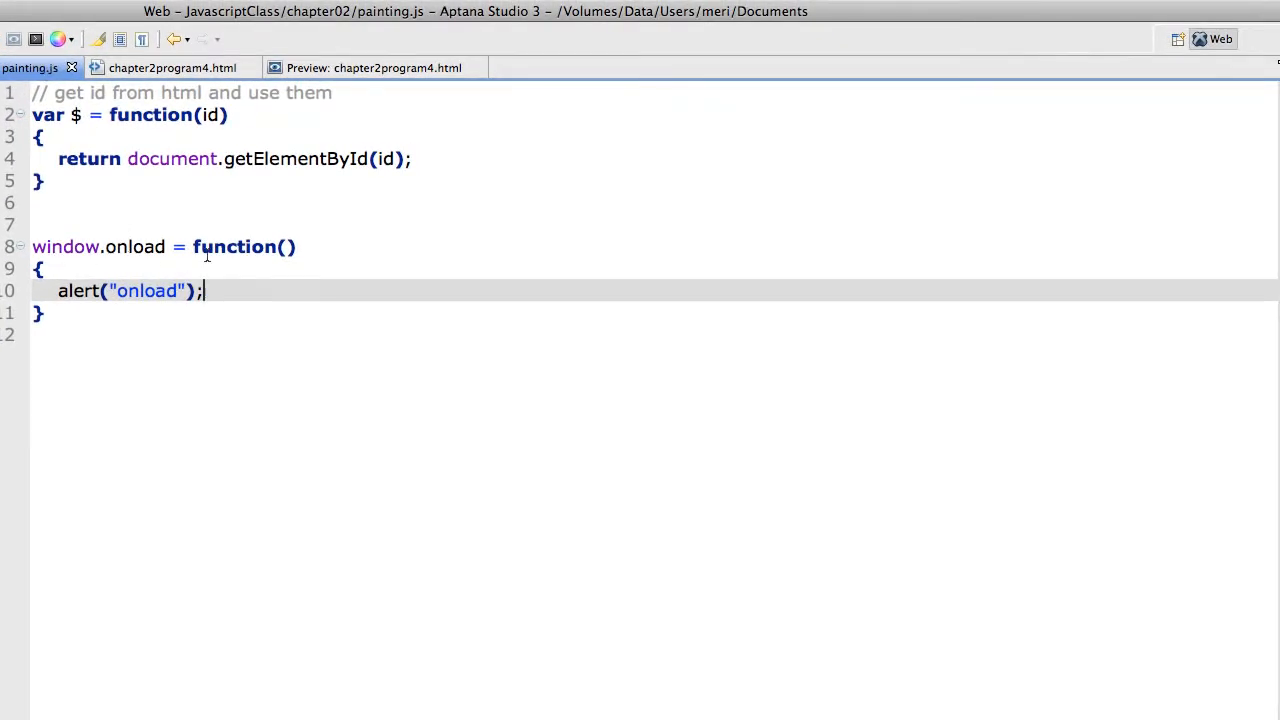
pyautogui.moveTo(168, 224)
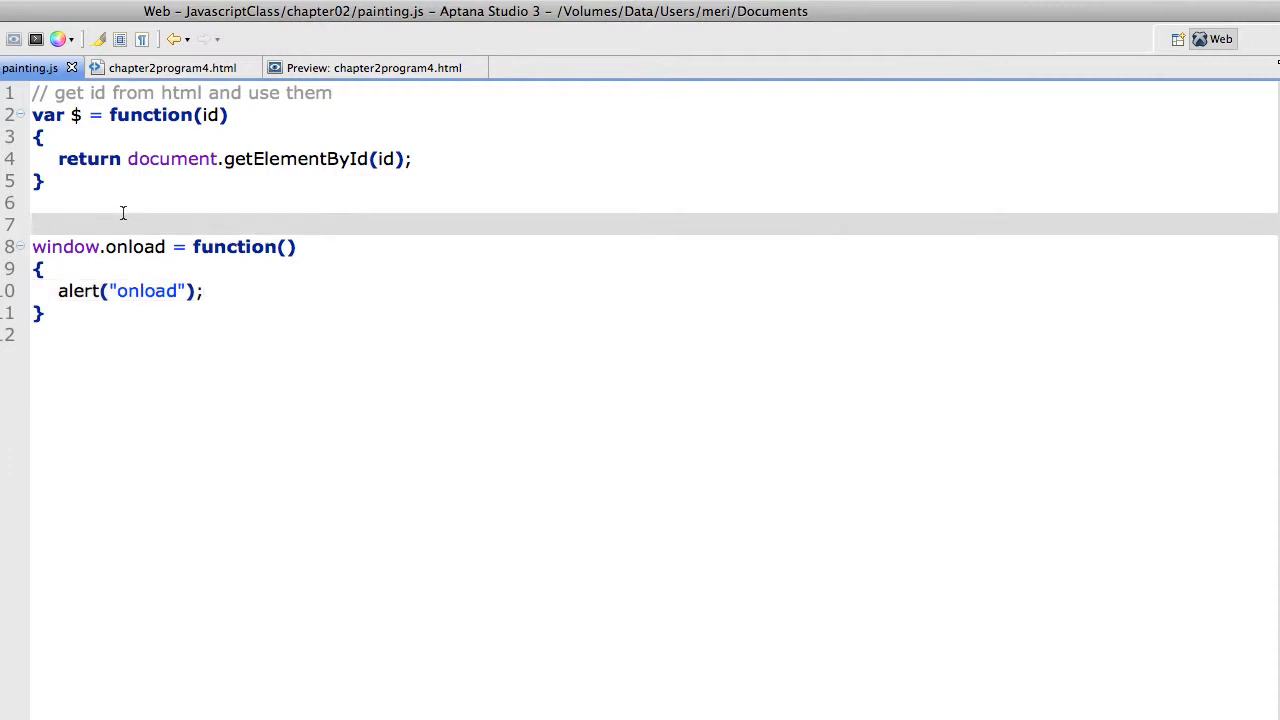
# Write var calculate_cost = function() { alert("calculate_cost"); } above the onload handler
pyautogui.write('var c')
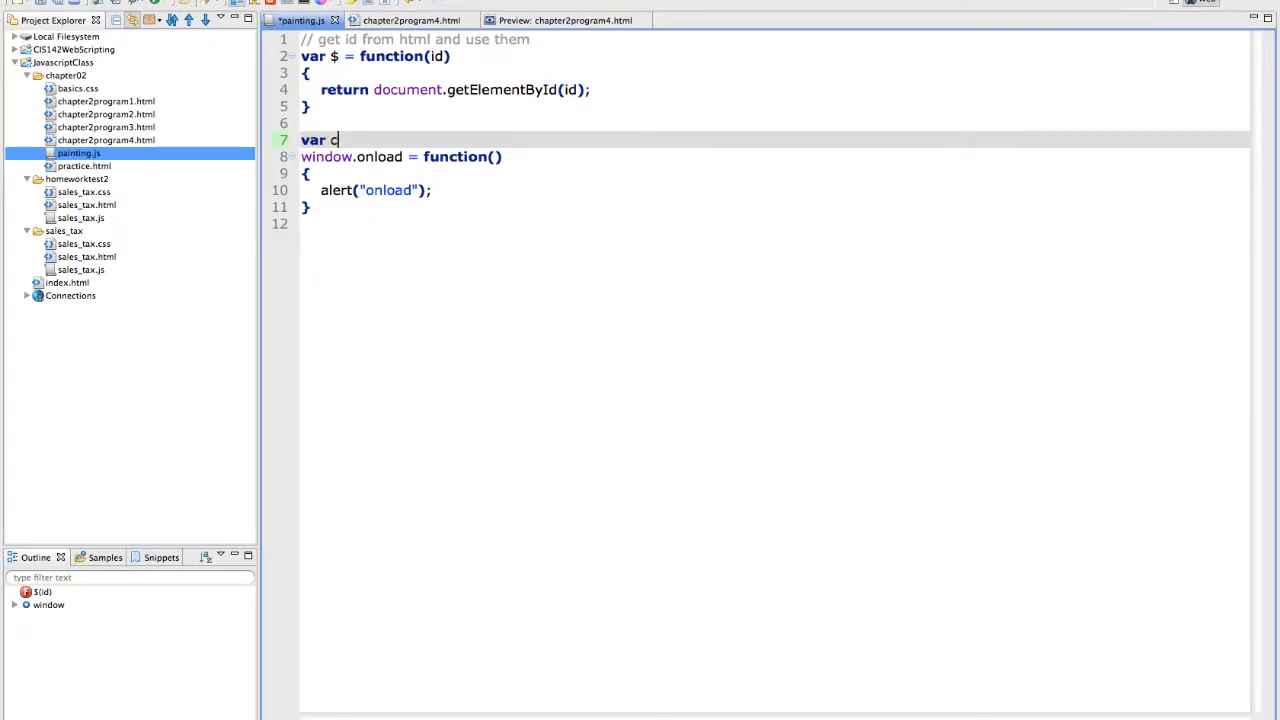
pyautogui.write('alculate_co')
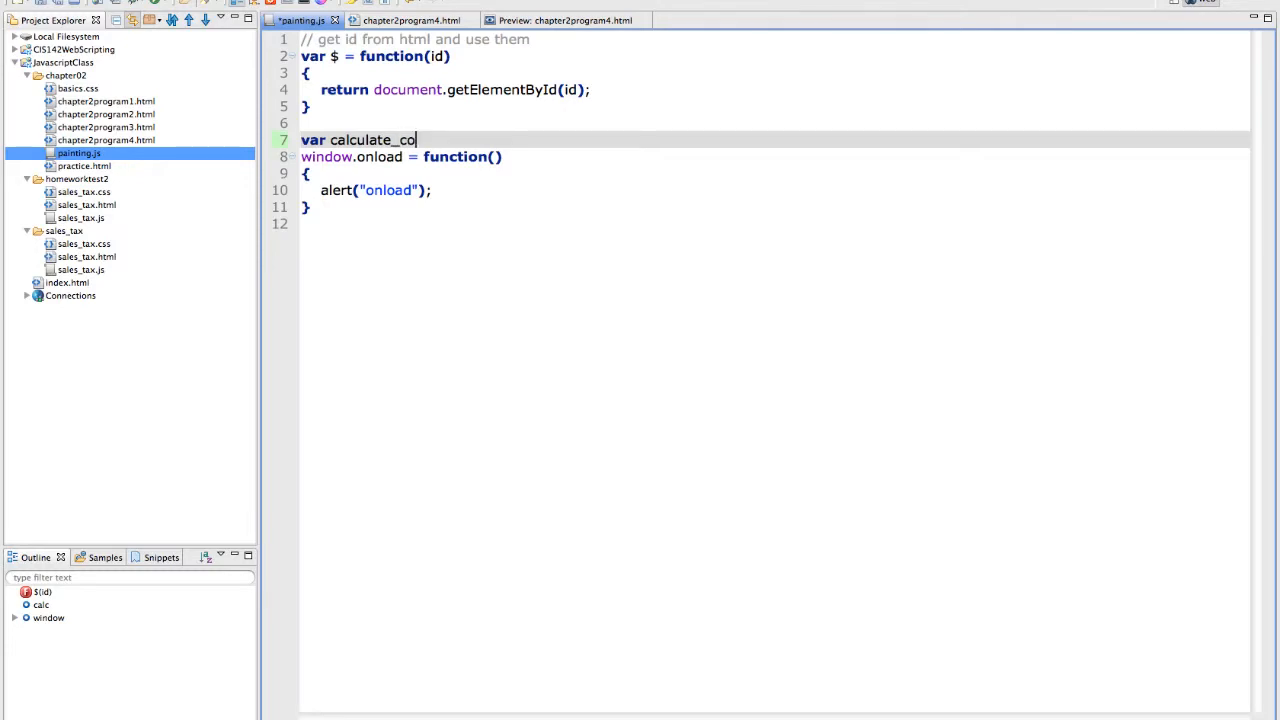
pyautogui.write('st = fu')
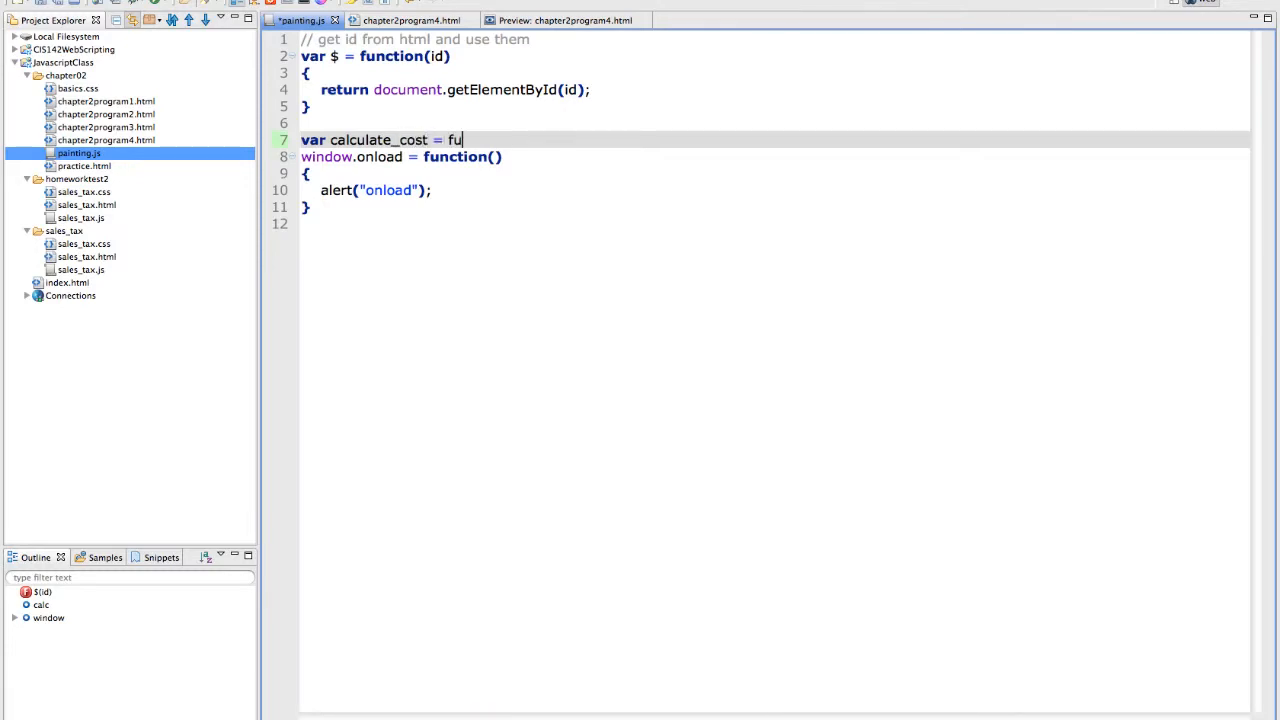
pyautogui.write('nction()')
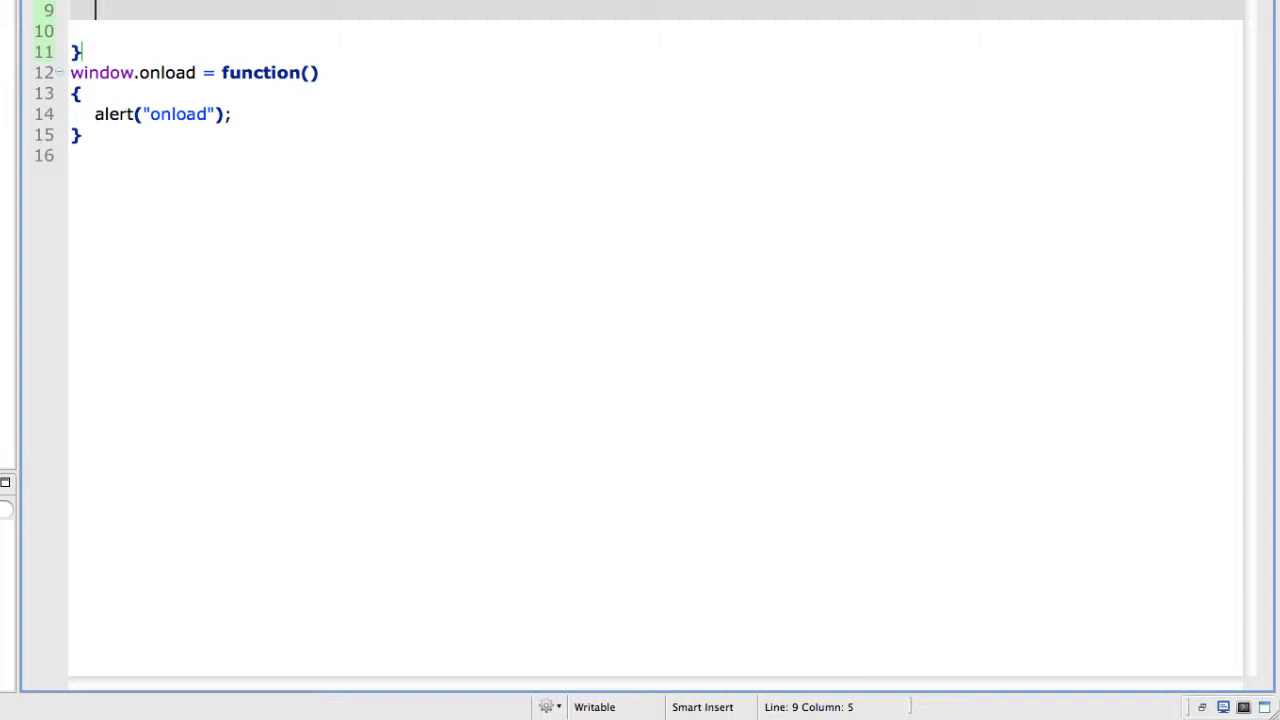
pyautogui.write('a')
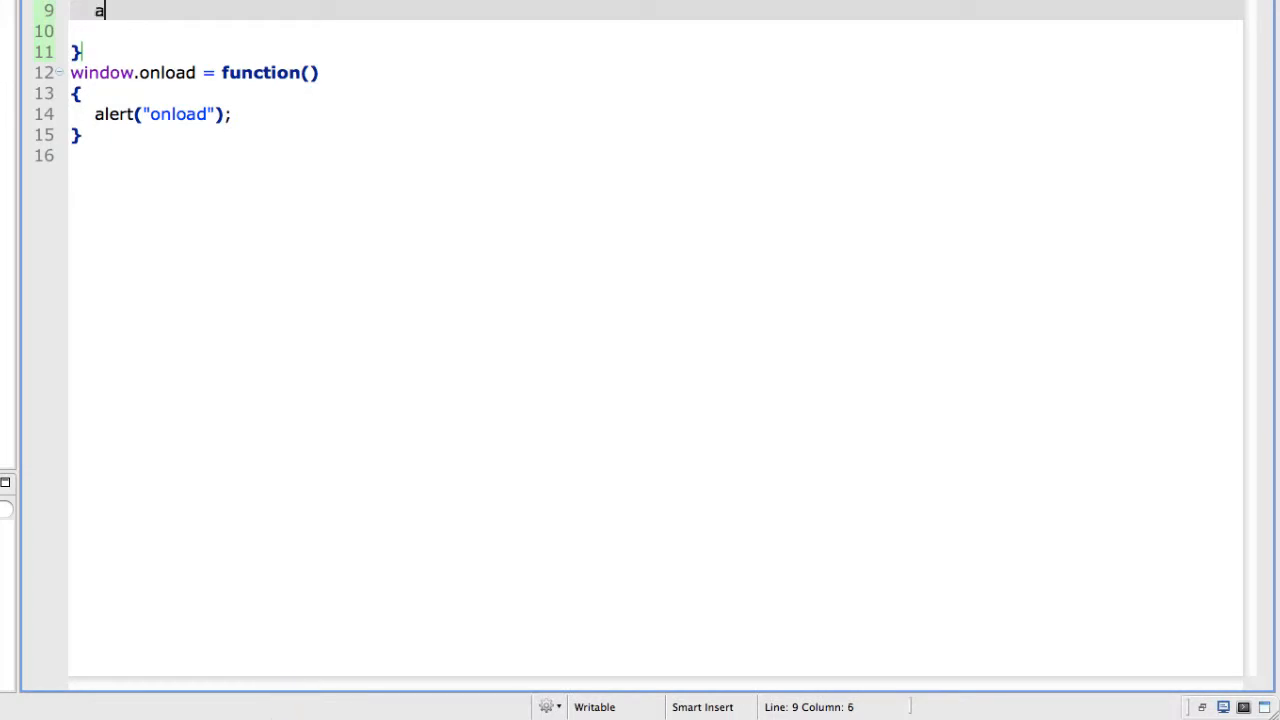
pyautogui.write('lert')
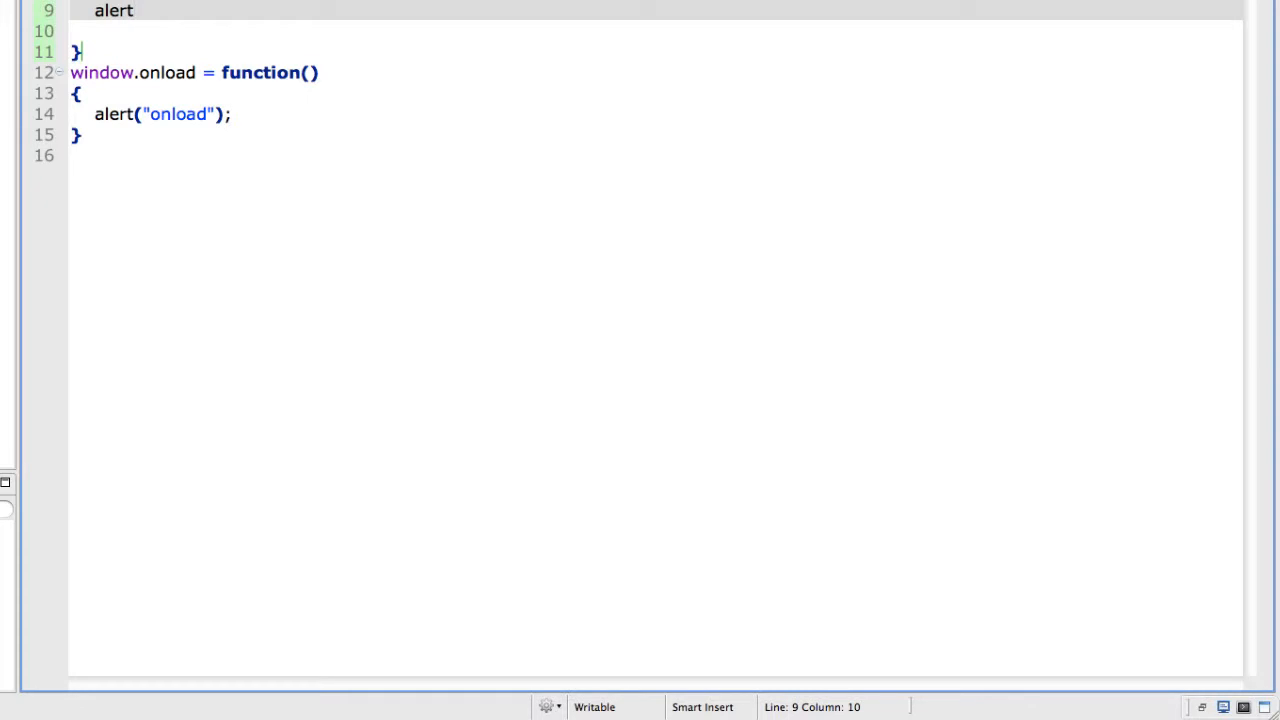
pyautogui.write('("calc")')
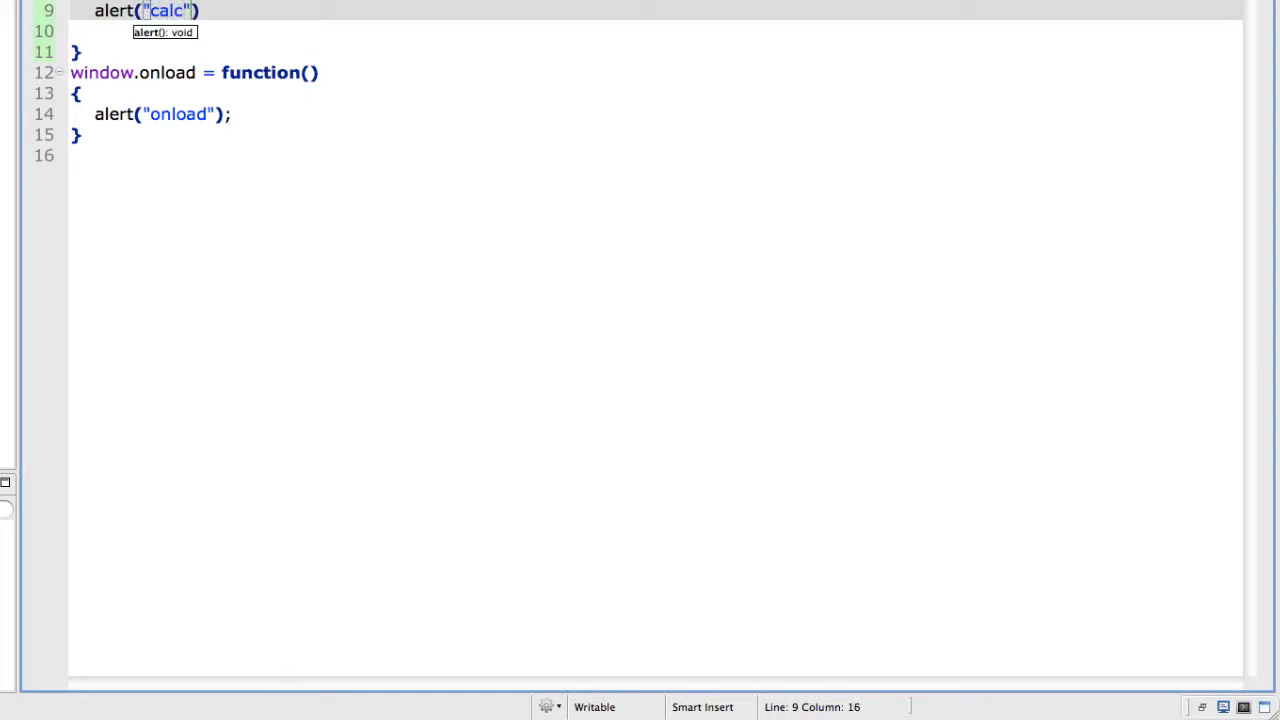
pyautogui.write('ulate_cost')
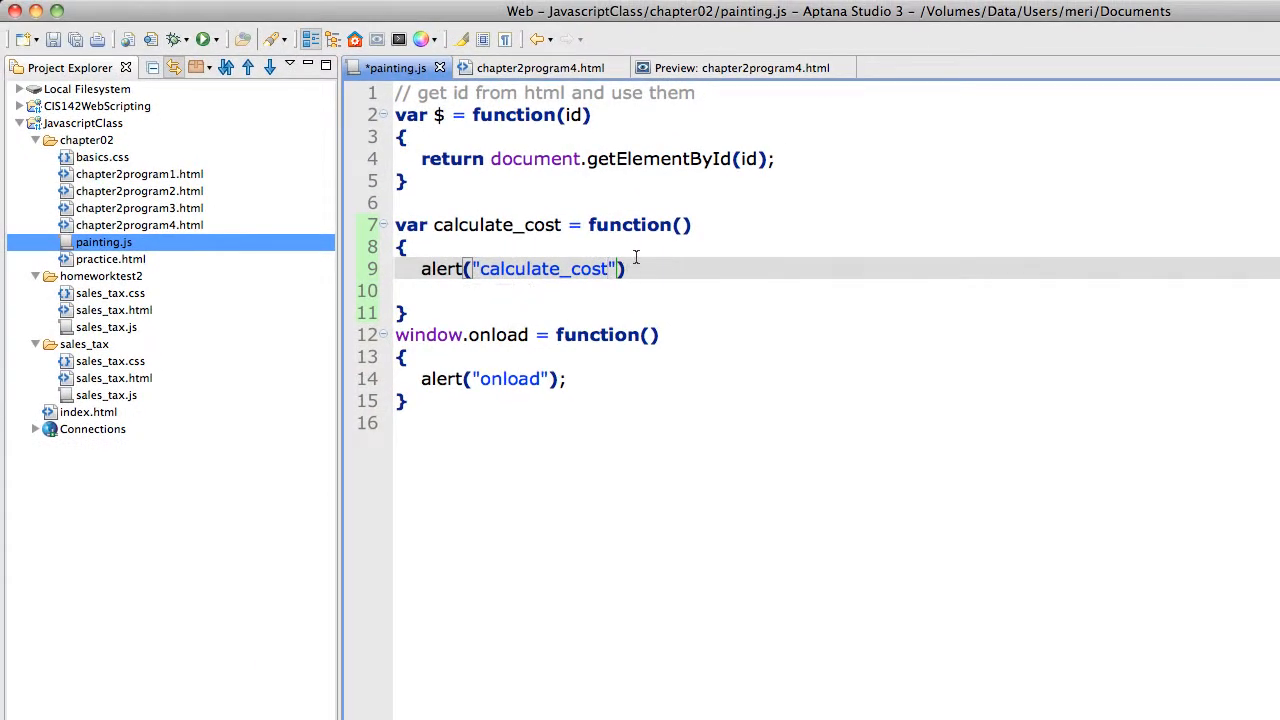
pyautogui.write(';')
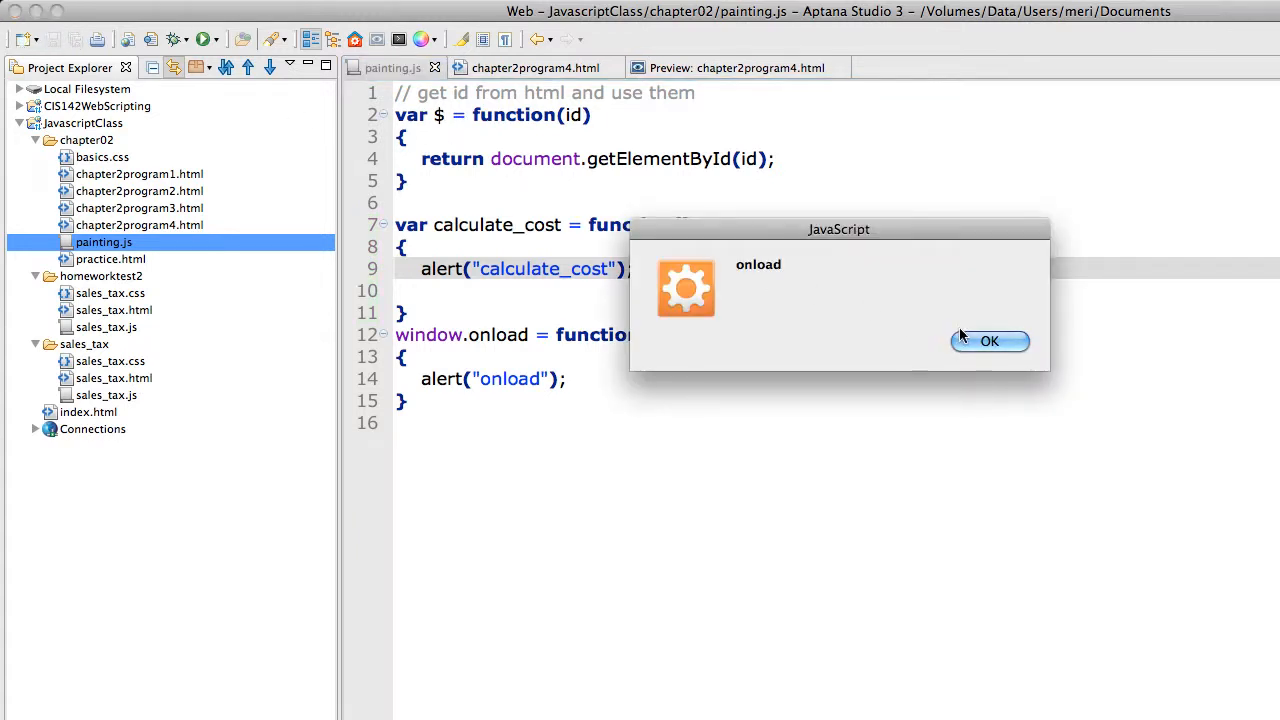
pyautogui.click(988, 340)
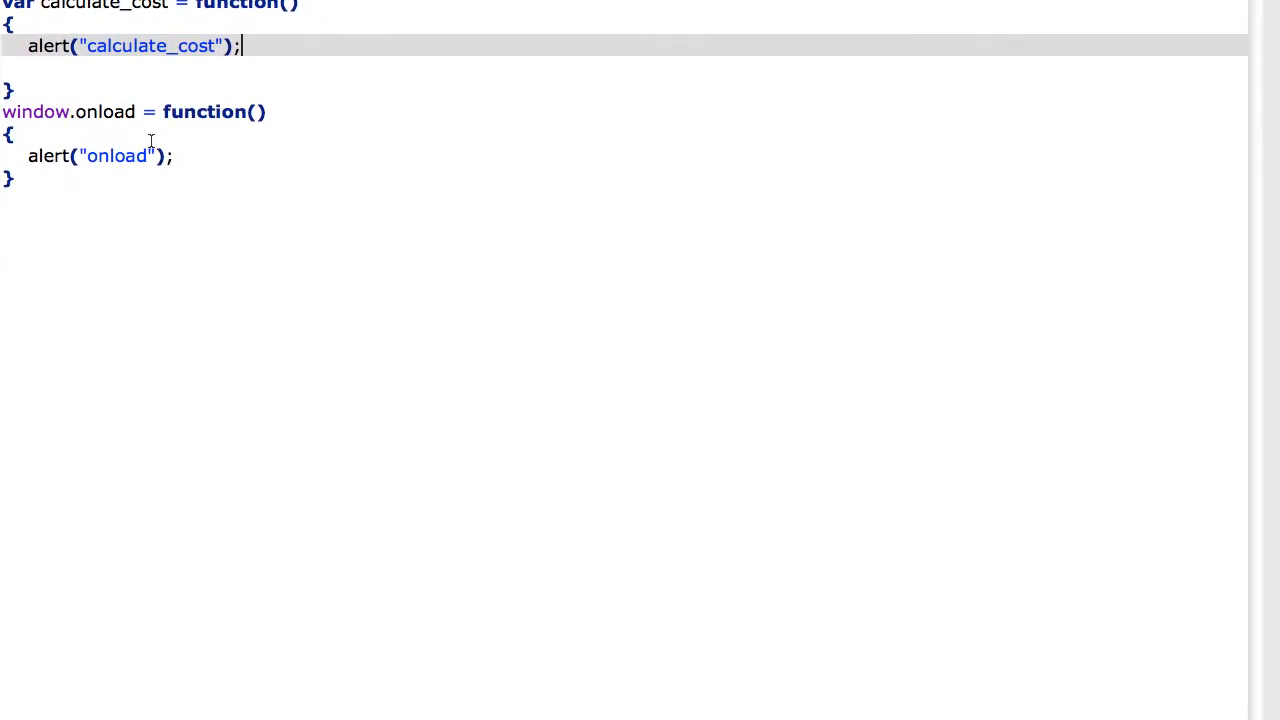
pyautogui.moveTo(170, 170)
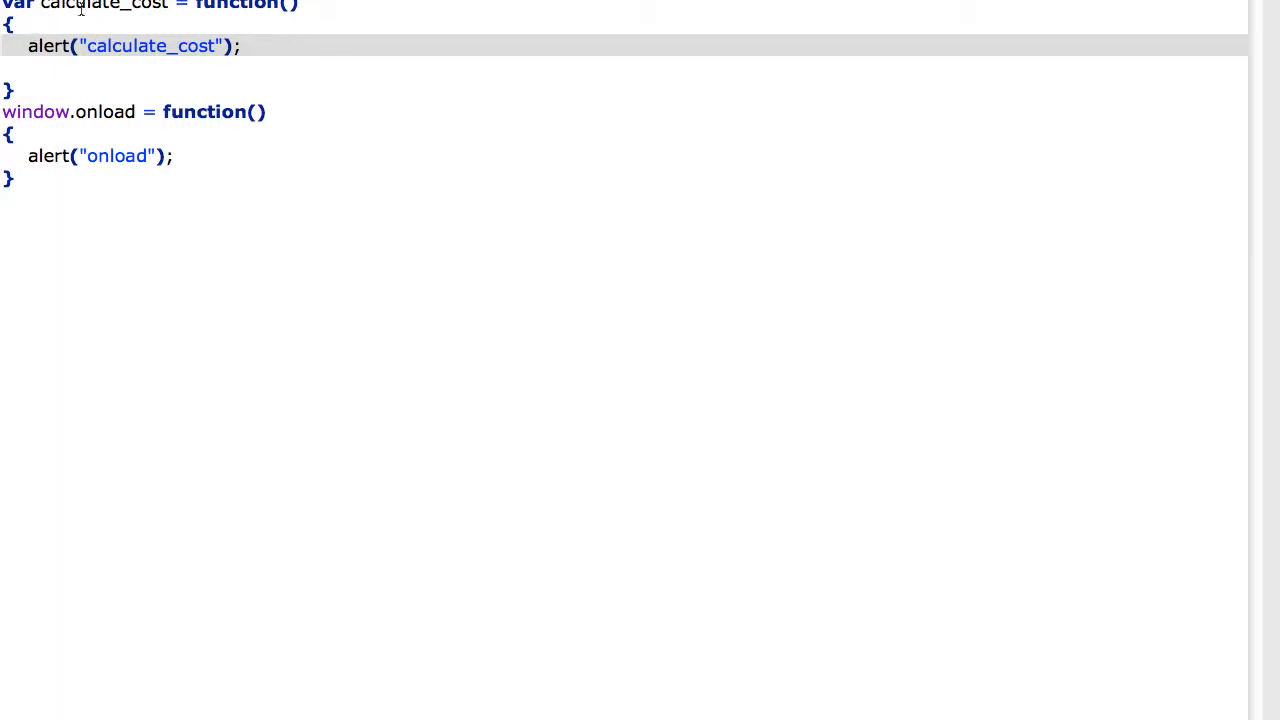
pyautogui.click(180, 156)
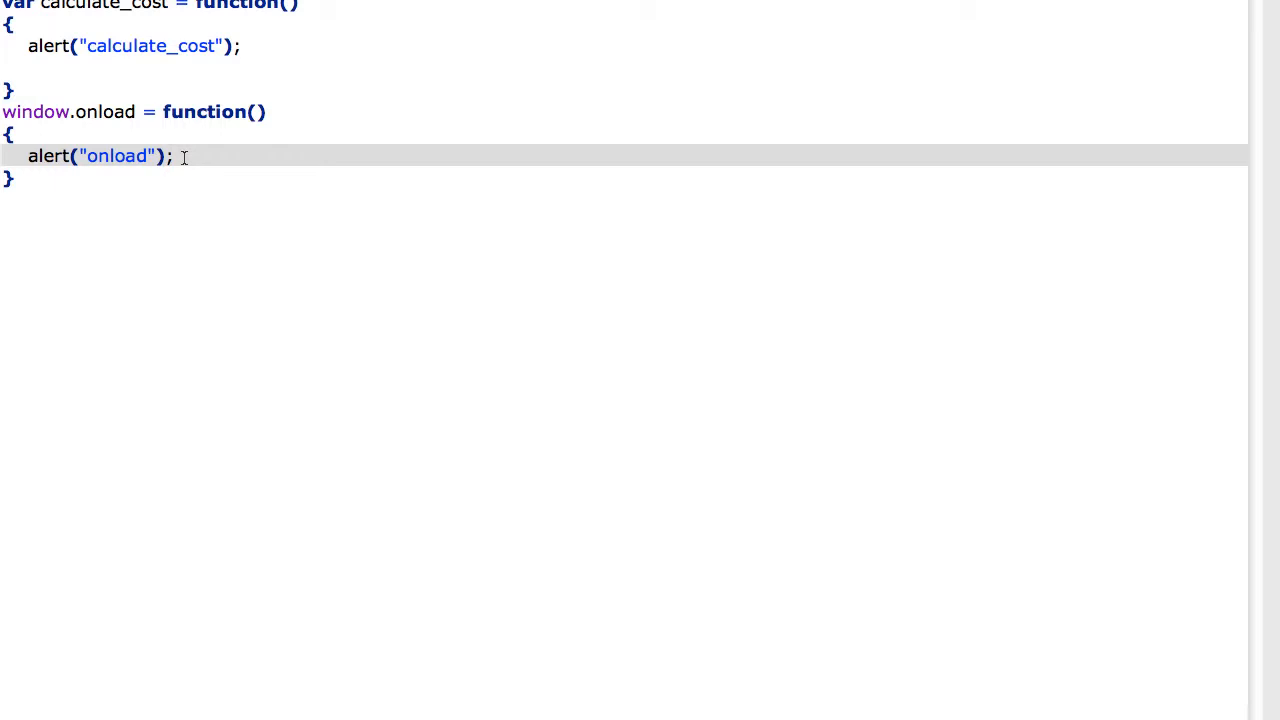
pyautogui.moveTo(184, 140)
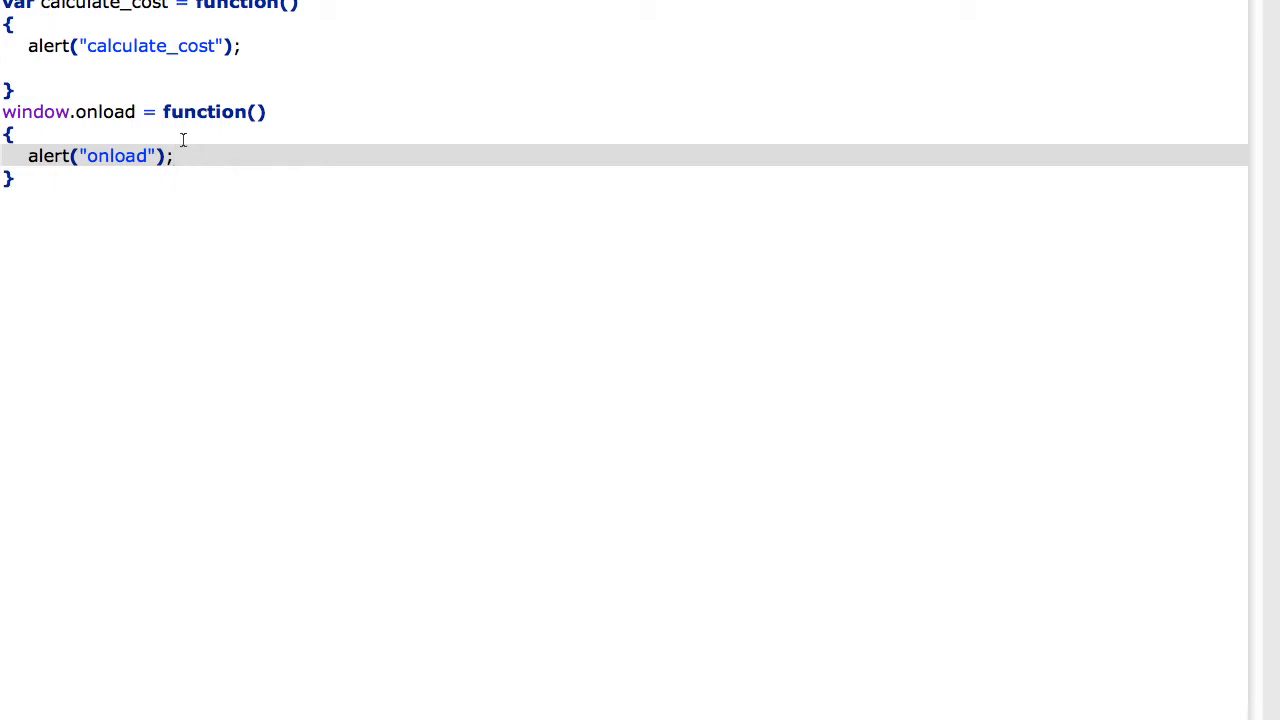
pyautogui.moveTo(132, 58)
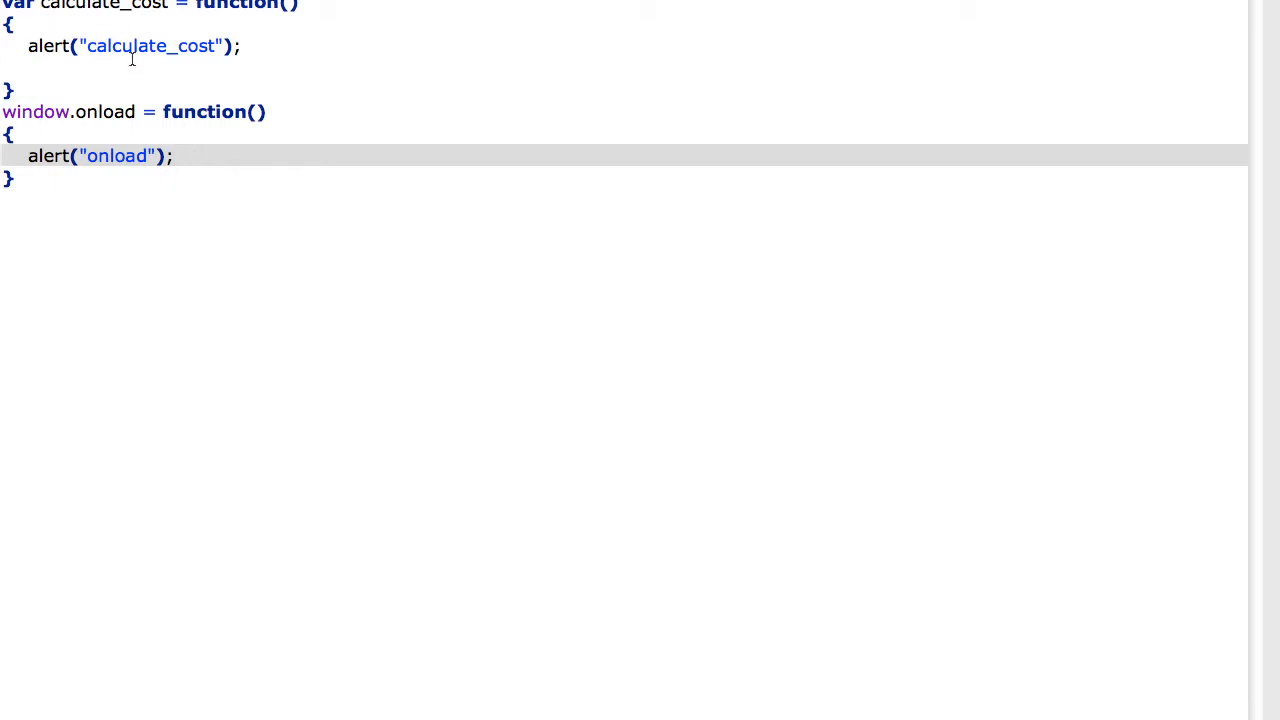
# Replace the onload alert with a calculate_cost(); call inside window.onload
pyautogui.press('Return')
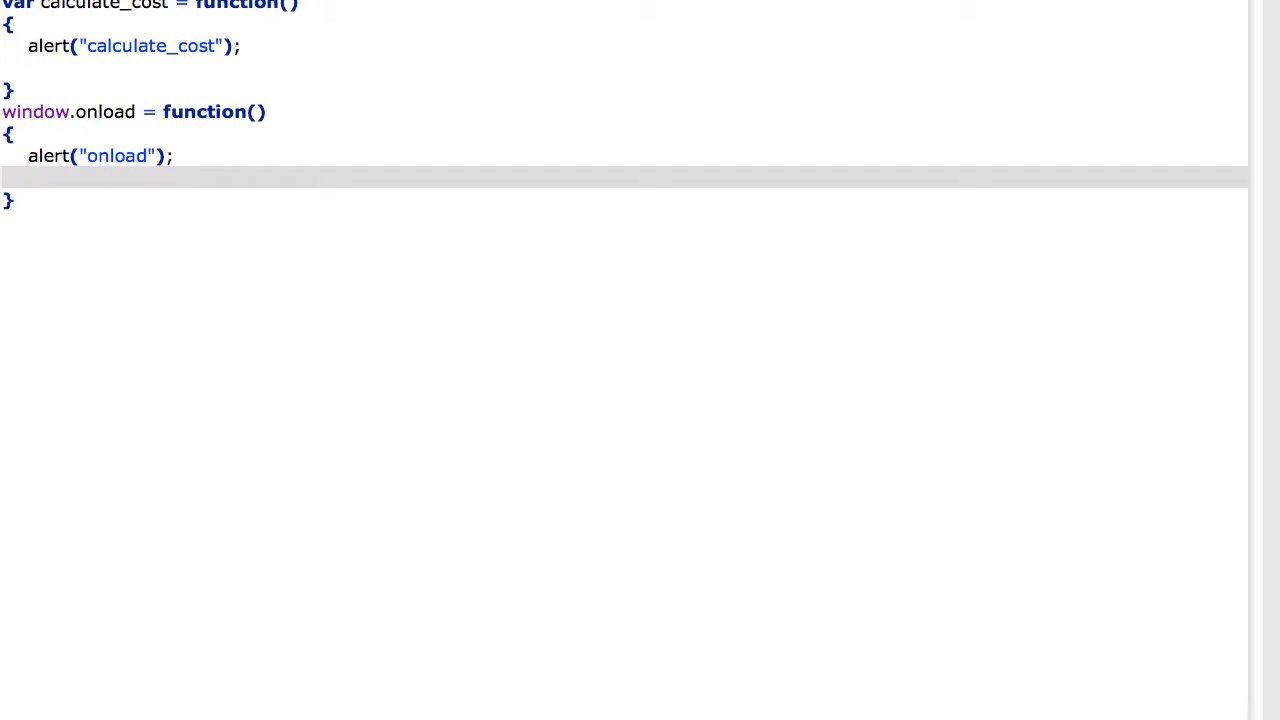
pyautogui.click(170, 156)
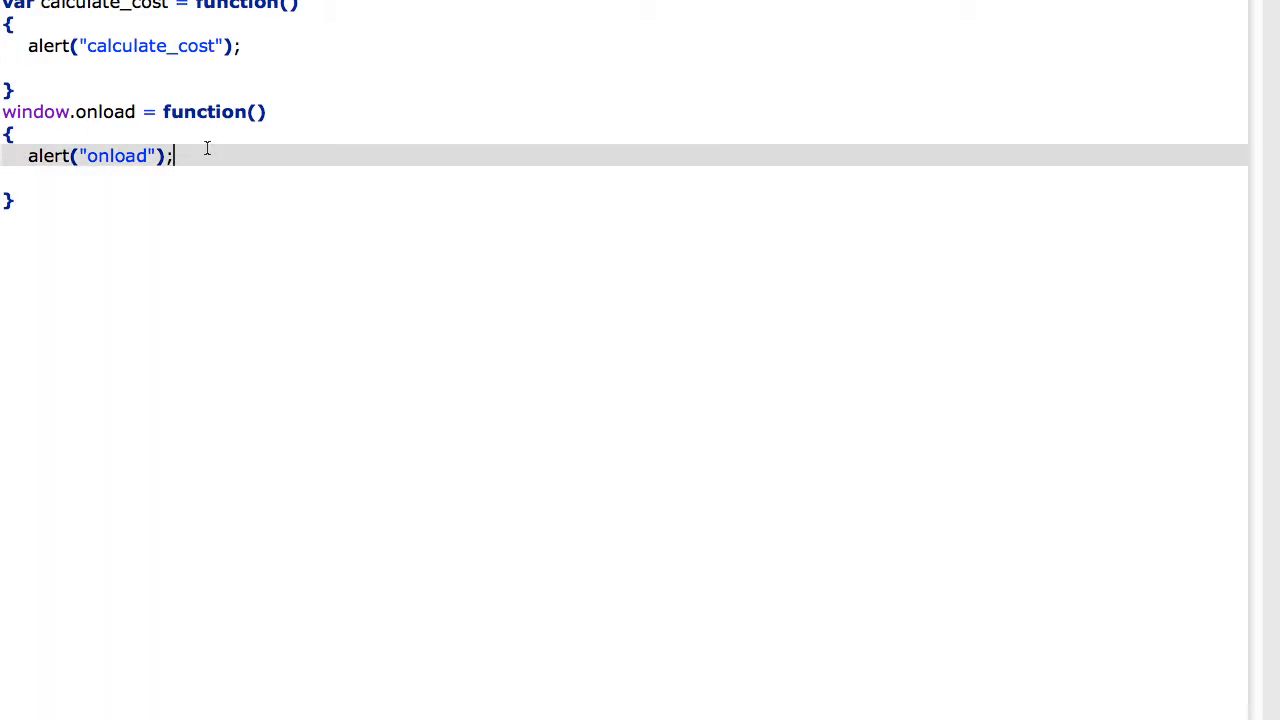
pyautogui.press('Backspace')
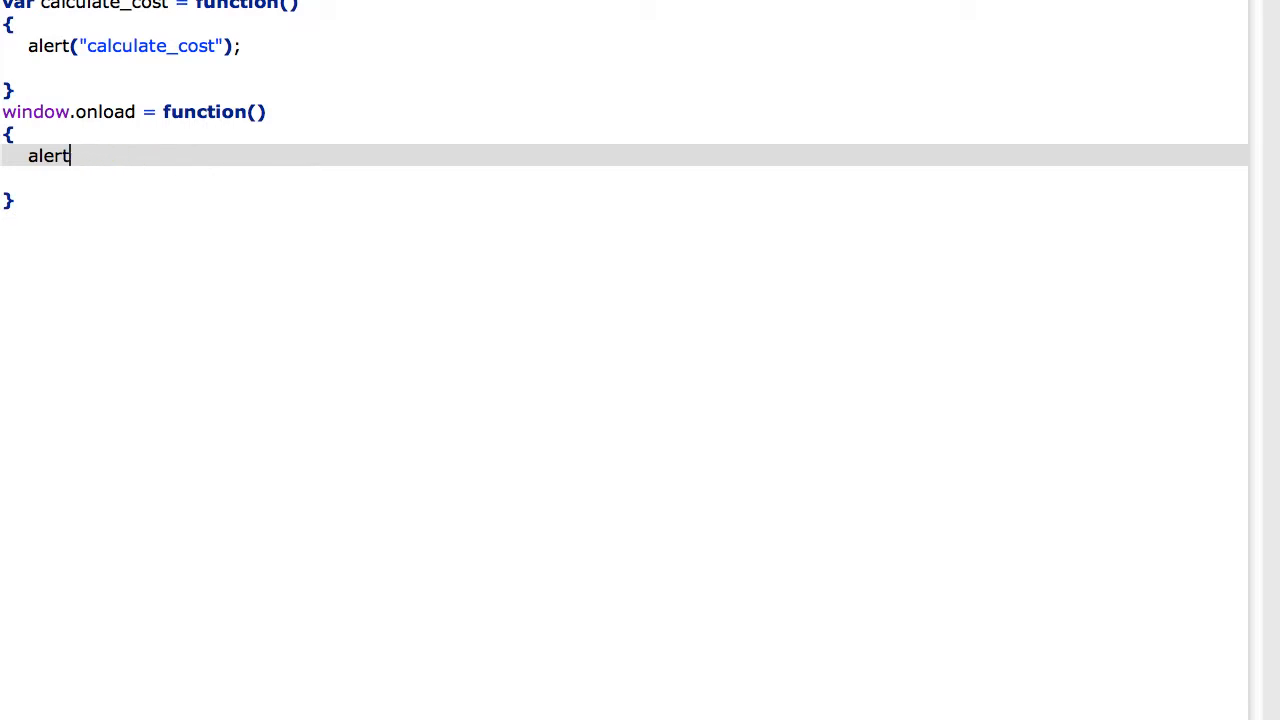
pyautogui.press('Backspace')
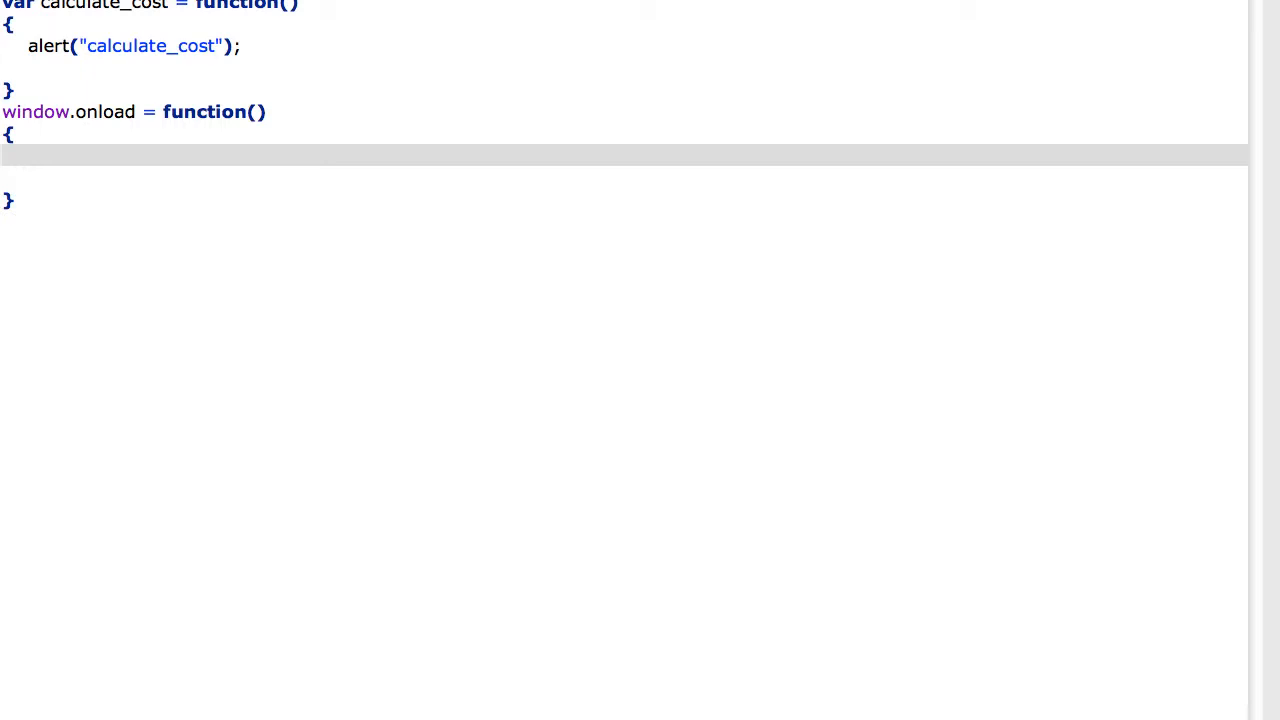
pyautogui.write('calculate_cost(')
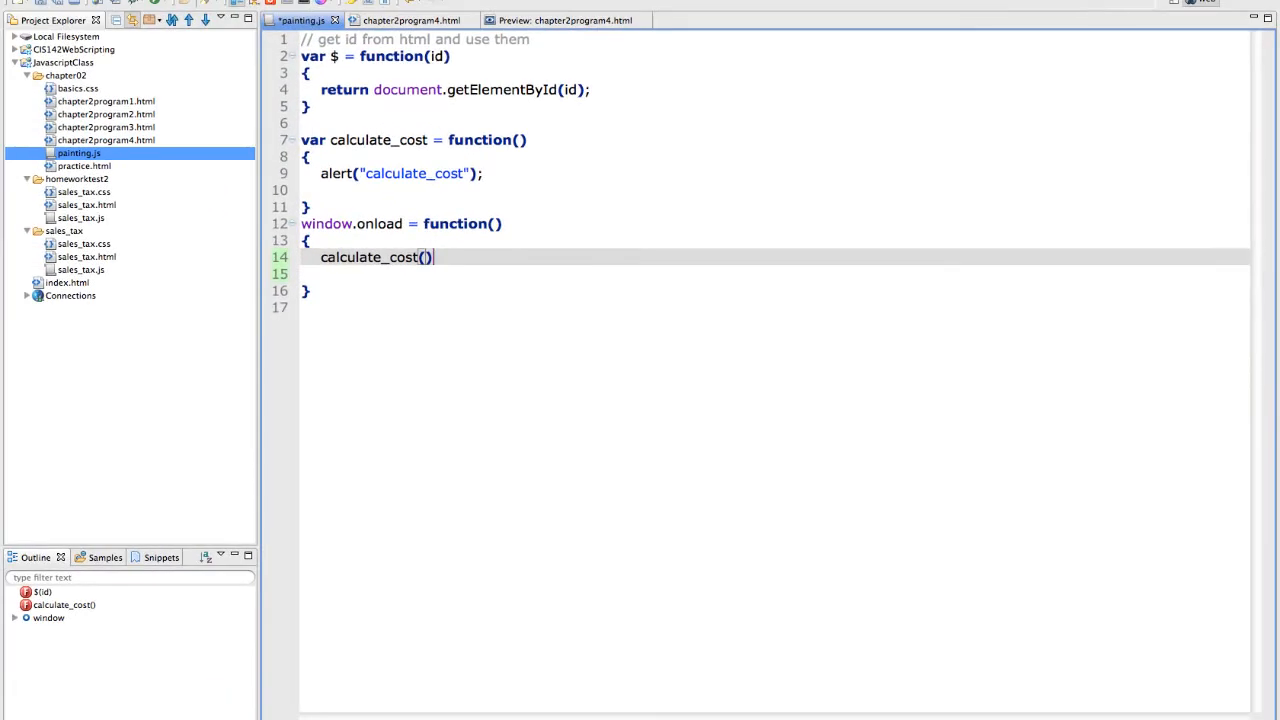
pyautogui.write(';')
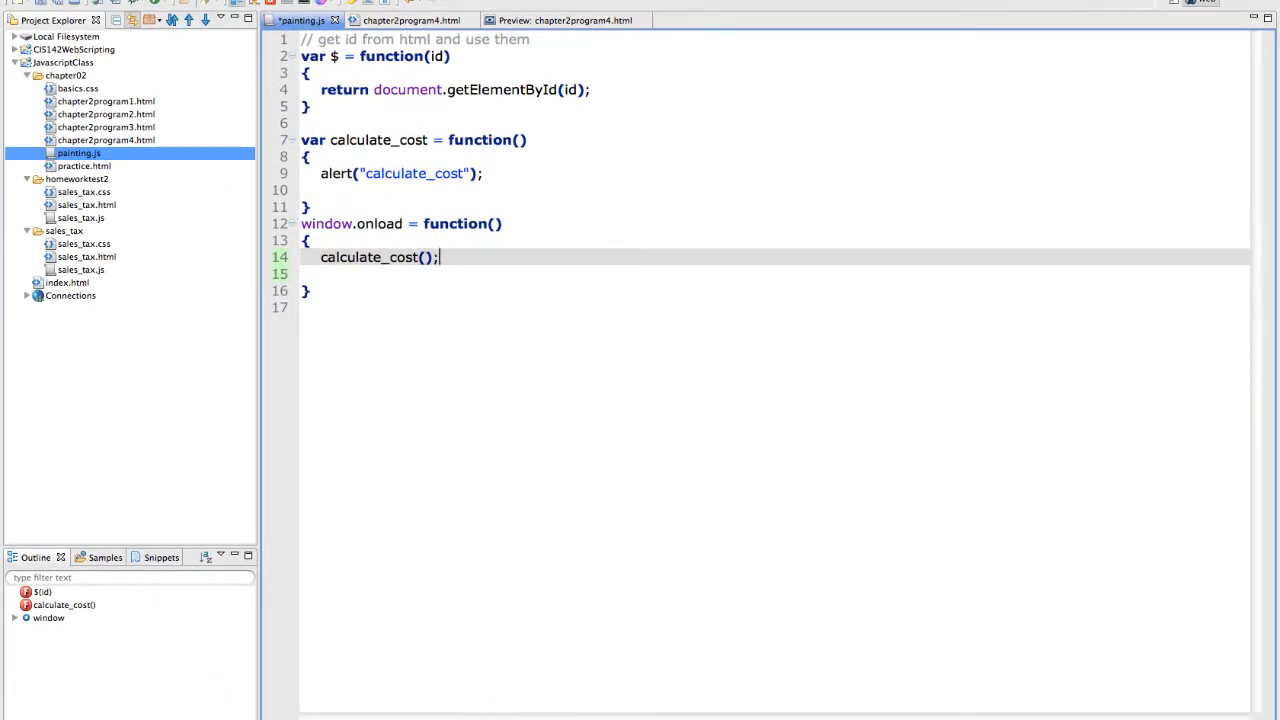
# Preview the page to confirm the calculate_cost alert fires and dismiss it
pyautogui.click(204, 20)
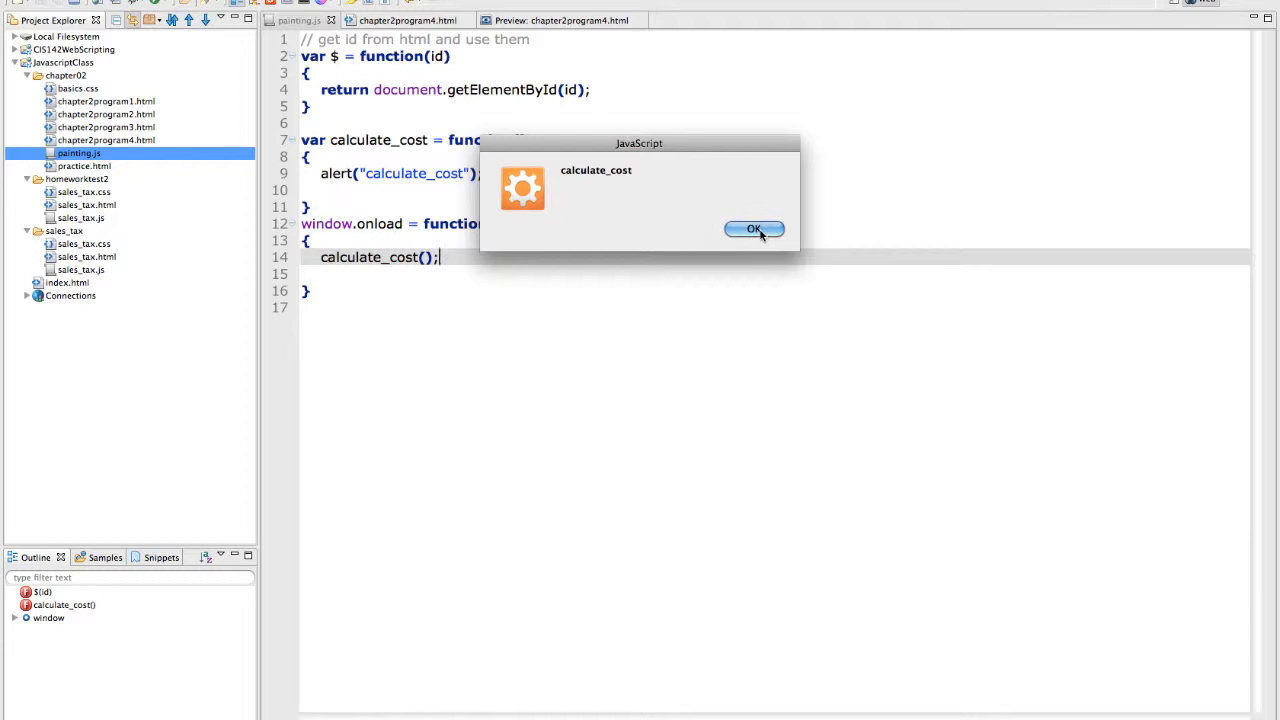
pyautogui.click(754, 228)
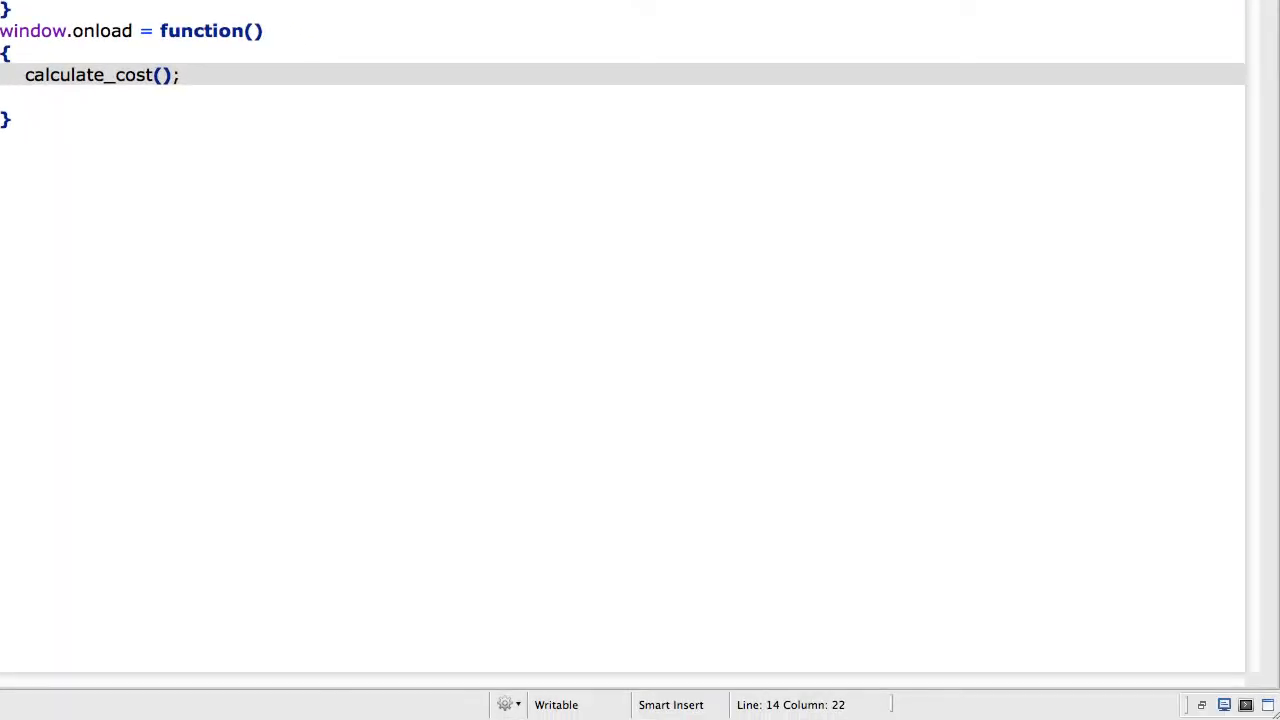
pyautogui.moveTo(236, 60)
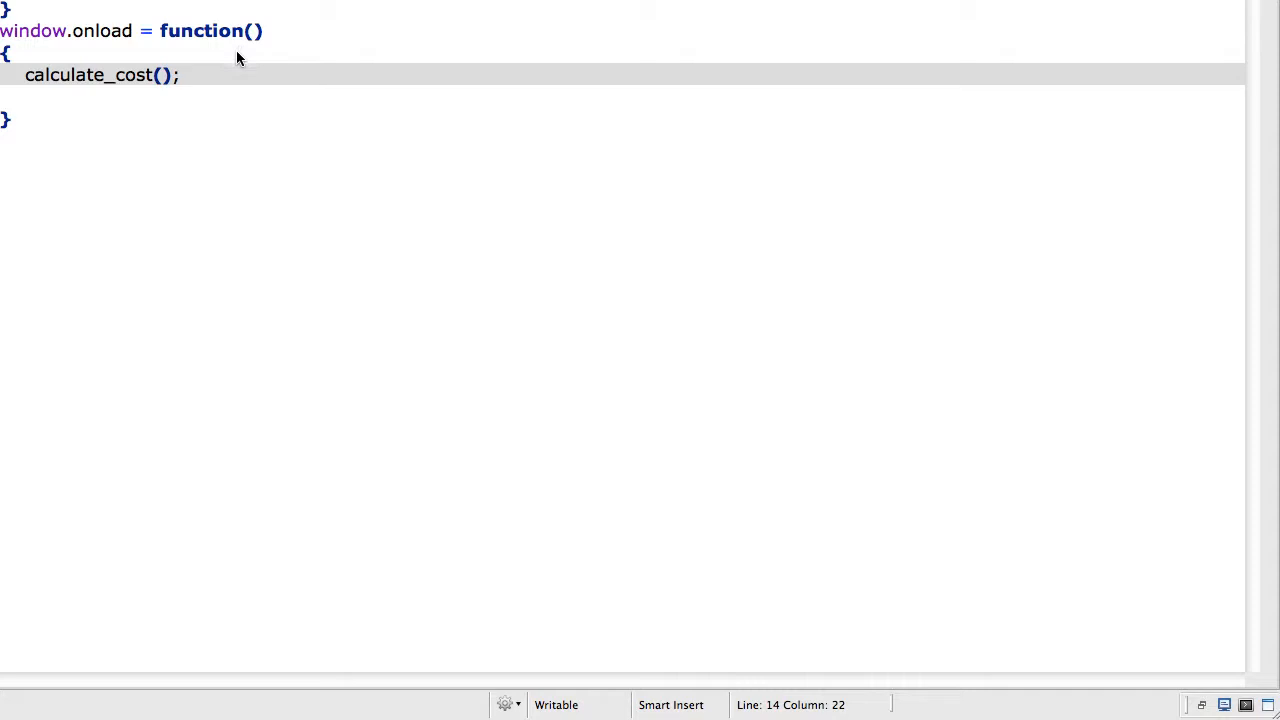
pyautogui.moveTo(190, 76)
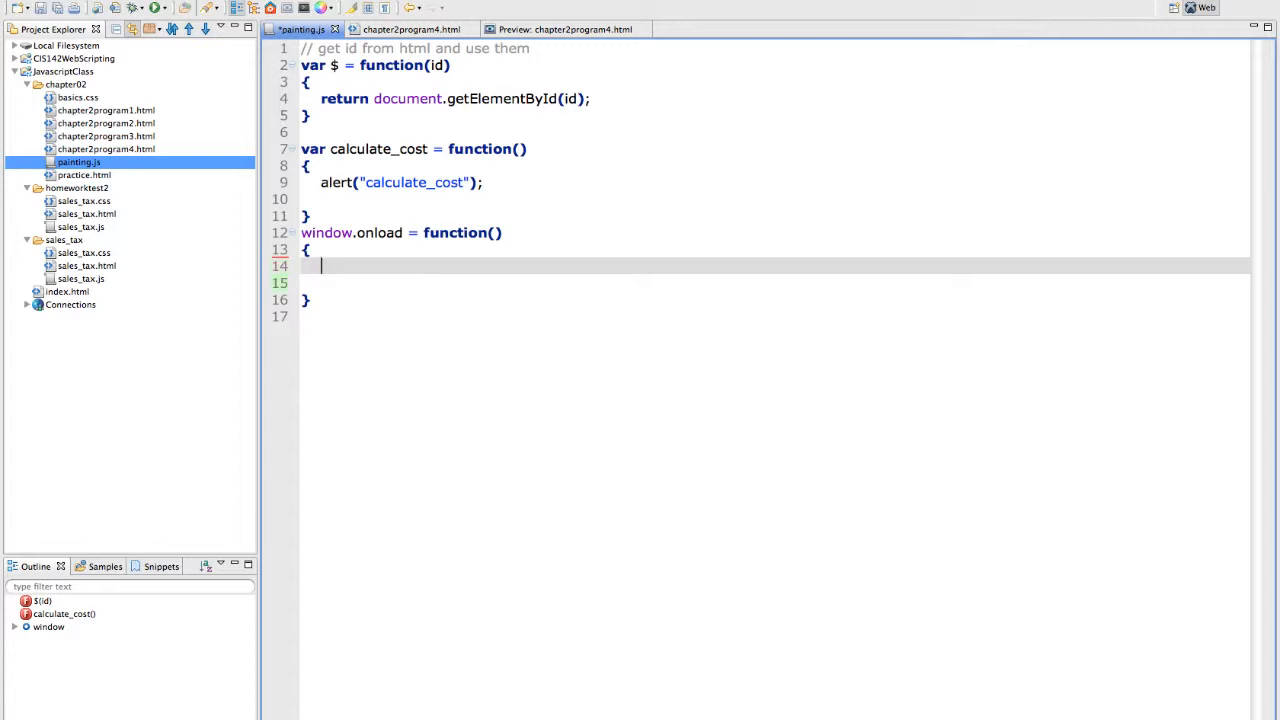
# Inside window.onload, assign $("submit").onclick = calculate_cost;
pyautogui.write('$')
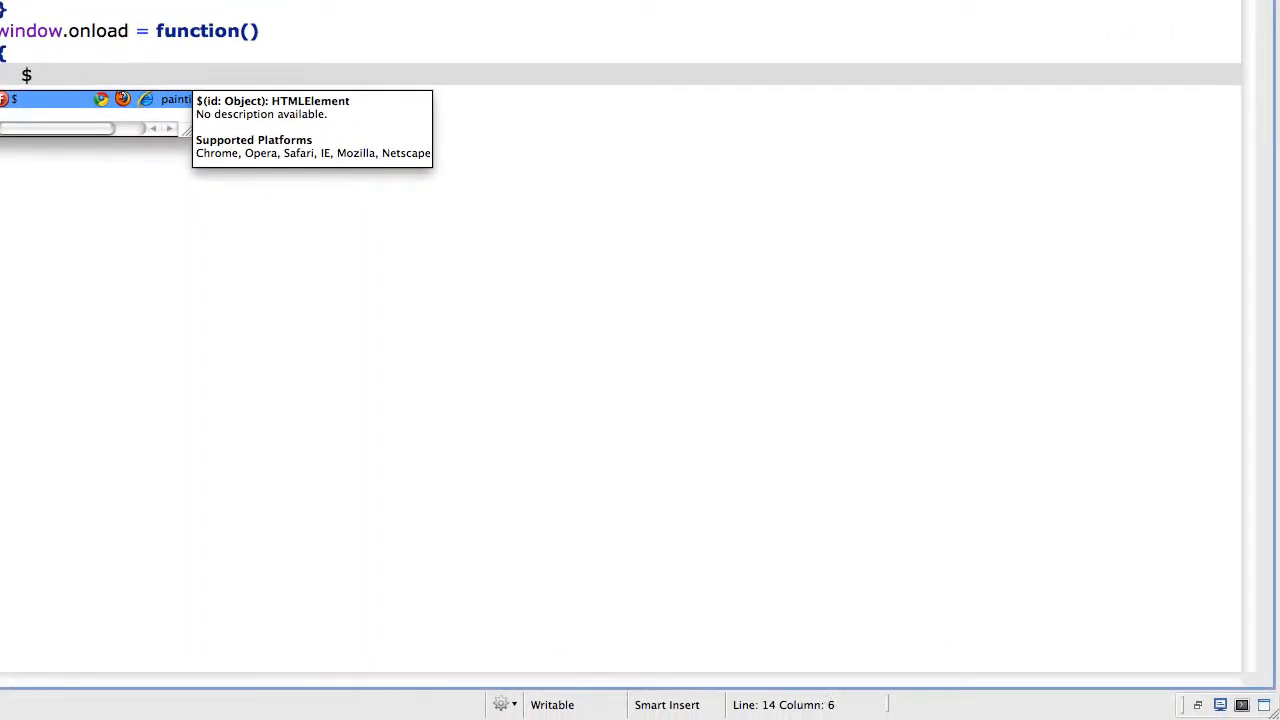
pyautogui.write('("s")')
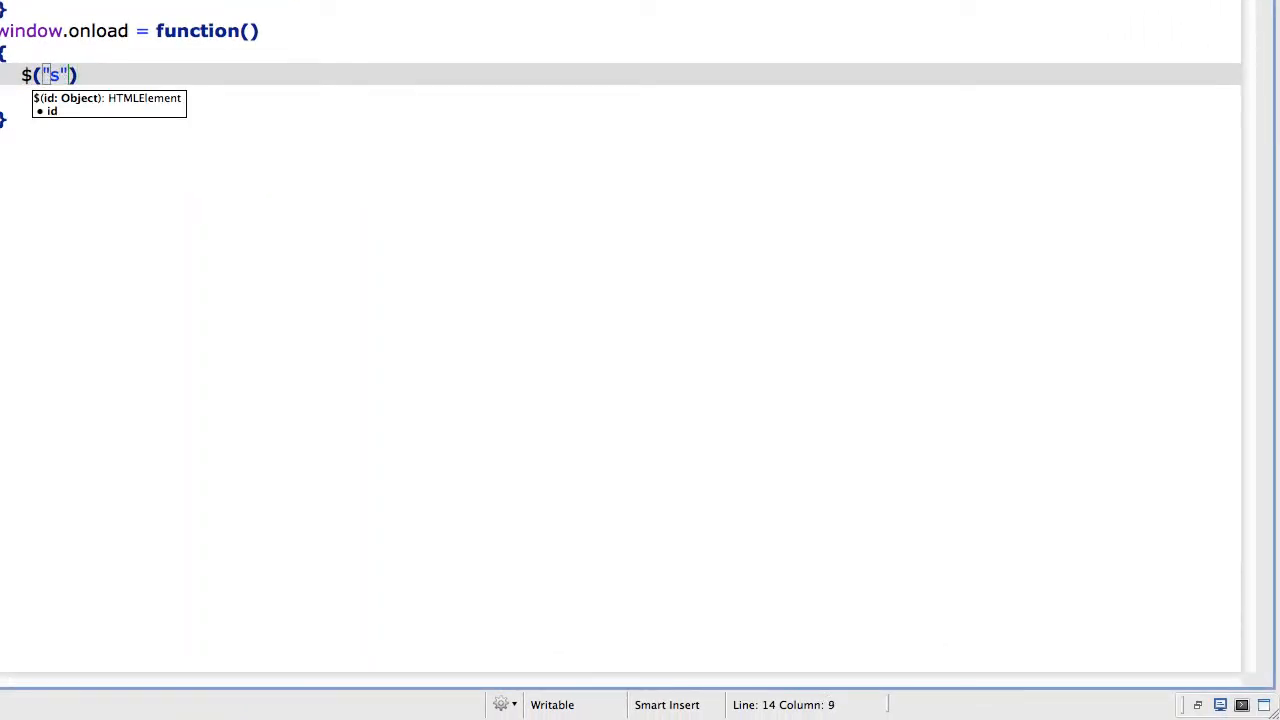
pyautogui.write('ubmit')
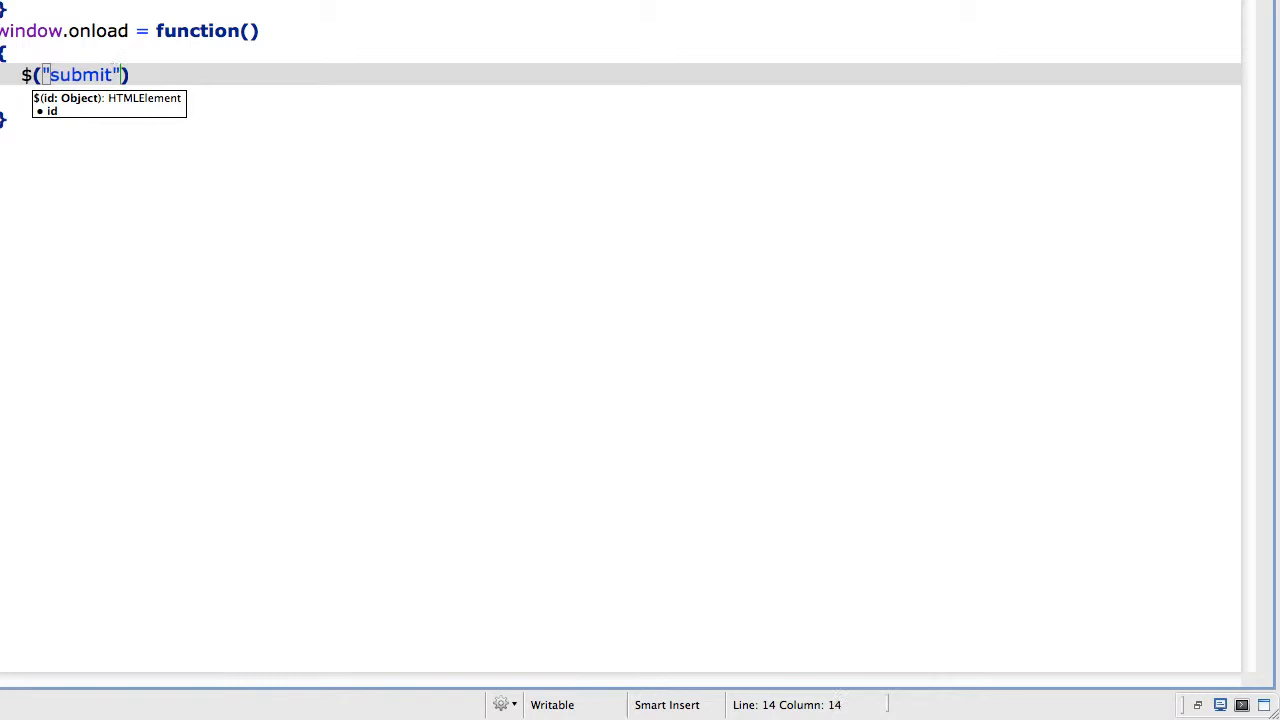
pyautogui.press('Right')
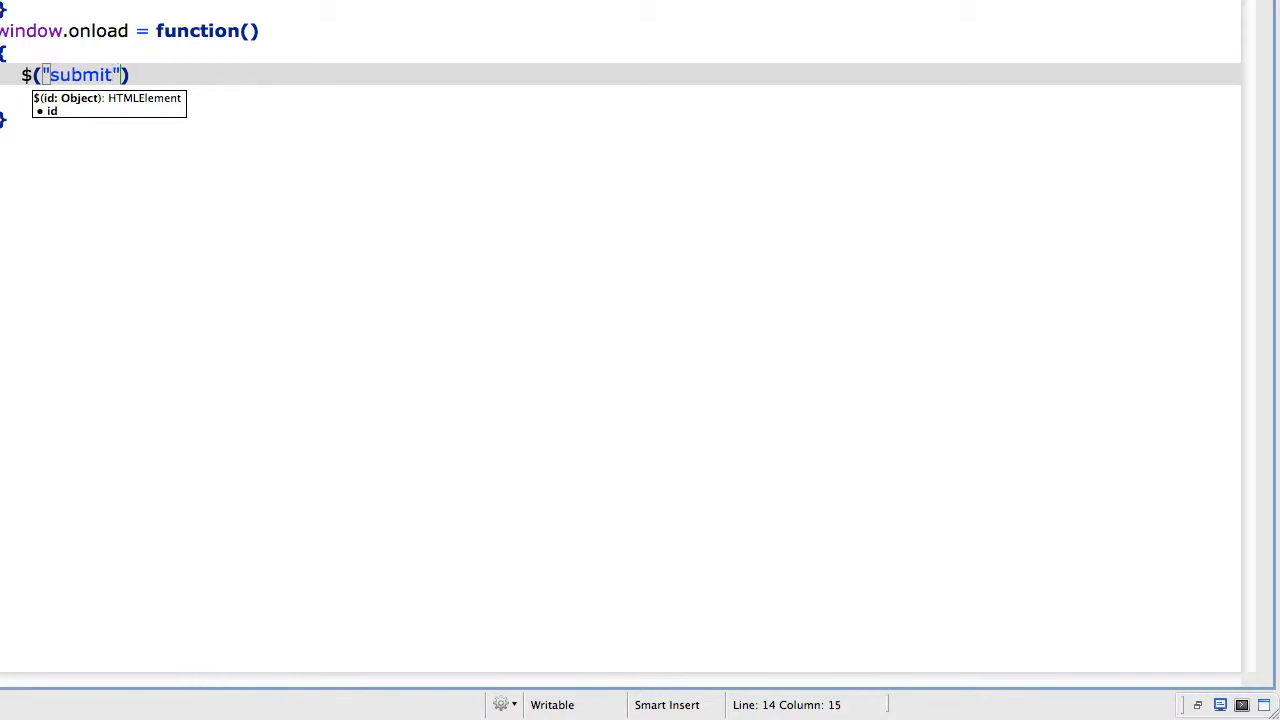
pyautogui.write('.')
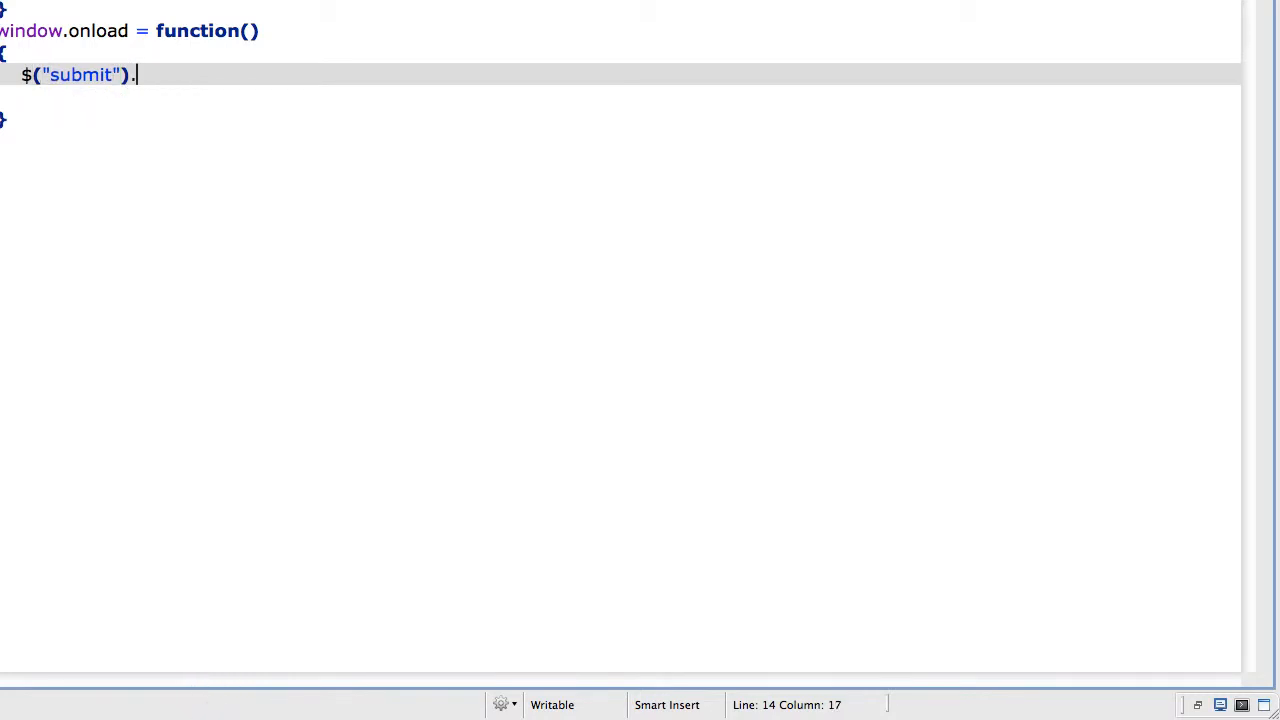
pyautogui.write('onclick =')
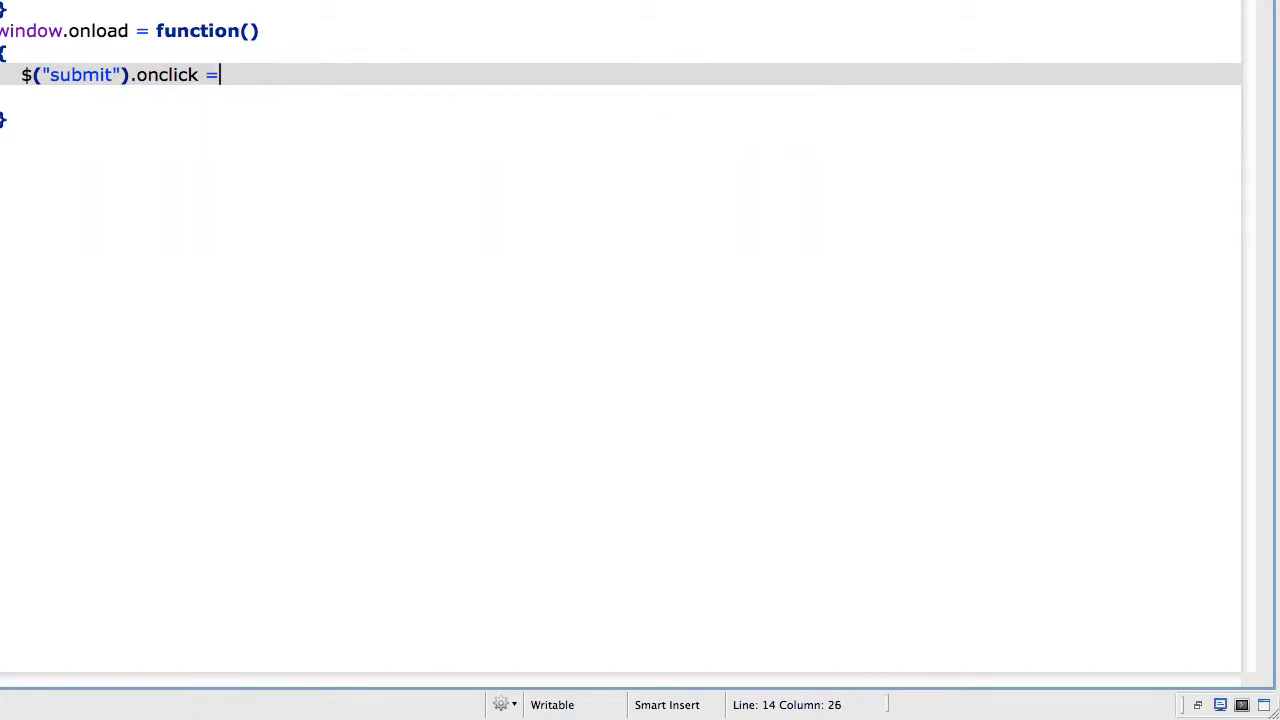
pyautogui.write('cal')
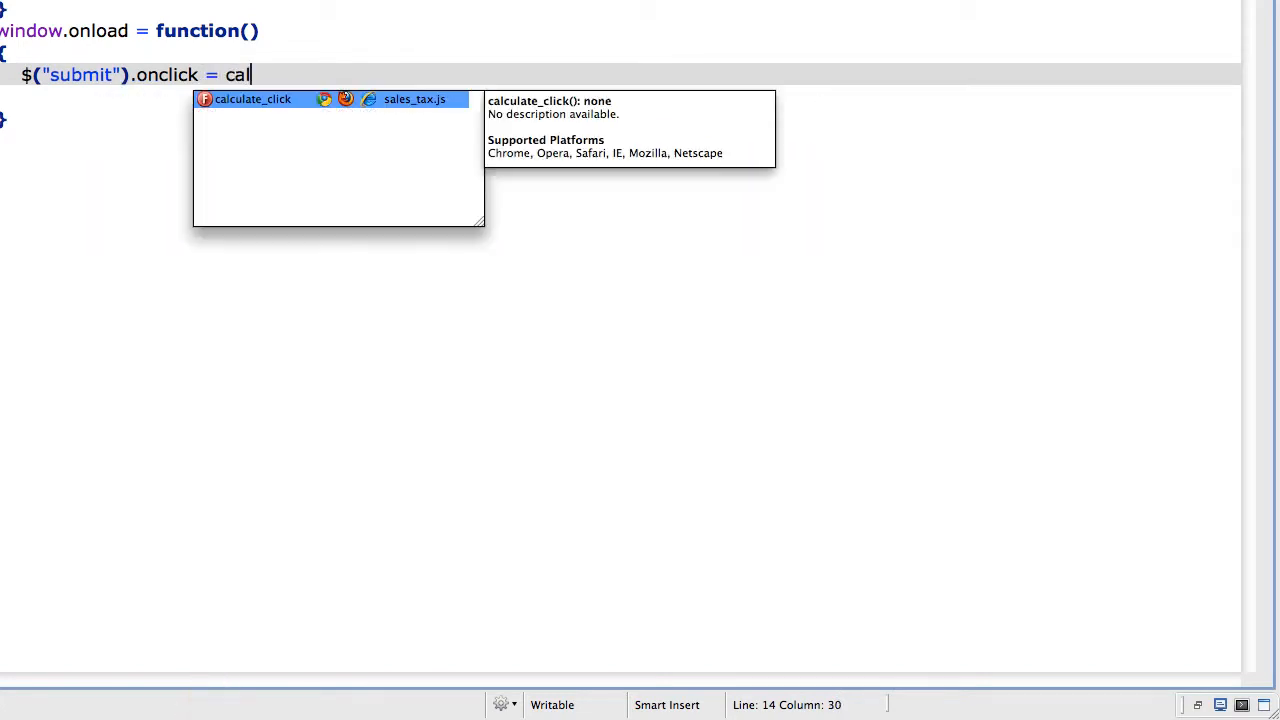
pyautogui.write('culate')
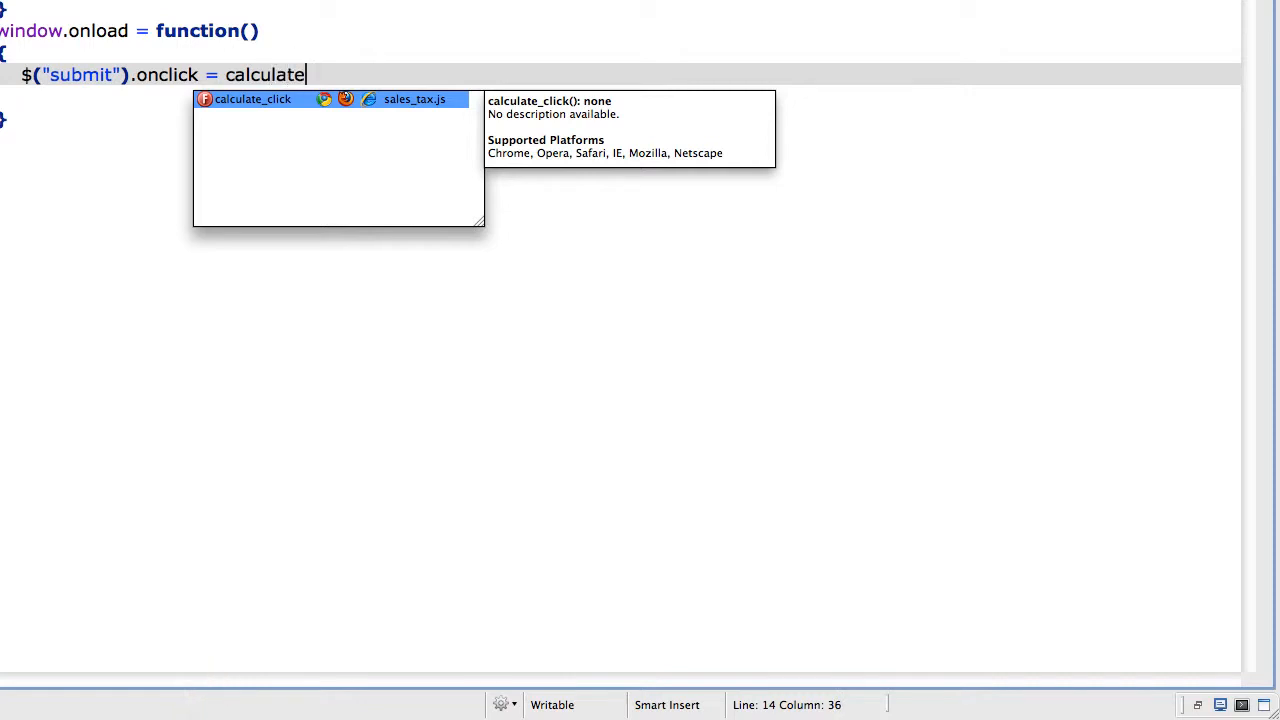
pyautogui.write('_cos')
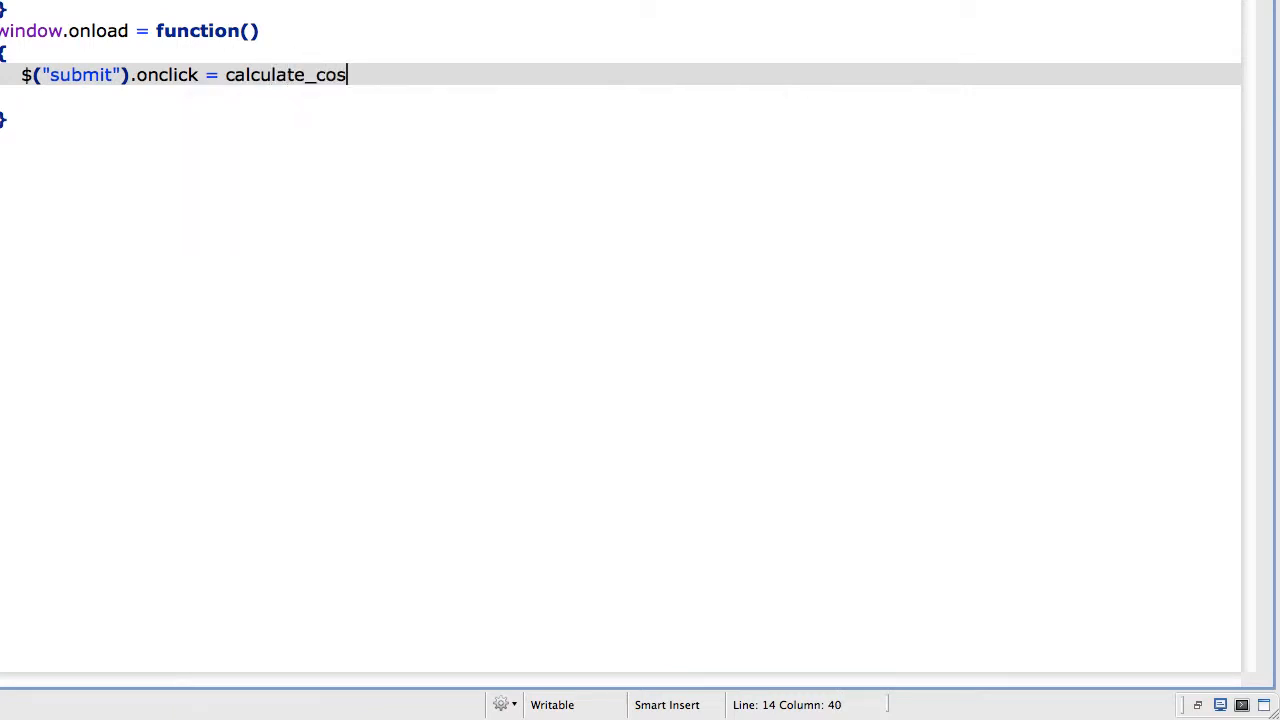
pyautogui.write('t;')
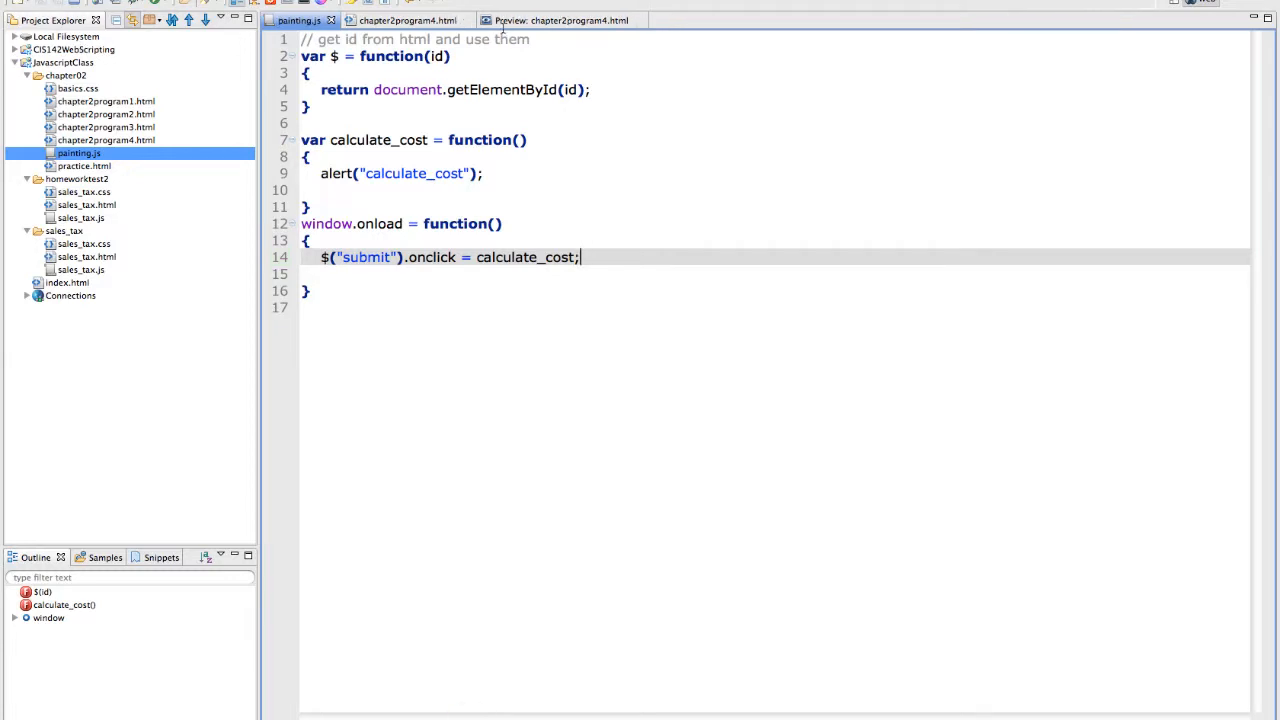
pyautogui.click(556, 20)
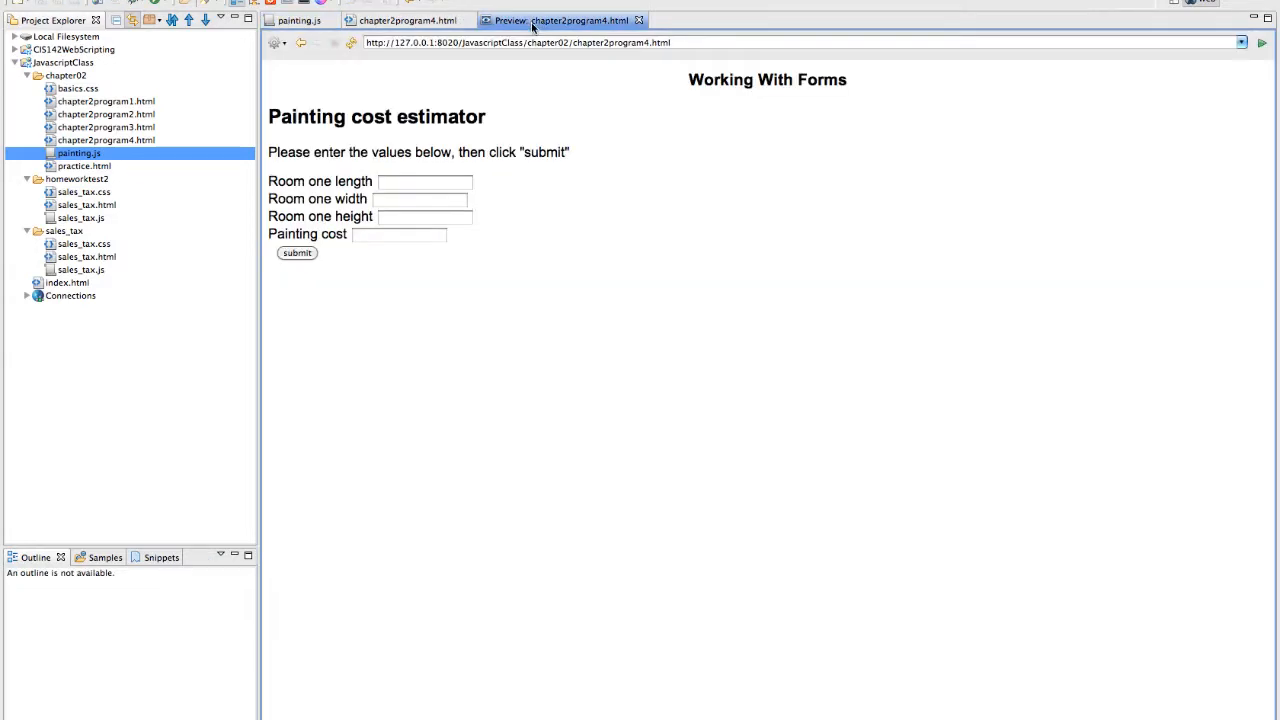
pyautogui.click(296, 252)
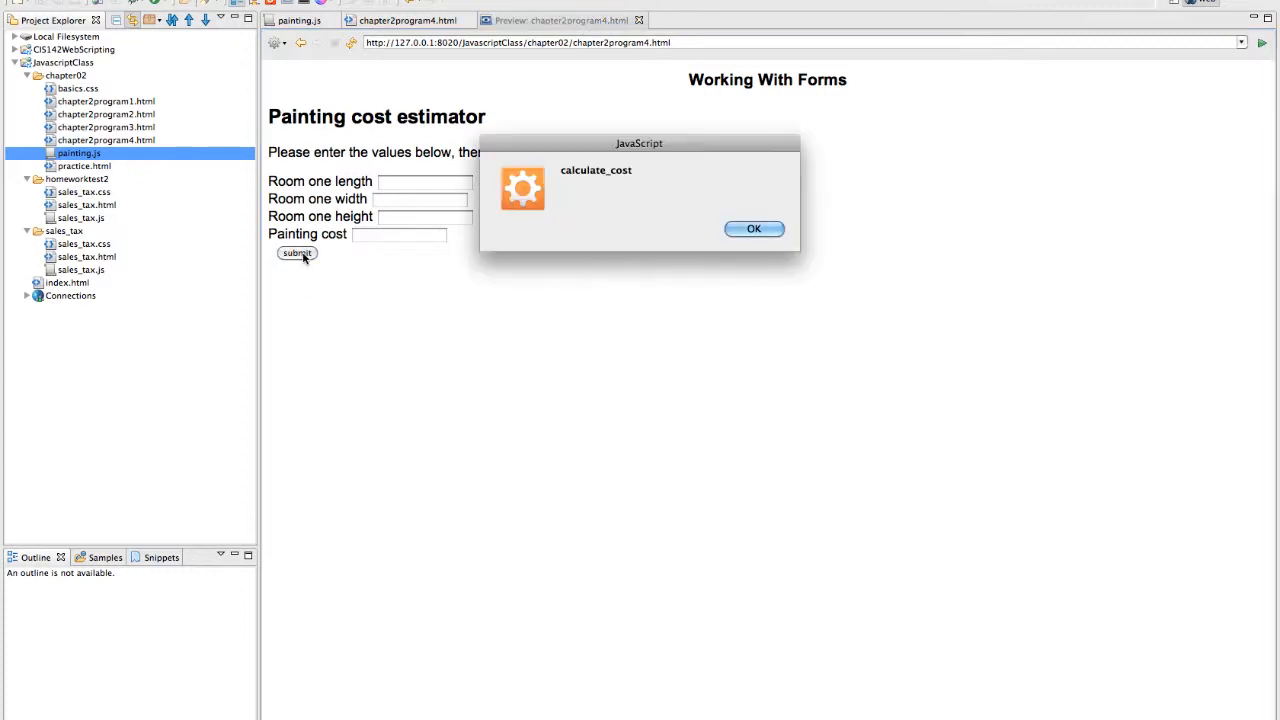
pyautogui.moveTo(754, 228)
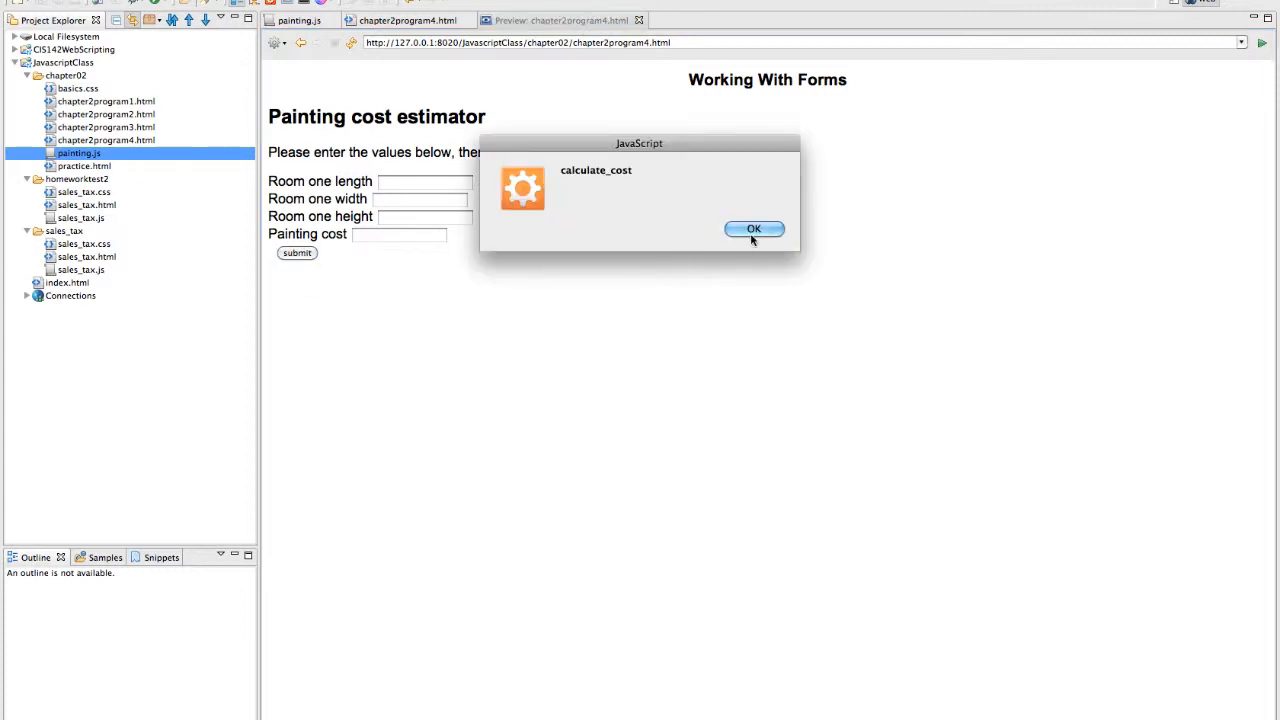
pyautogui.click(754, 228)
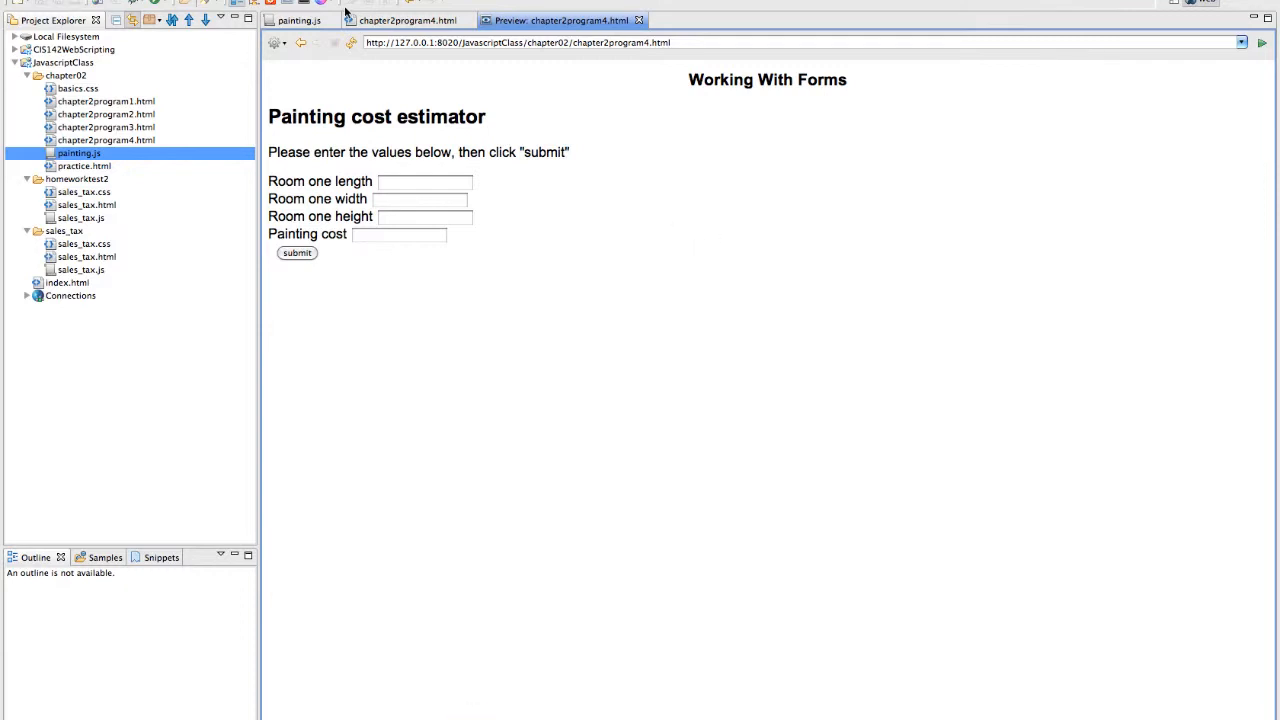
pyautogui.moveTo(408, 20)
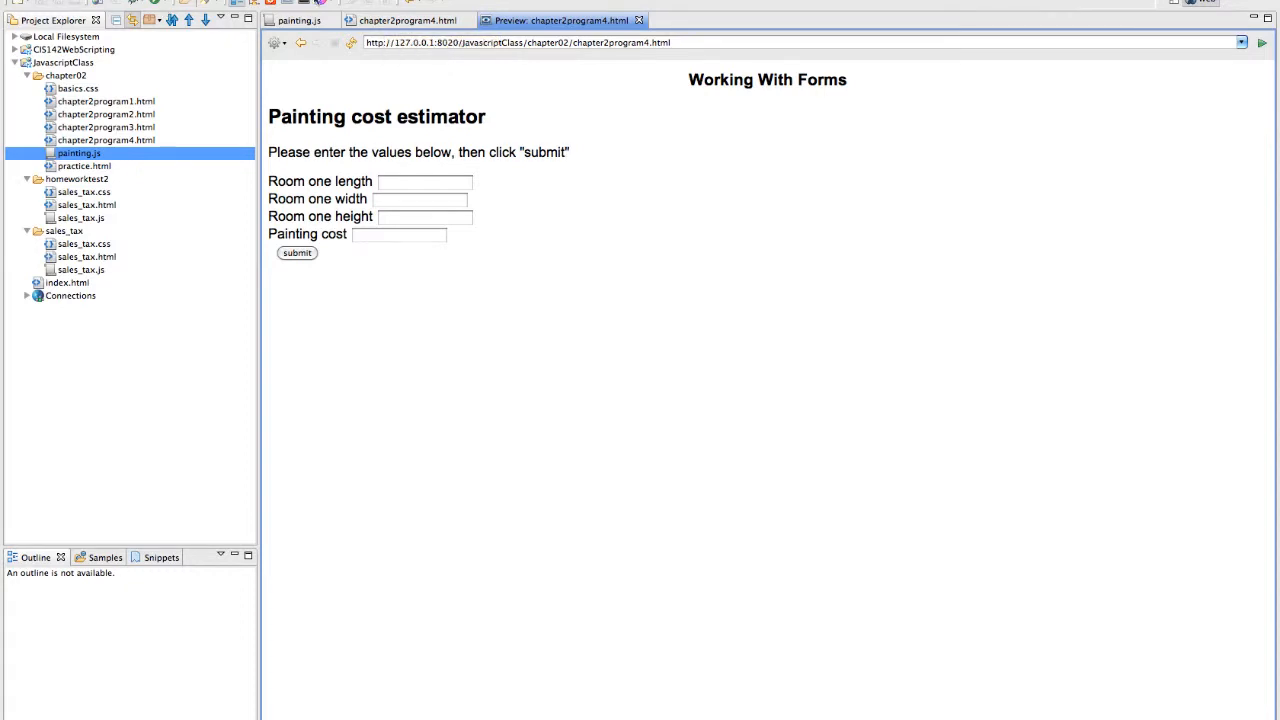
pyautogui.click(298, 20)
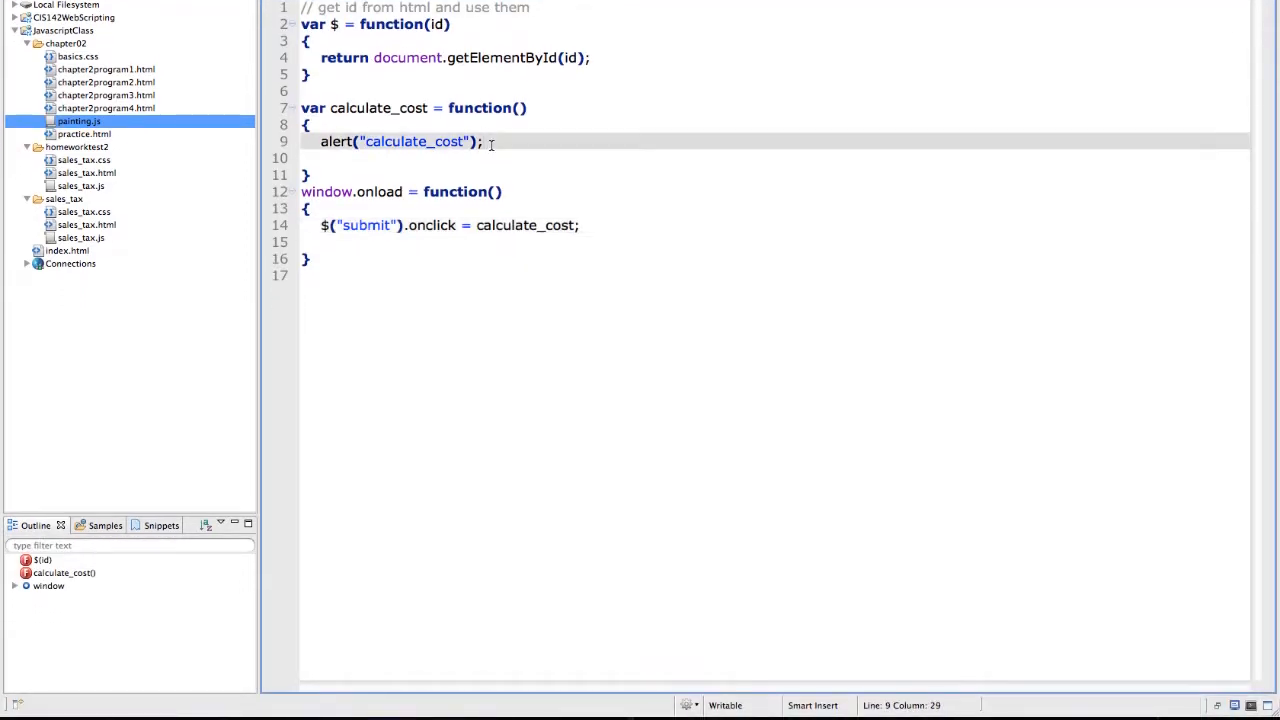
# Replace the alert line in calculate_cost with var length = 10;
pyautogui.press('BackSpace')
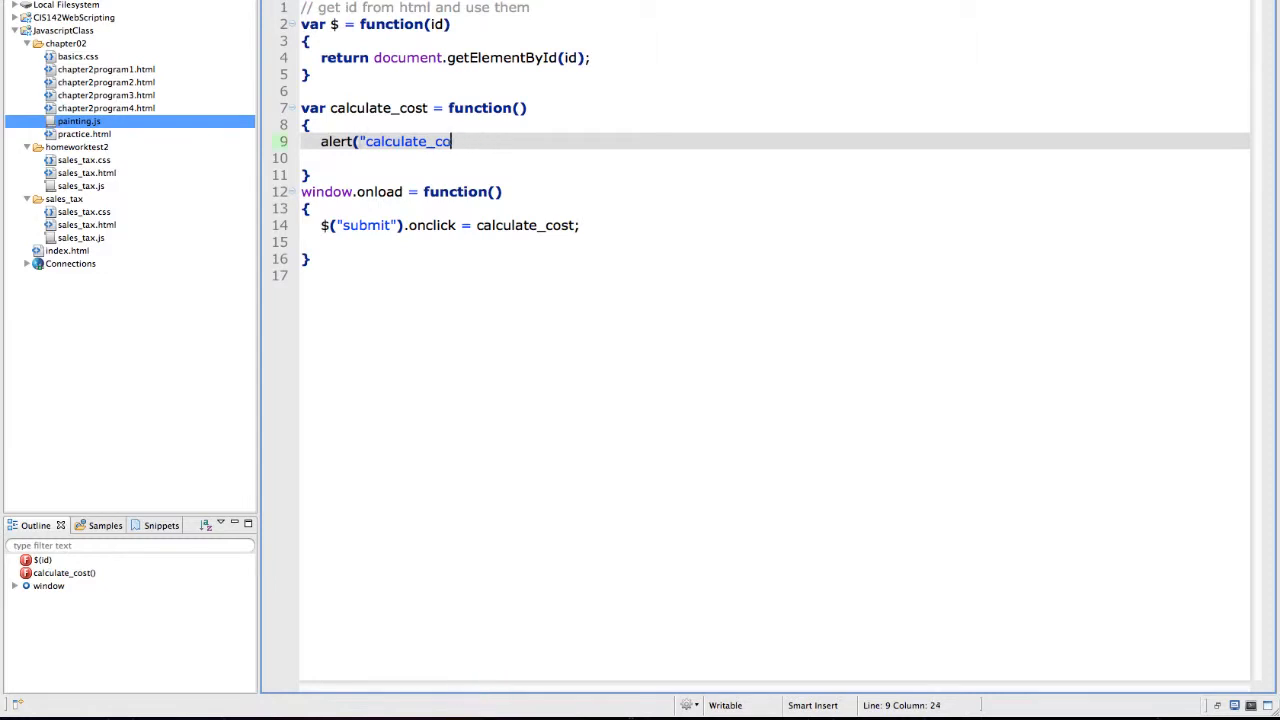
pyautogui.press('BackSpace')
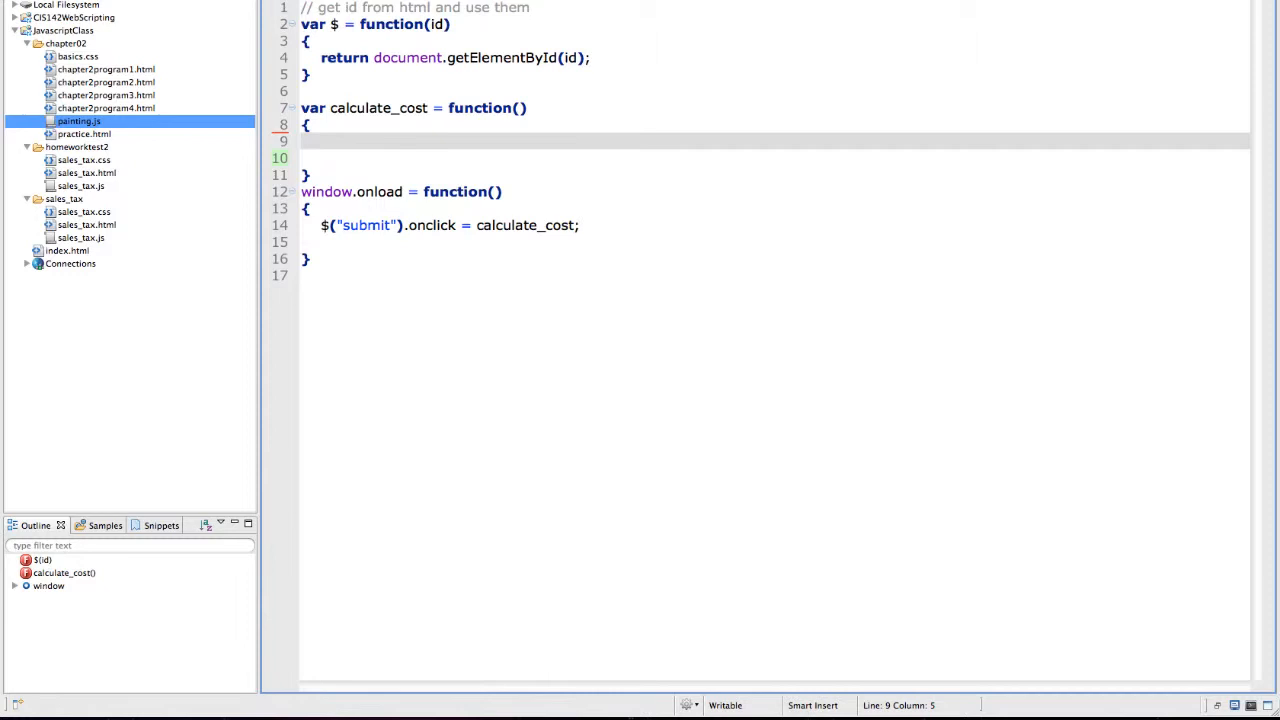
pyautogui.write('var i')
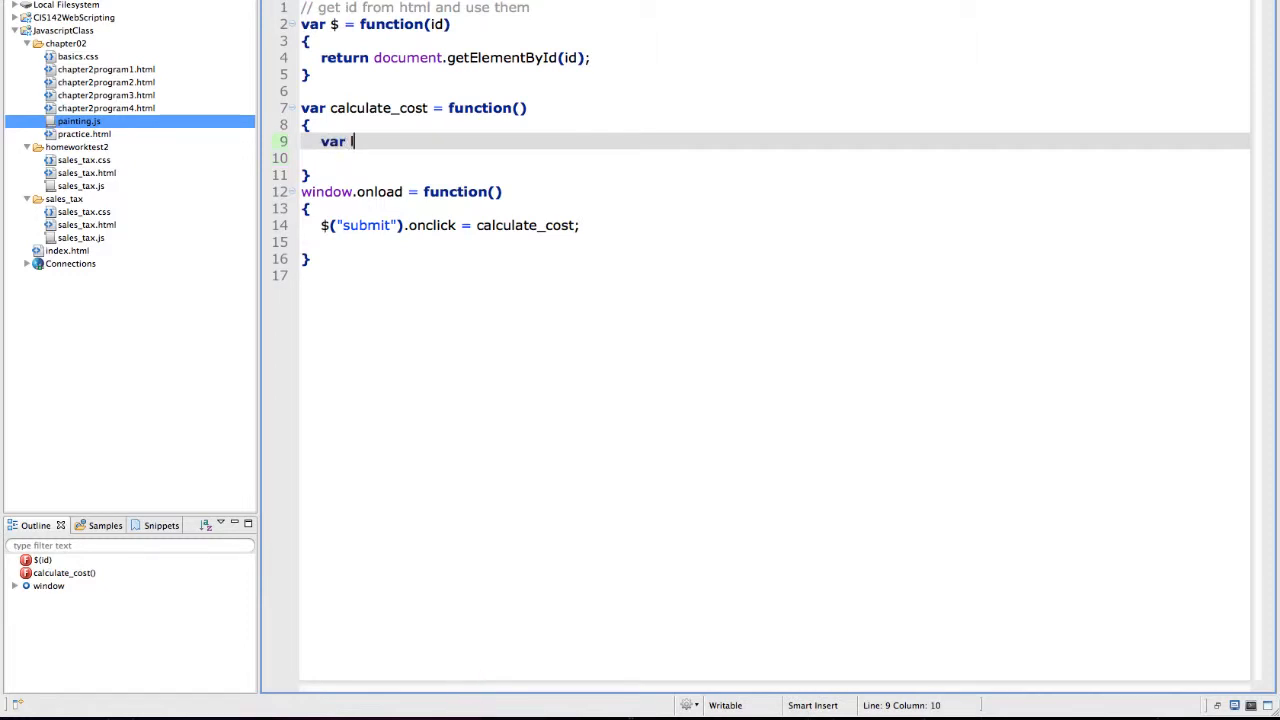
pyautogui.write('length')
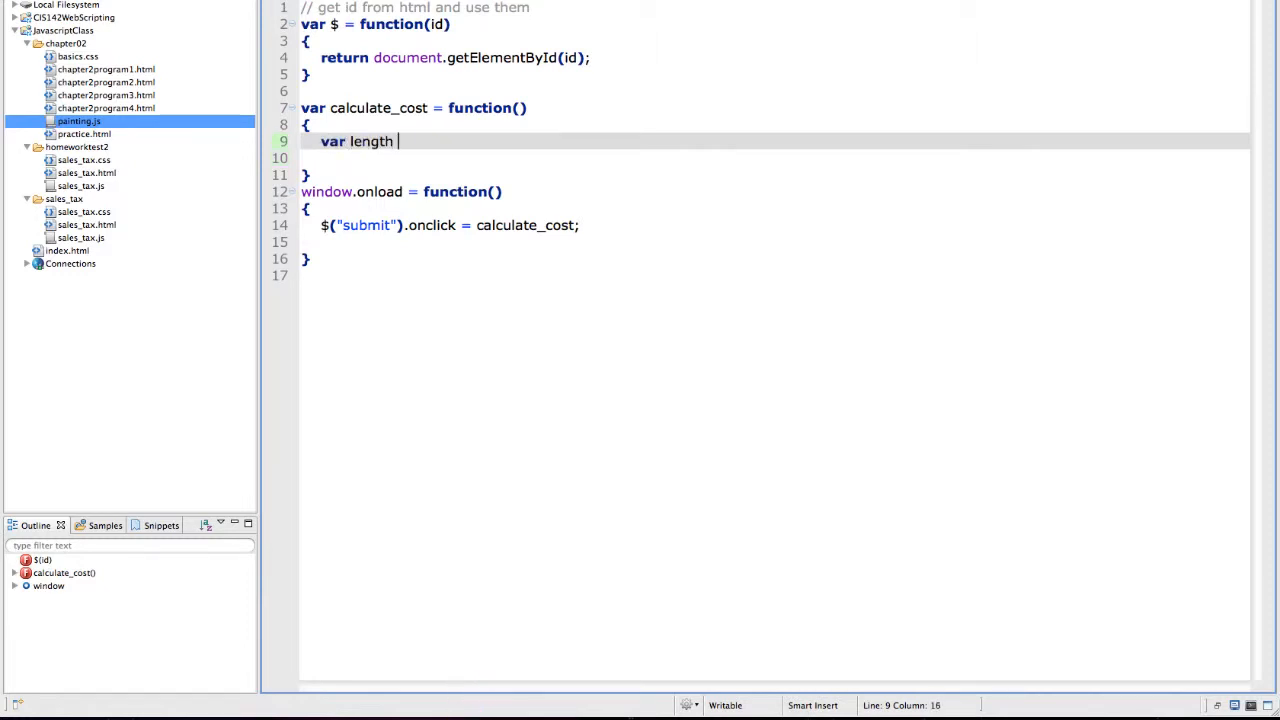
pyautogui.write('= 10')
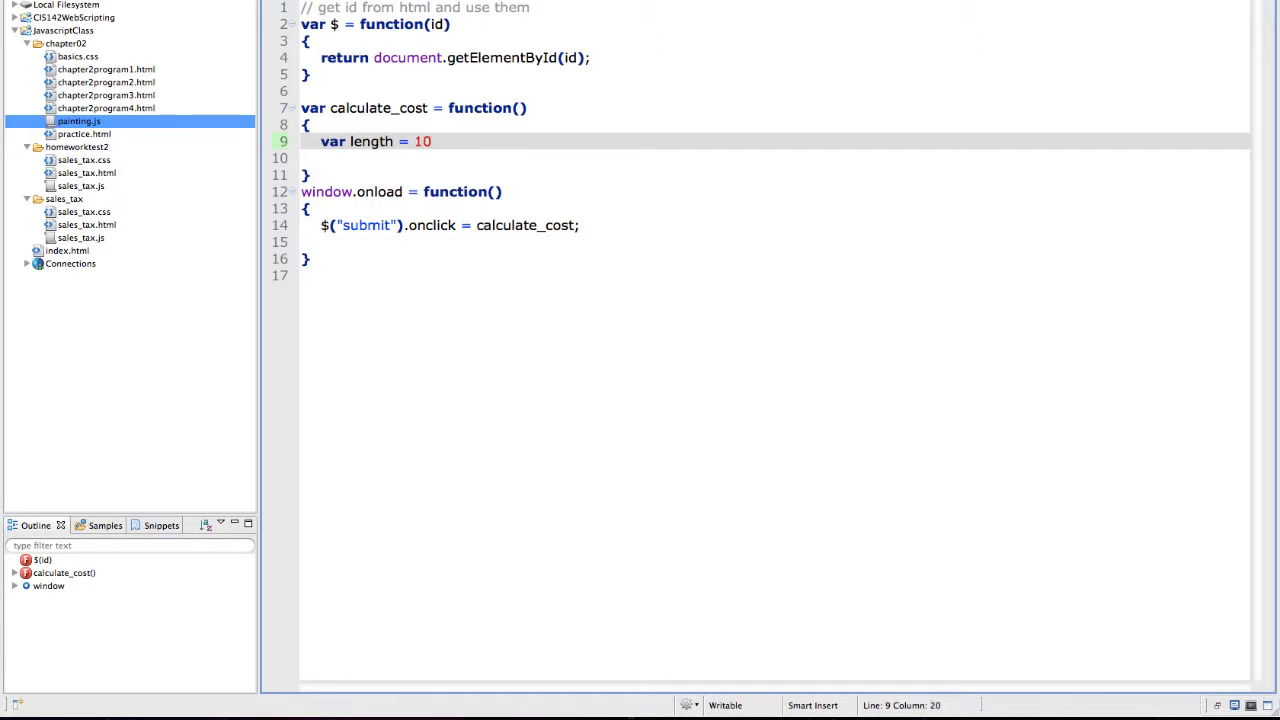
pyautogui.write(';')
pyautogui.write('var')
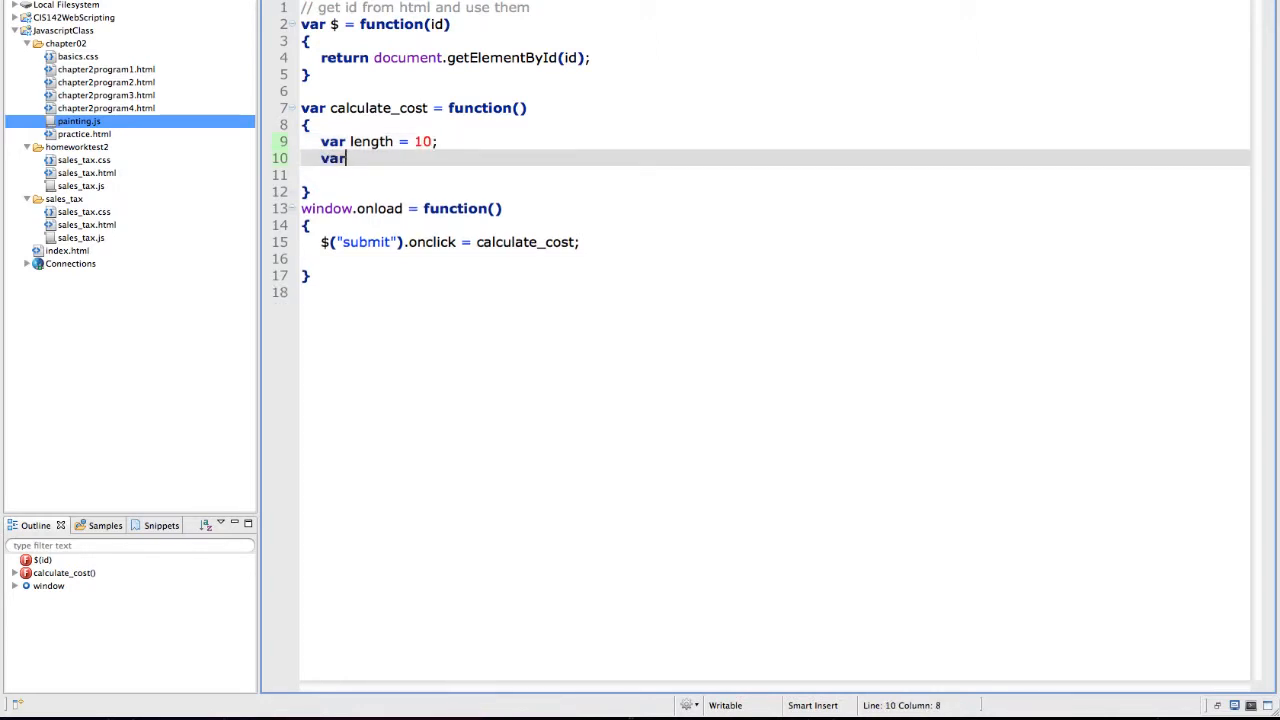
# Declare var width = 15; and var height = 9; below the length variable
pyautogui.write('widht')
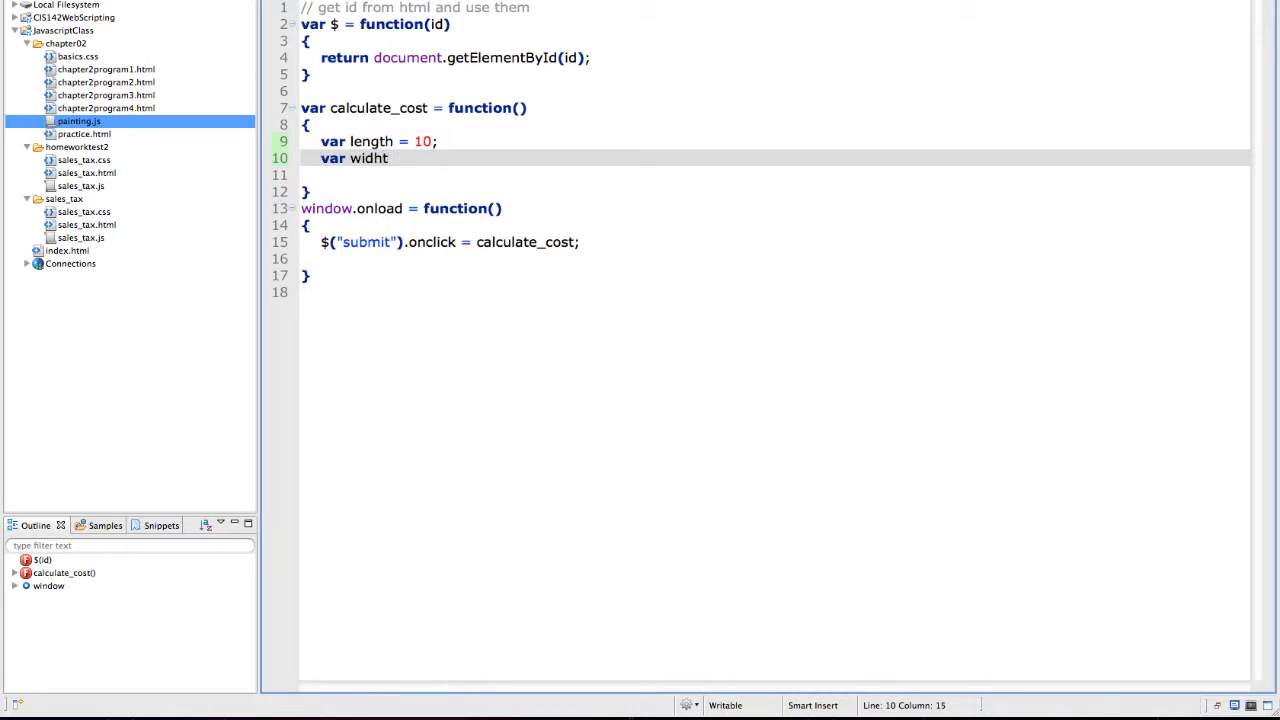
pyautogui.press('BackSpace')
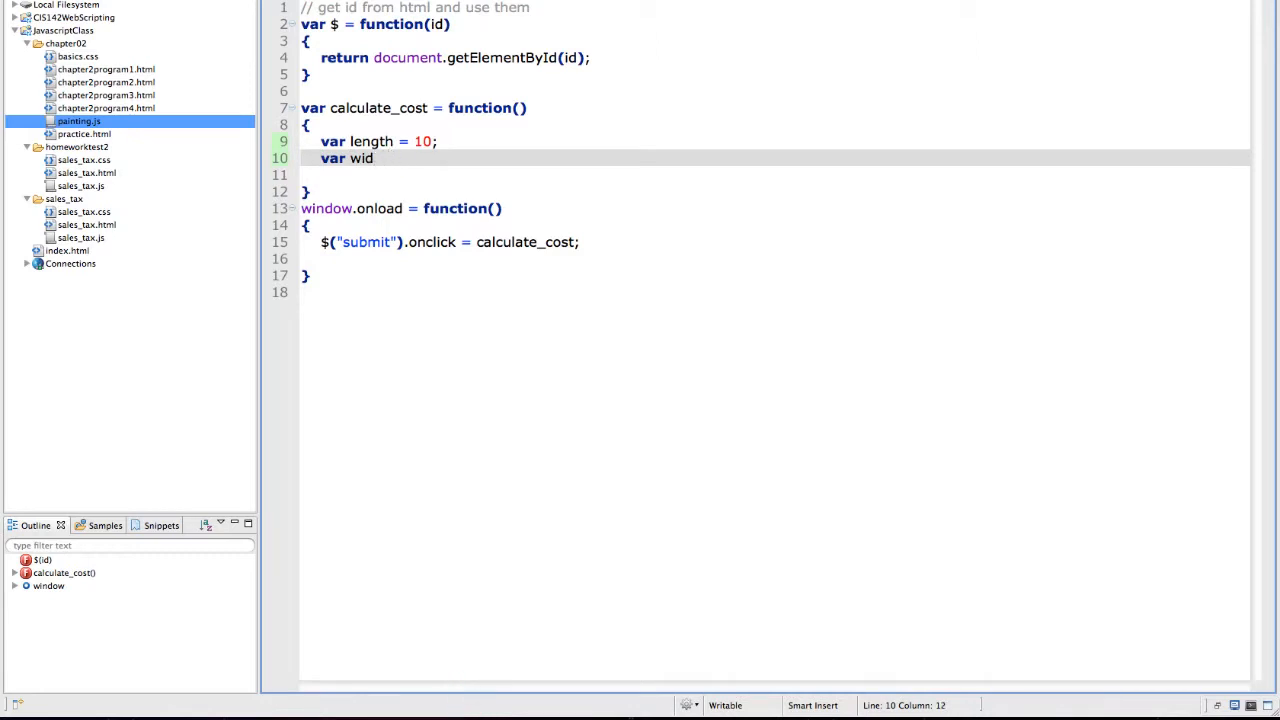
pyautogui.write('th = 15;')
pyautogui.click(774, 176)
pyautogui.write('var')
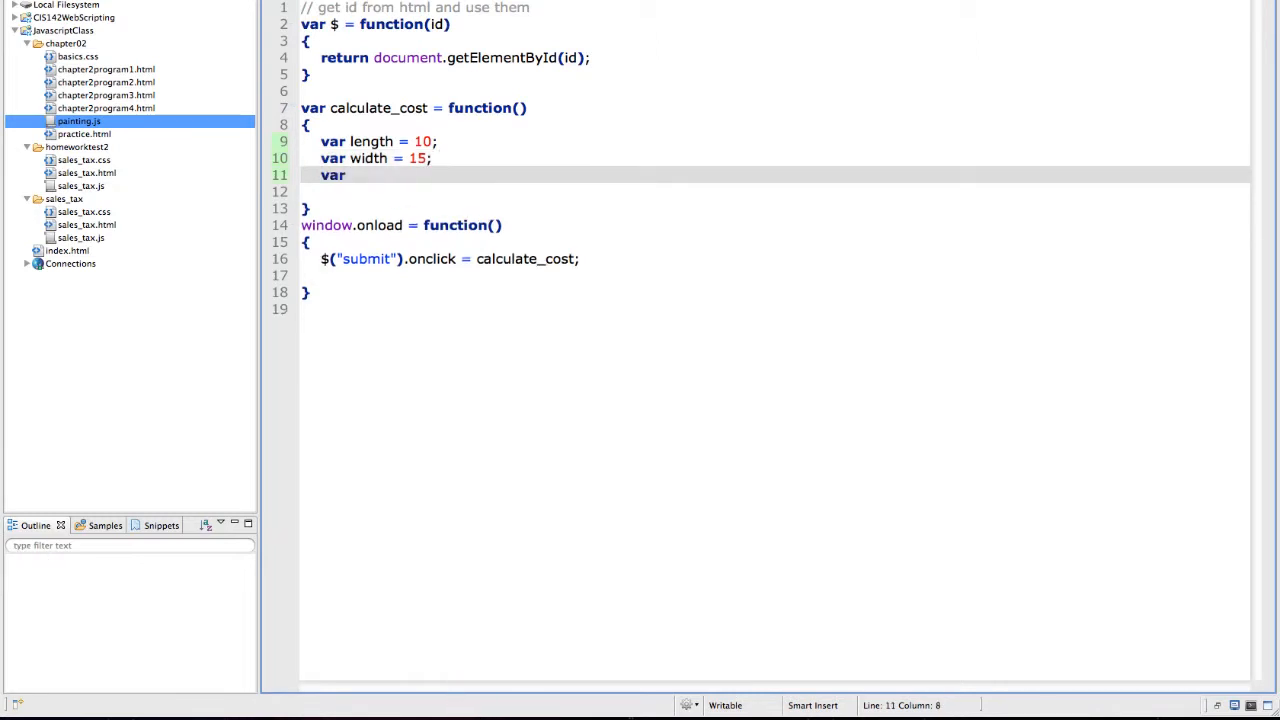
pyautogui.write('height')
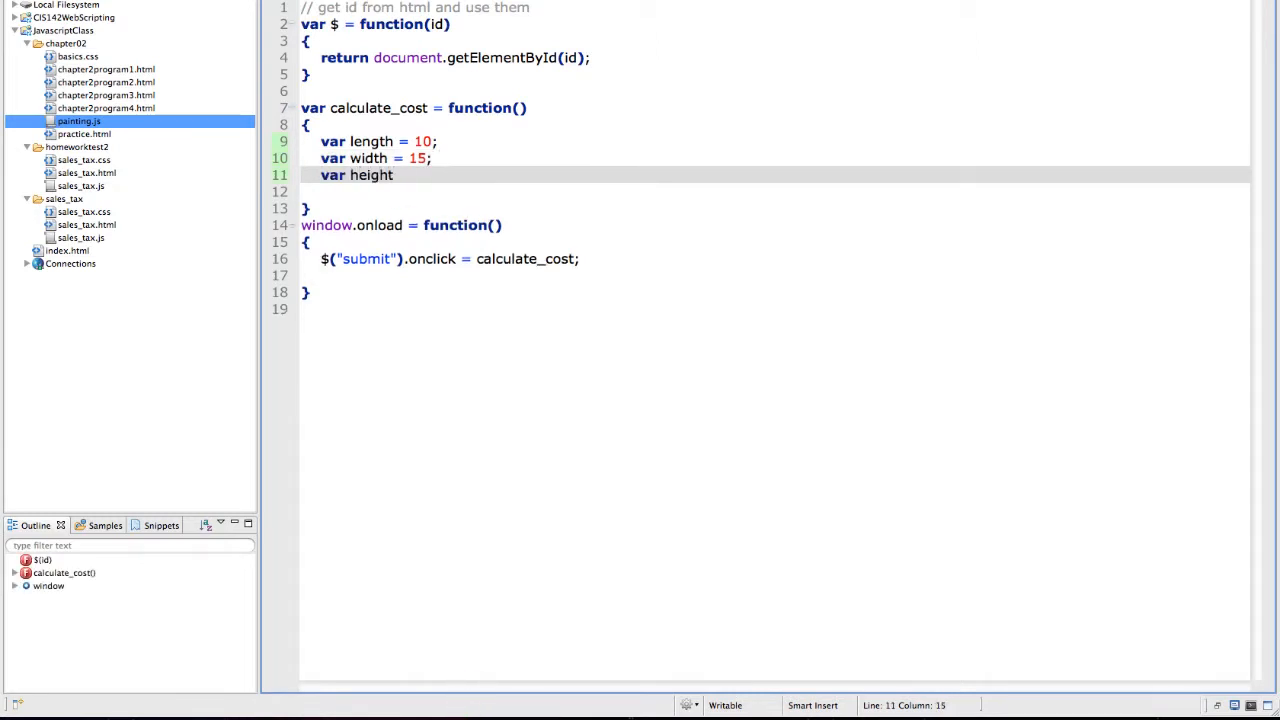
pyautogui.write('= 9;')
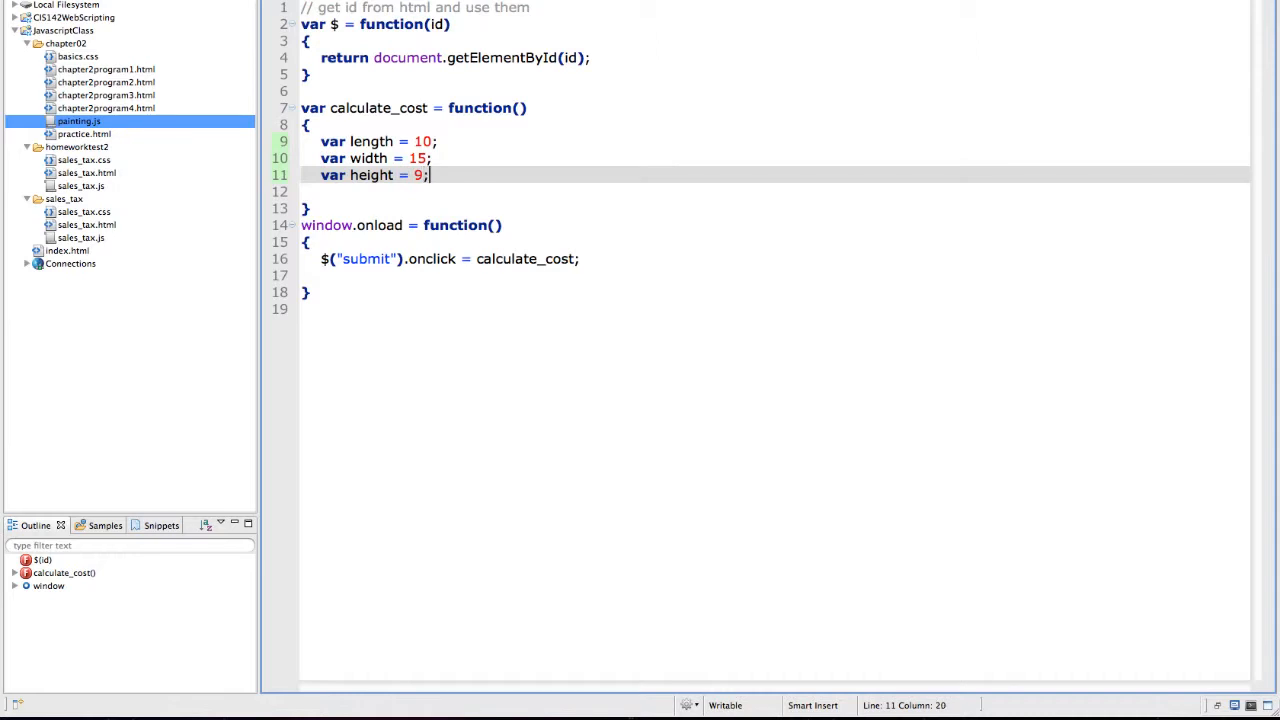
pyautogui.press('Return')
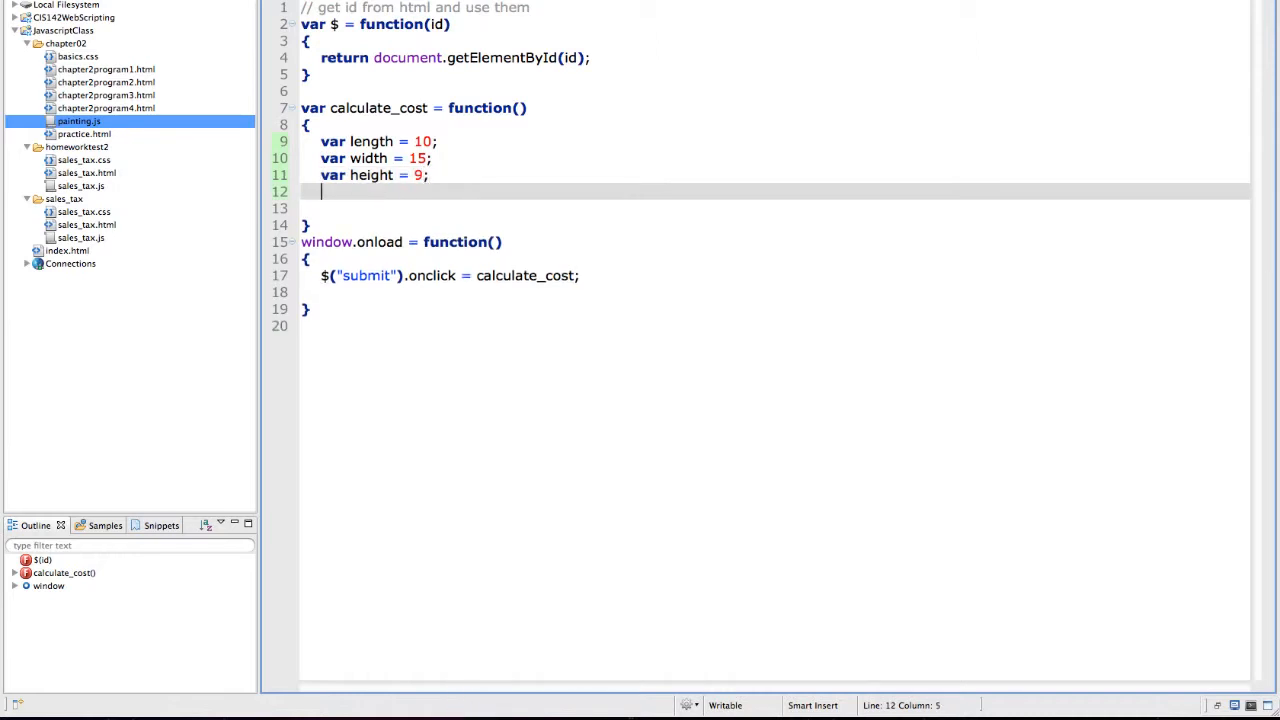
# Begin var total with the first wall product (length * height * 2)
pyautogui.write('var t')
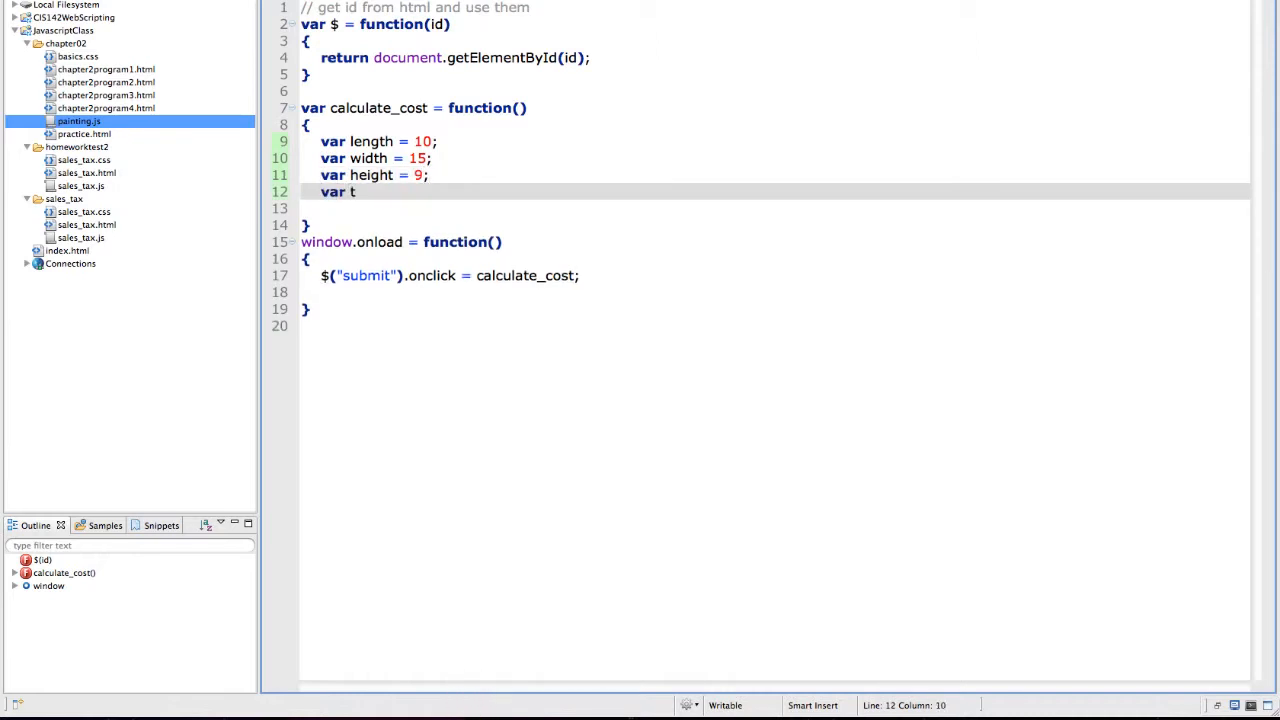
pyautogui.write('otal =')
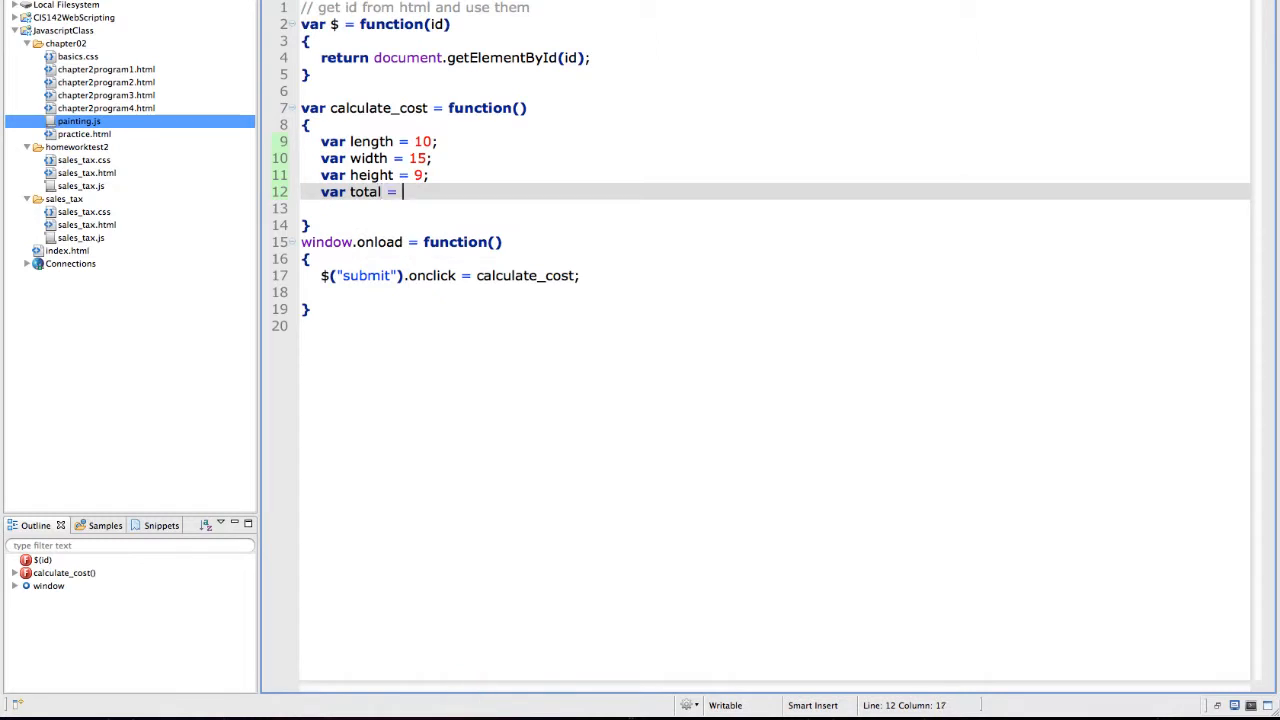
pyautogui.write('()')
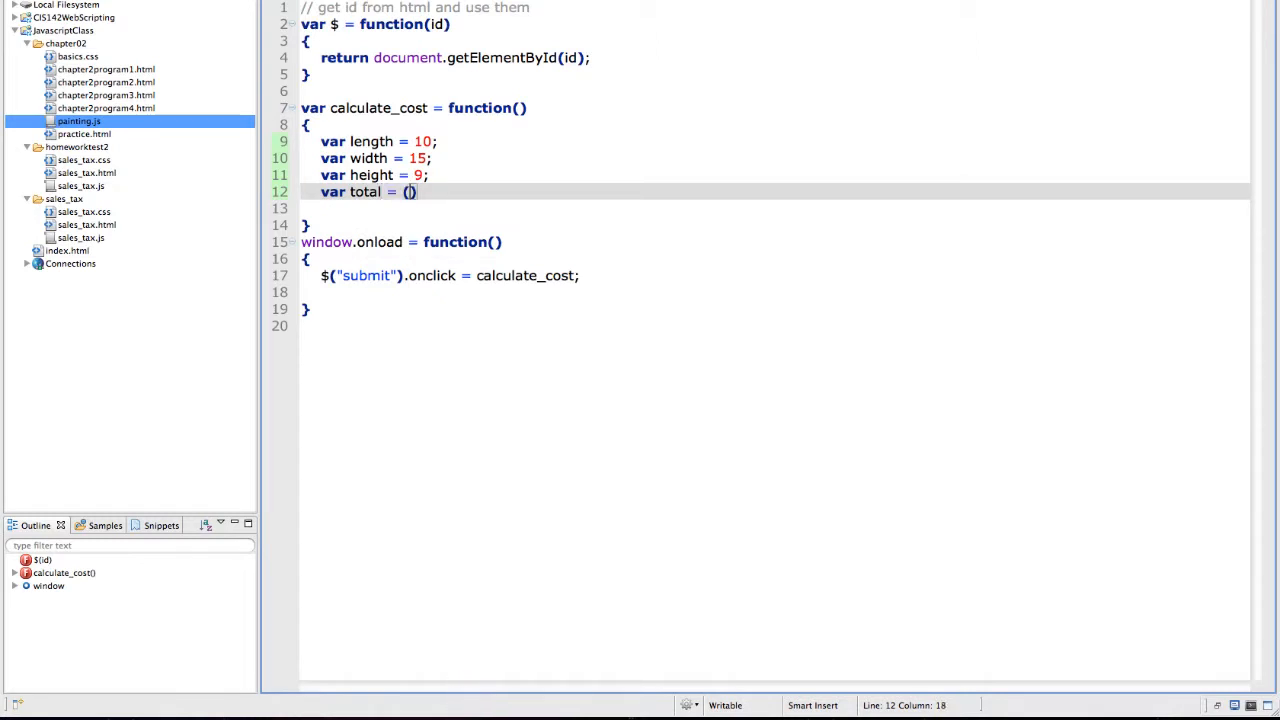
pyautogui.write('10')
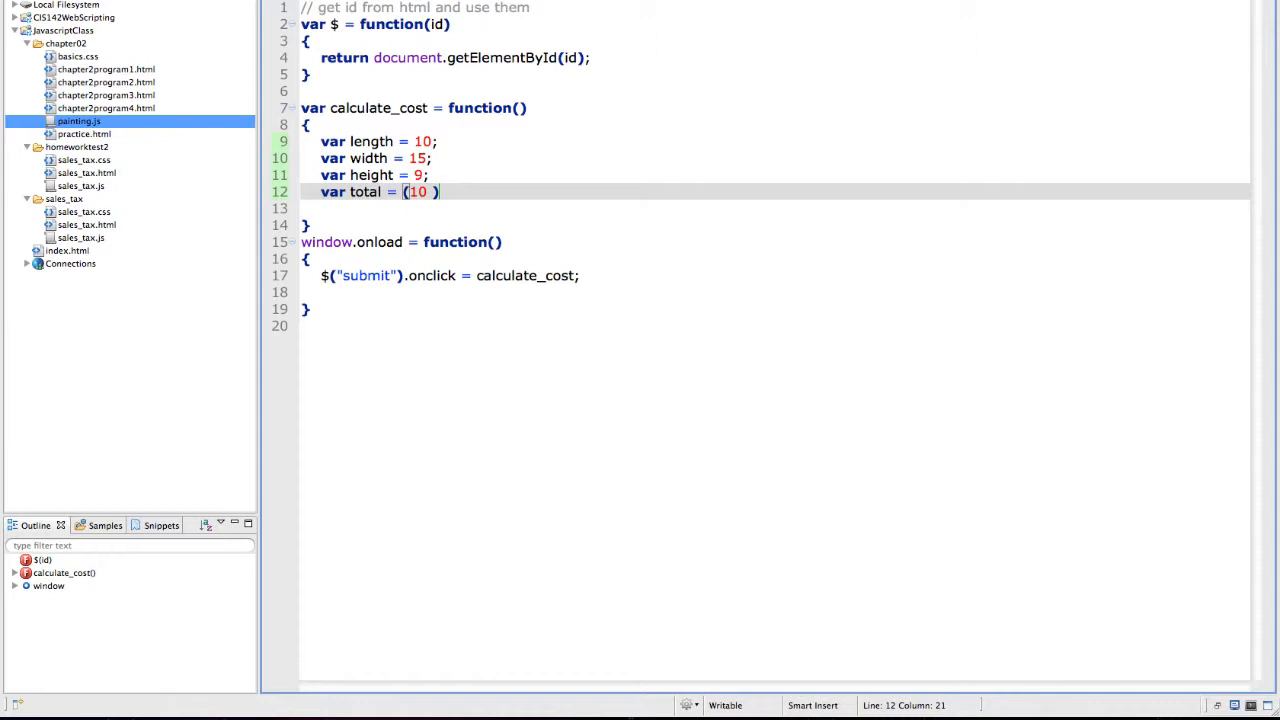
pyautogui.press('BackSpace')
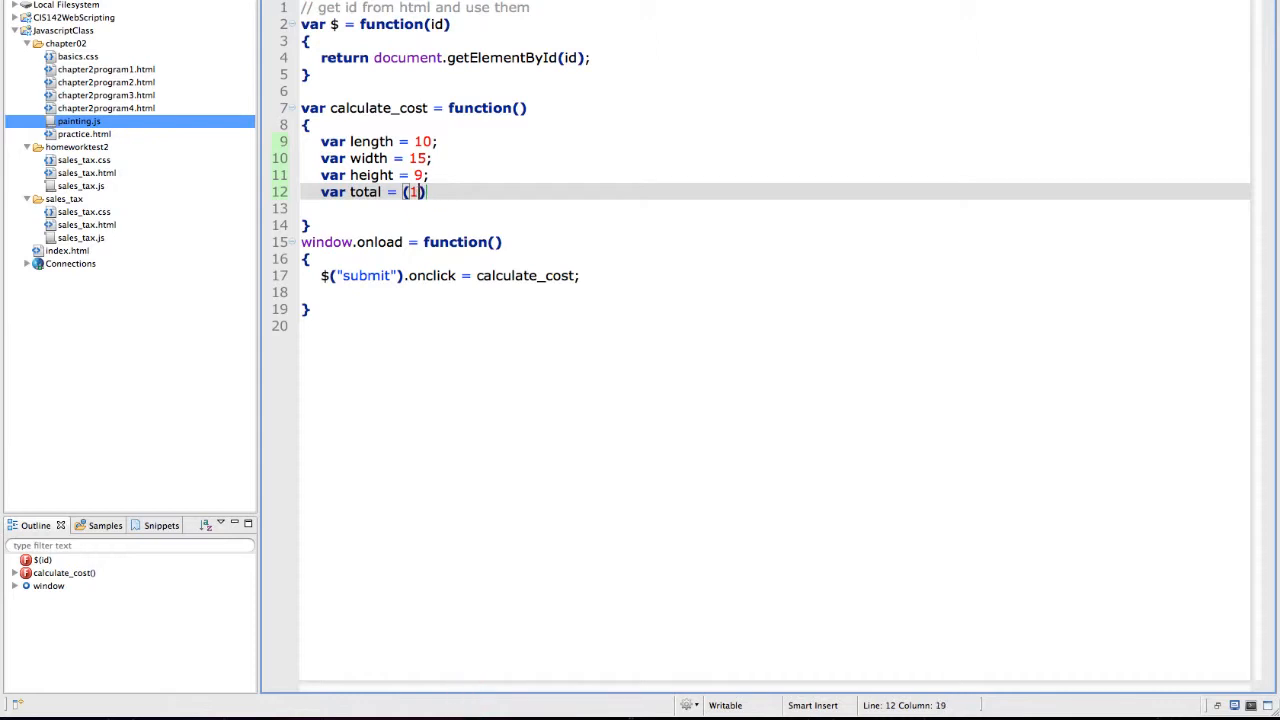
pyautogui.write('ength')
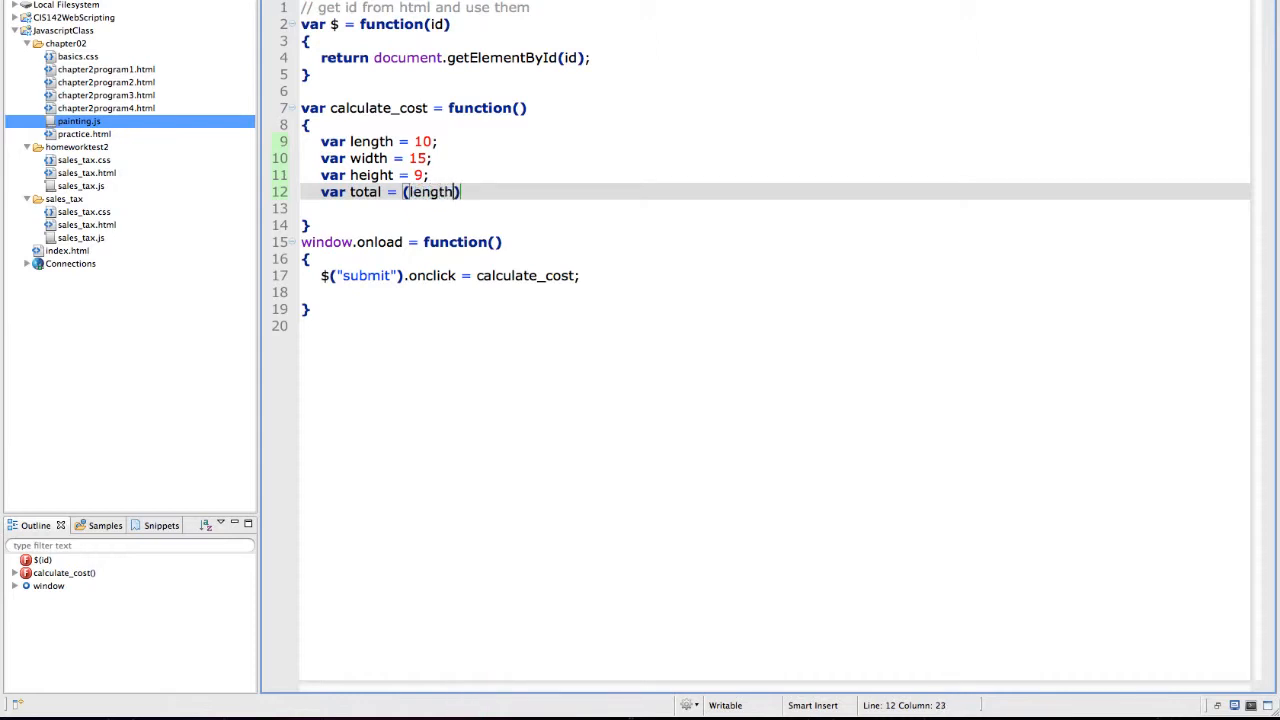
pyautogui.write('* he')
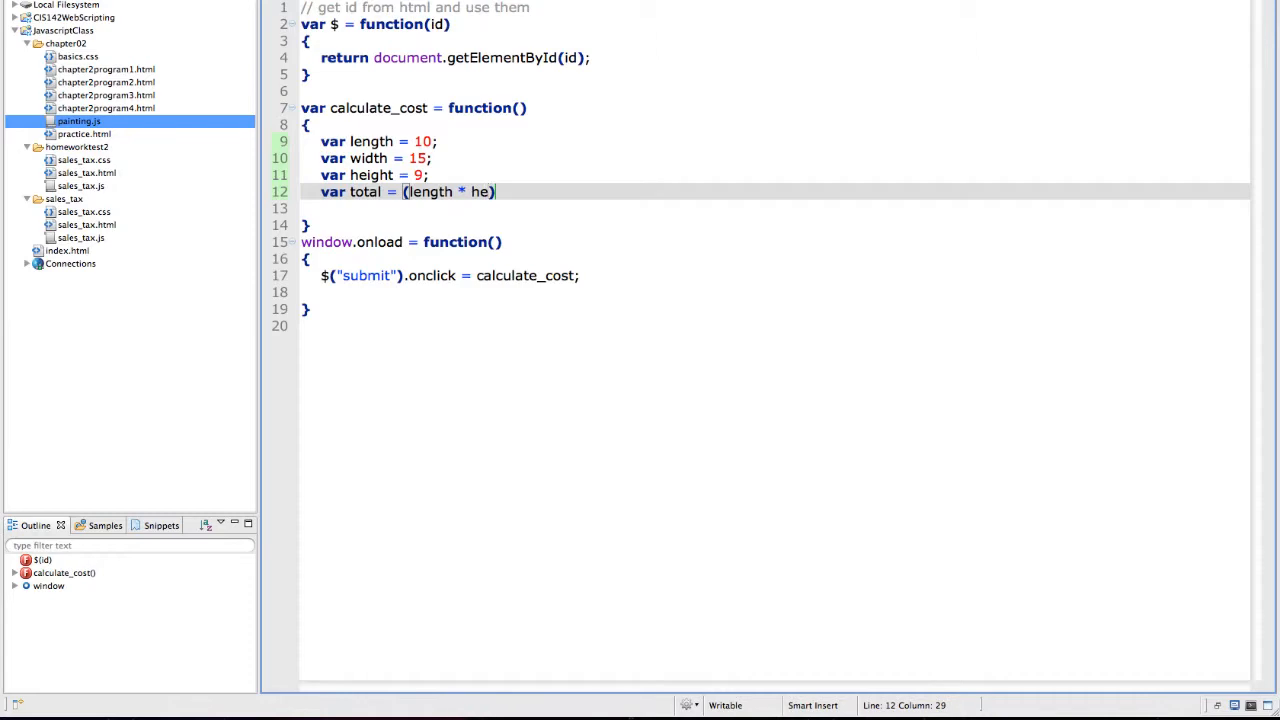
pyautogui.write('ight')
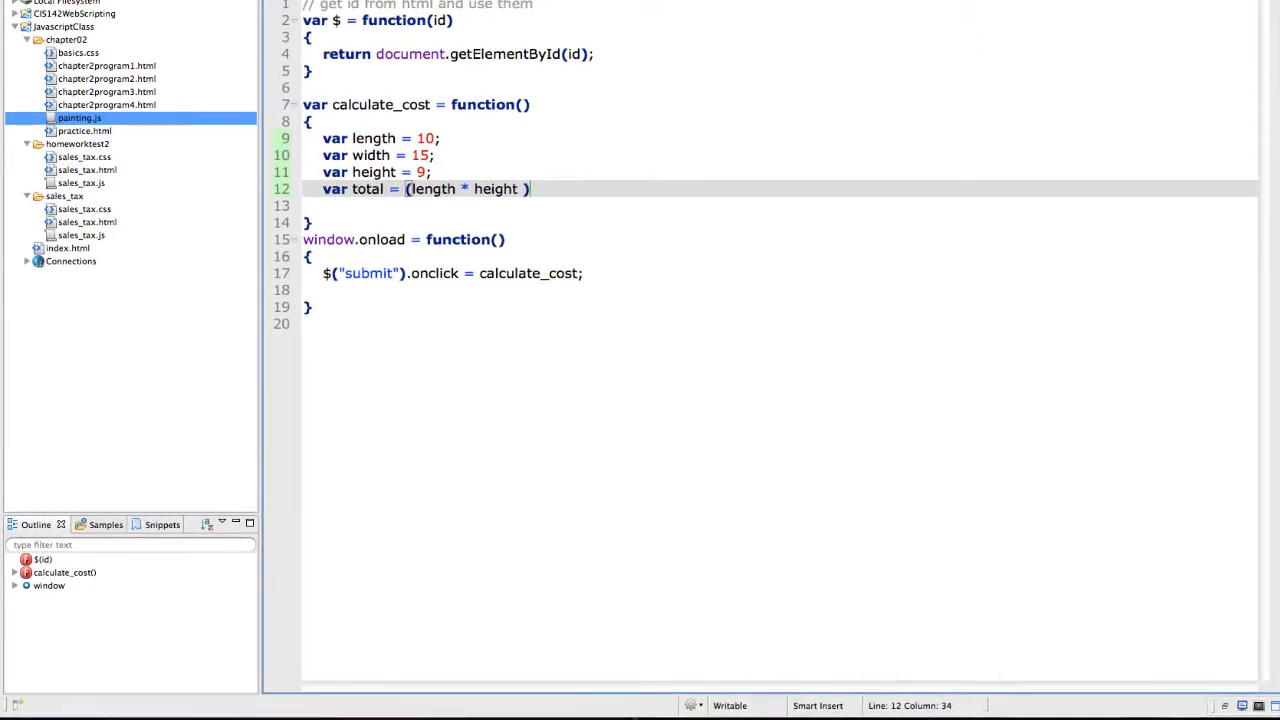
pyautogui.write('* 2')
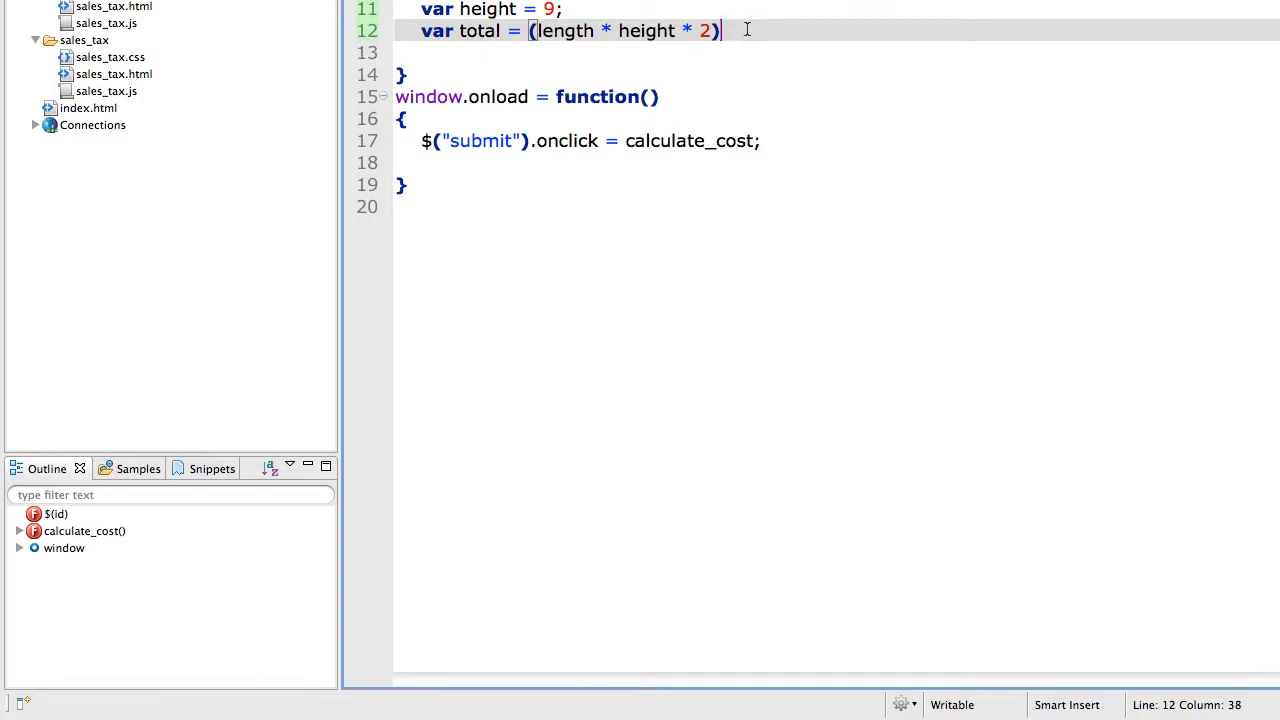
# Add (width * height * 2), wrap both products in parentheses and multiply by .5
pyautogui.write('+ (')
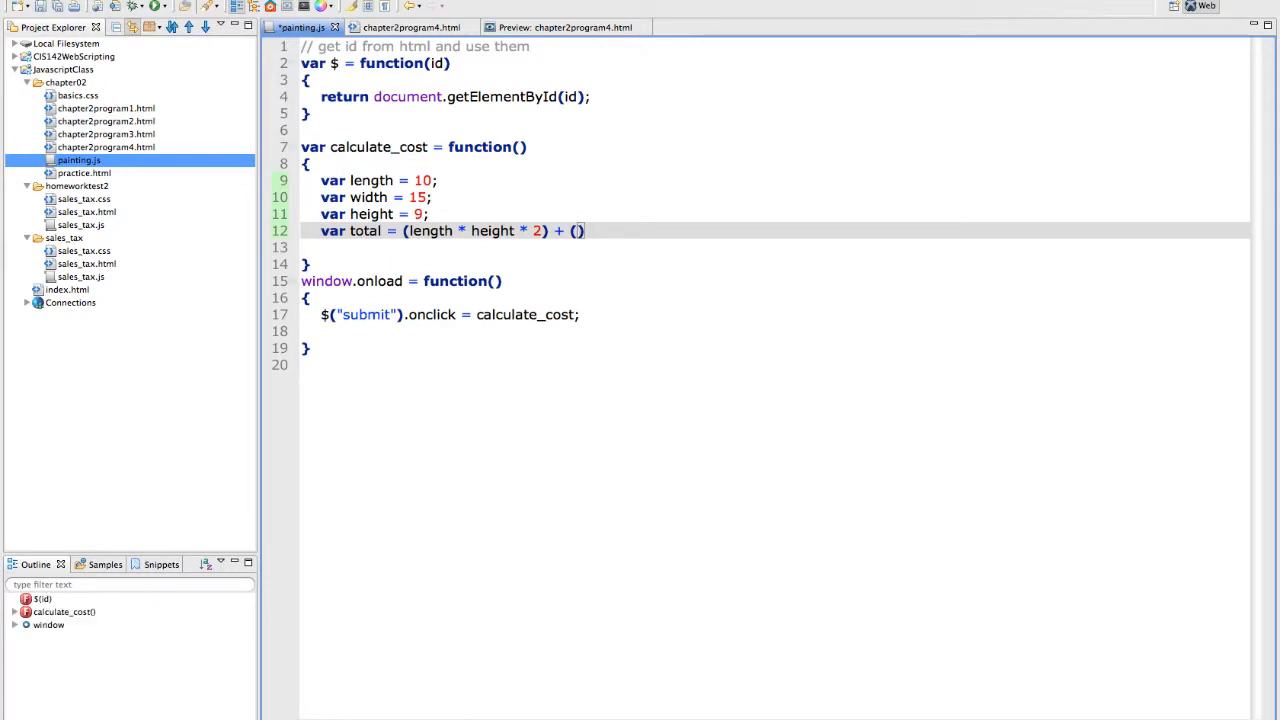
pyautogui.write('width')
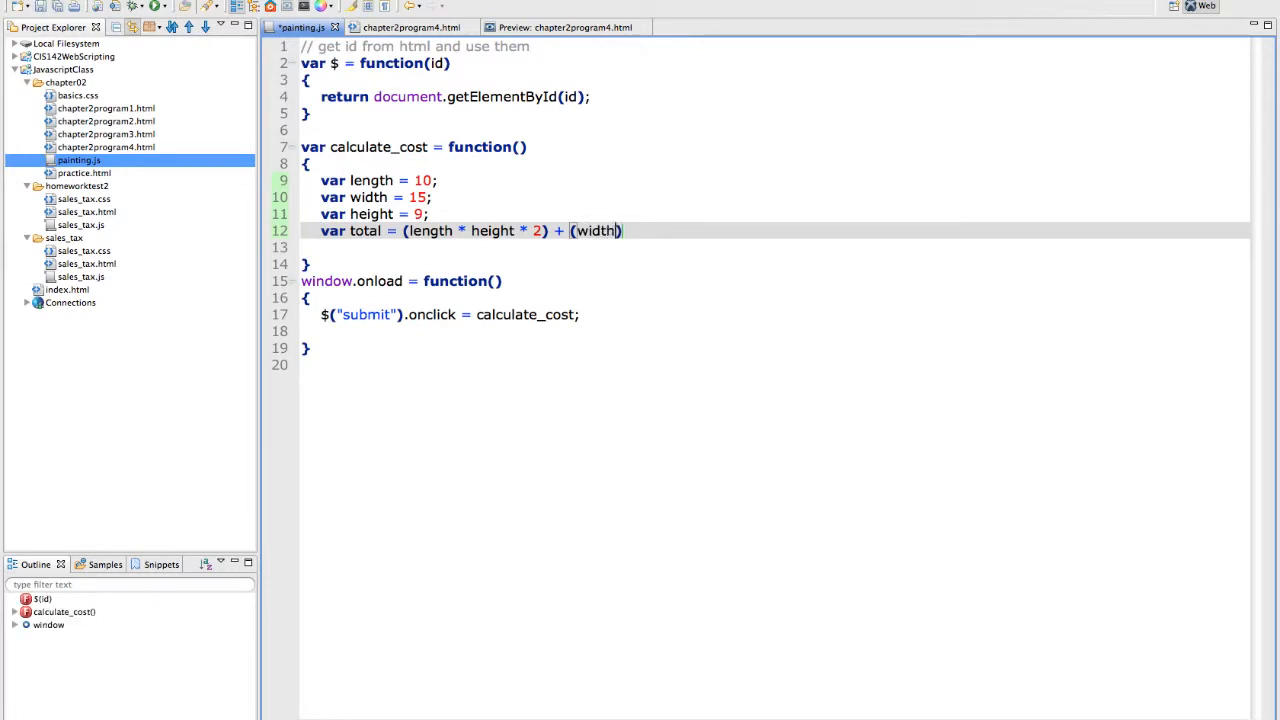
pyautogui.write('* height')
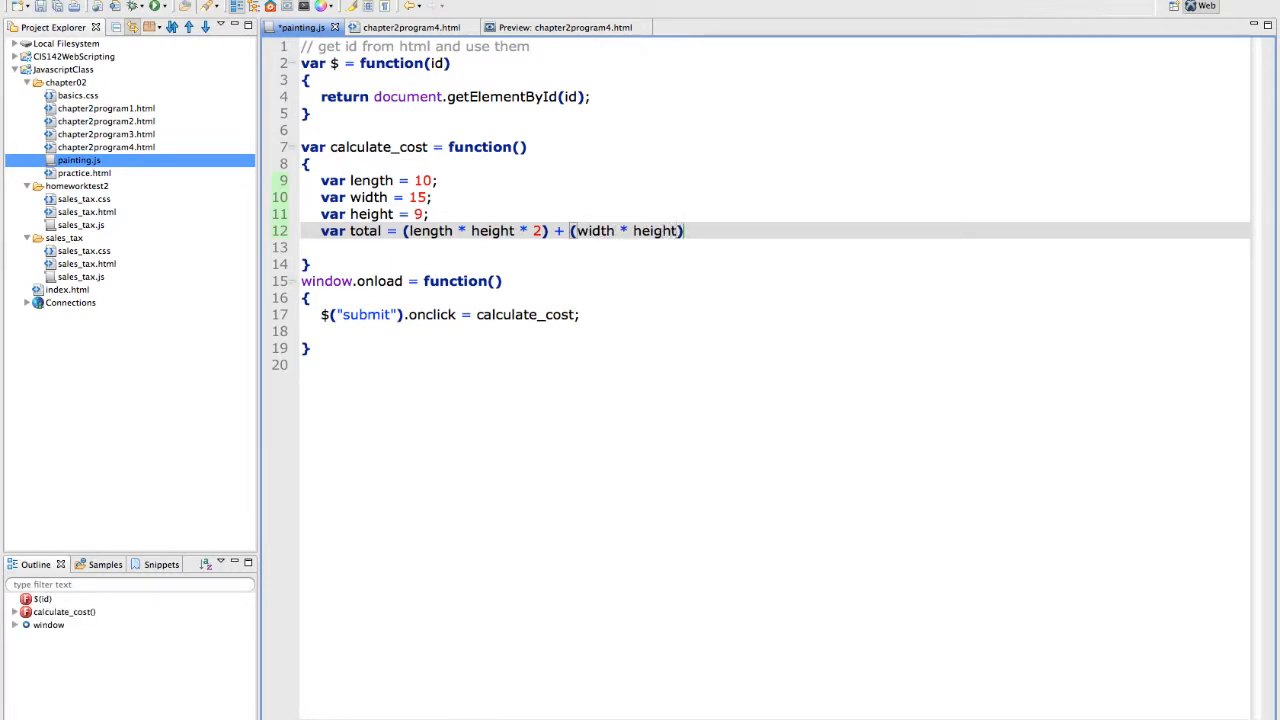
pyautogui.write('* 2')
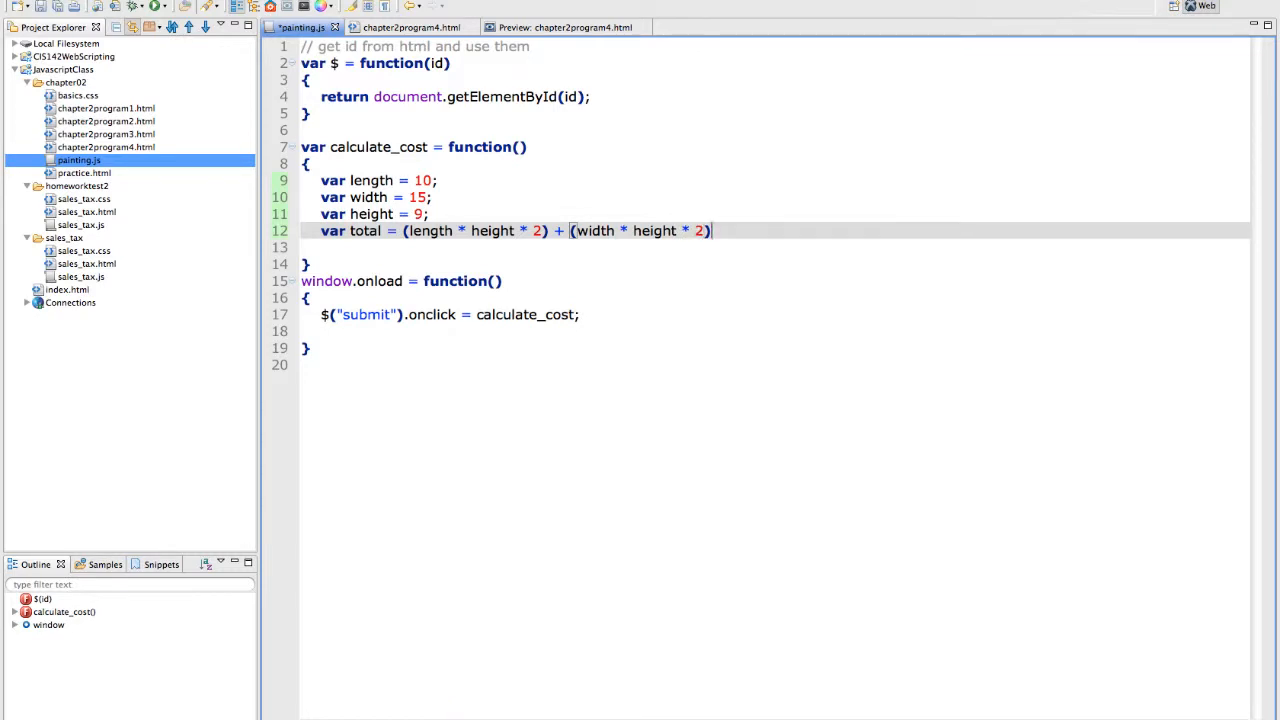
pyautogui.write(')')
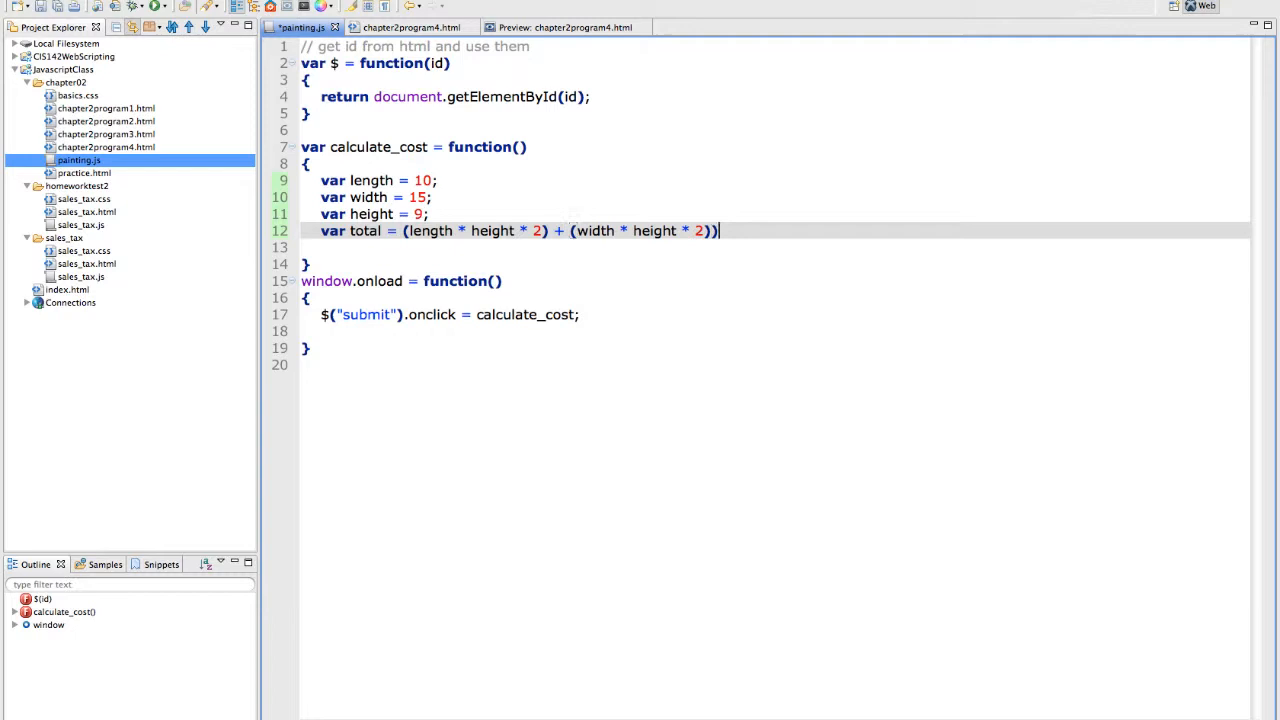
pyautogui.click(632, 232)
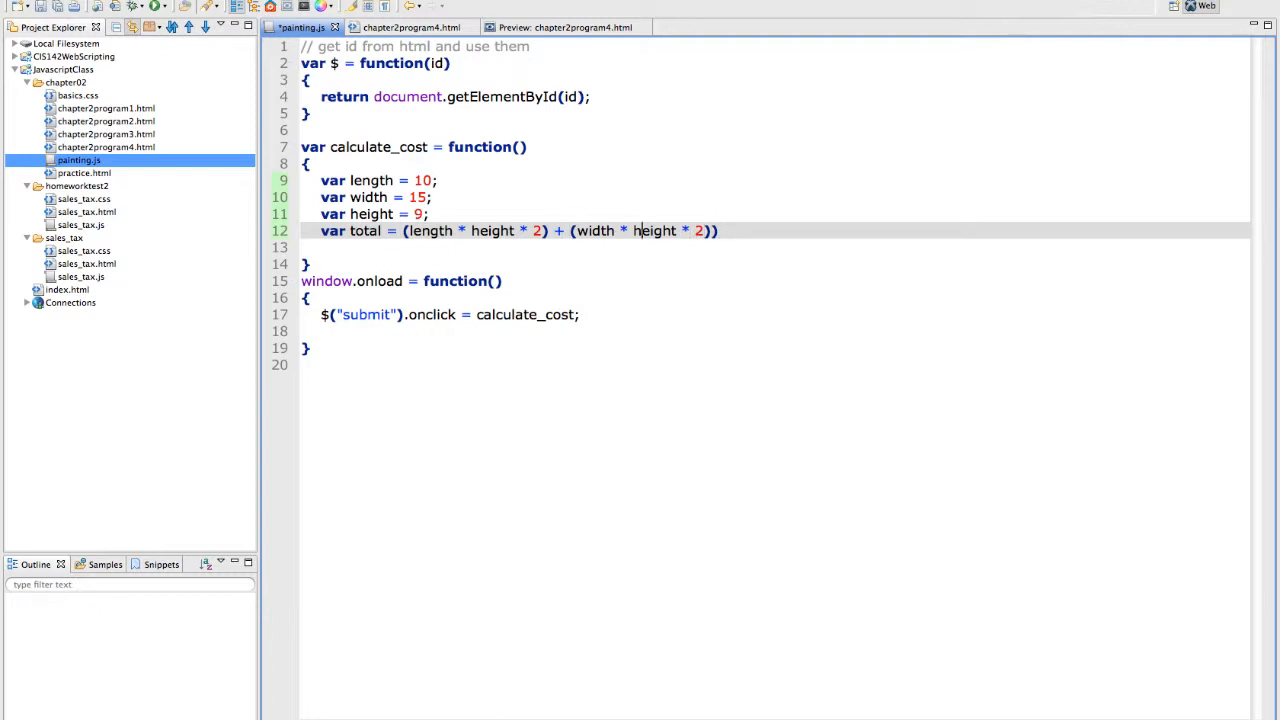
pyautogui.click(552, 232)
pyautogui.write('(')
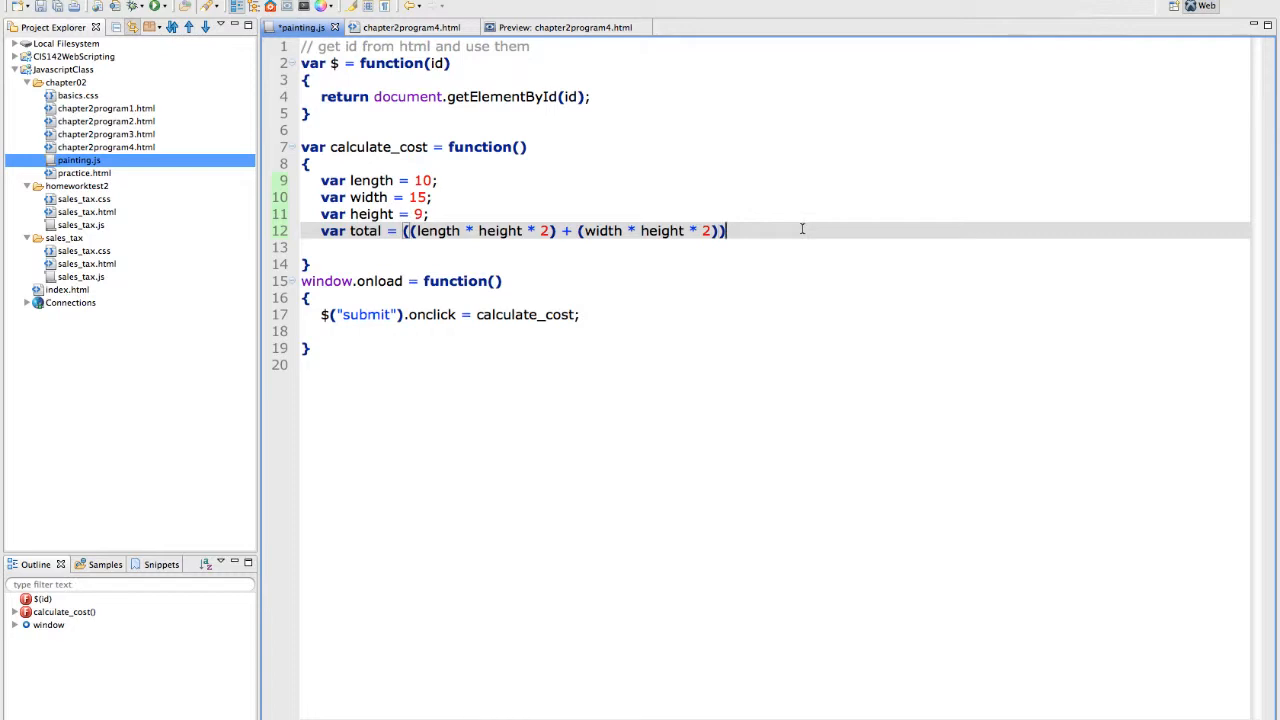
pyautogui.write('*')
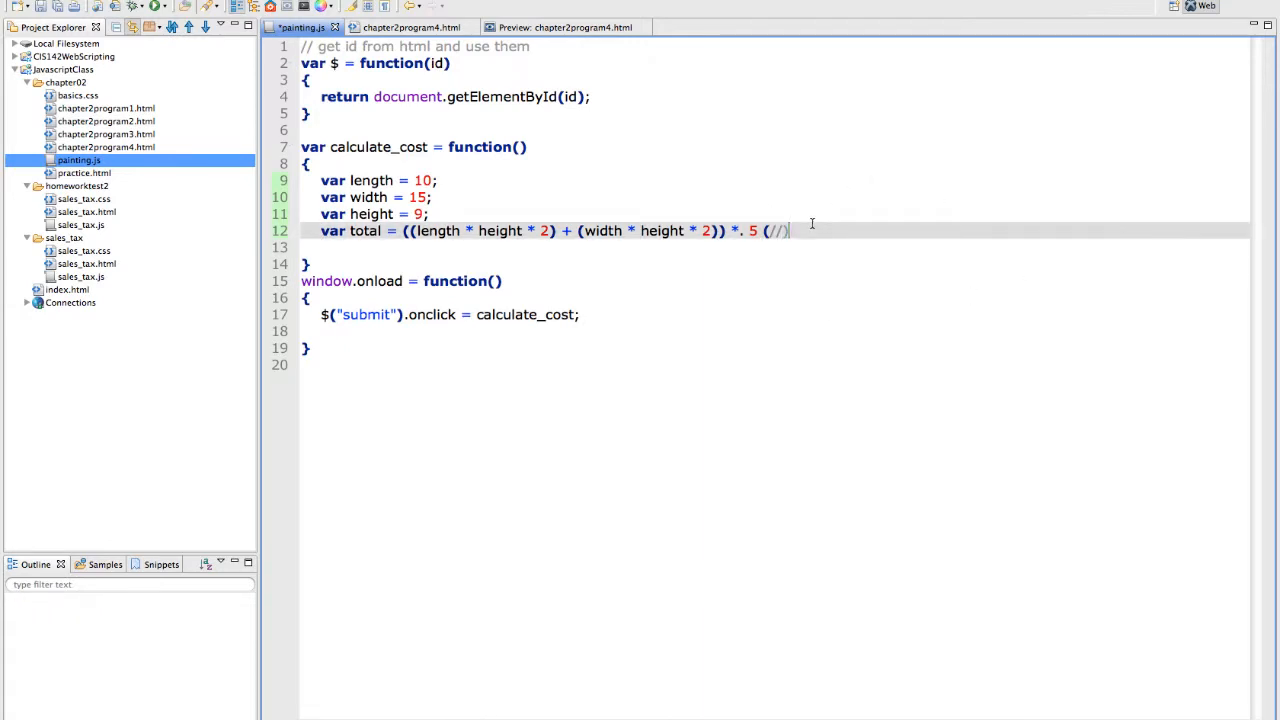
pyautogui.press('BackSpace')
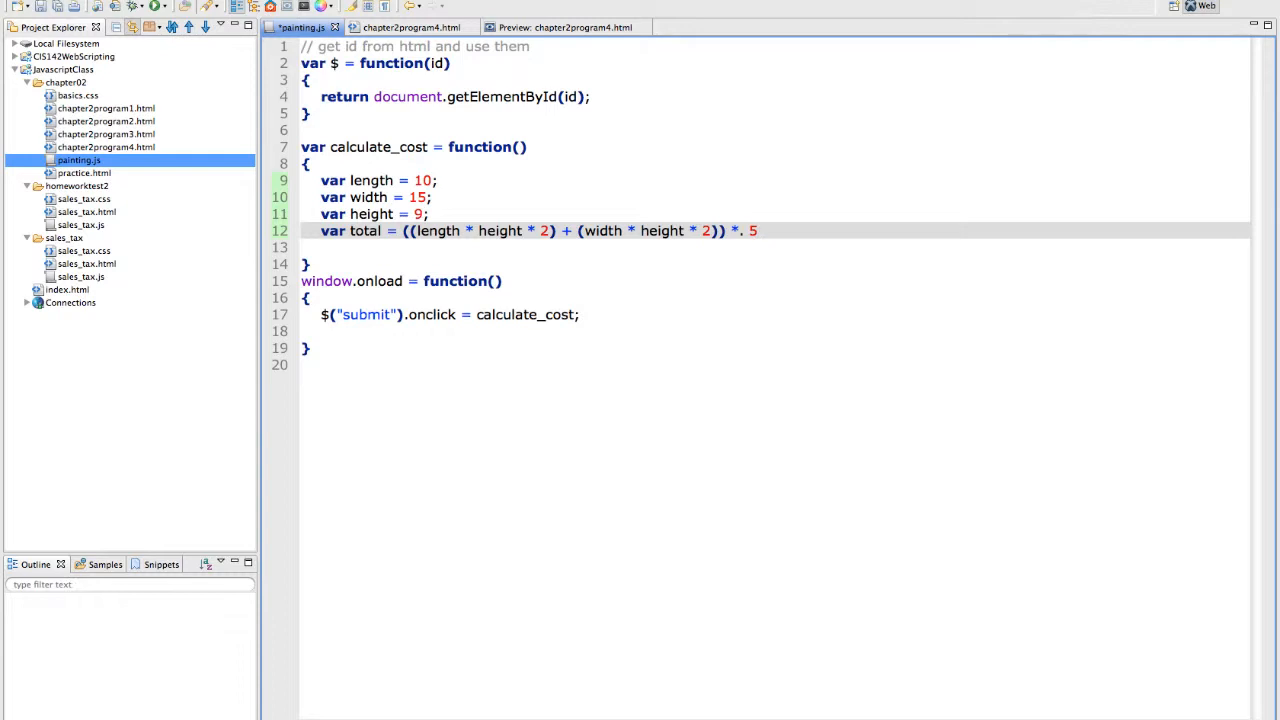
# End the total line with the comment //50 cents per square foot
pyautogui.write('; /')
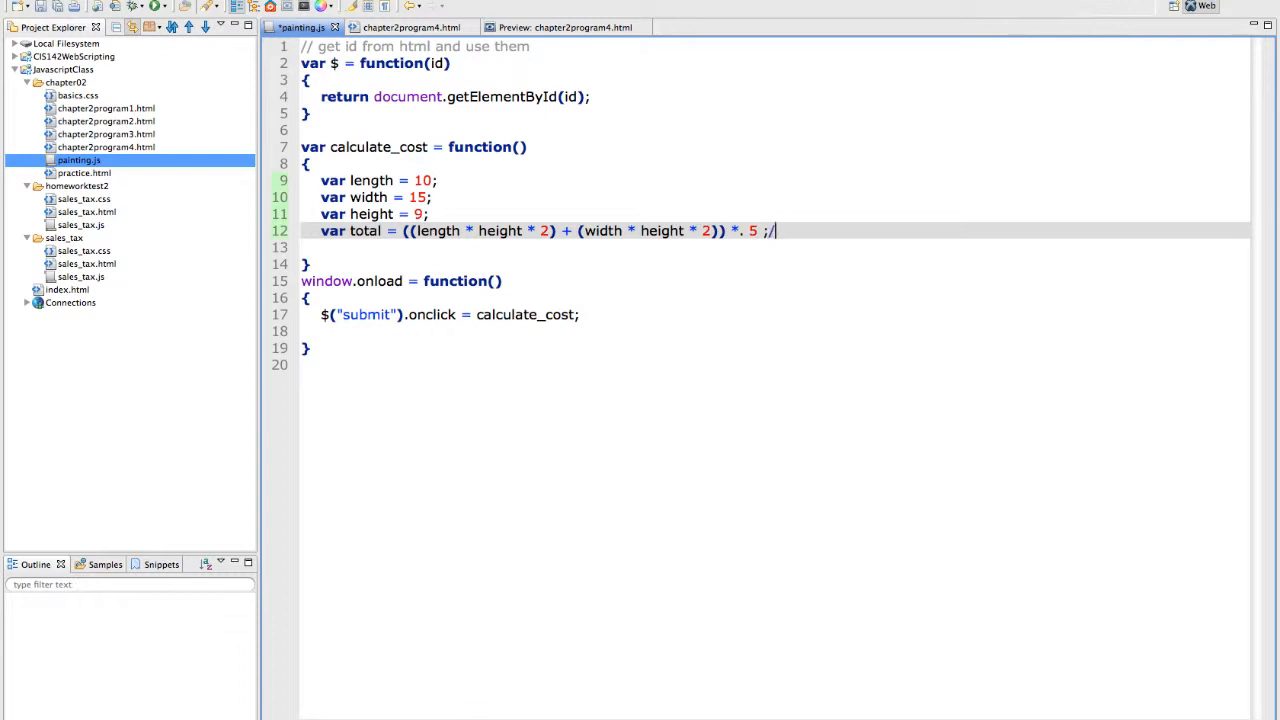
pyautogui.write('50')
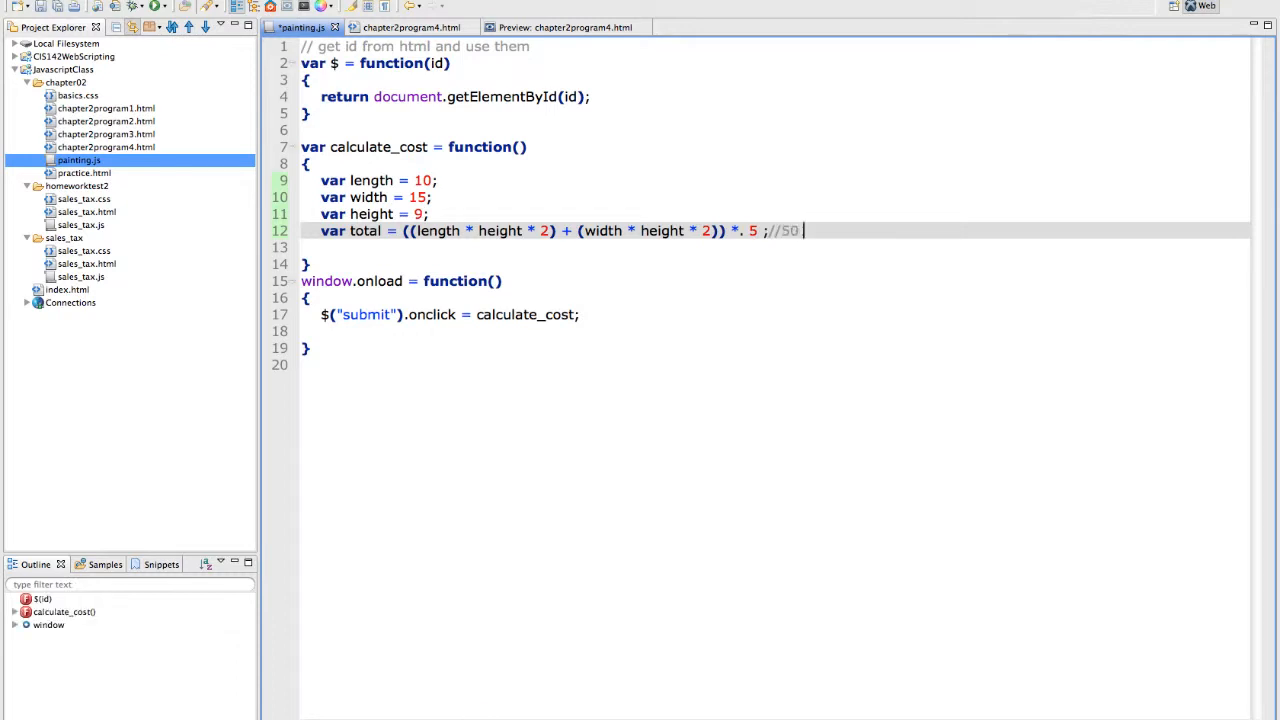
pyautogui.write('cents per square f')
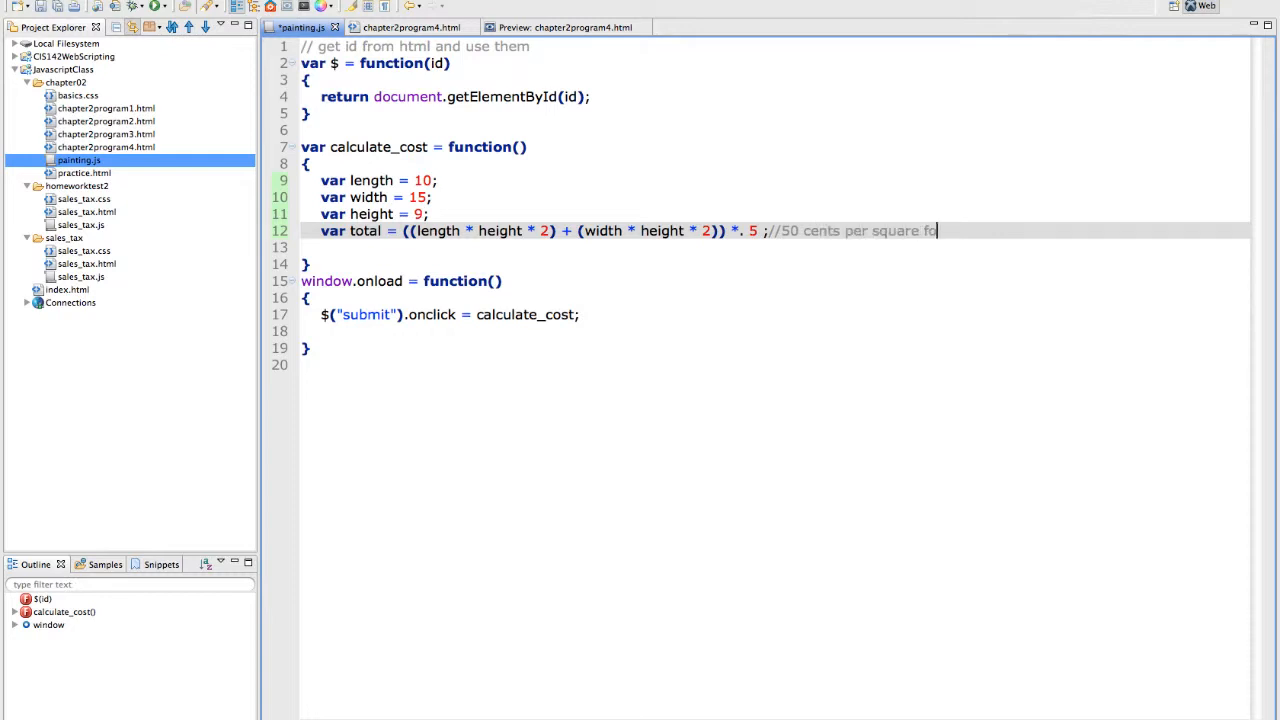
pyautogui.write('ot')
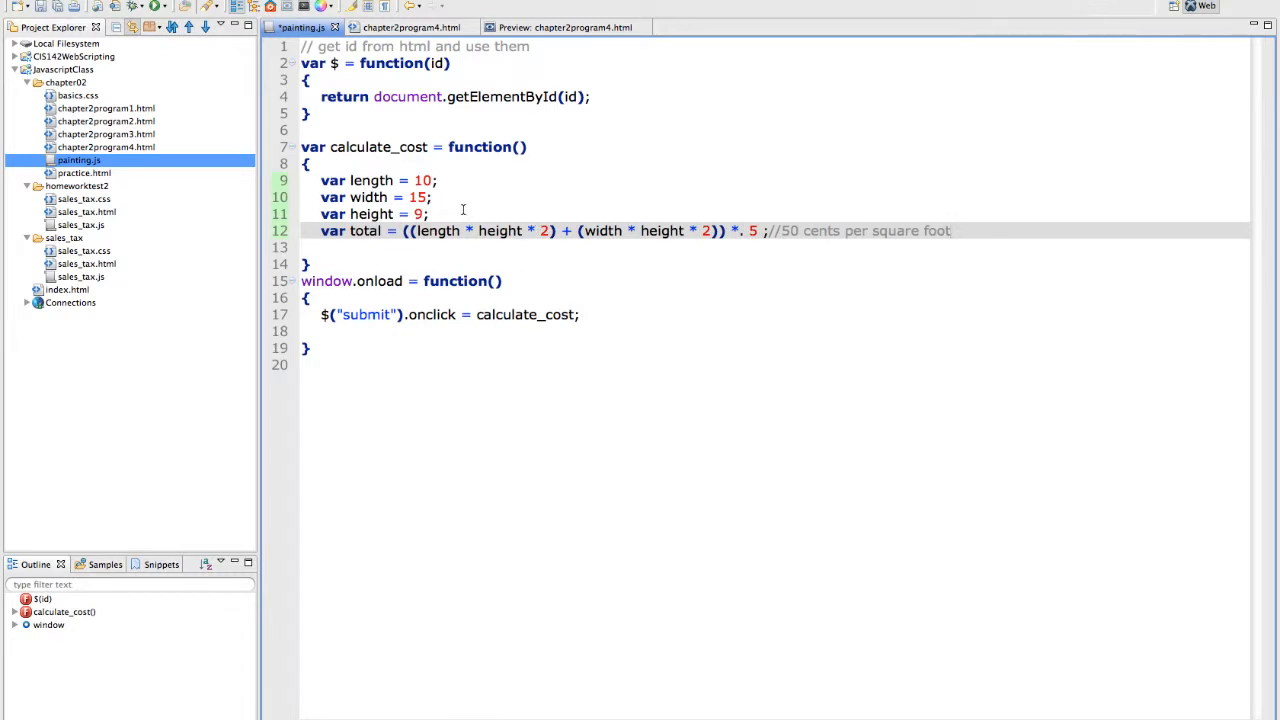
pyautogui.click(950, 232)
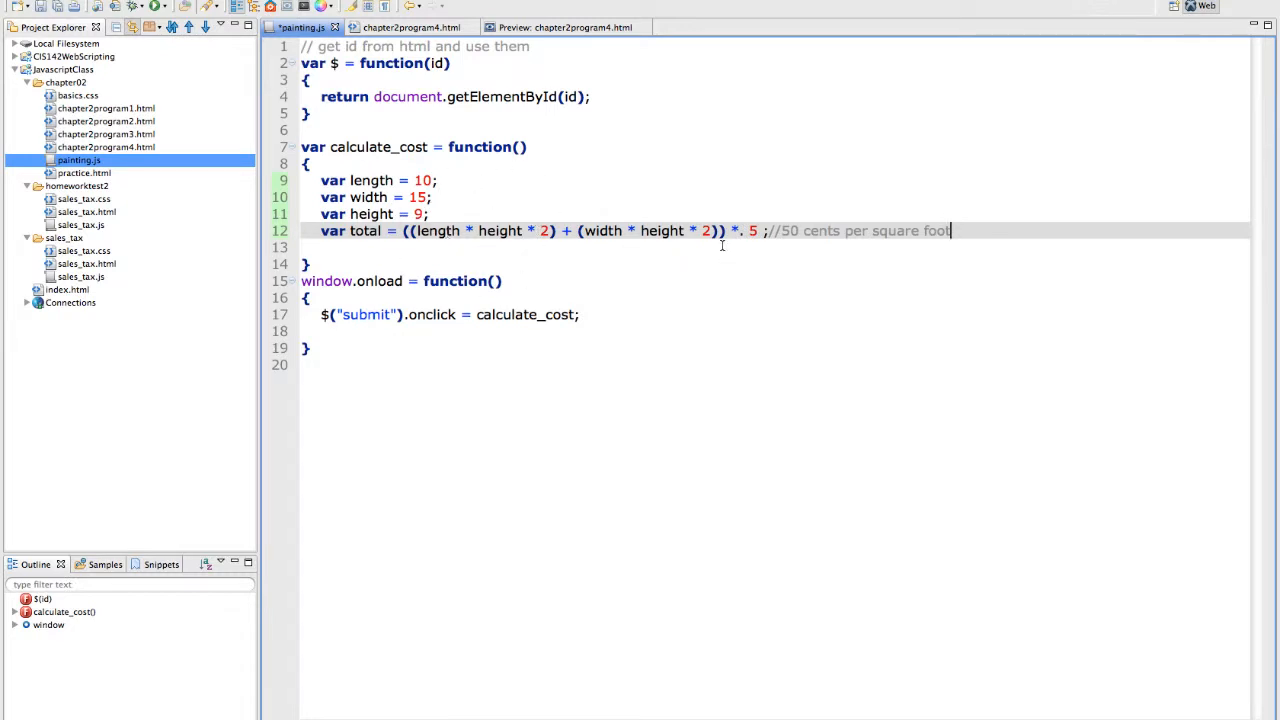
pyautogui.press('Return')
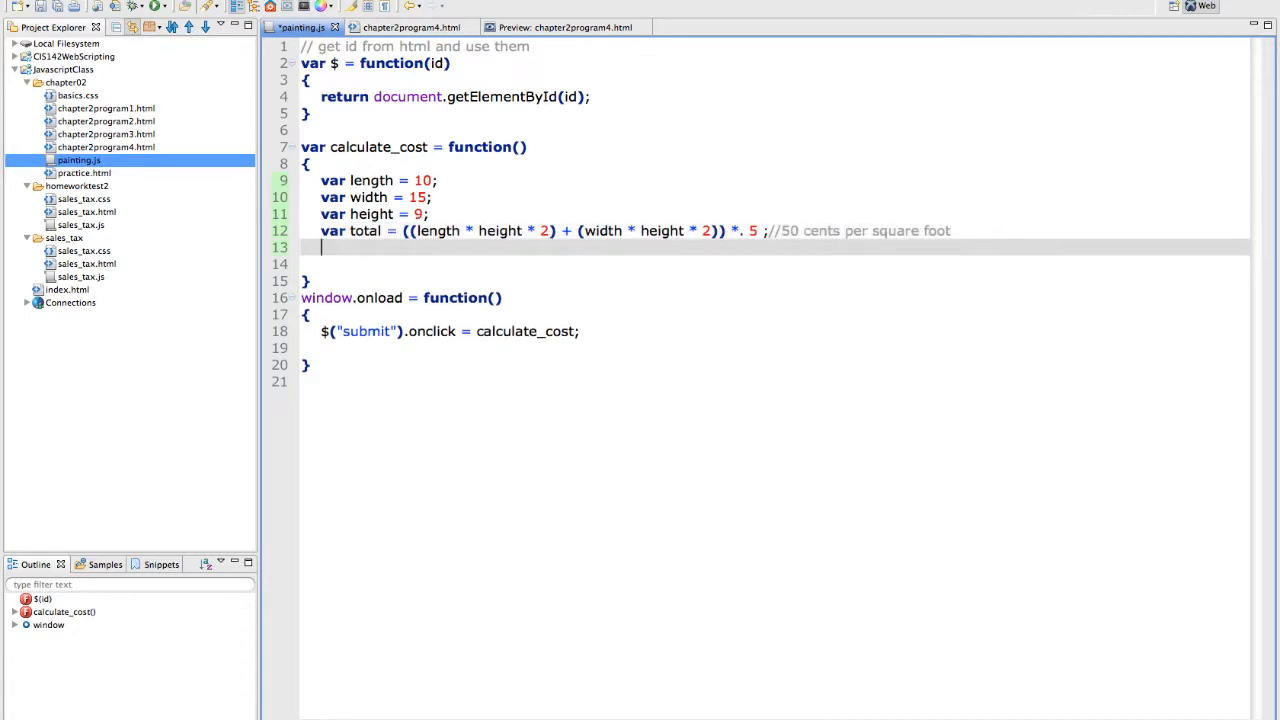
# Add alert(total); at the end of calculate_cost and switch to the form preview
pyautogui.write('alert')
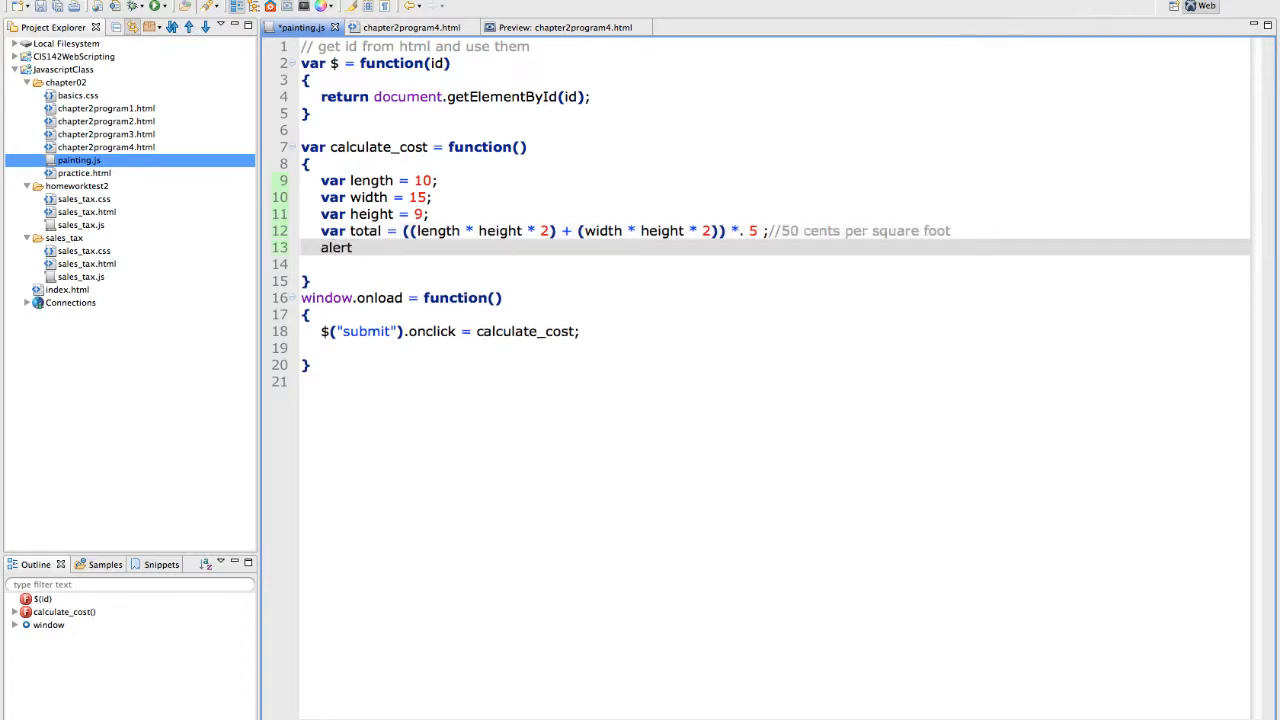
pyautogui.write('(total)')
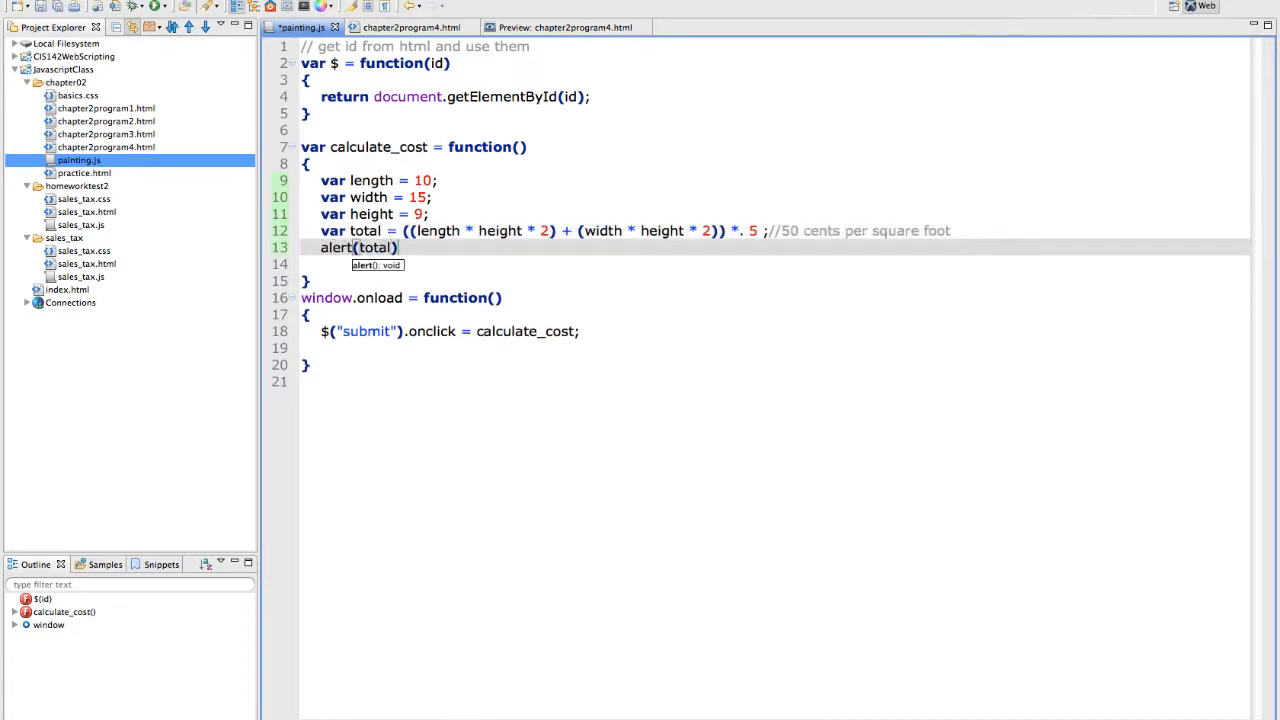
pyautogui.write(';')
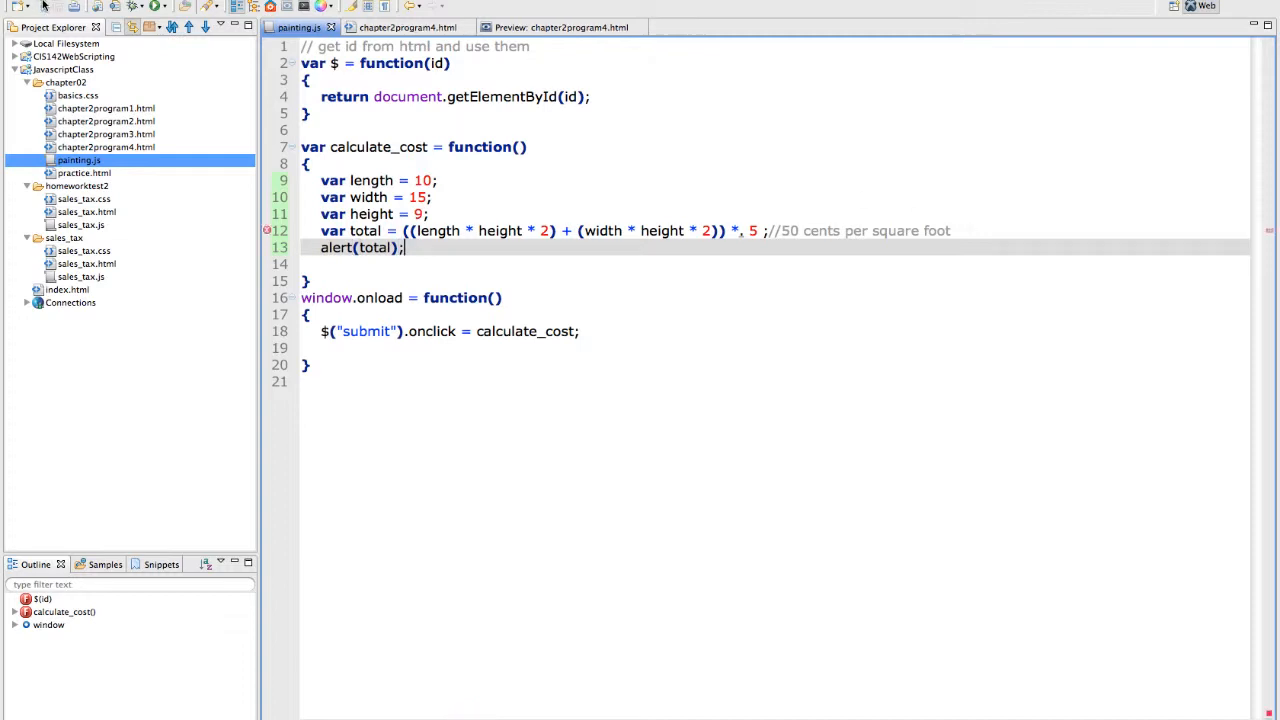
pyautogui.click(560, 28)
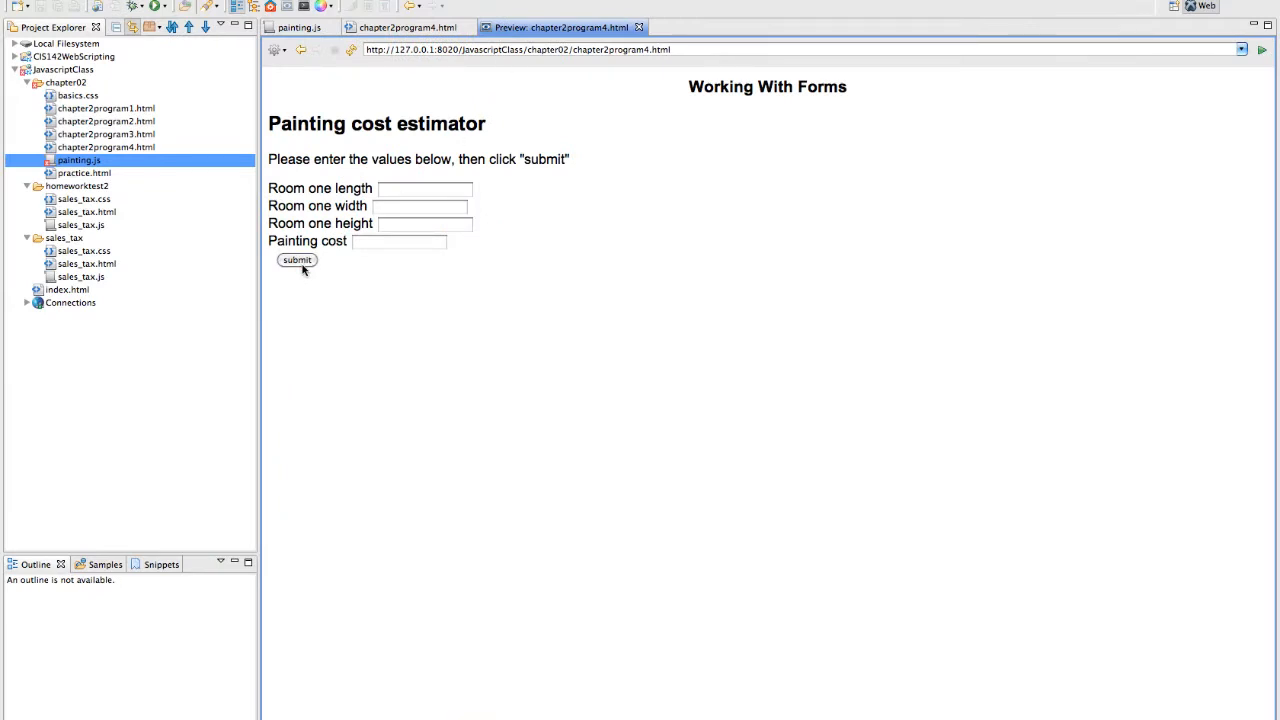
pyautogui.moveTo(384, 32)
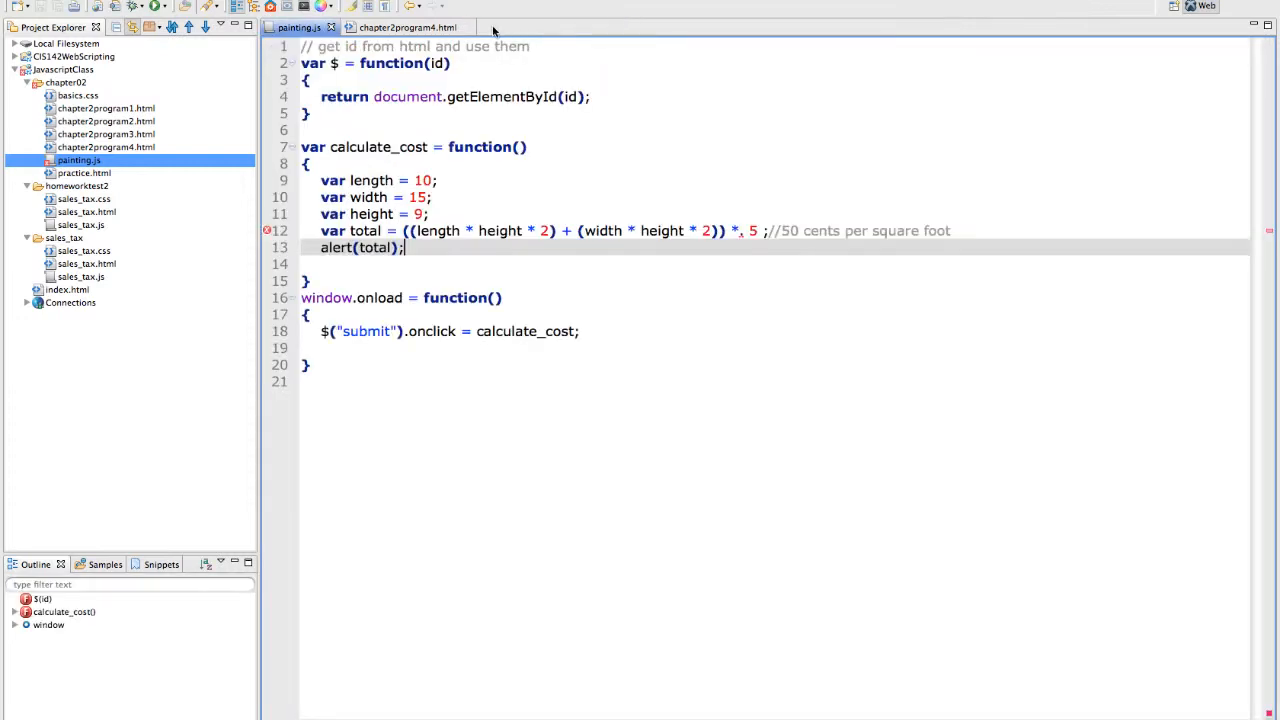
pyautogui.click(408, 28)
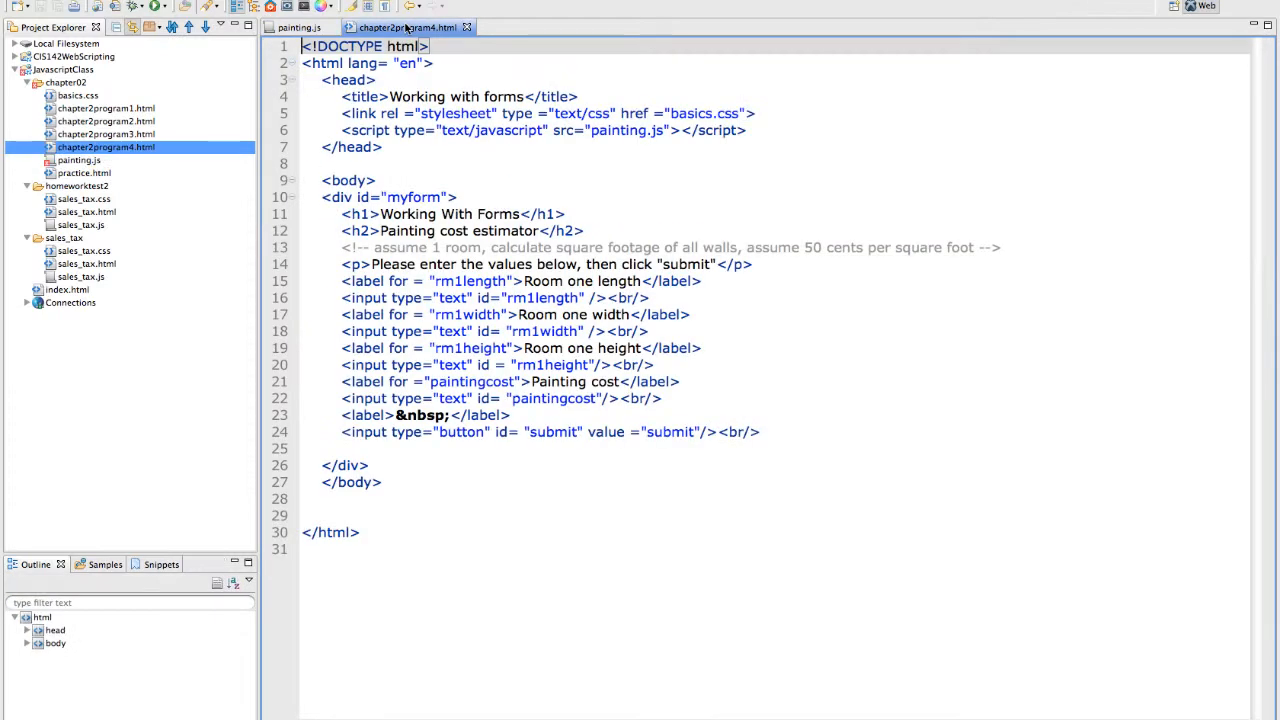
pyautogui.click(296, 28)
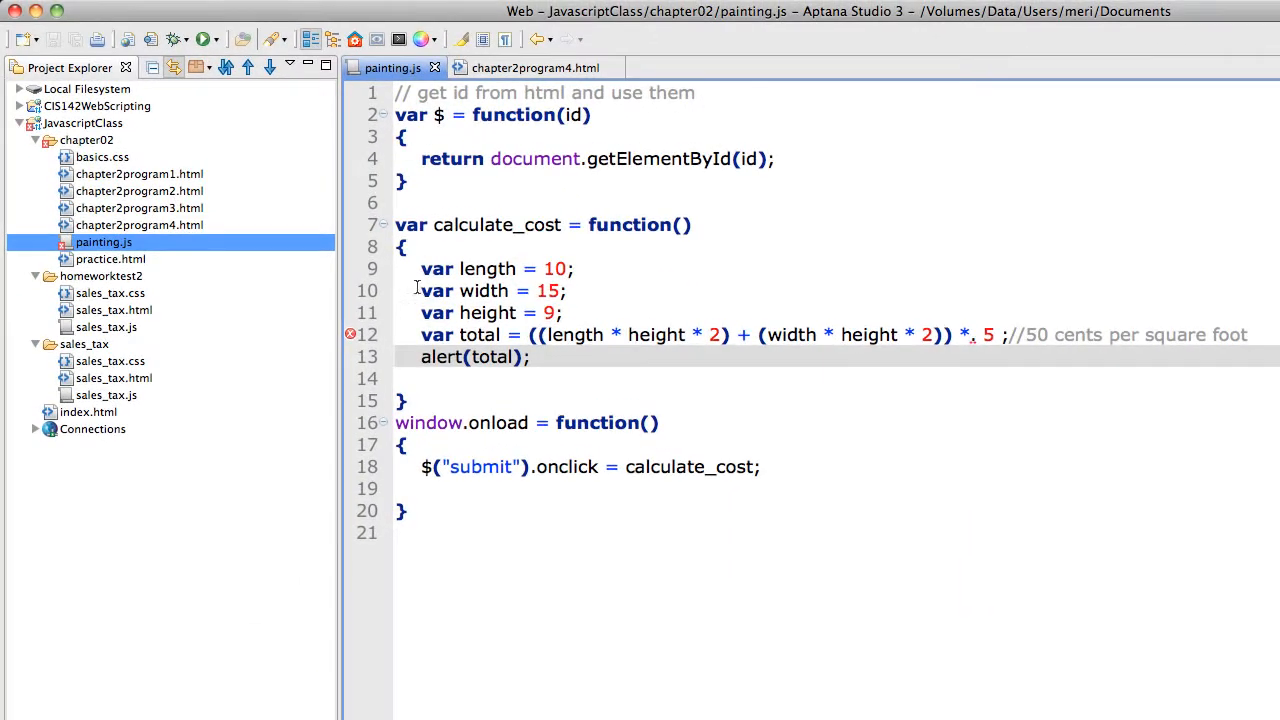
pyautogui.moveTo(352, 334)
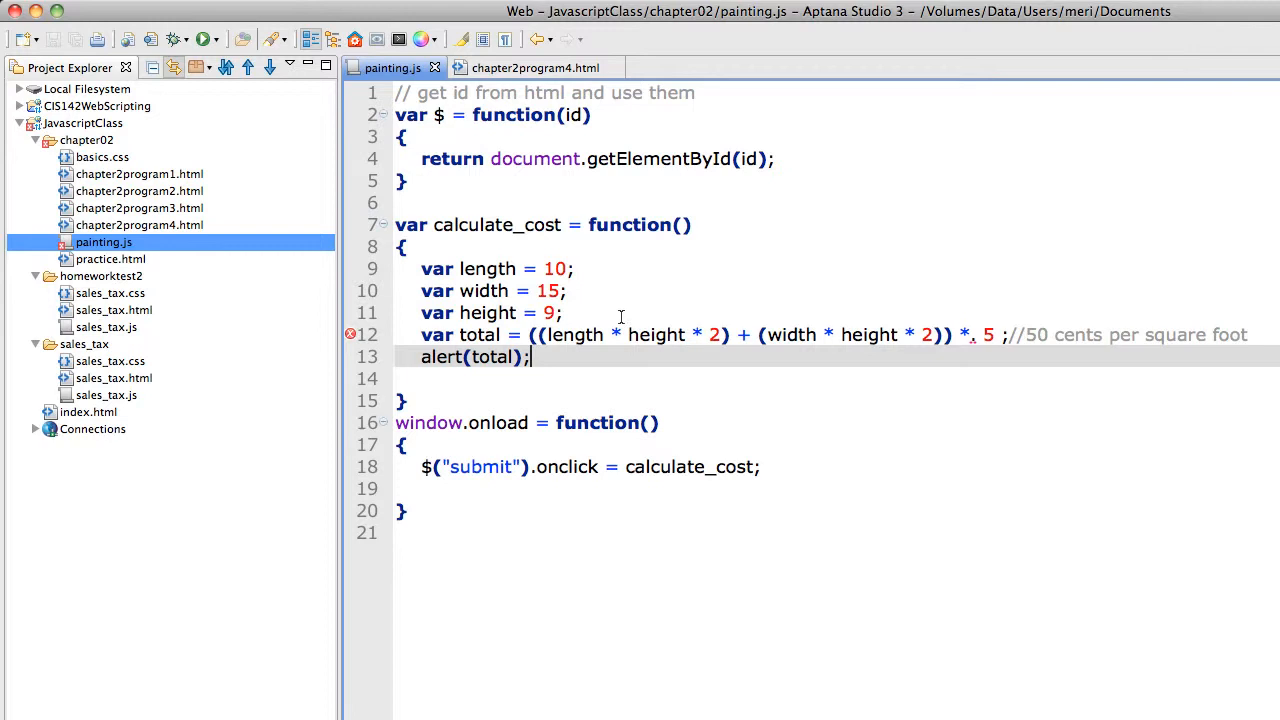
pyautogui.moveTo(696, 340)
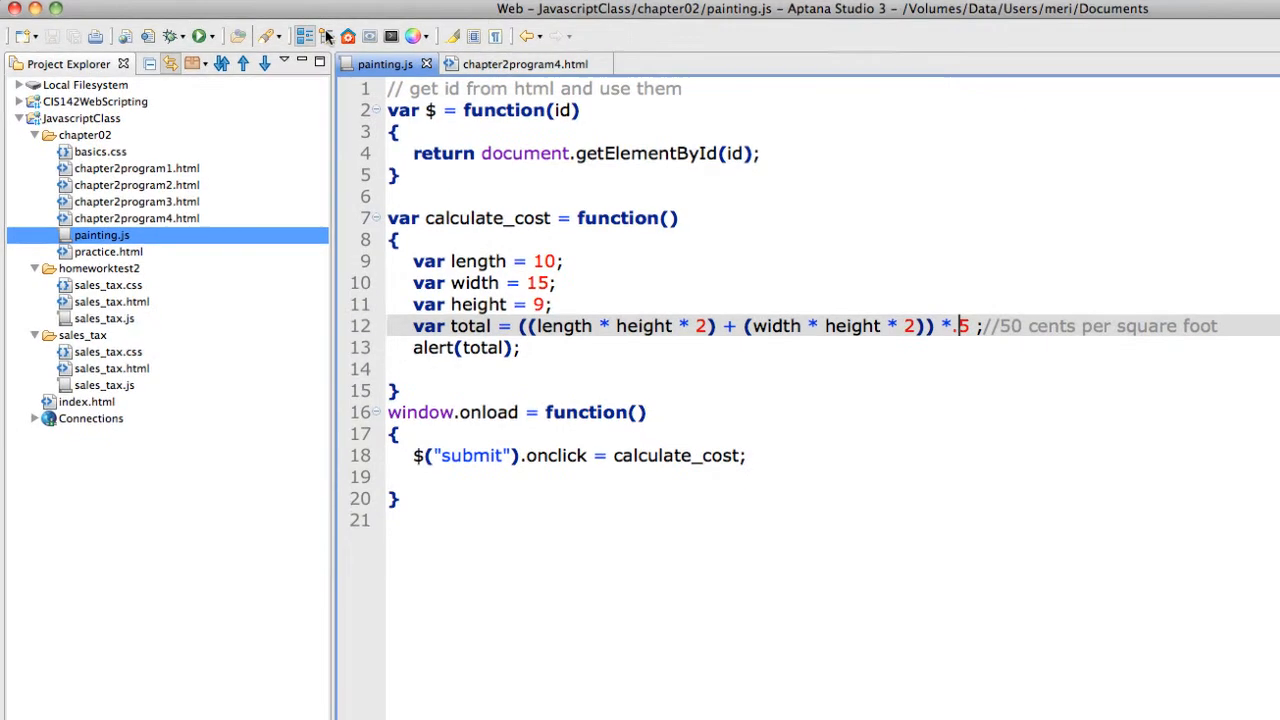
pyautogui.click(524, 62)
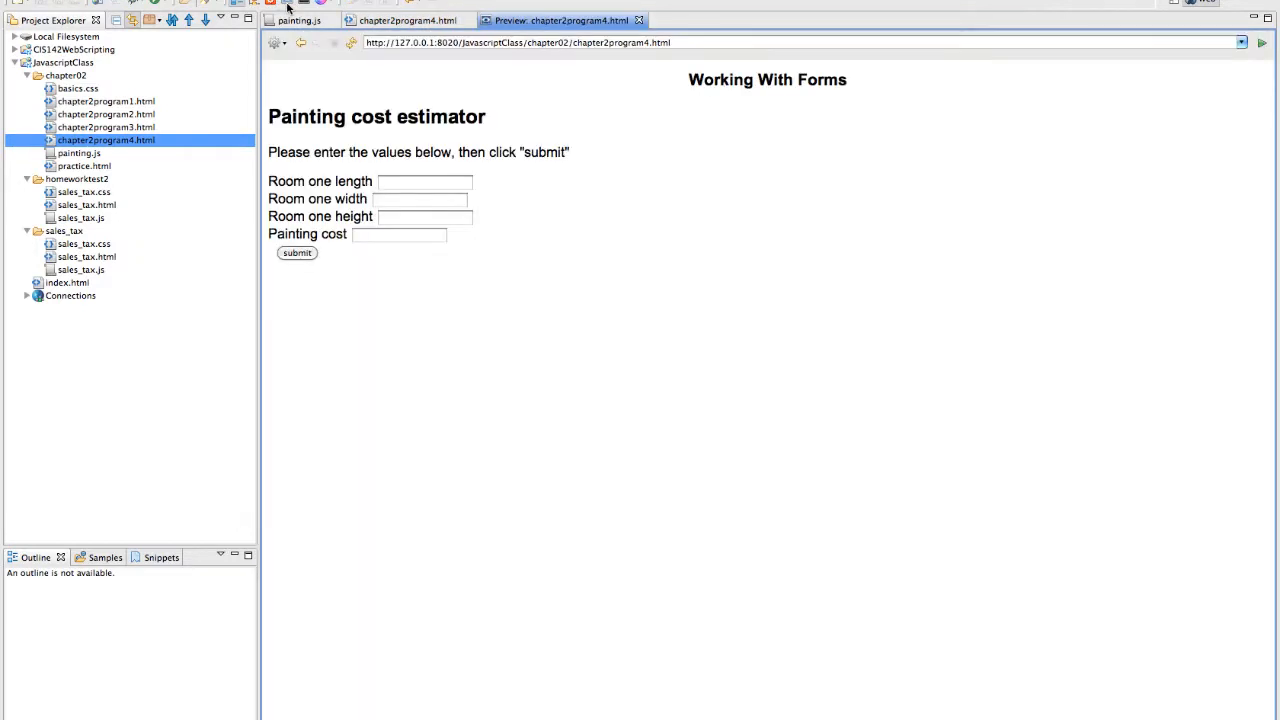
# Submit the form, dismiss the 225 alert, and return to painting.js via the HTML tab
pyautogui.click(296, 252)
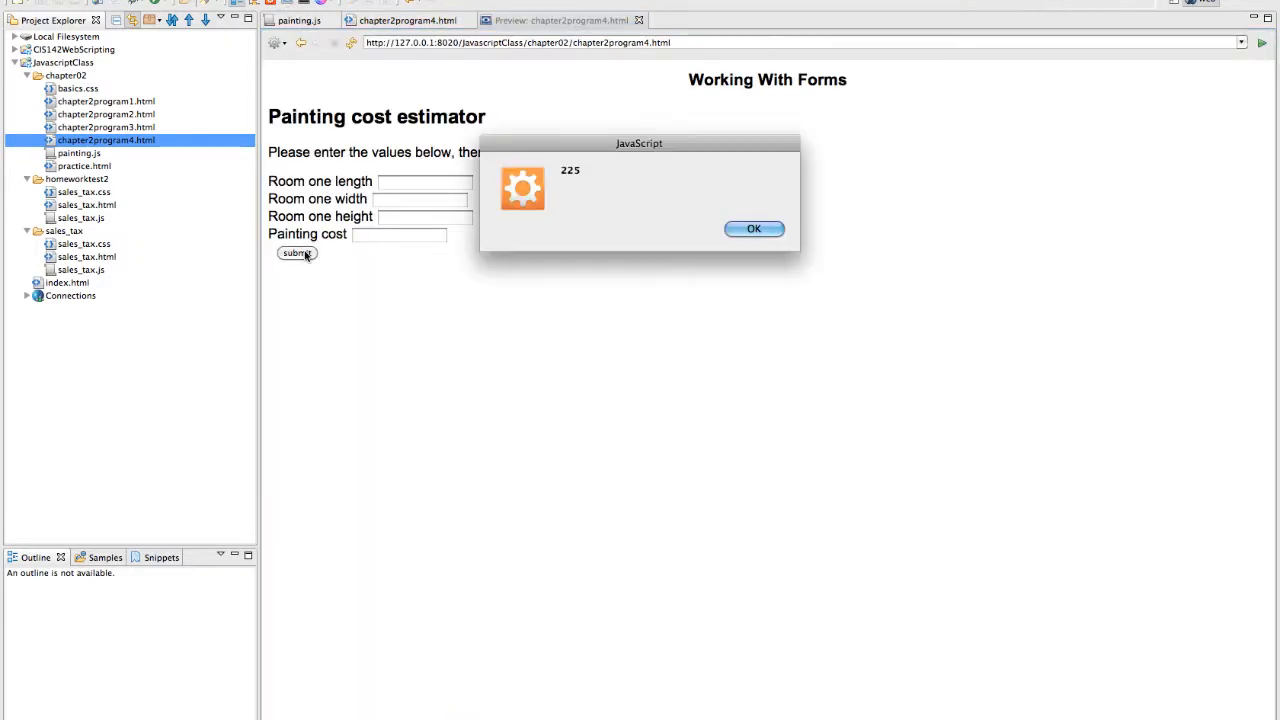
pyautogui.click(752, 228)
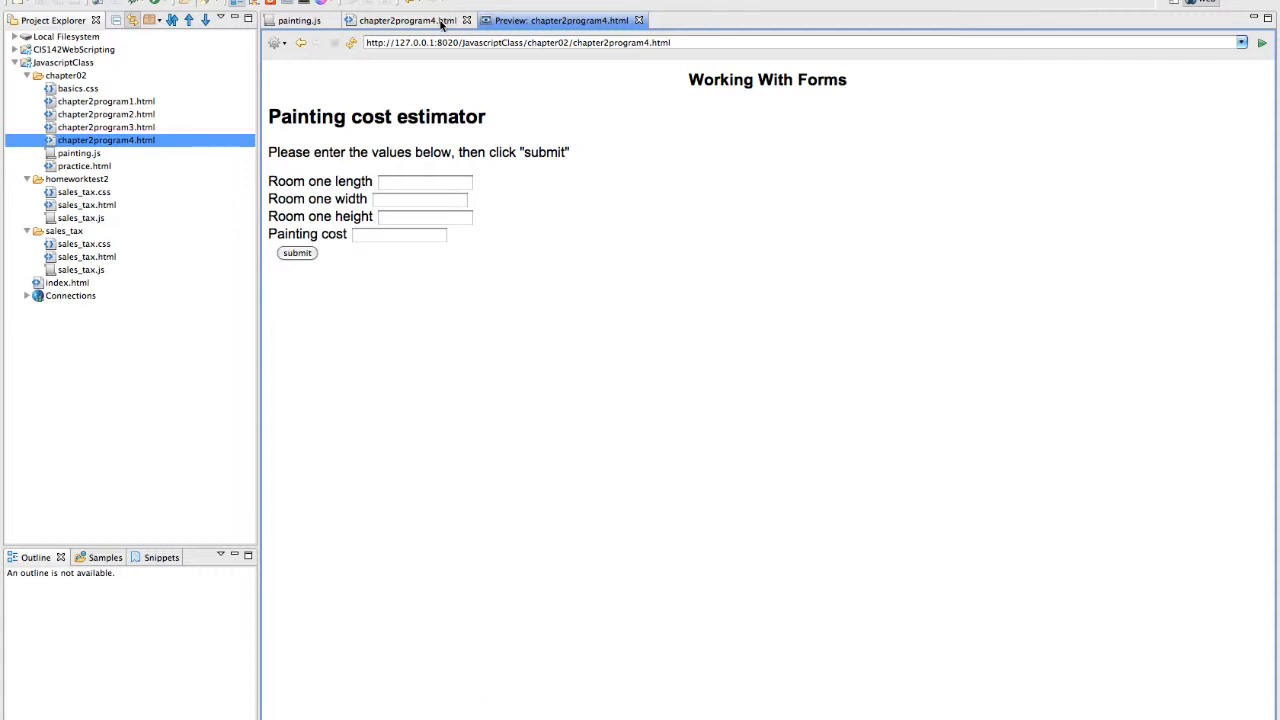
pyautogui.click(404, 20)
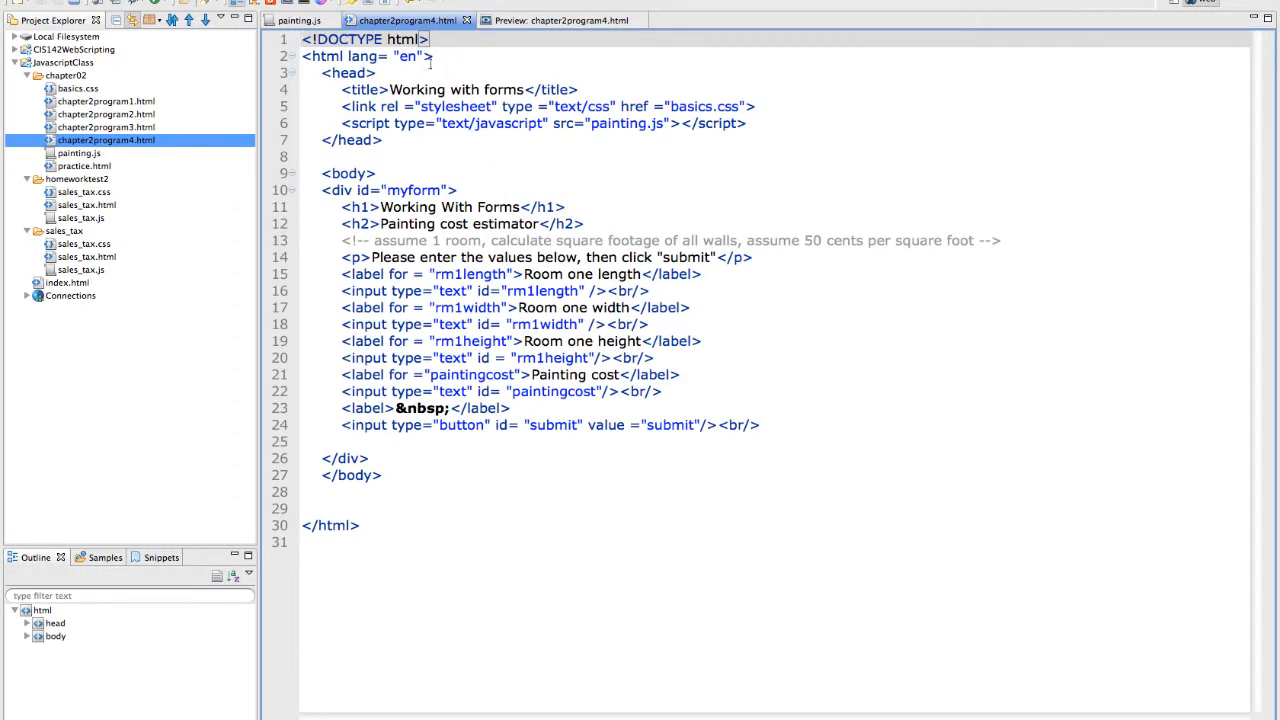
pyautogui.click(296, 20)
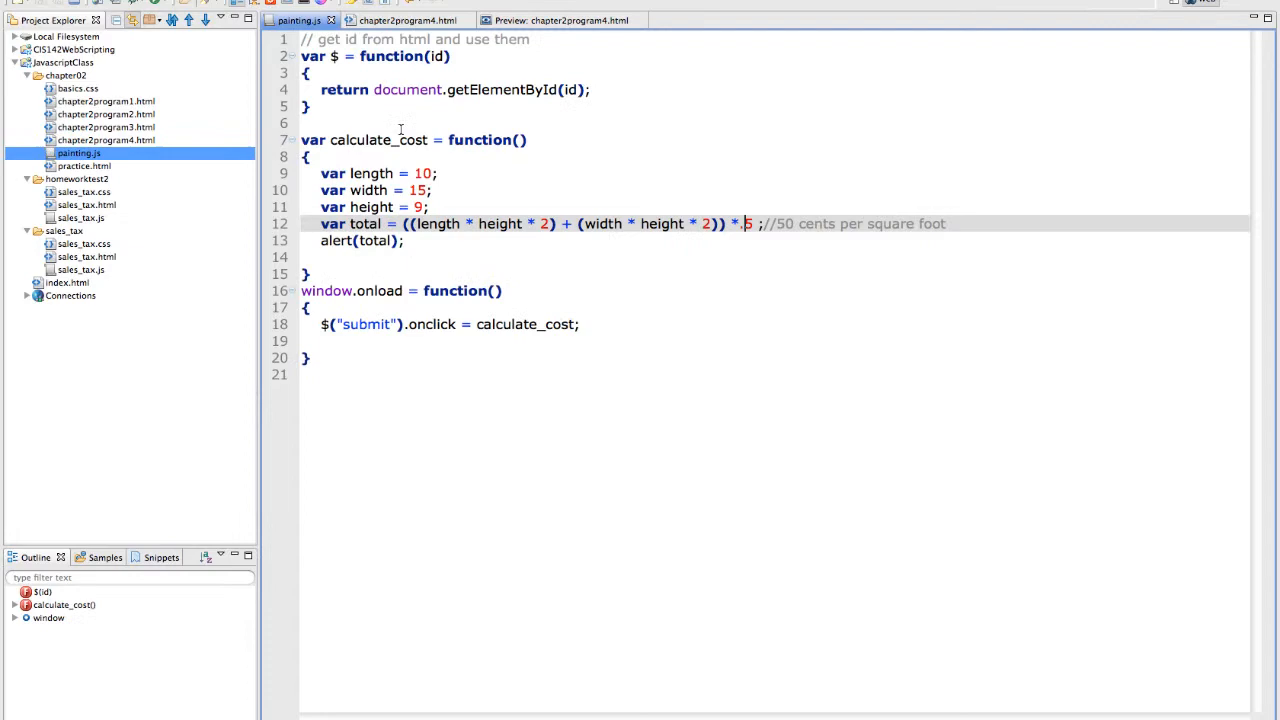
# Delete alert(total); and start $("paintingcost") in its place
pyautogui.click(430, 256)
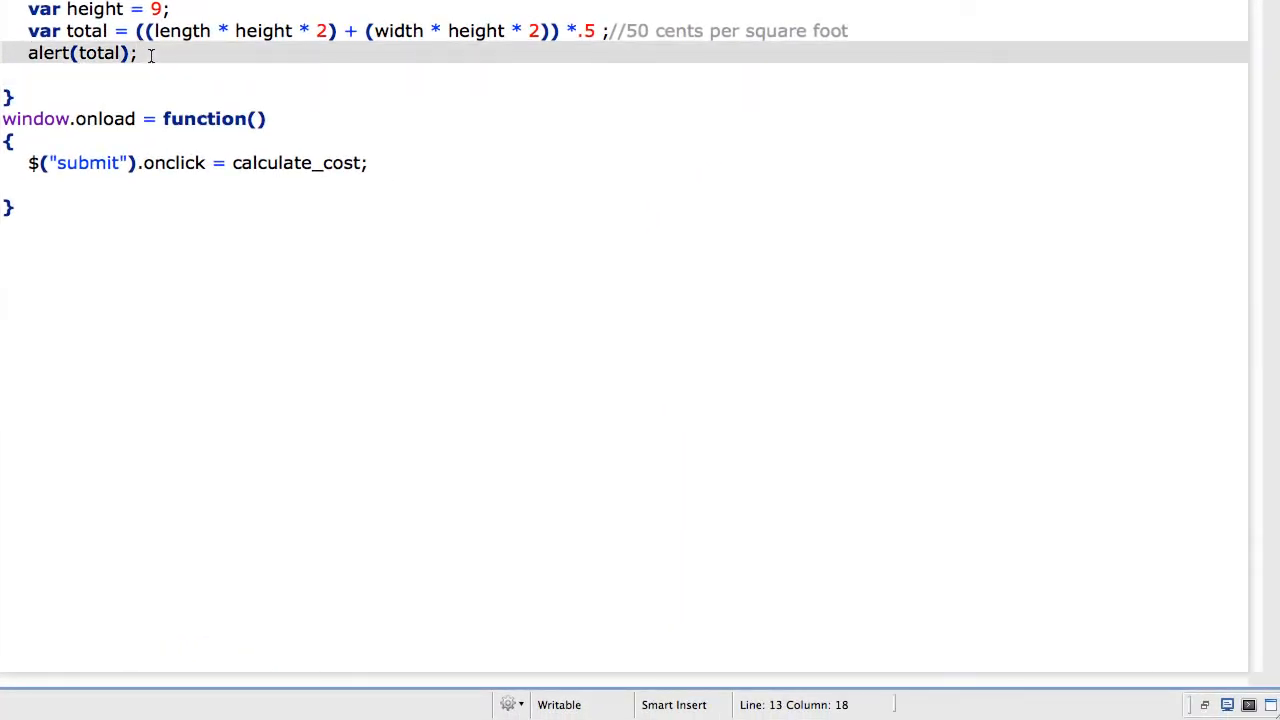
pyautogui.press('BackSpace')
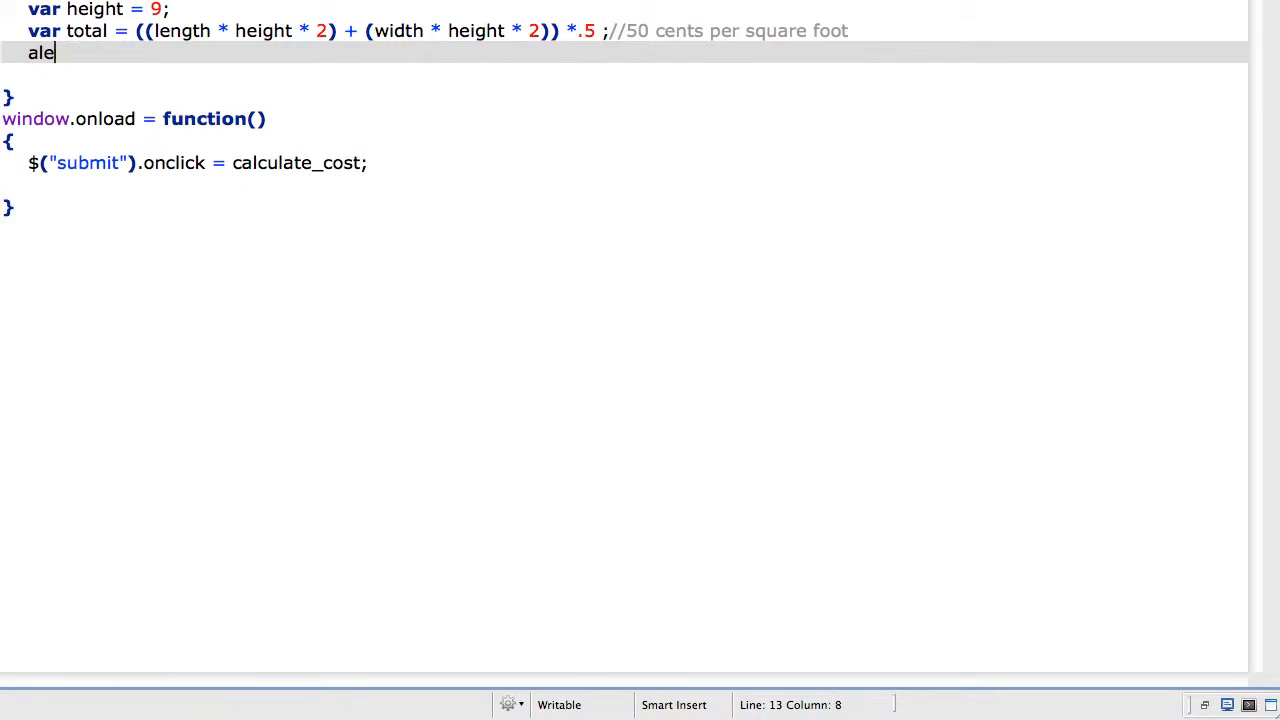
pyautogui.press('BackSpace')
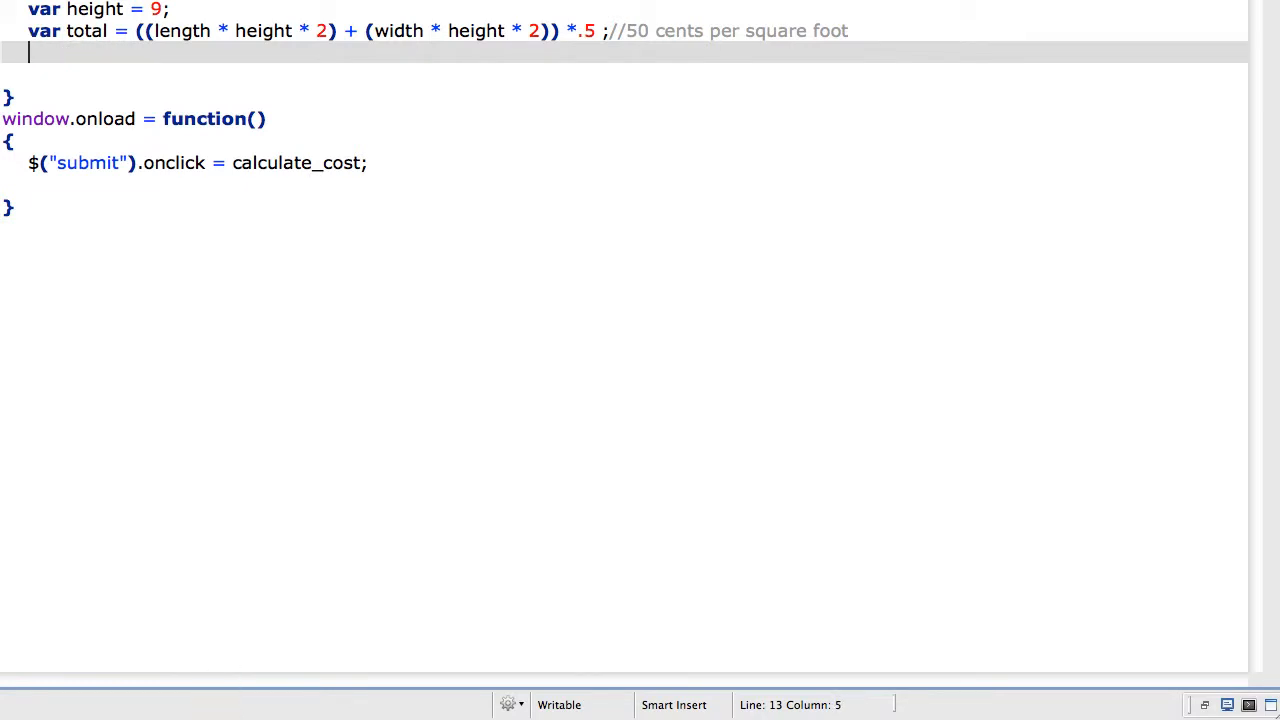
pyautogui.write('$')
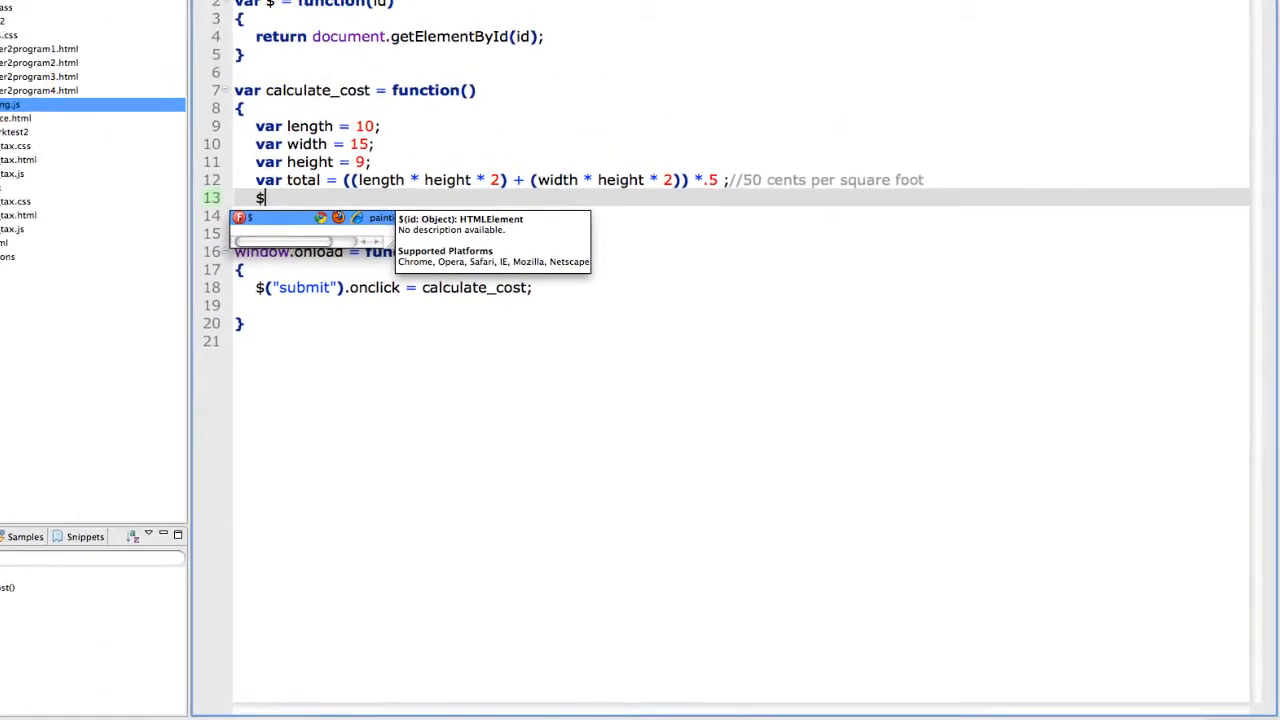
pyautogui.write('("p')
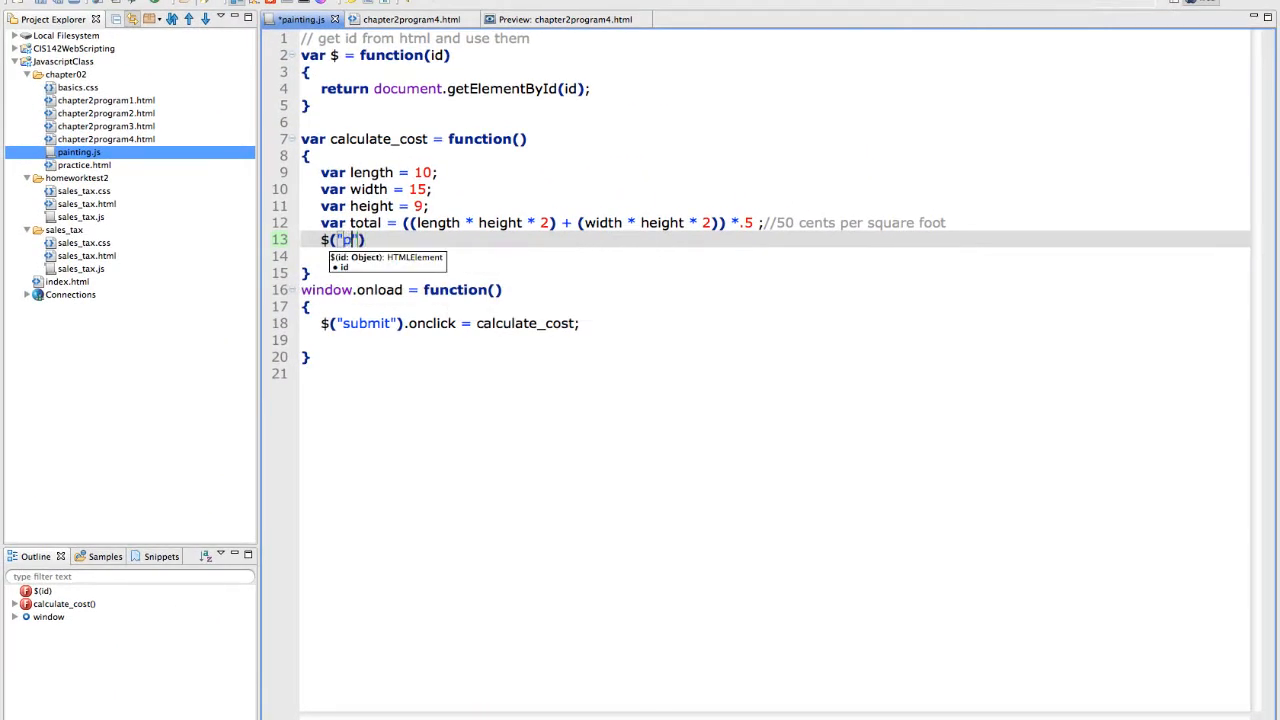
pyautogui.write('aintin')
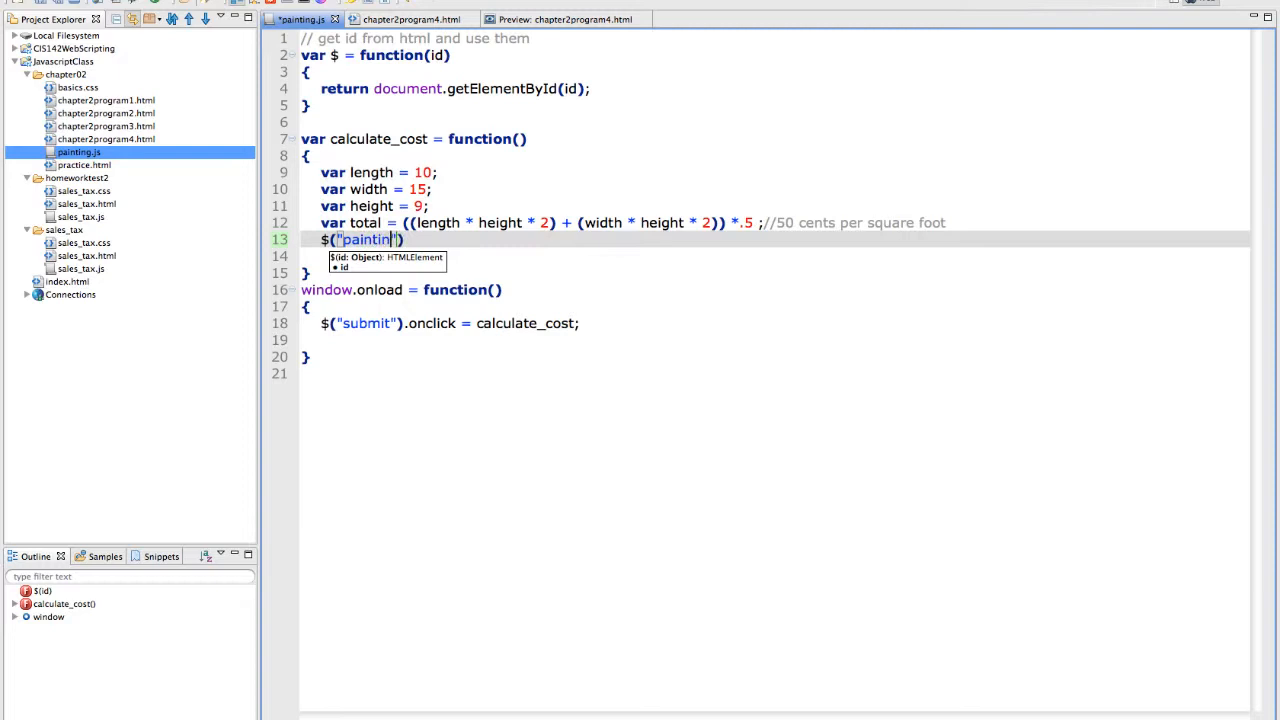
pyautogui.write('cost')
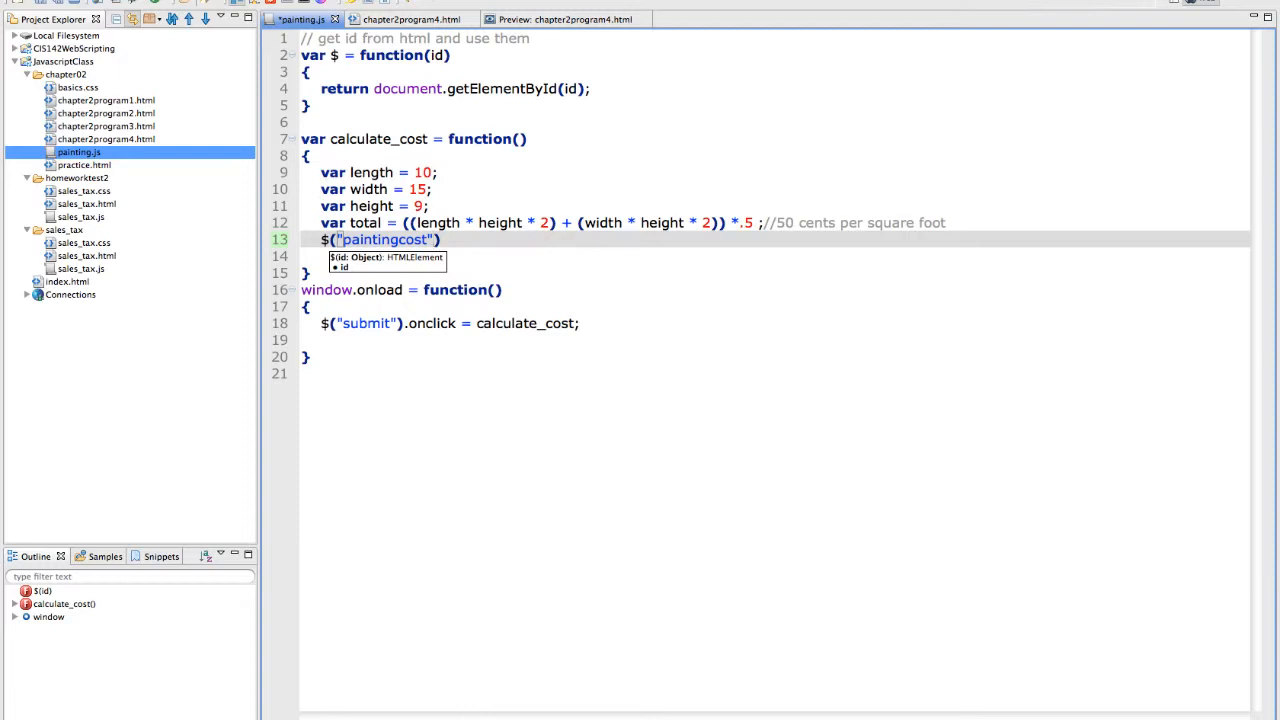
# Finish the line as $("paintingcost").value = total; and go to the form preview
pyautogui.write('.val')
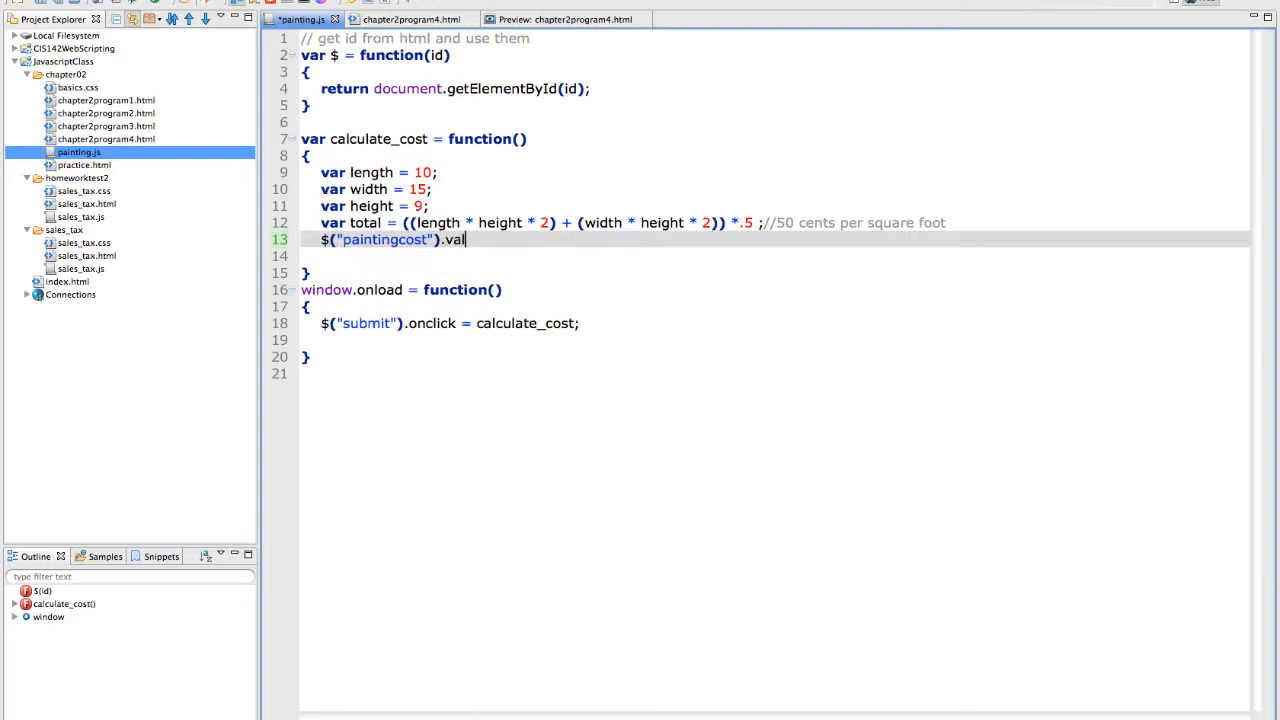
pyautogui.write('ue=')
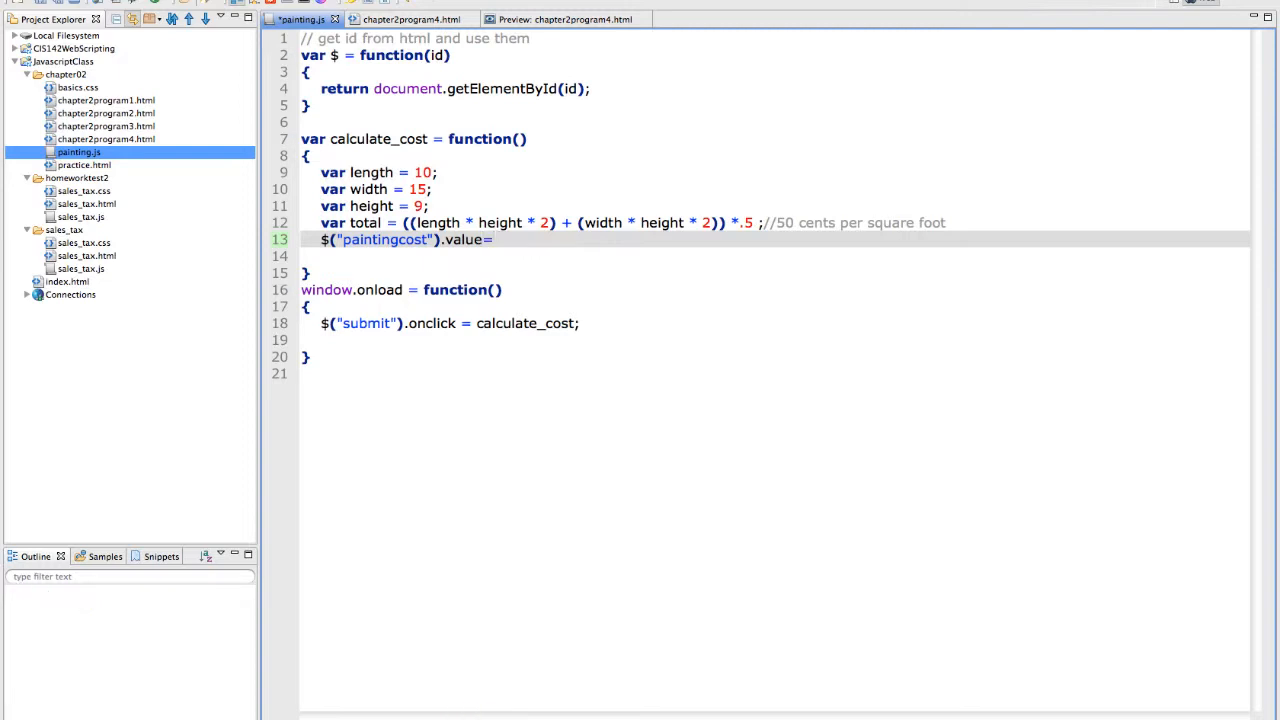
pyautogui.write('c')
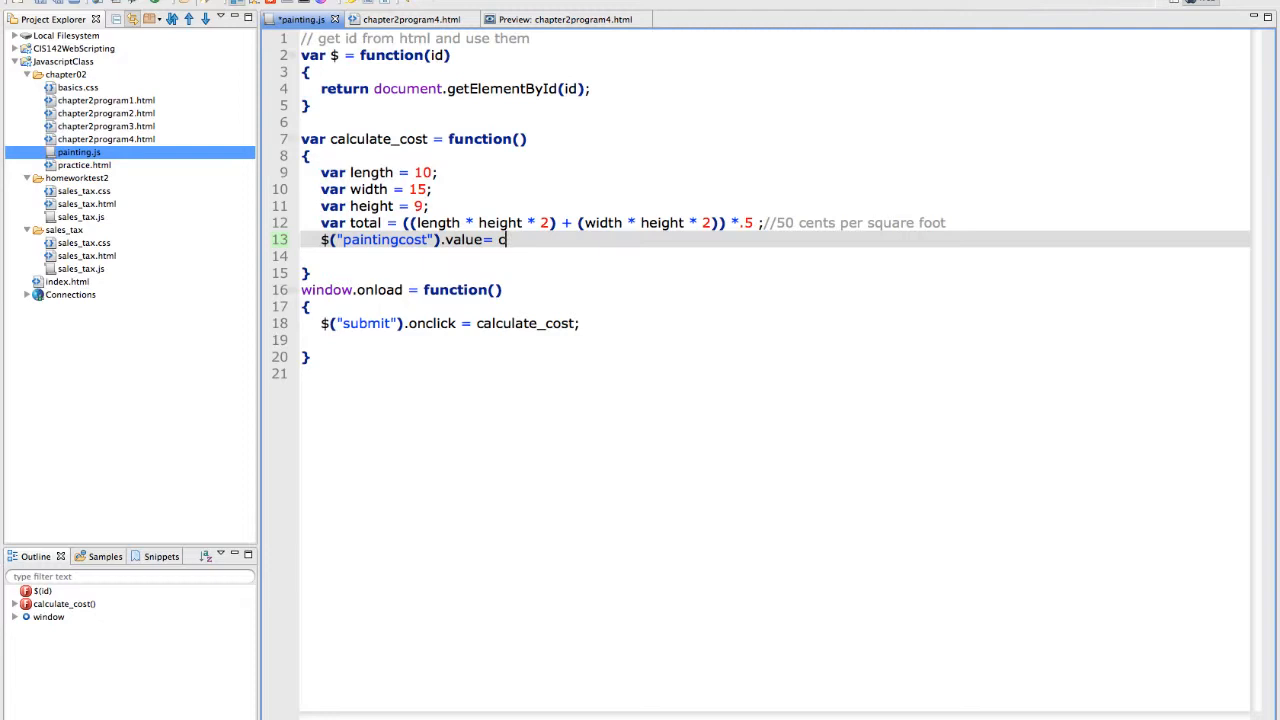
pyautogui.write('otal')
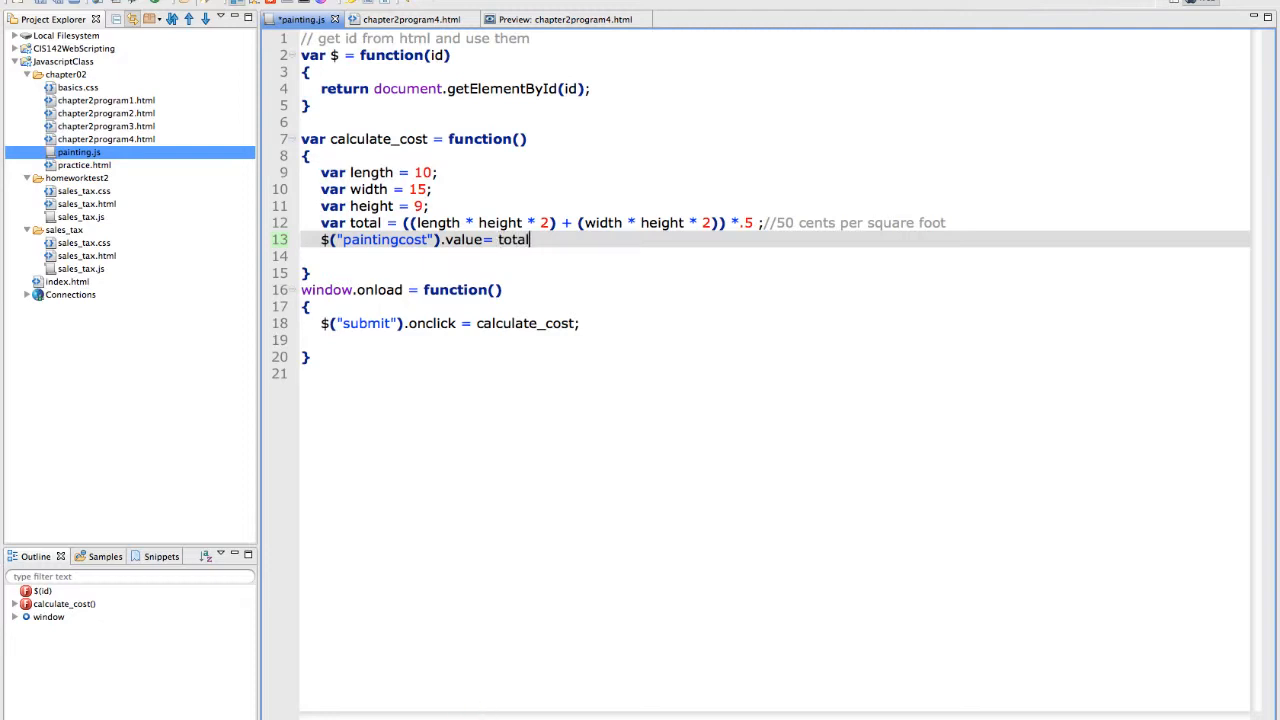
pyautogui.write(';')
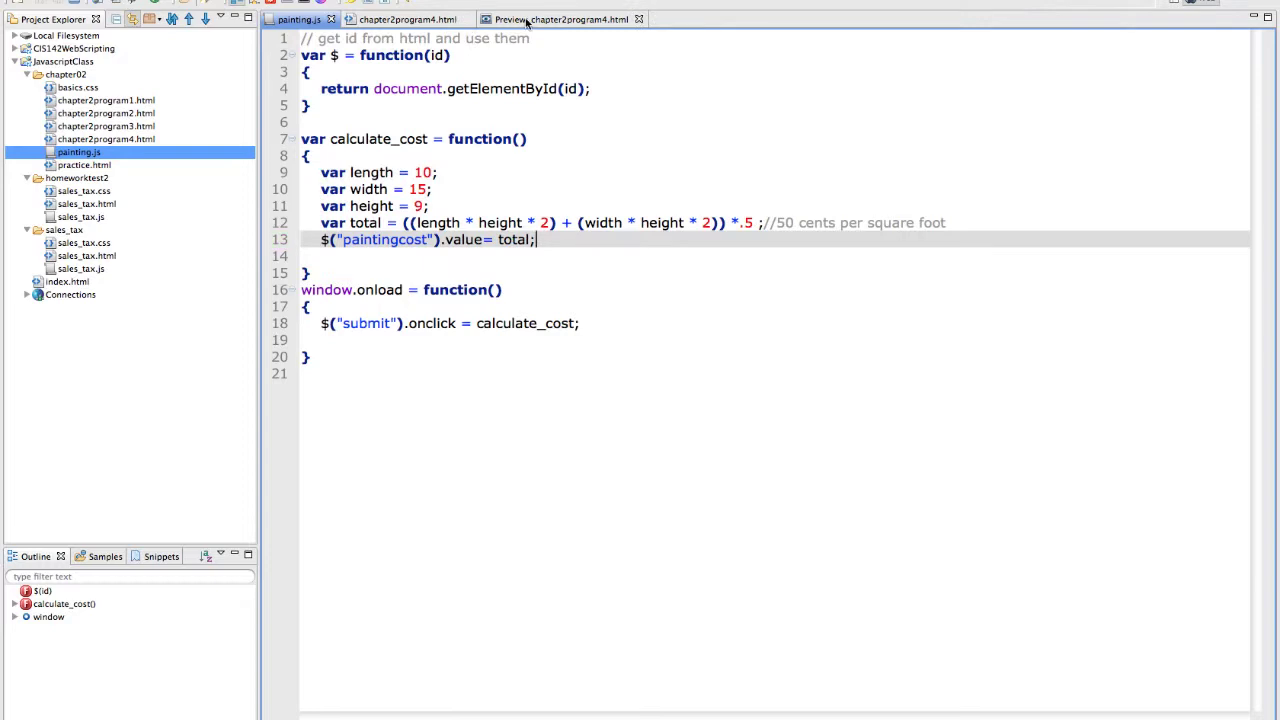
pyautogui.click(560, 20)
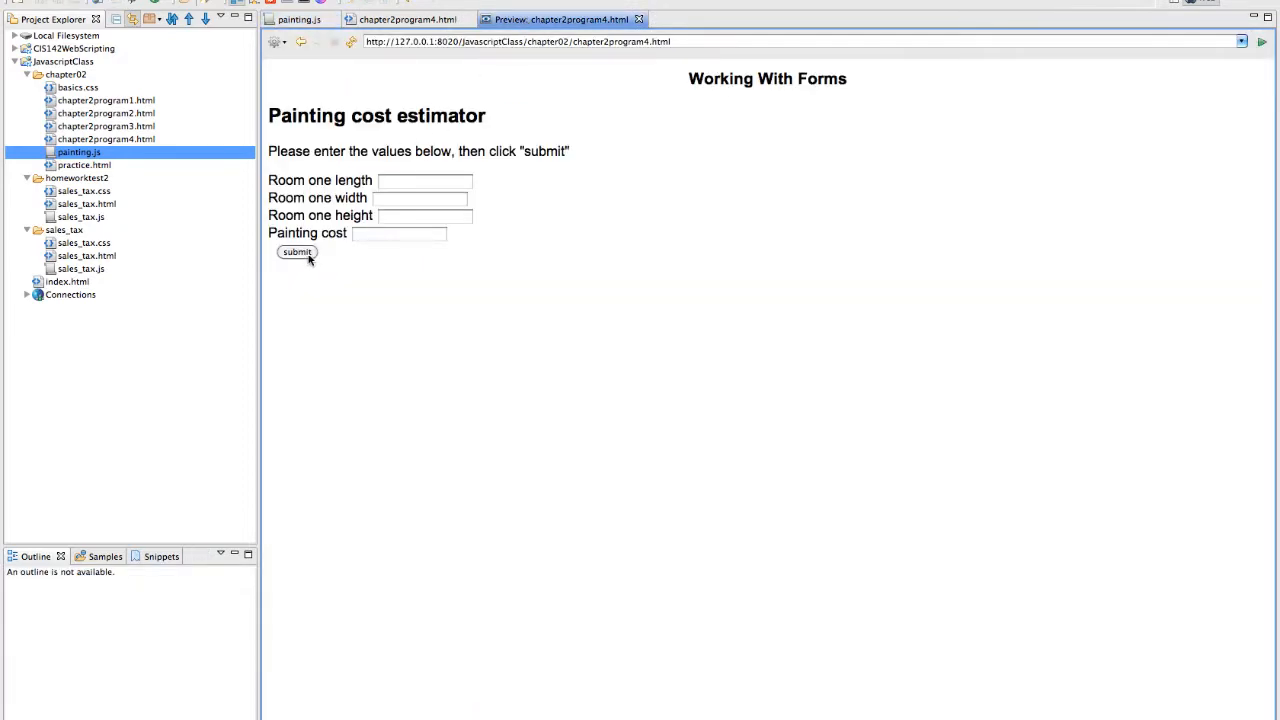
# Submit the form to see 225 fill the Painting cost box, then return to painting.js
pyautogui.write('229')
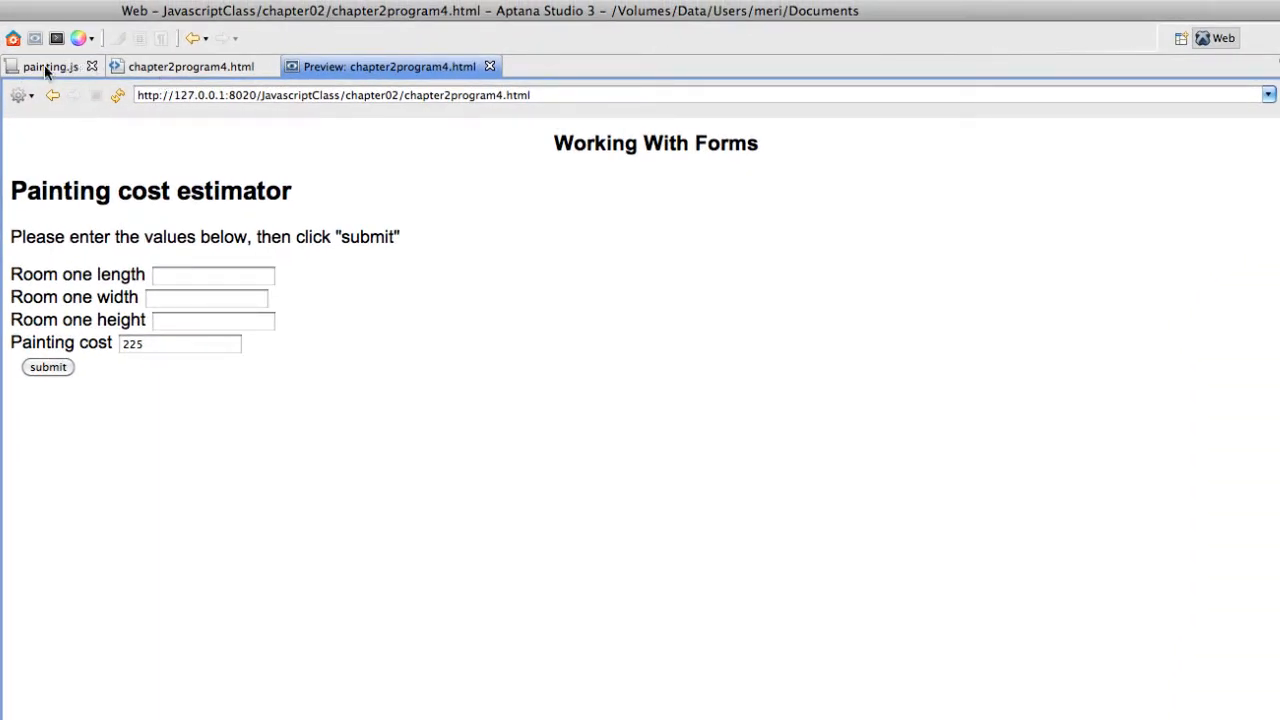
pyautogui.click(48, 66)
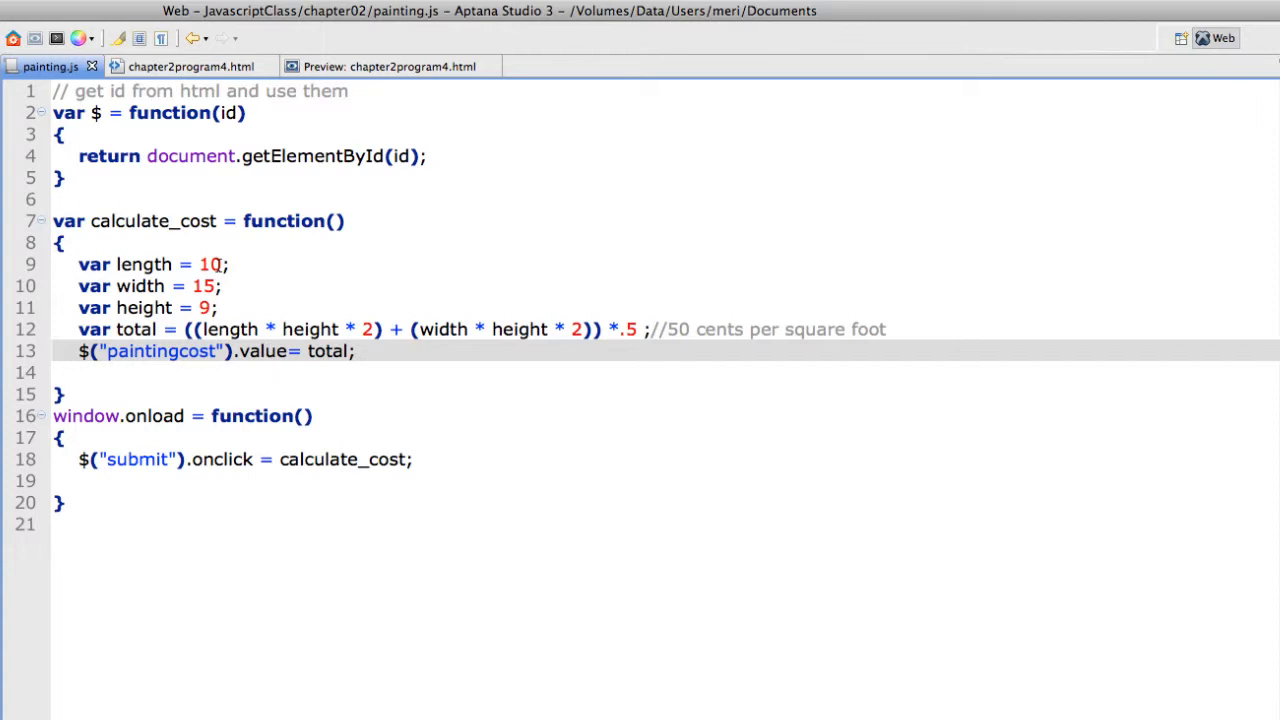
# Set length to parseFloat($("rm1length").value) instead of 10
pyautogui.press('Backspace')
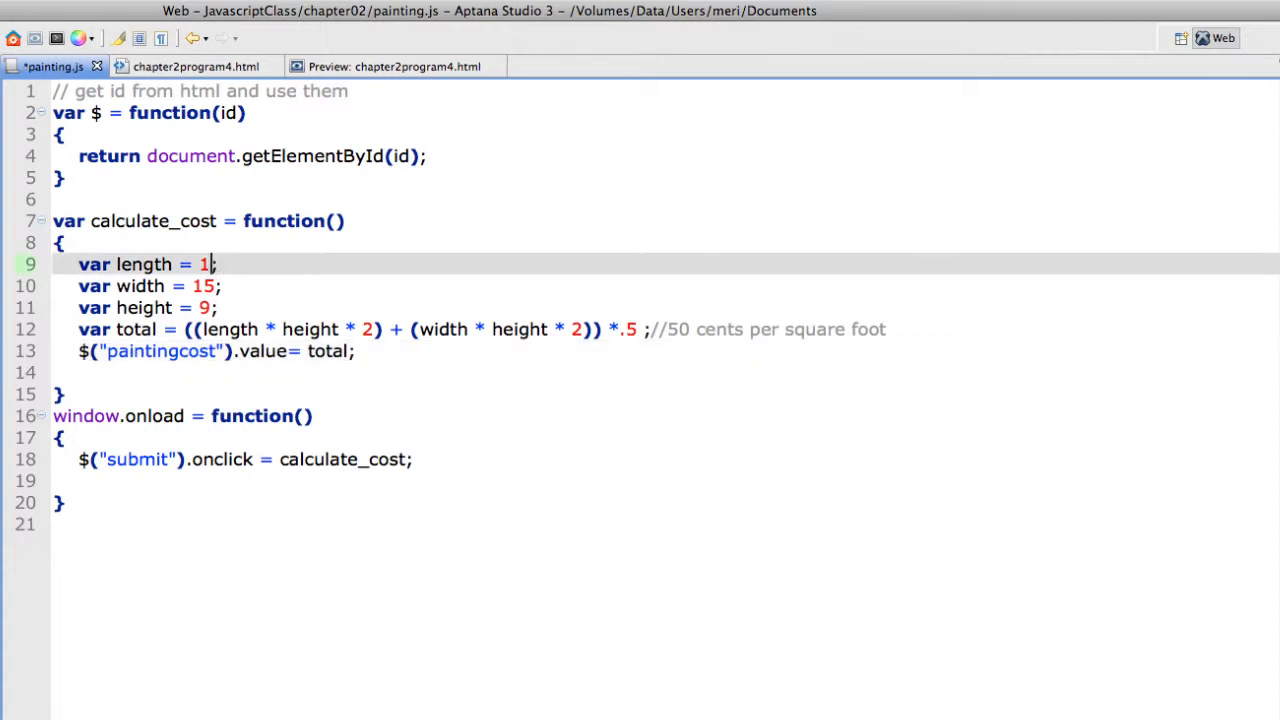
pyautogui.press('Backspace')
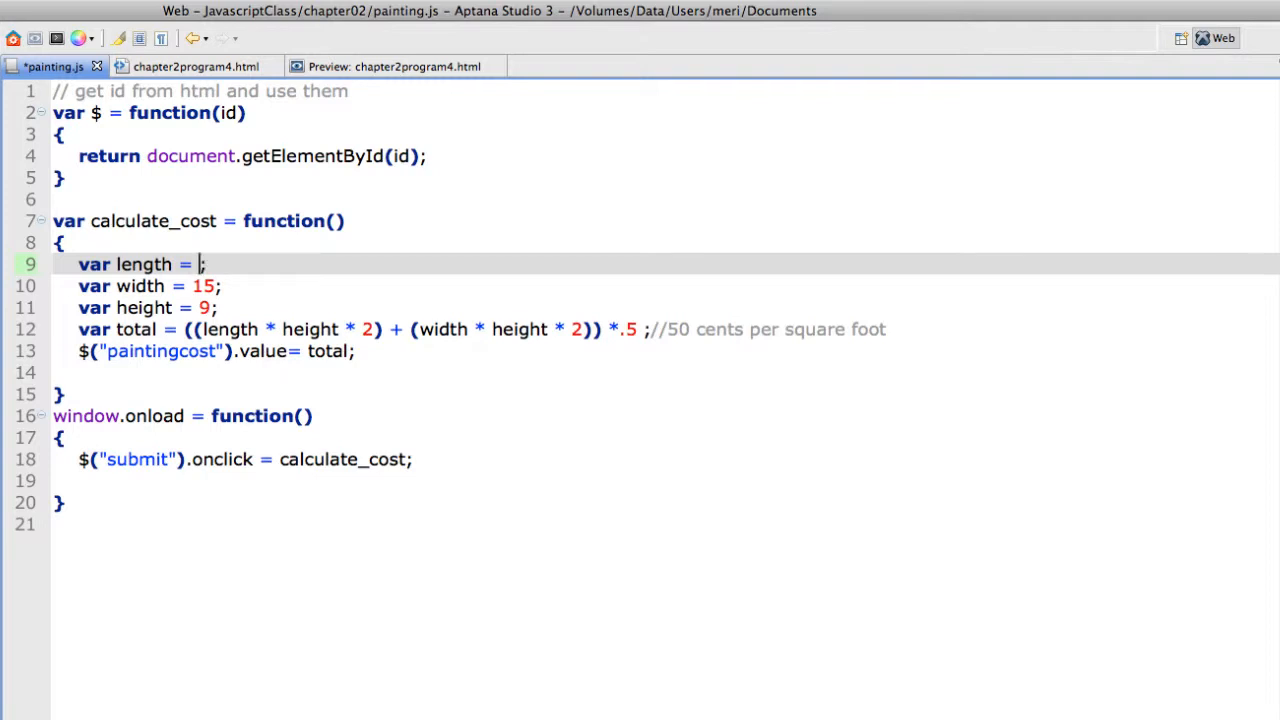
pyautogui.write('parseFl')
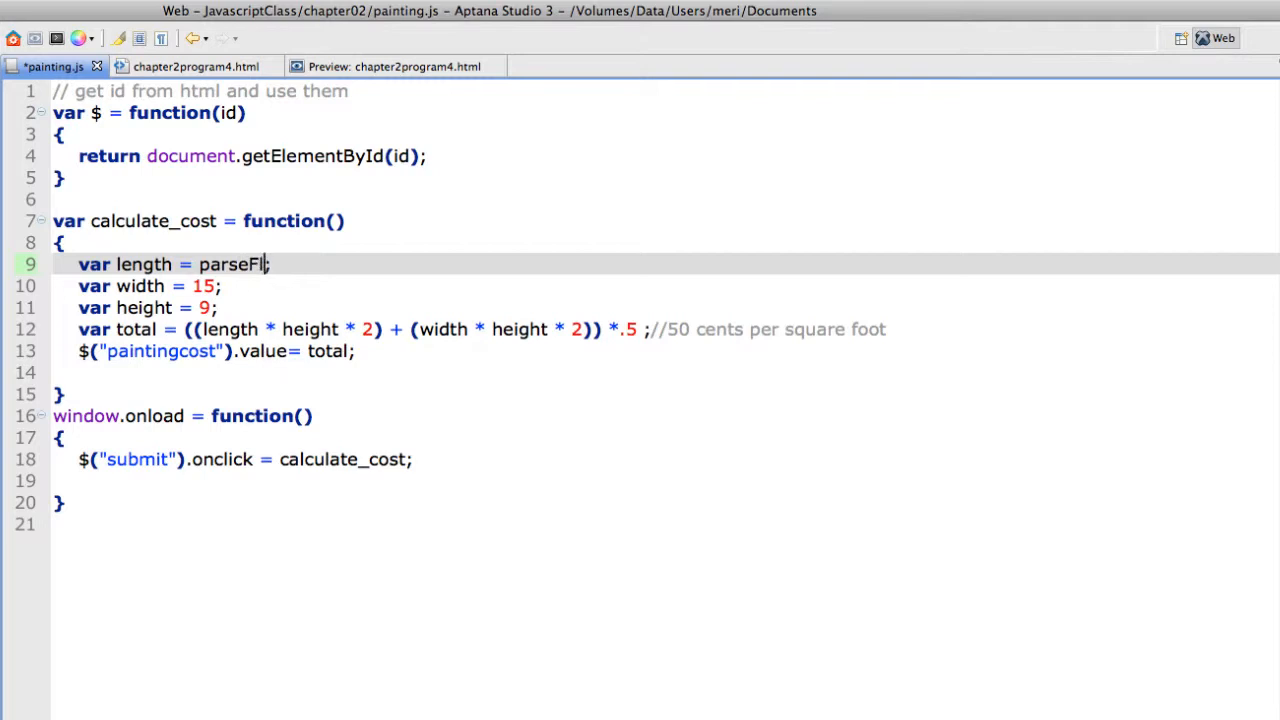
pyautogui.write('oat')
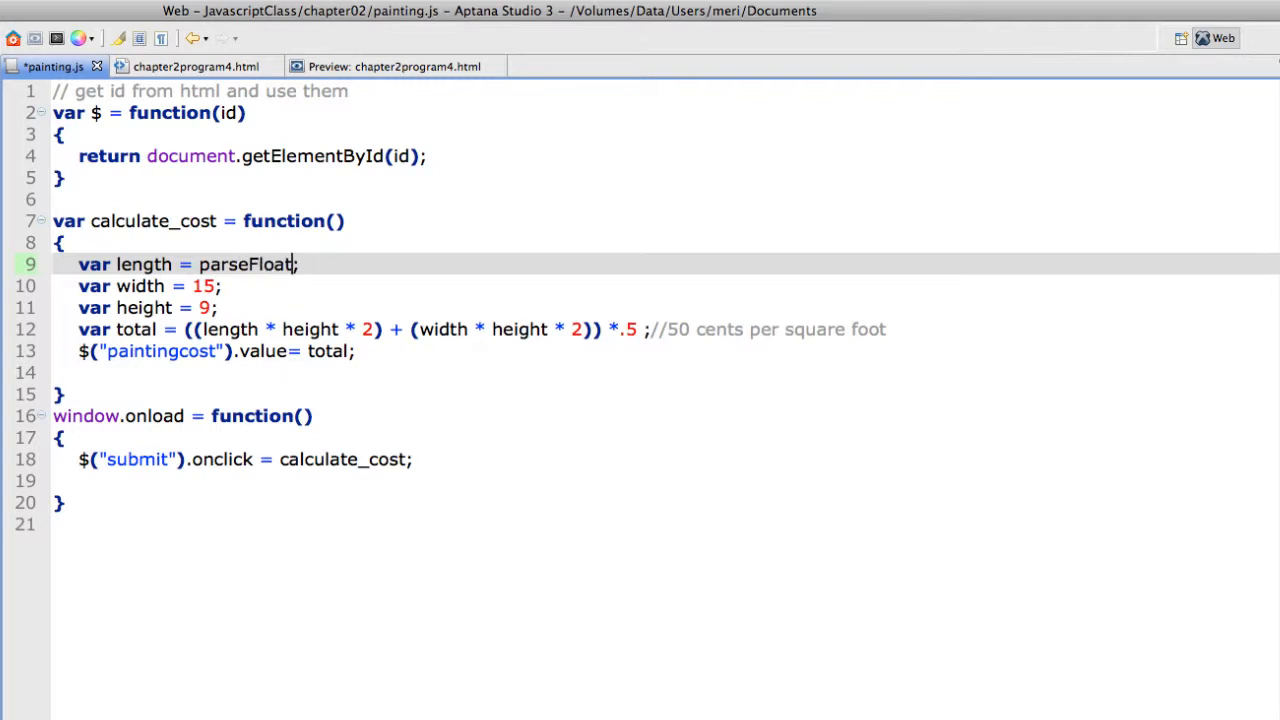
pyautogui.write('()')
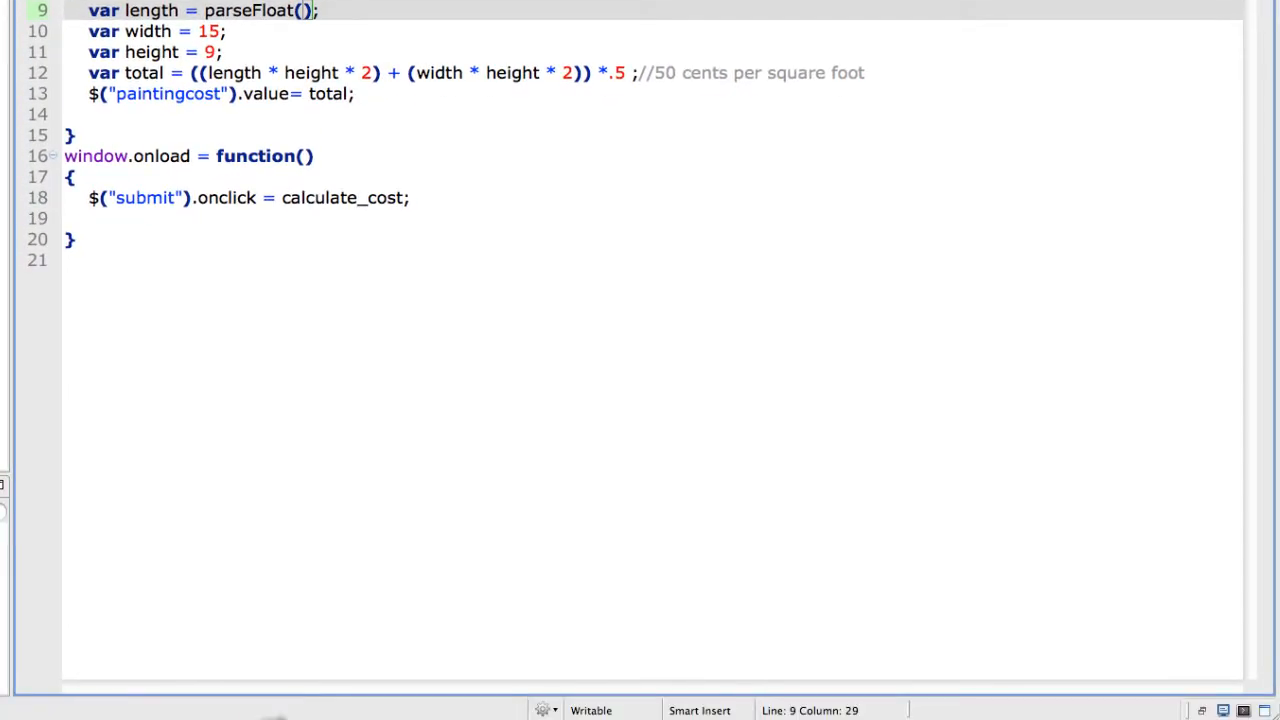
pyautogui.write('$("')
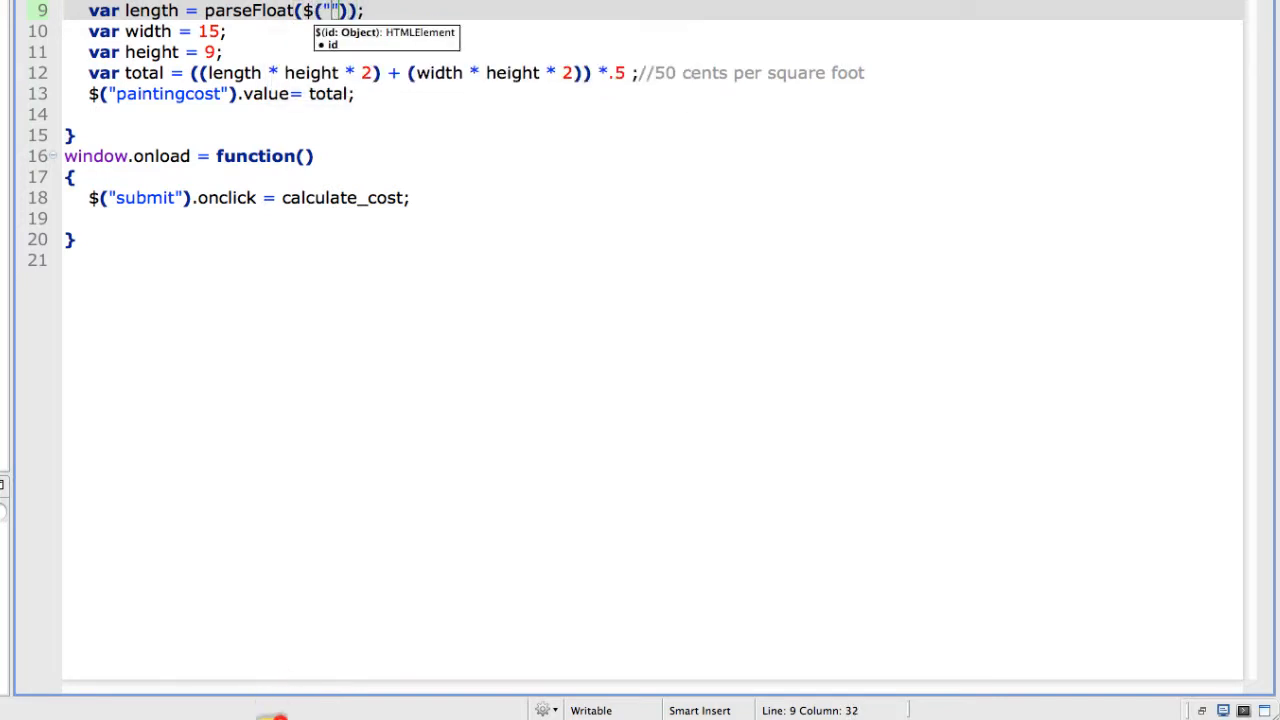
pyautogui.write('rm1')
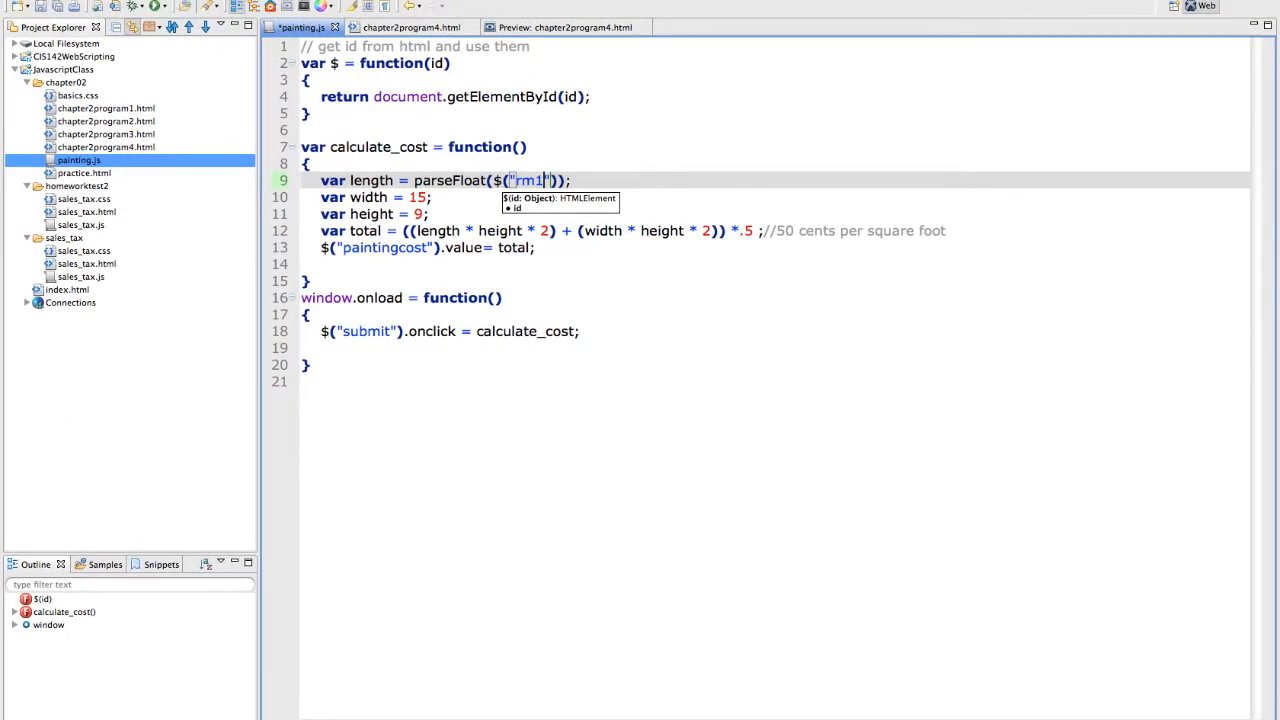
pyautogui.write('length')
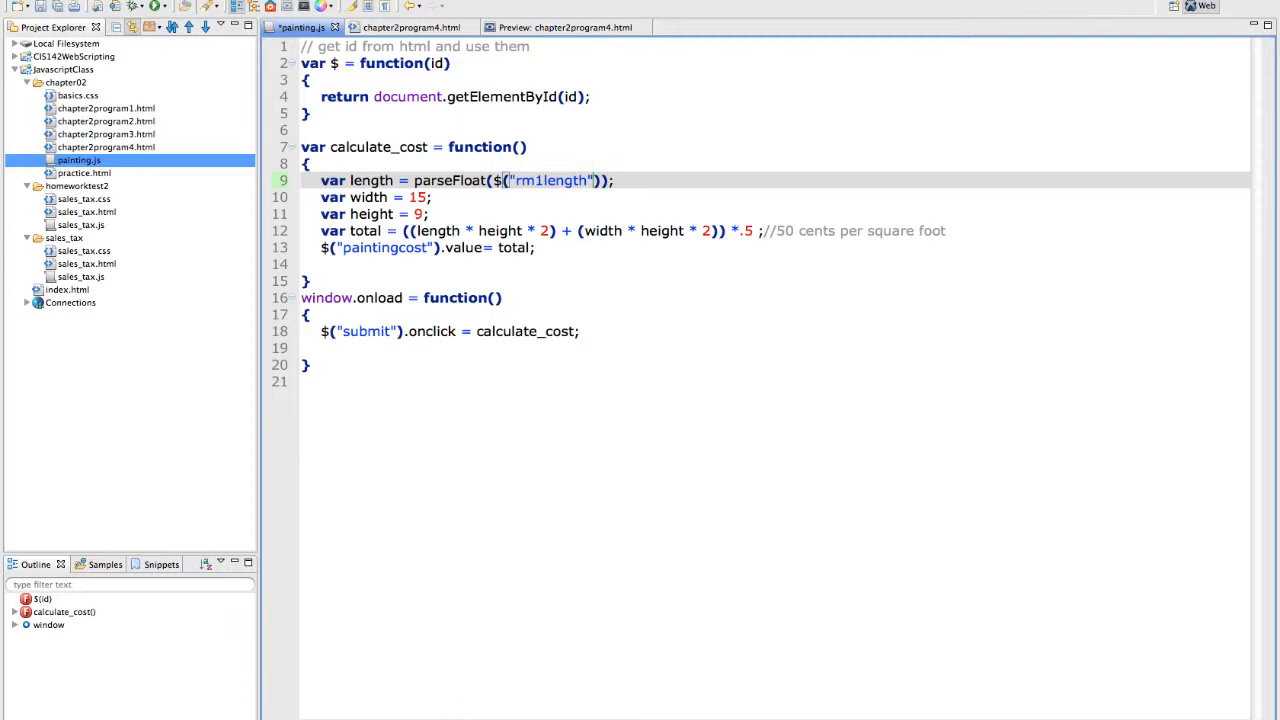
pyautogui.write('.value')
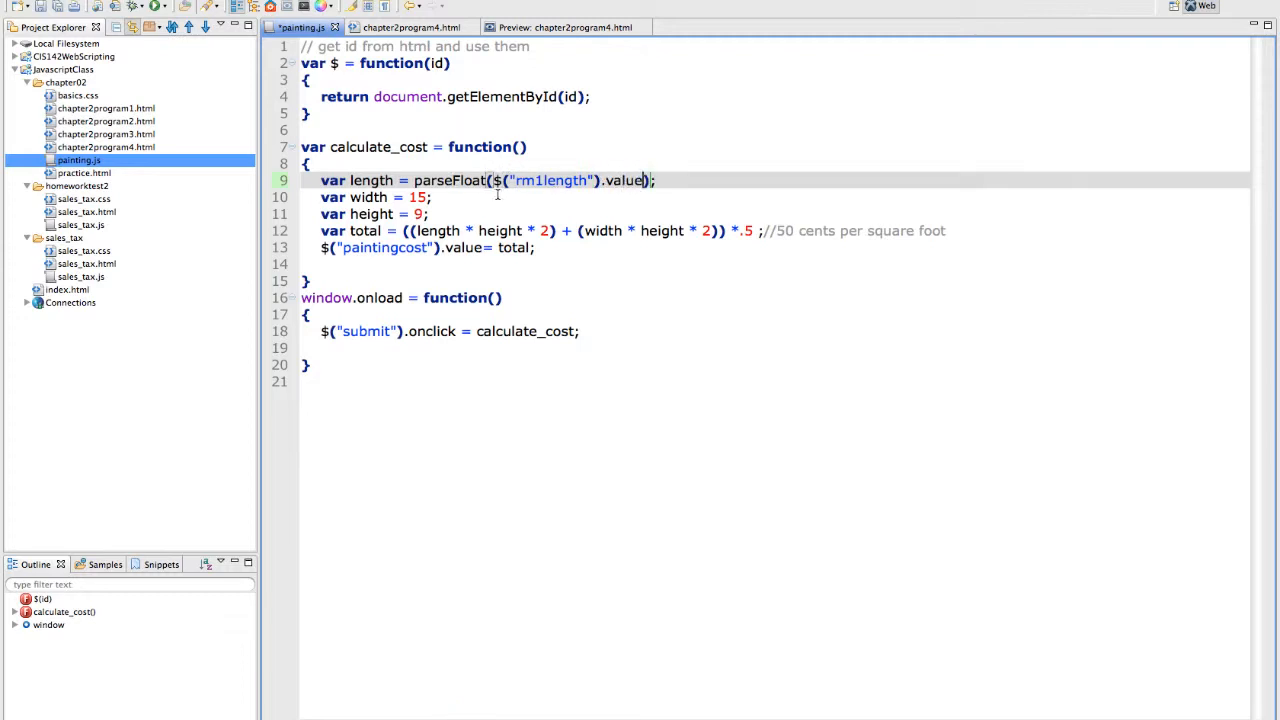
pyautogui.moveTo(498, 196)
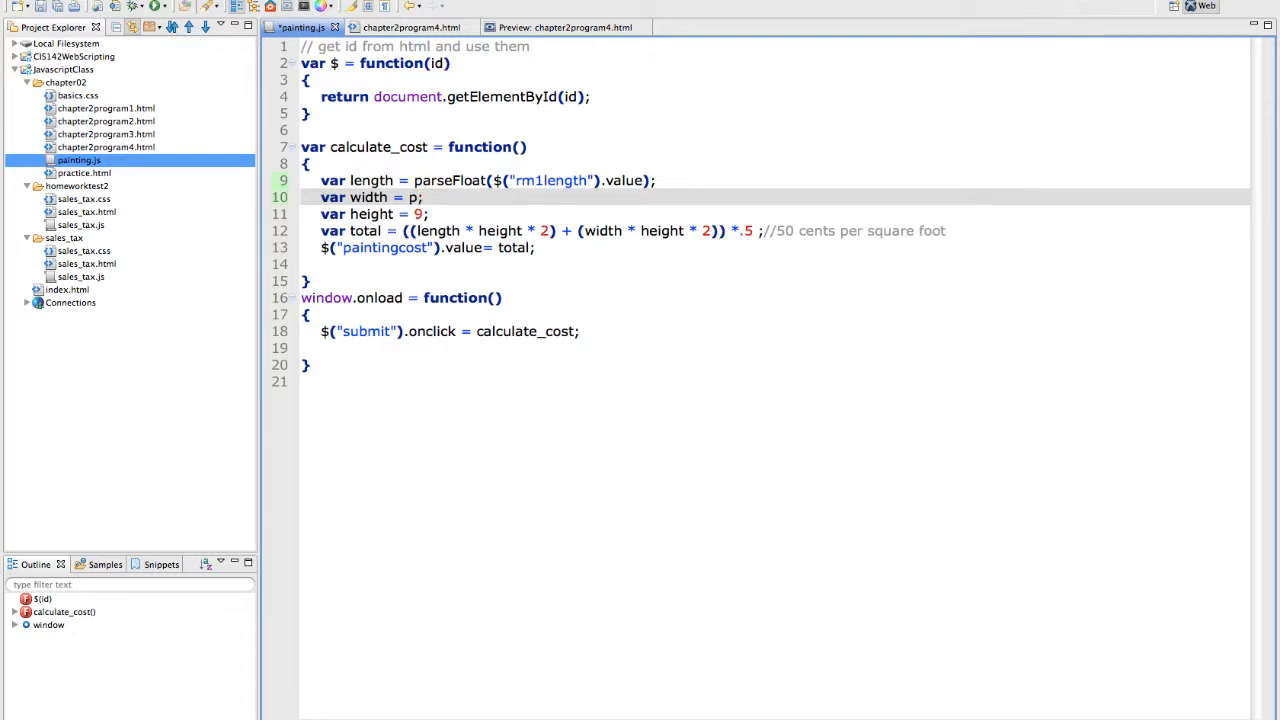
# Set width and height from parseFloat of the rm1width and rm1height field values
pyautogui.write('parseFloat($("rm1')
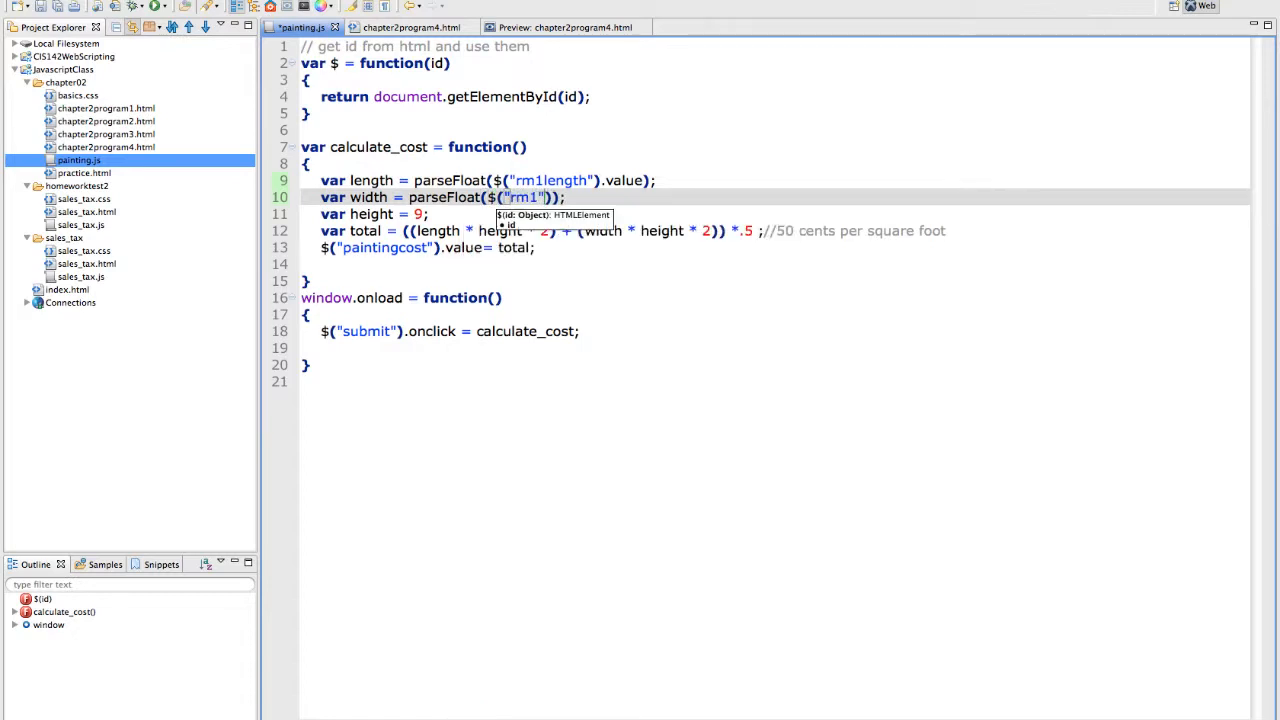
pyautogui.write('width')
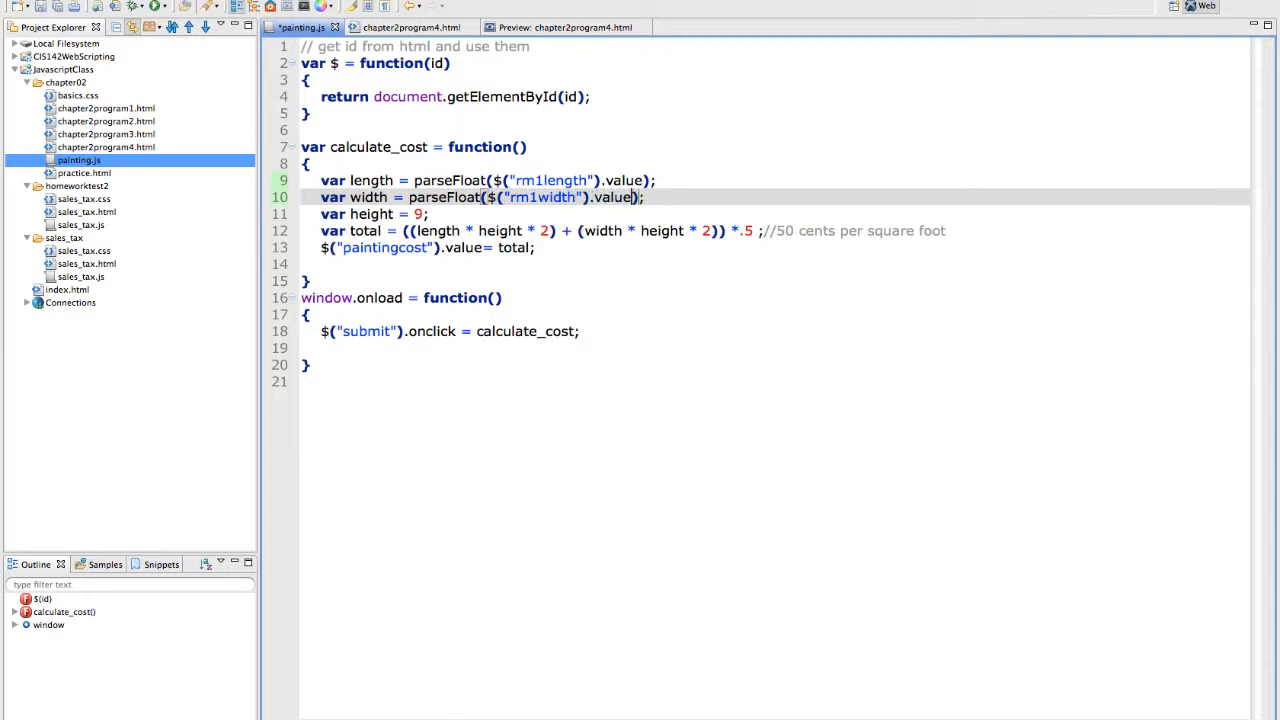
pyautogui.click(424, 214)
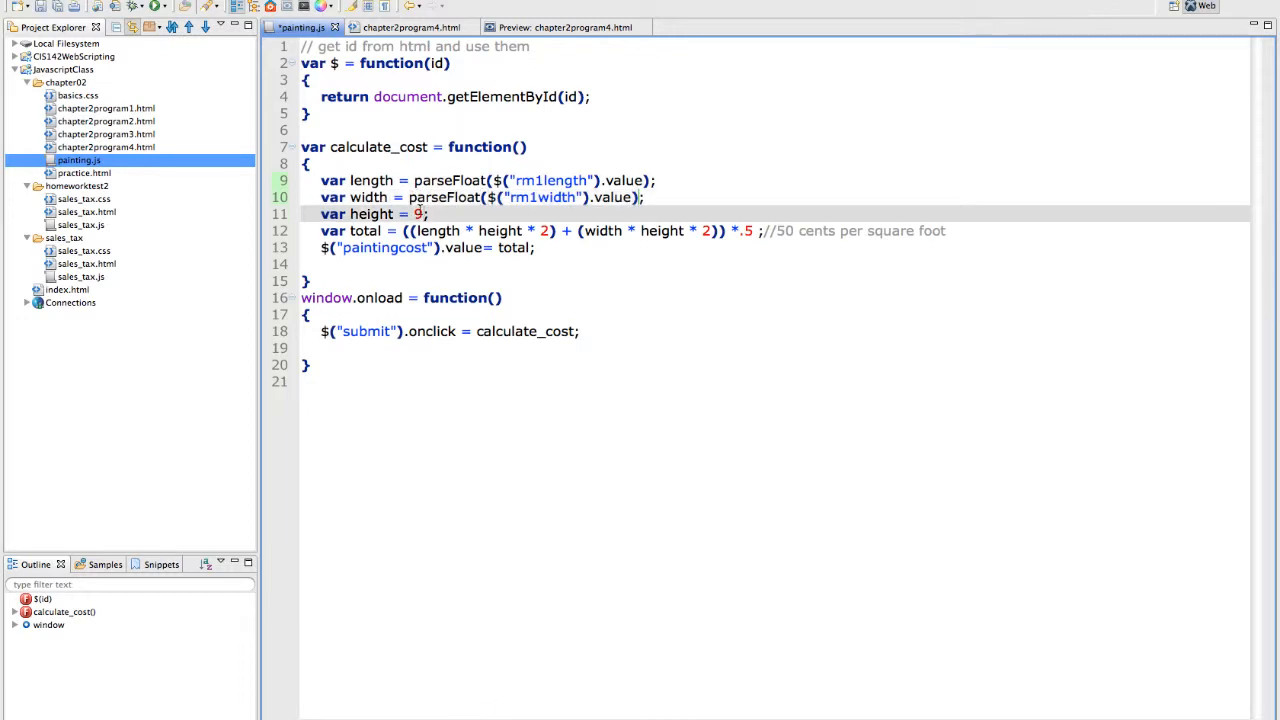
pyautogui.write('parseFloat')
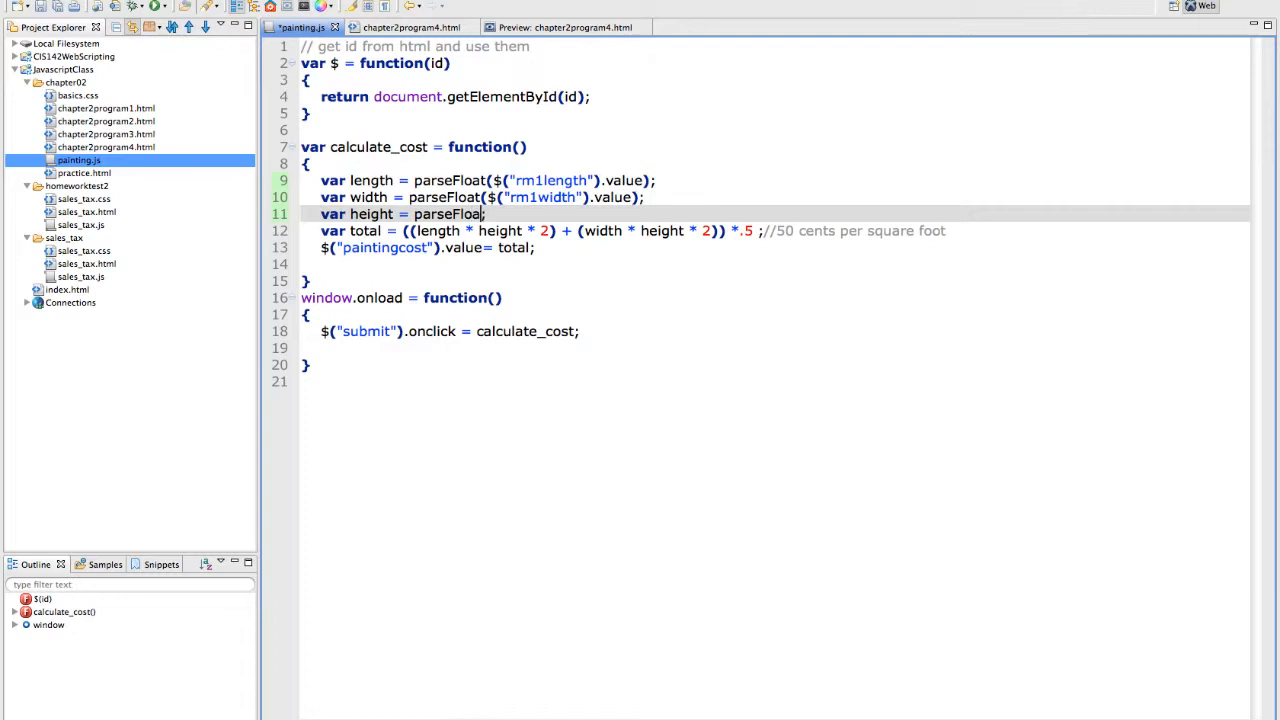
pyautogui.write('()')
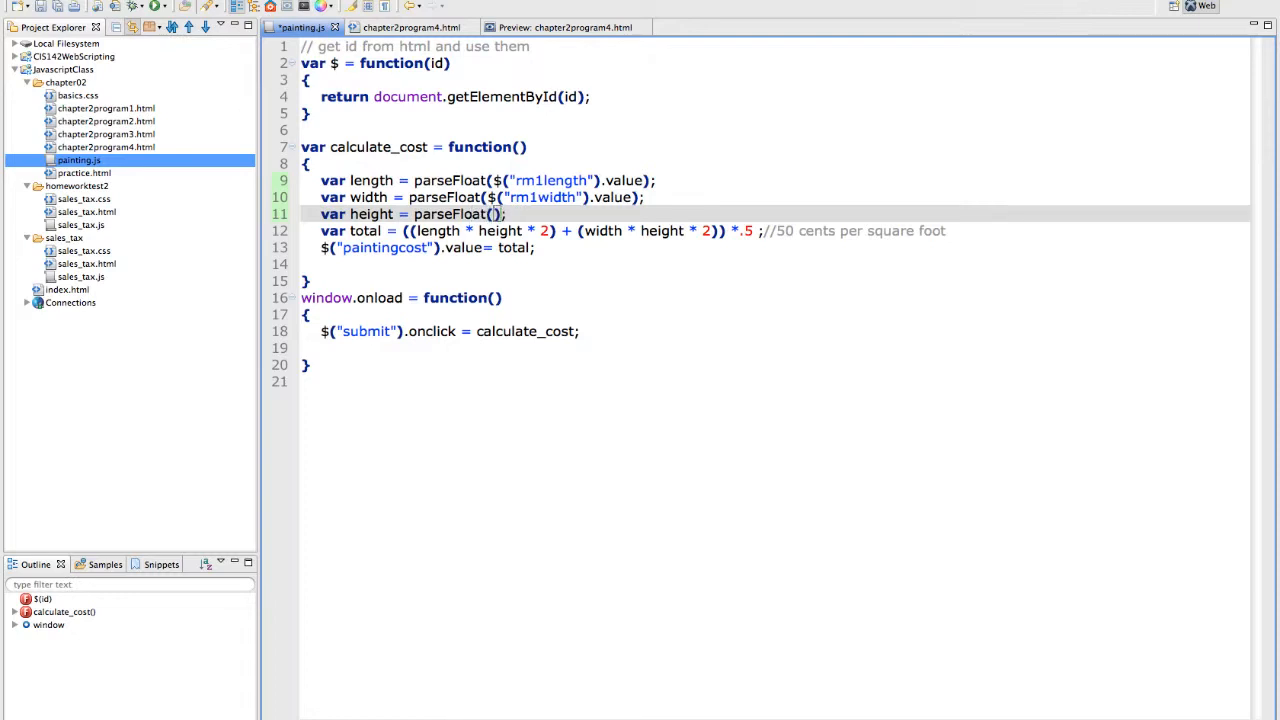
pyautogui.write('$')
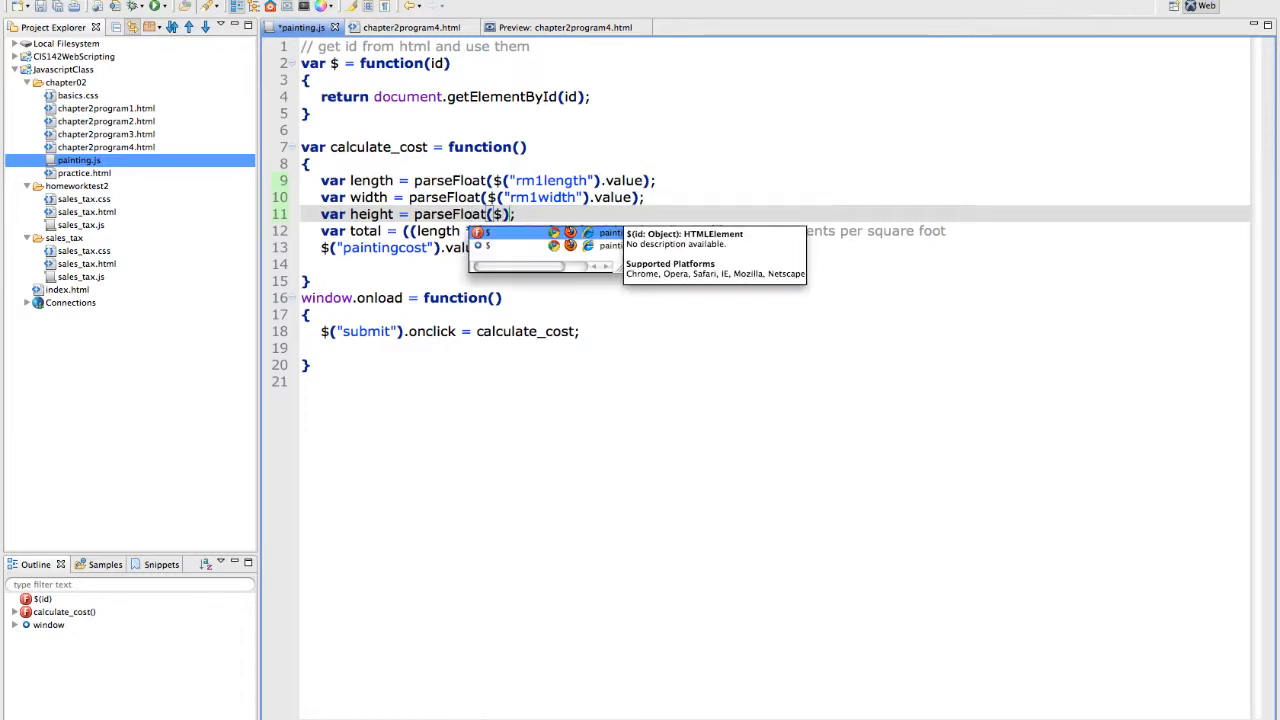
pyautogui.write('re")')
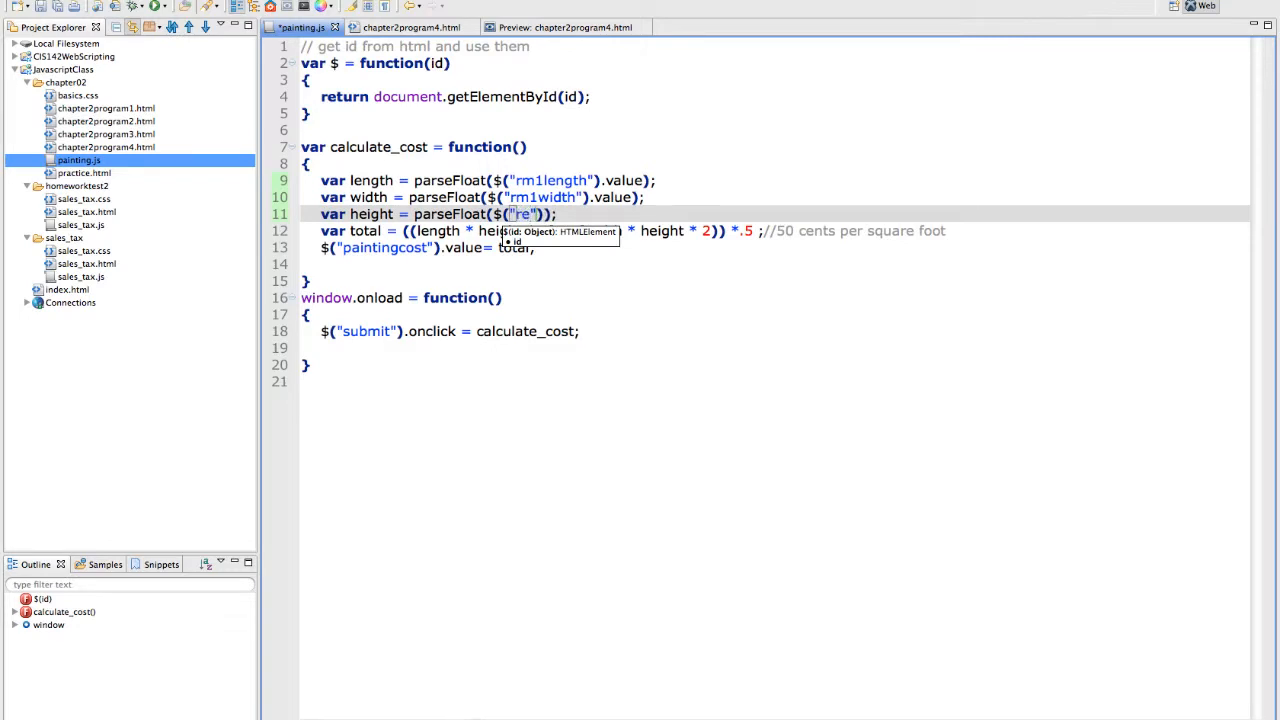
pyautogui.write('rm1')
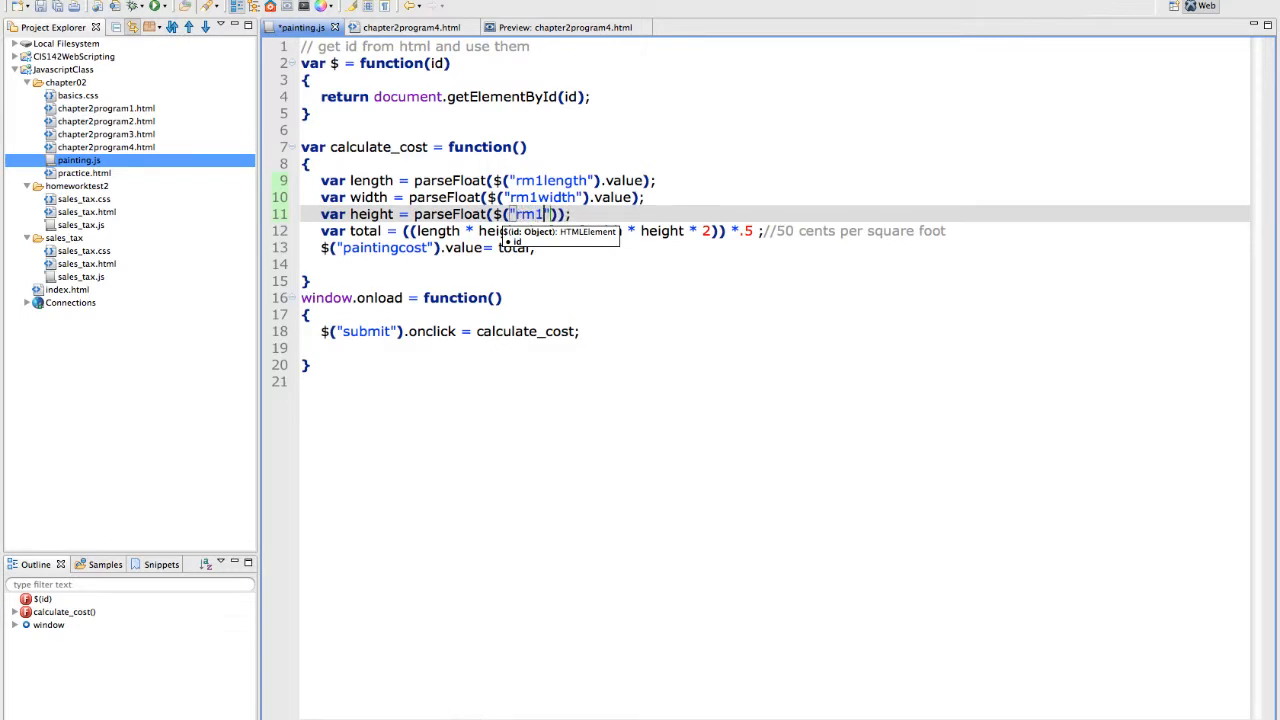
pyautogui.write('height')
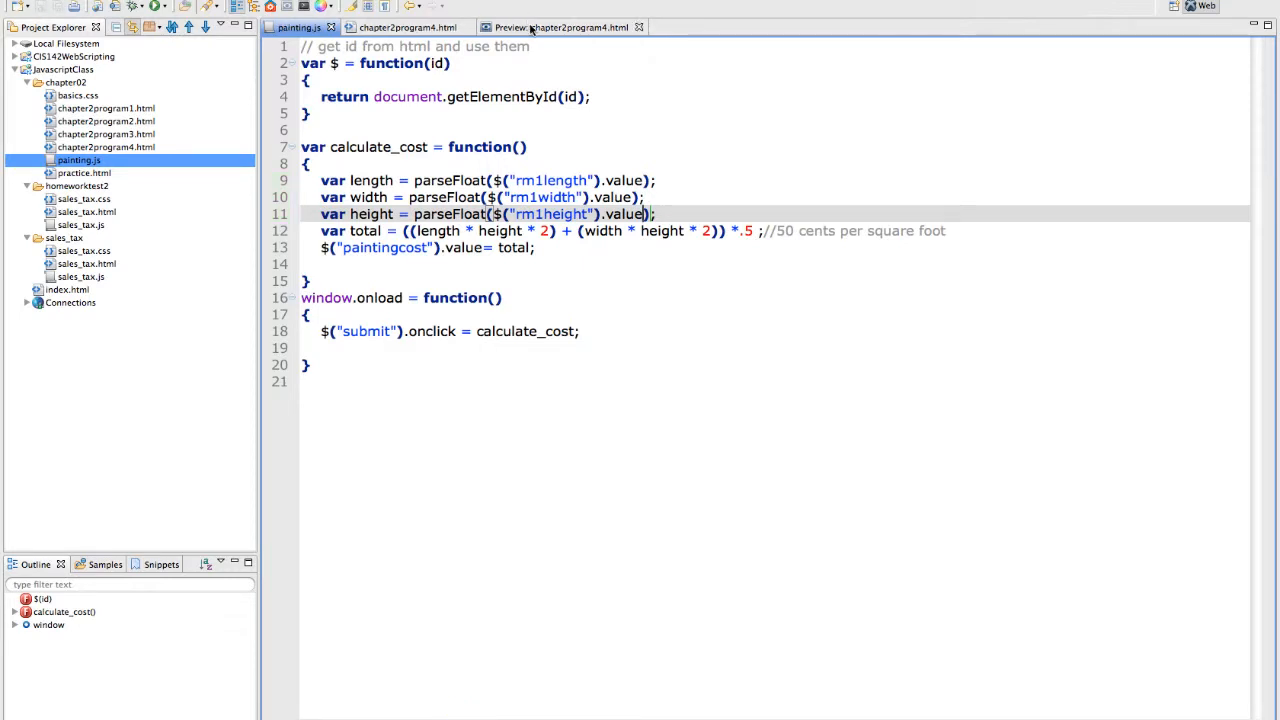
# In the preview, enter whole-number room dimensions and calculate the cost
pyautogui.click(560, 28)
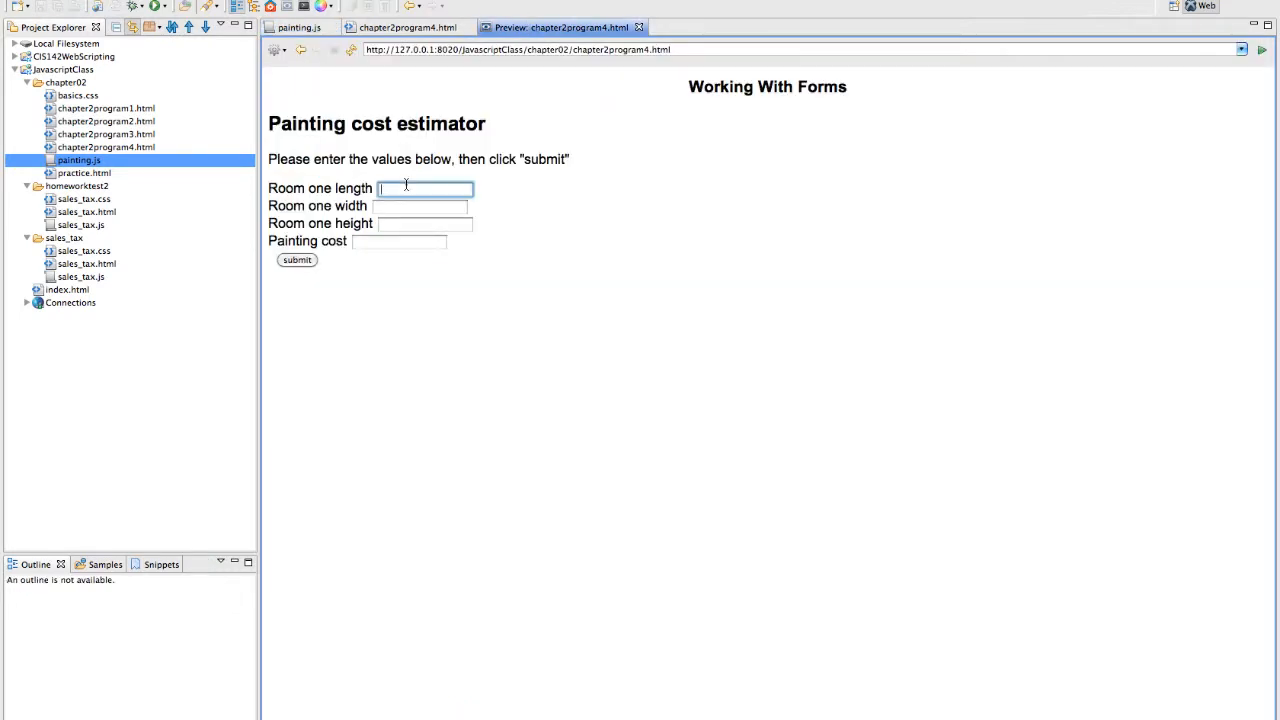
pyautogui.write('10')
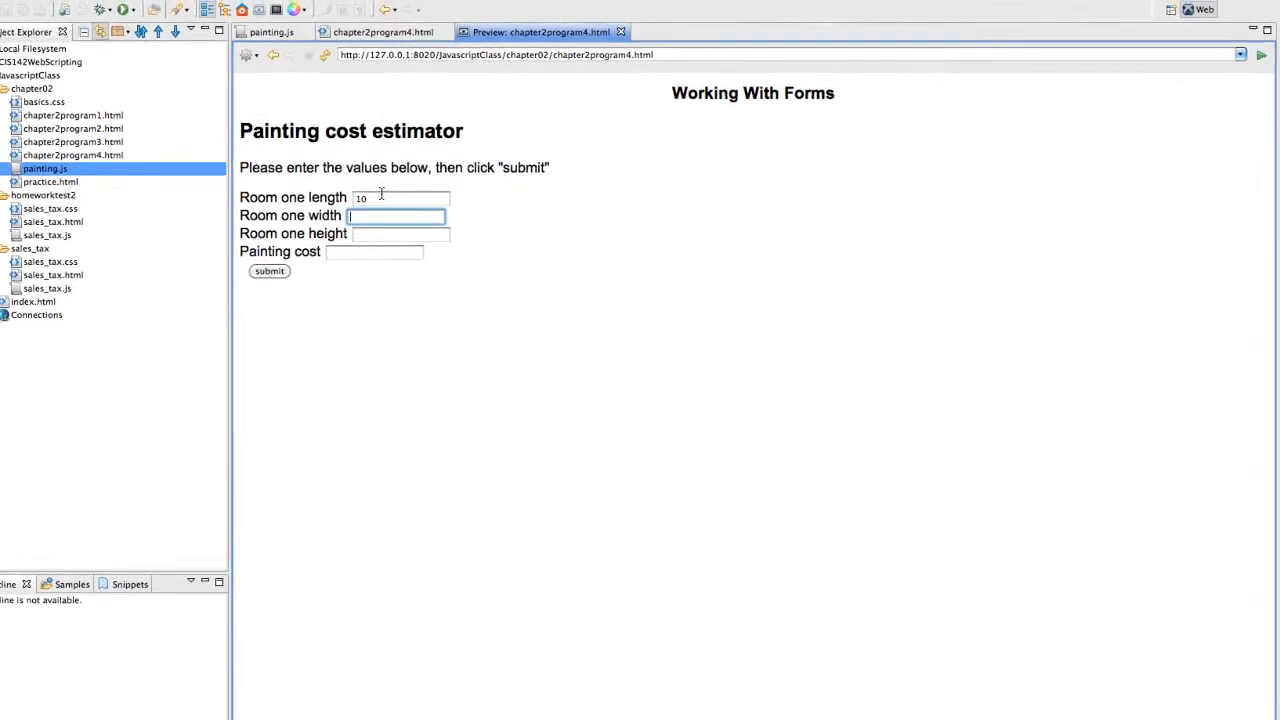
pyautogui.write('14')
pyautogui.click(400, 232)
pyautogui.write('9')
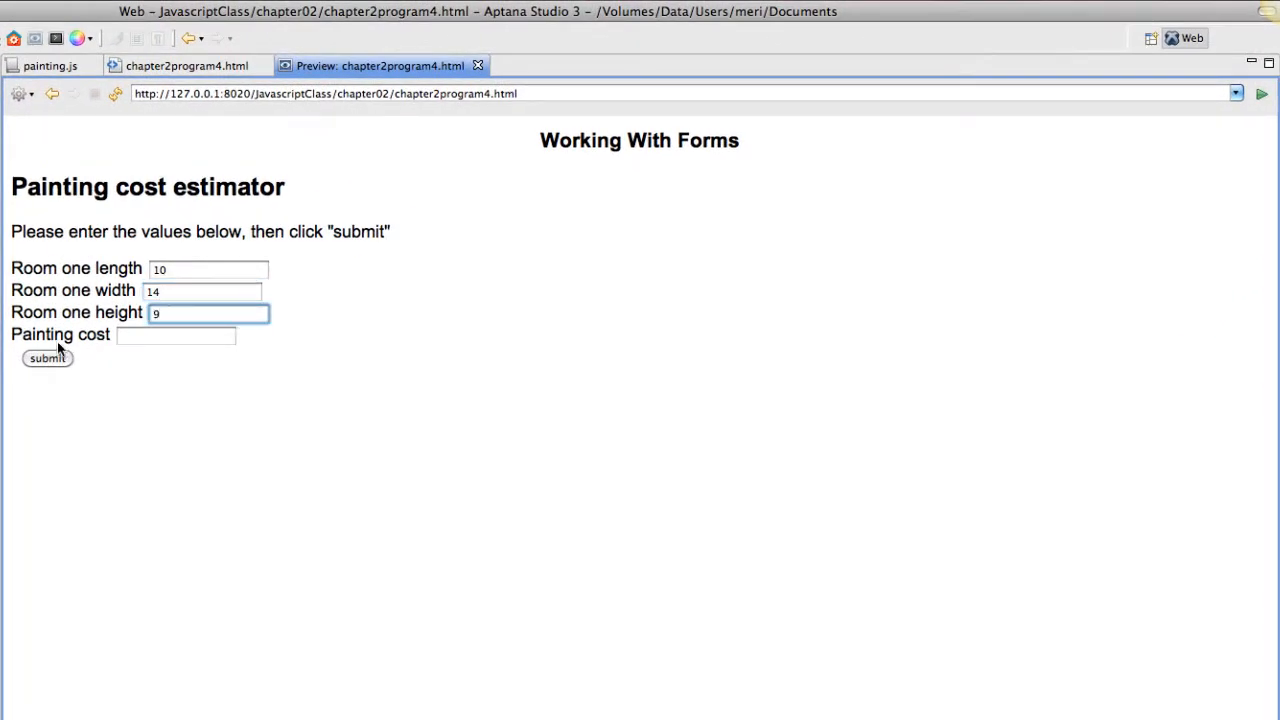
pyautogui.click(46, 358)
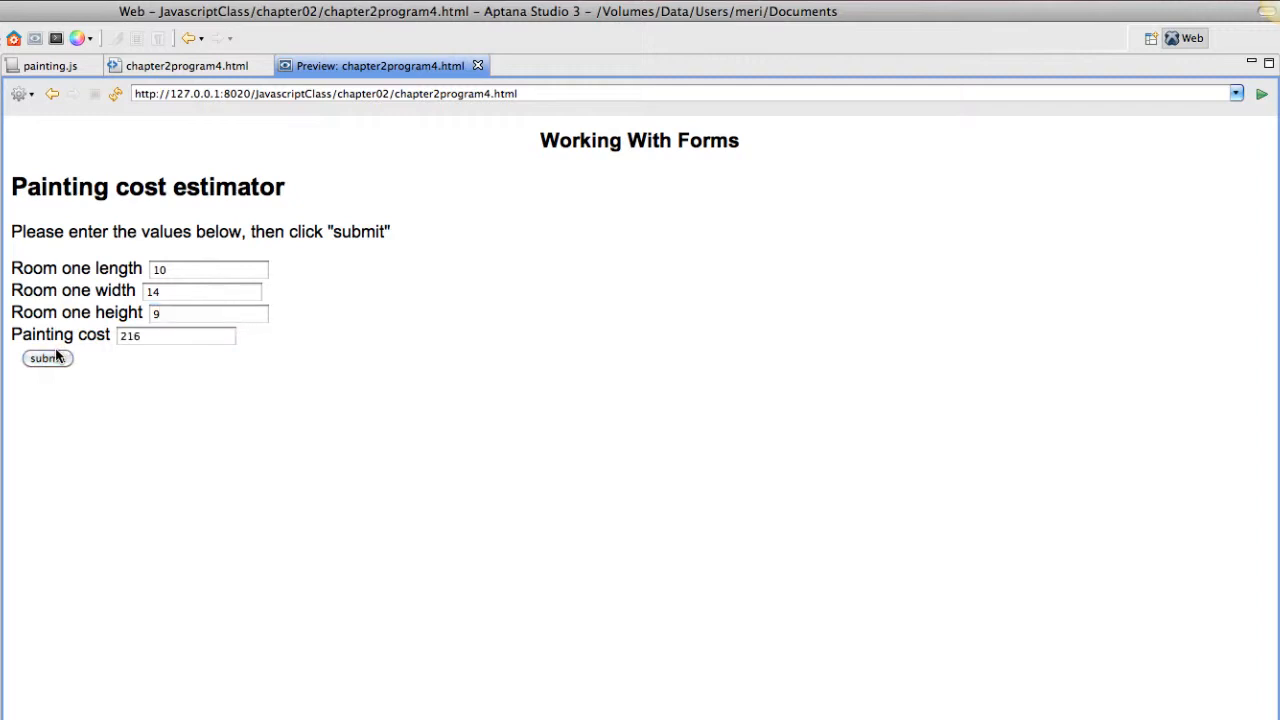
pyautogui.moveTo(58, 340)
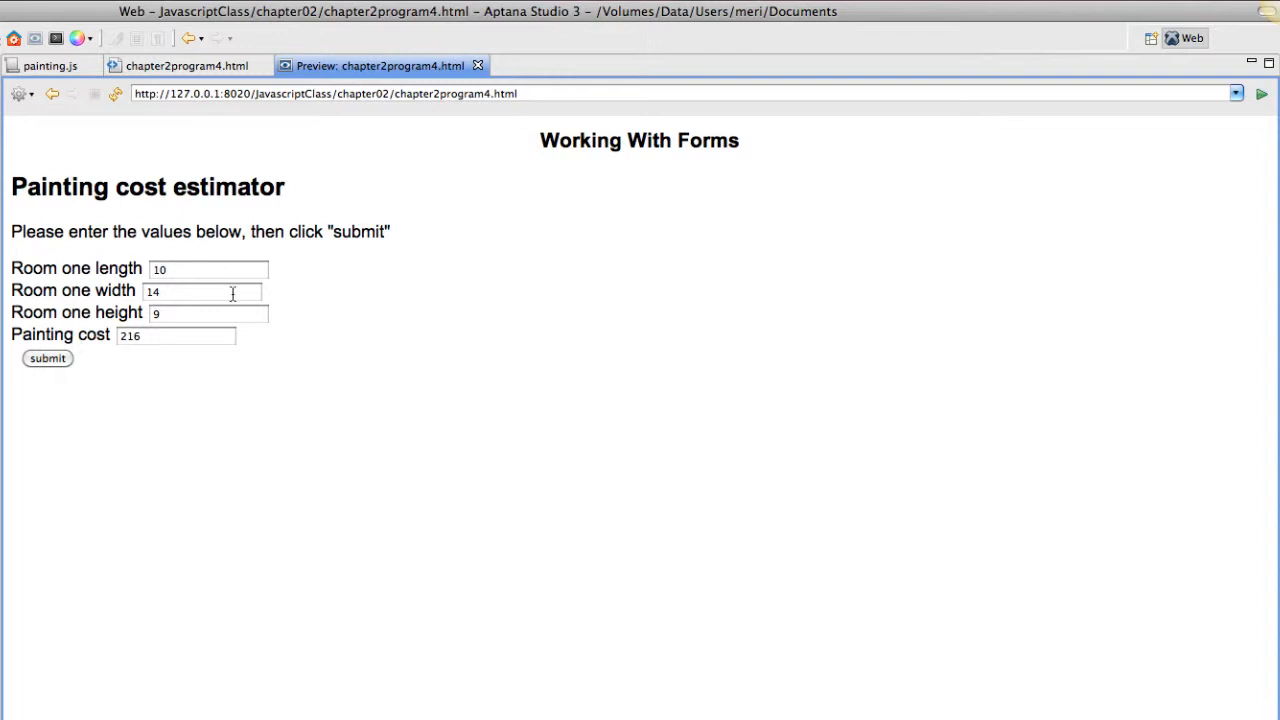
# Change the room to 10.34444 by 14.2 by 9.5 and recalculate, getting an unrounded 233.17218
pyautogui.click(208, 268)
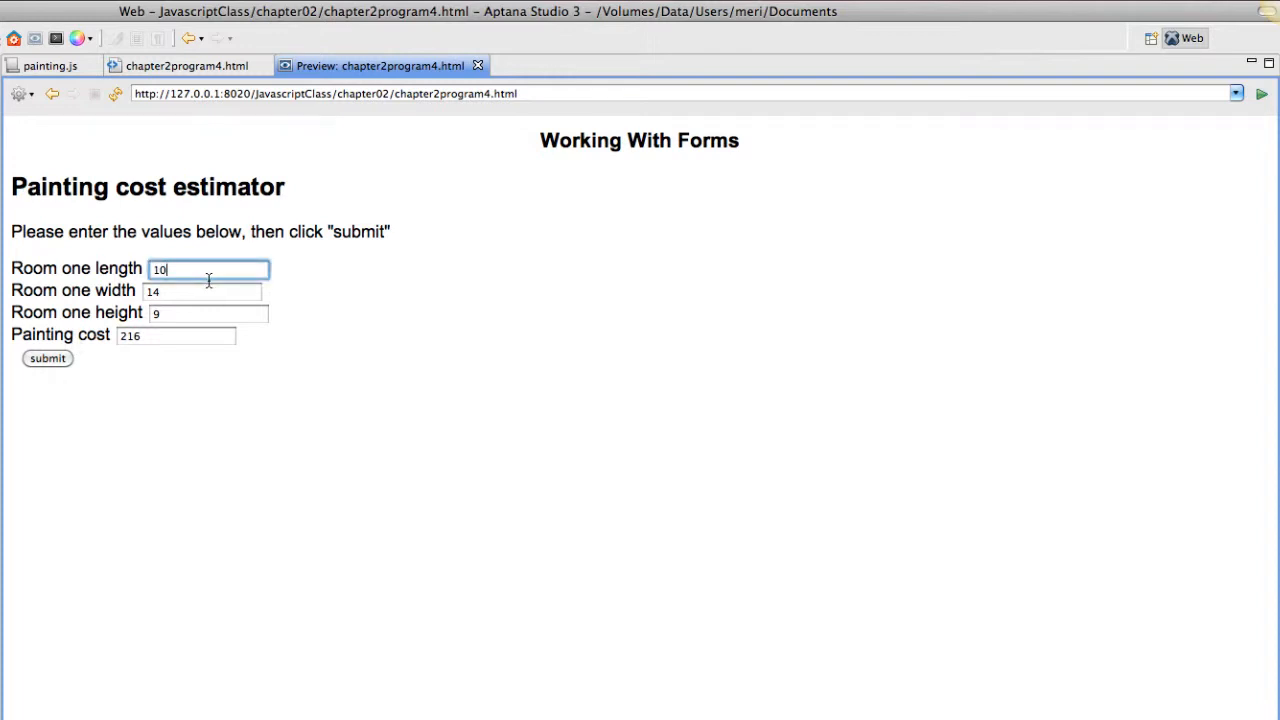
pyautogui.write('.34')
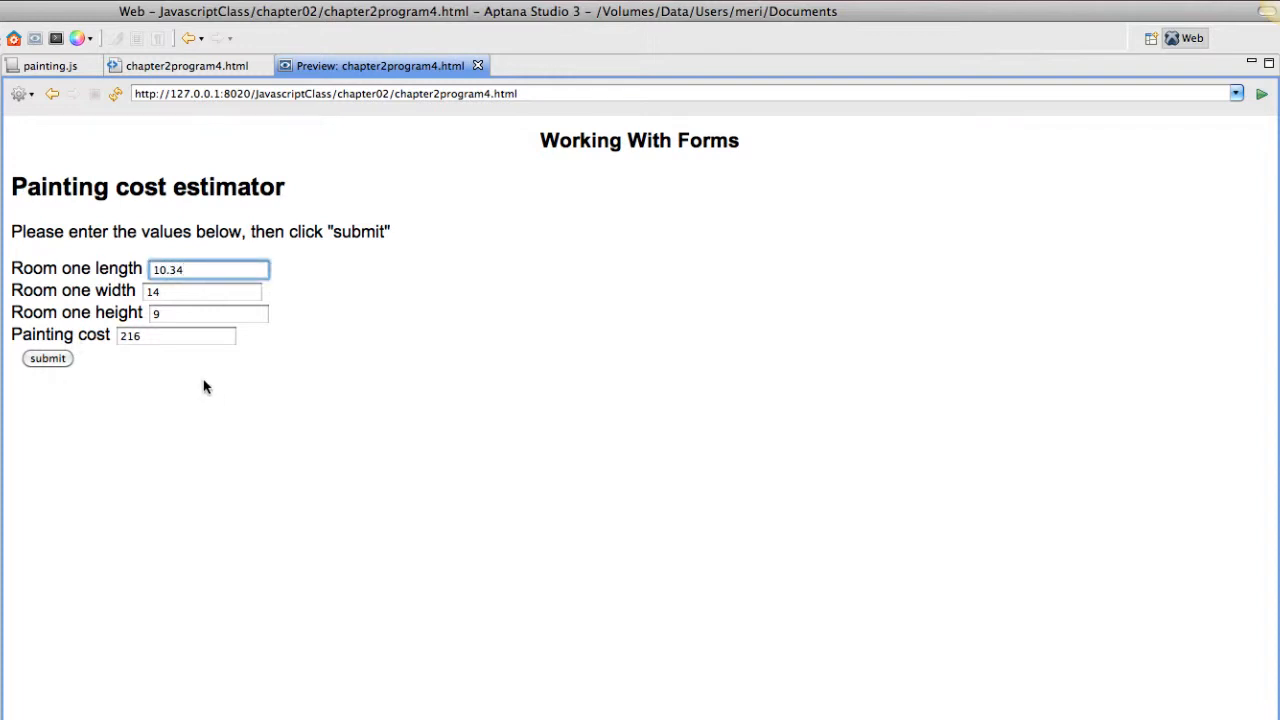
pyautogui.click(204, 292)
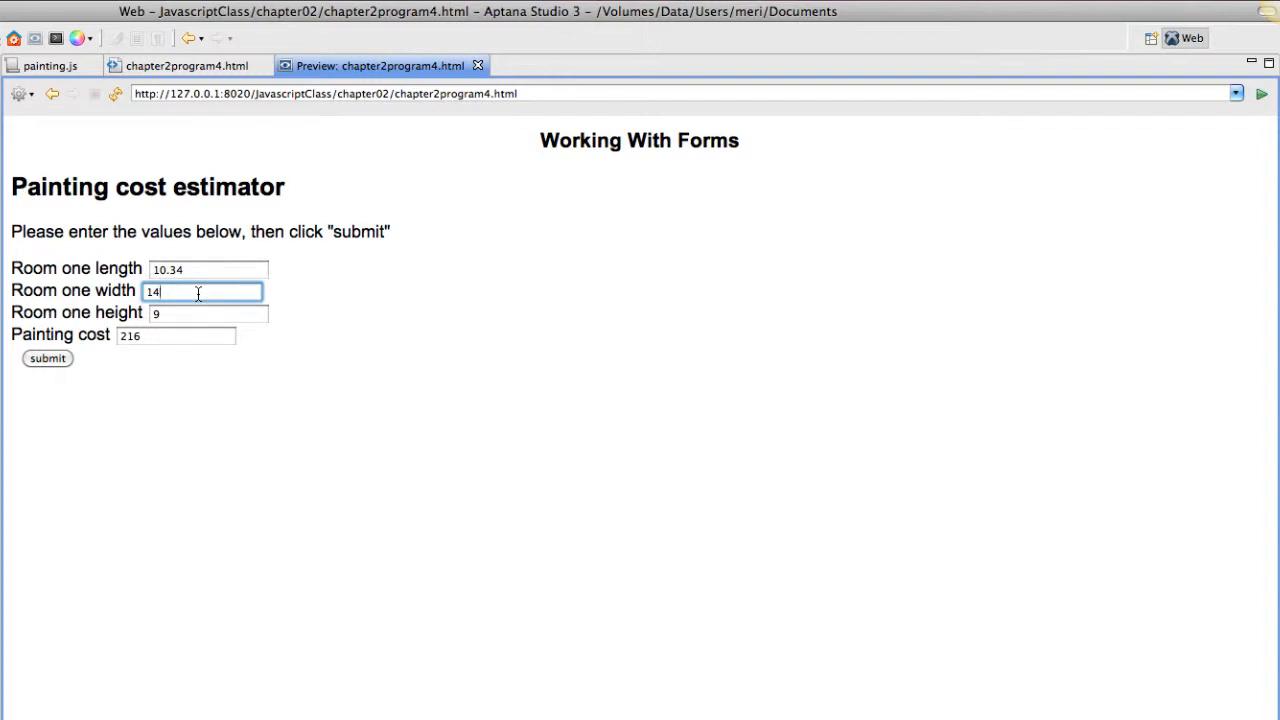
pyautogui.write('.2')
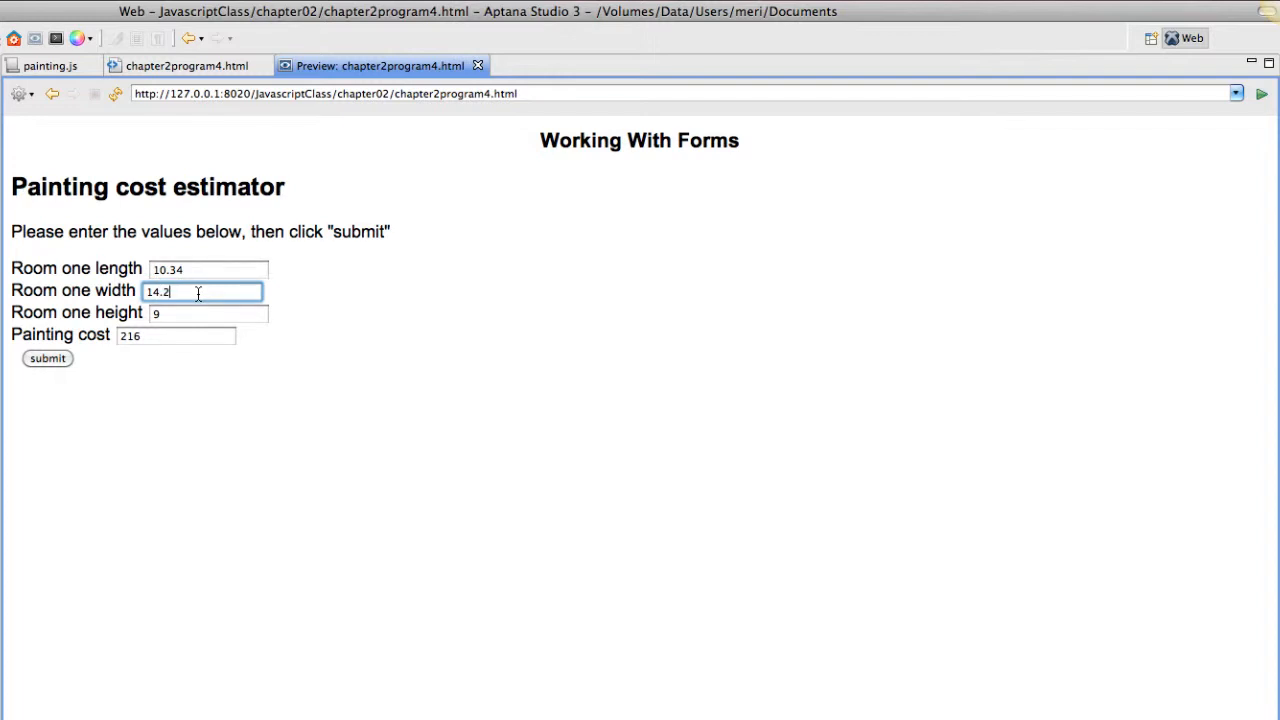
pyautogui.click(208, 312)
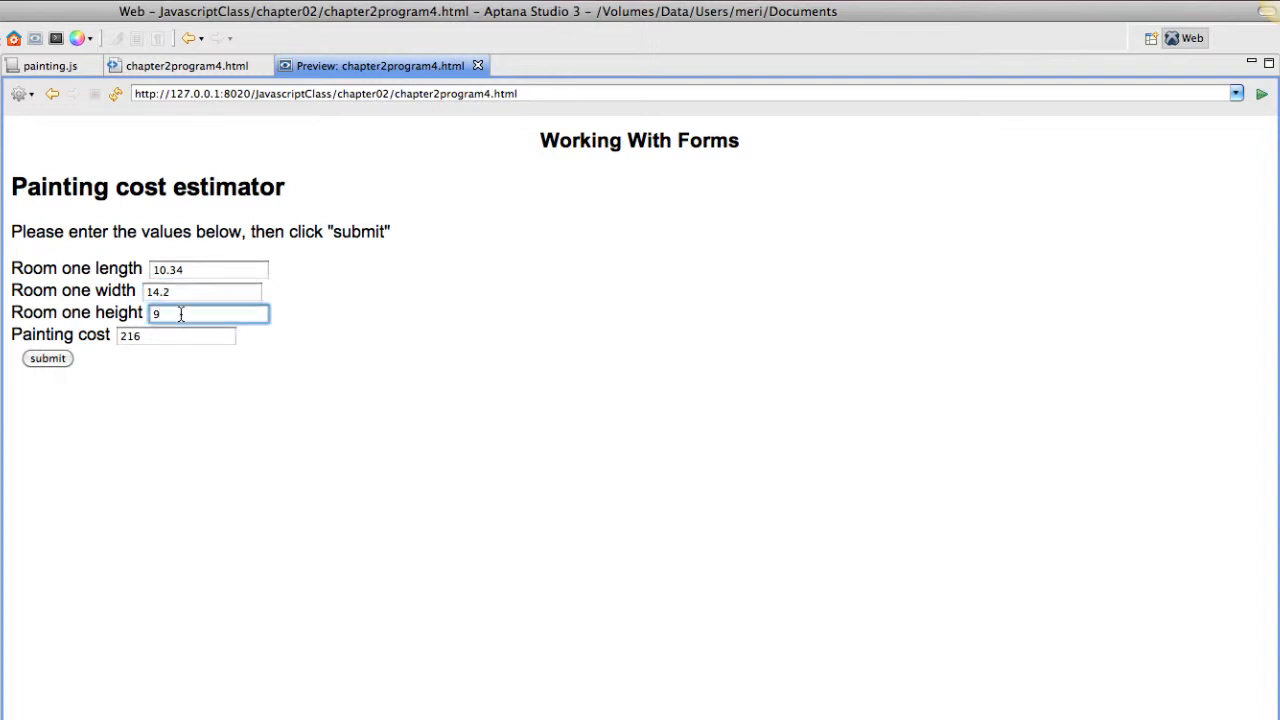
pyautogui.write('.5')
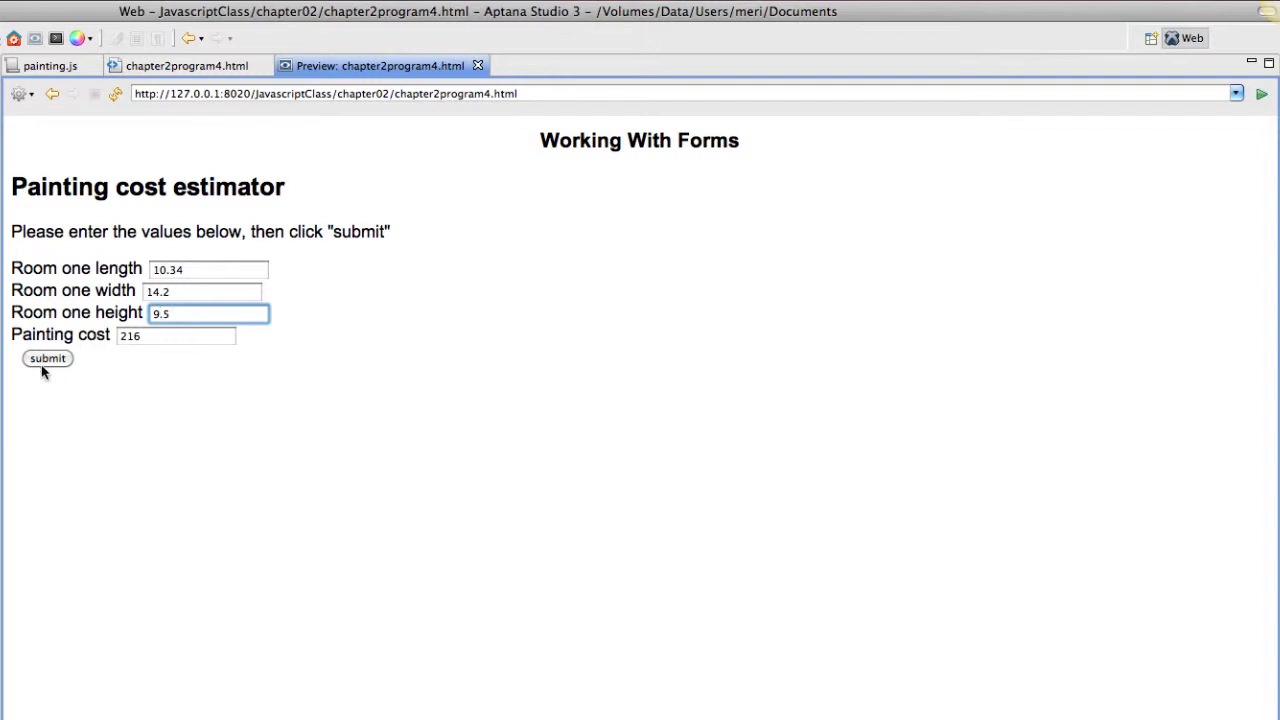
pyautogui.click(48, 358)
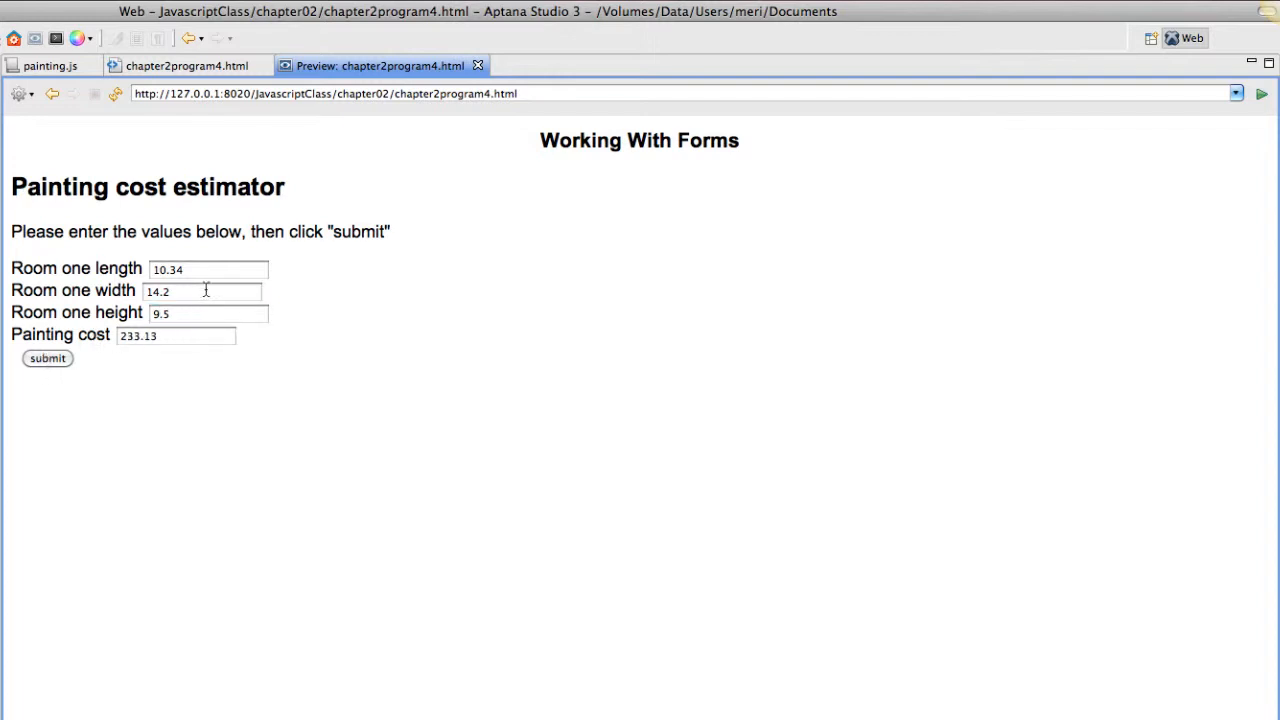
pyautogui.write('444')
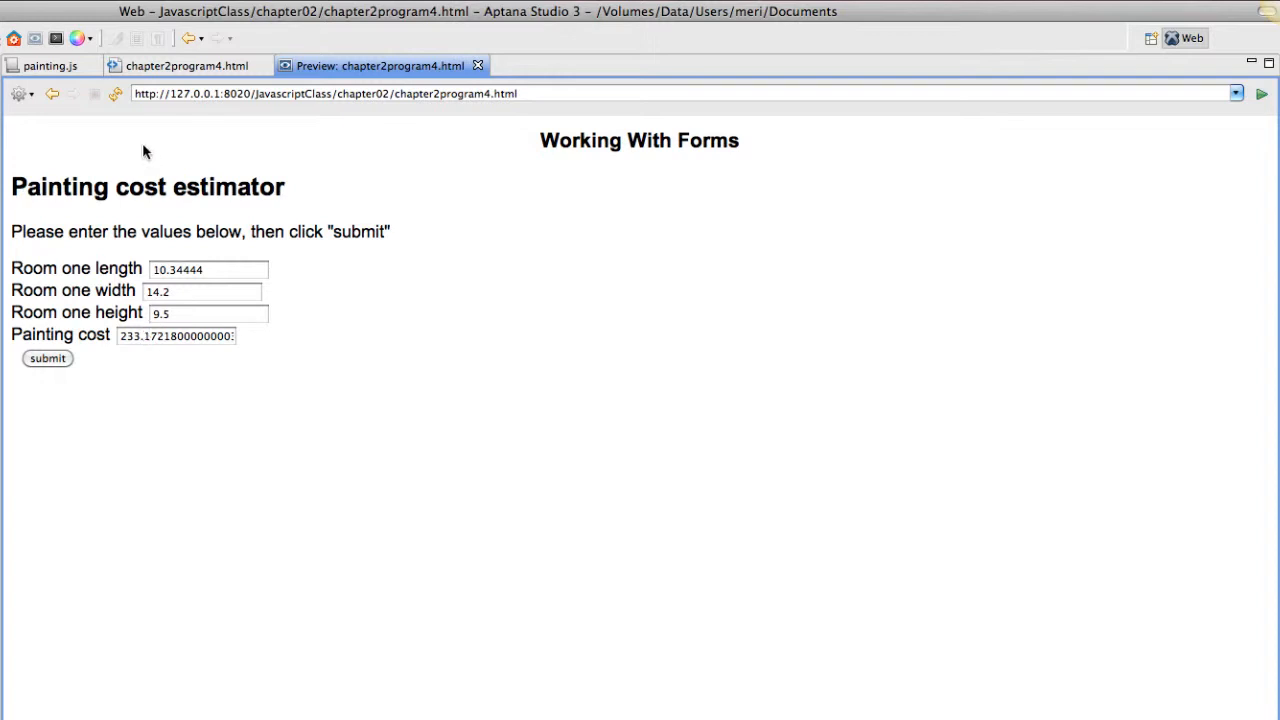
pyautogui.click(80, 64)
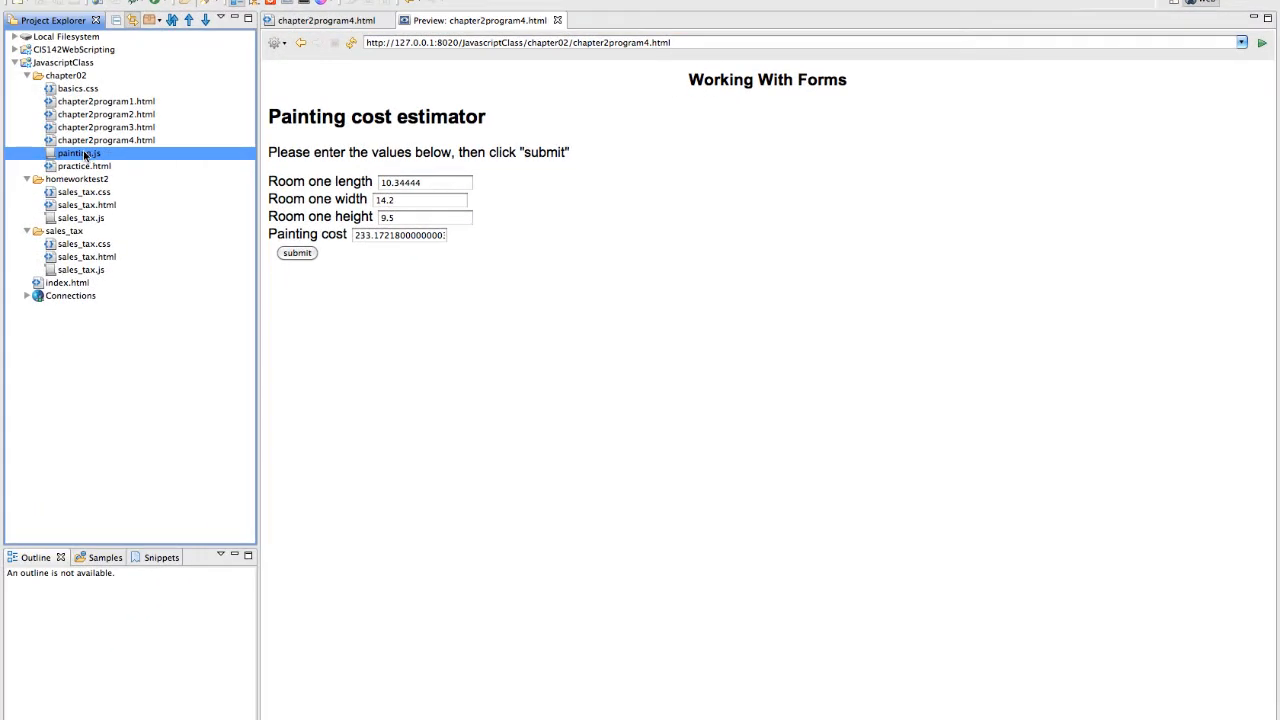
# Add total = total.toFixed(2); below the total line and return to the preview
pyautogui.doubleClick(80, 152)
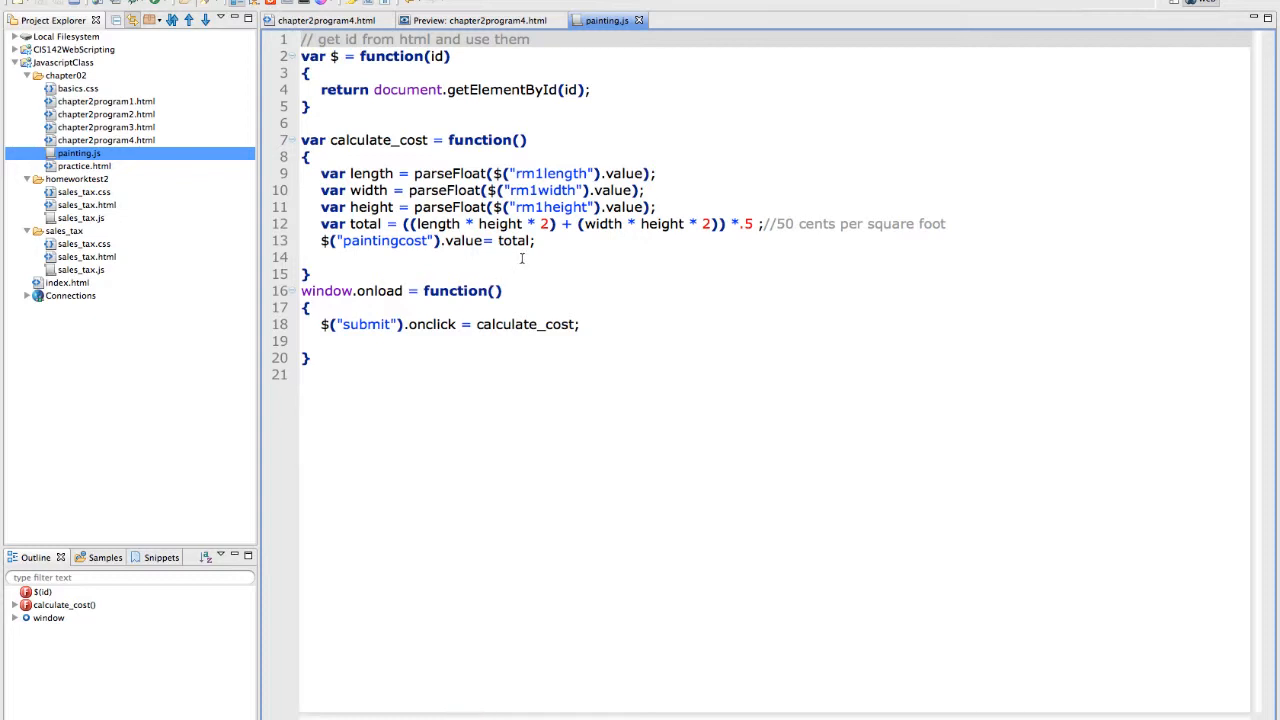
pyautogui.moveTo(998, 248)
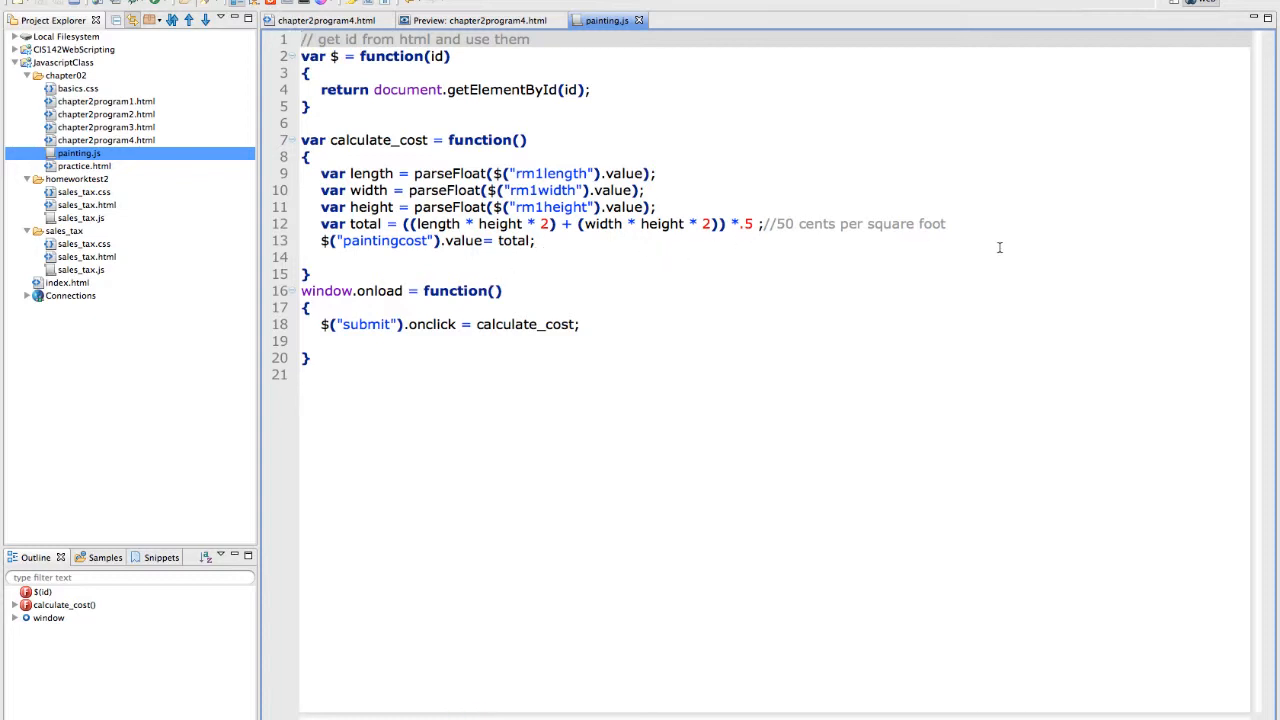
pyautogui.press('Return')
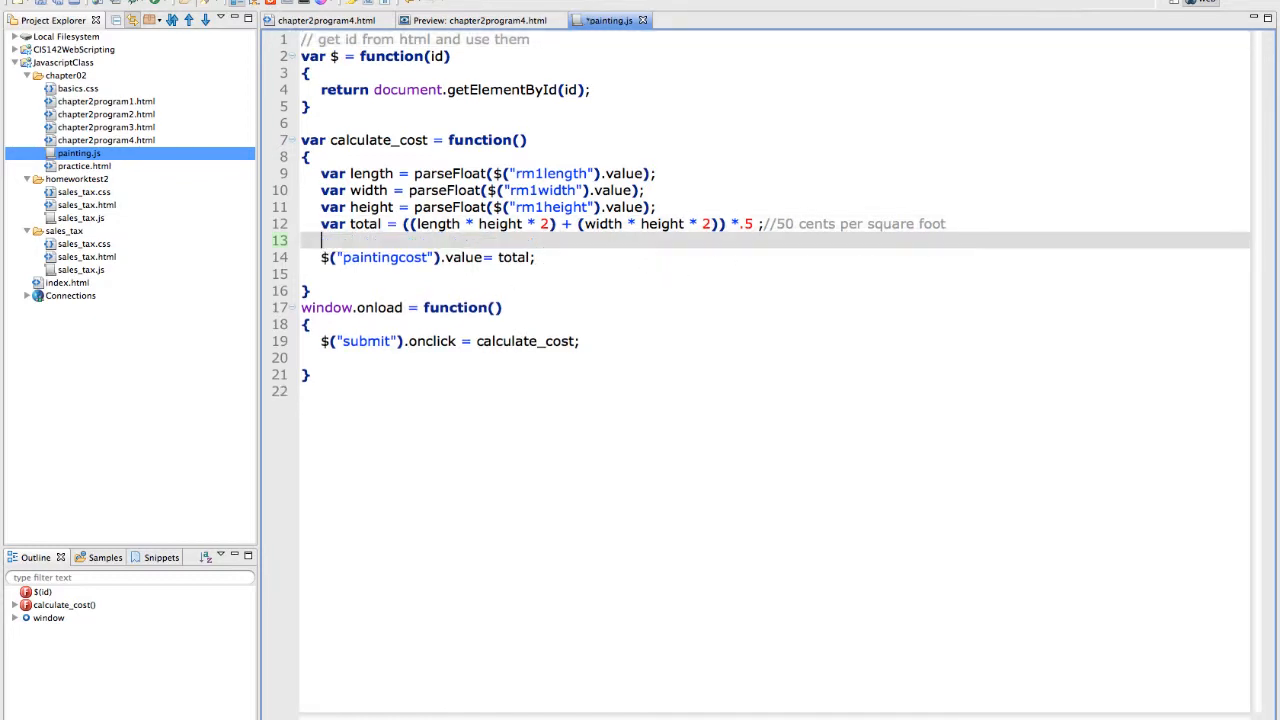
pyautogui.write('total = total.to')
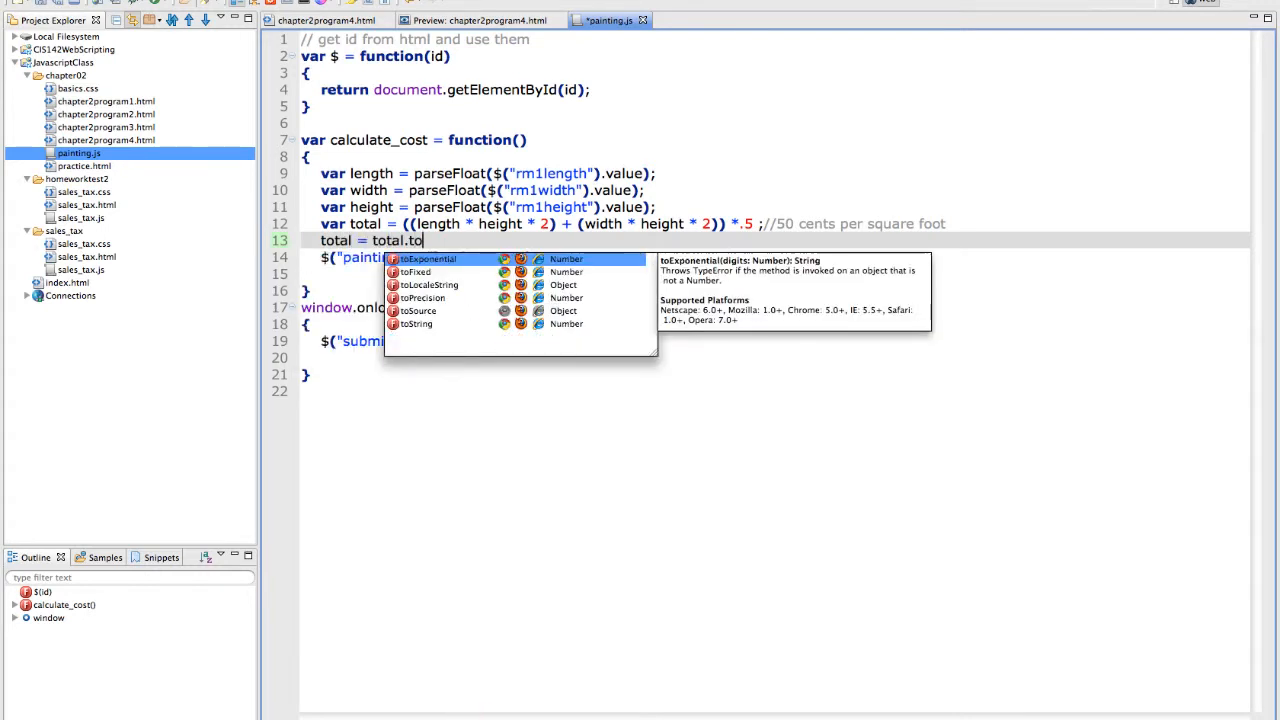
pyautogui.write('Fixed(2')
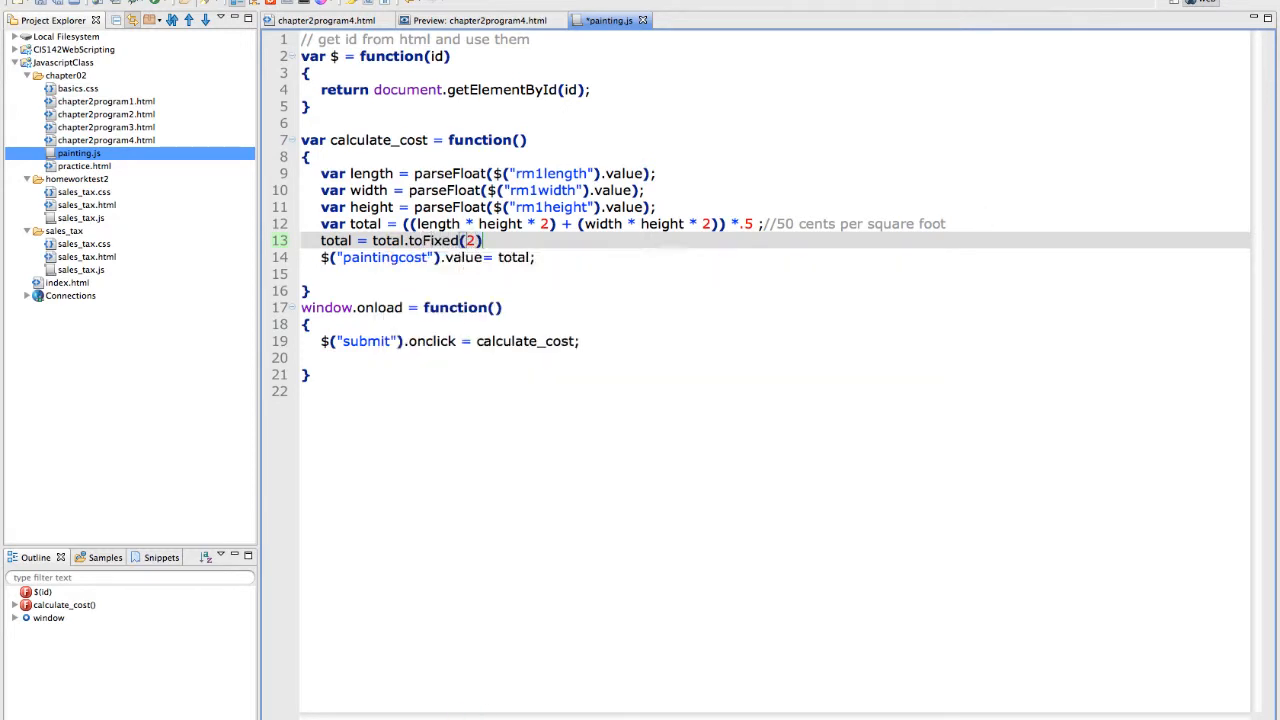
pyautogui.write(';')
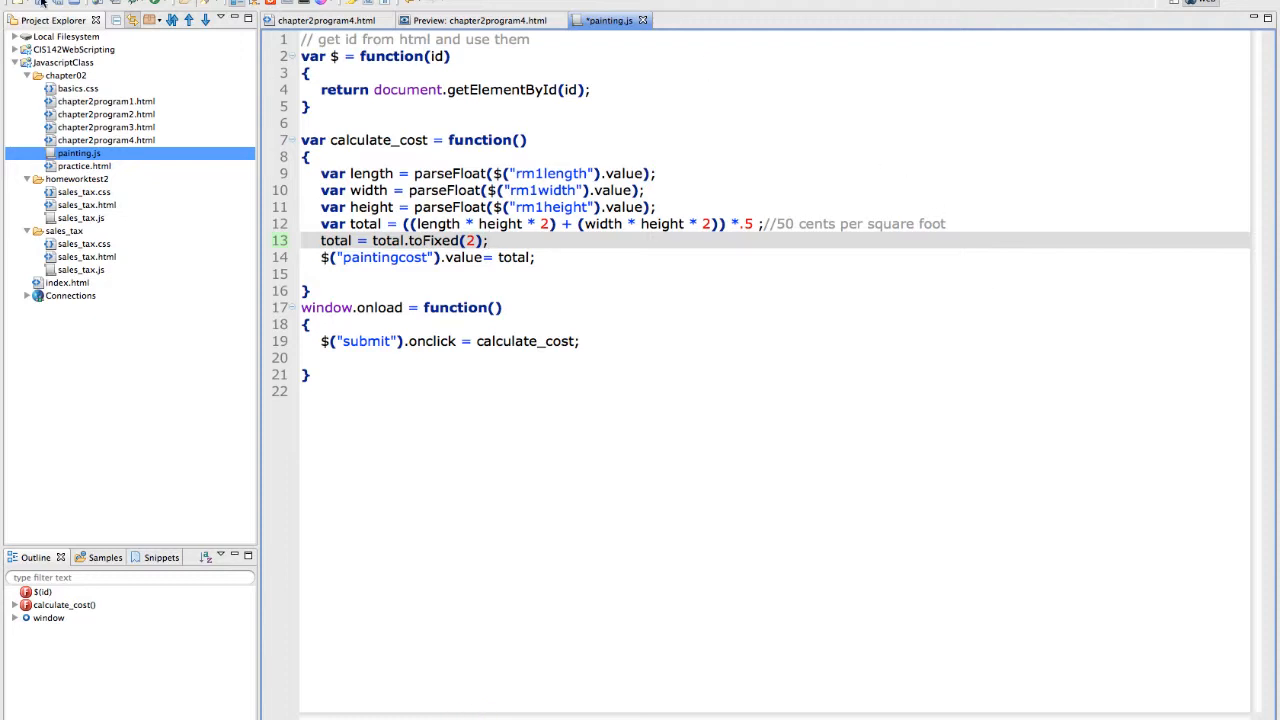
pyautogui.click(480, 20)
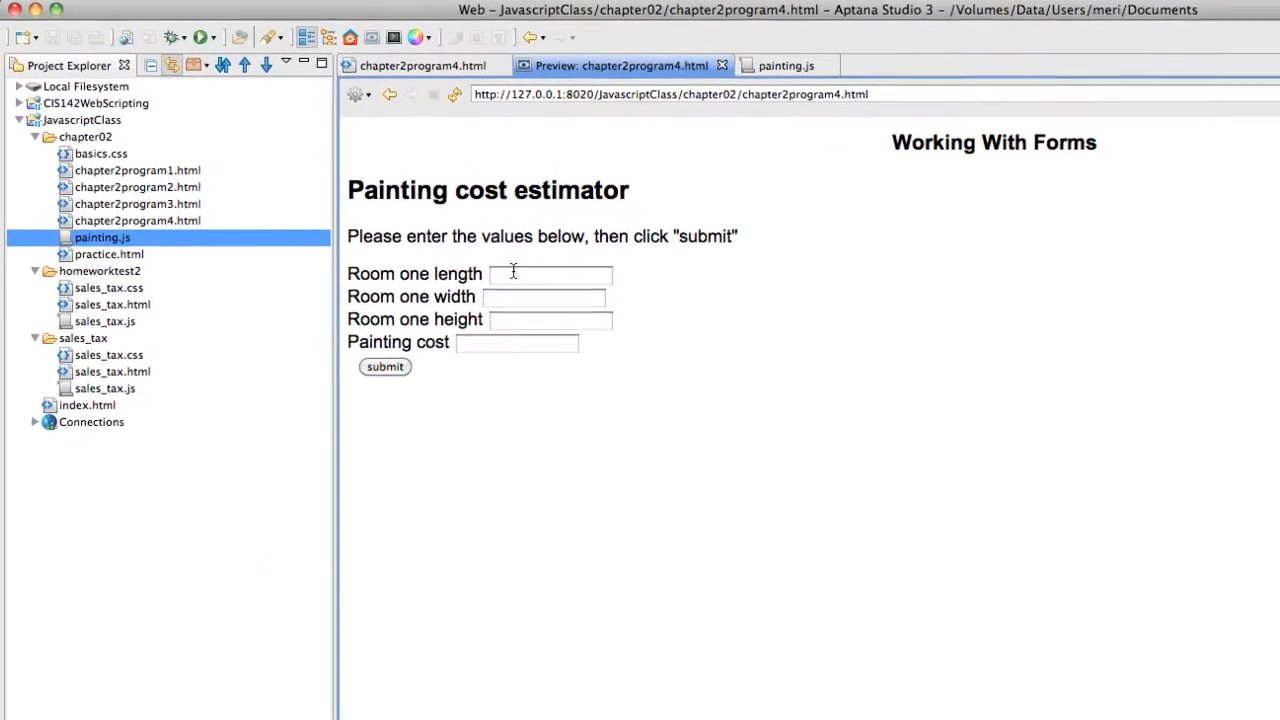
# Calculate the cost for 21.2222, 14.2222 and 10, then show the chapter2program4.html source
pyautogui.write('21.2222')
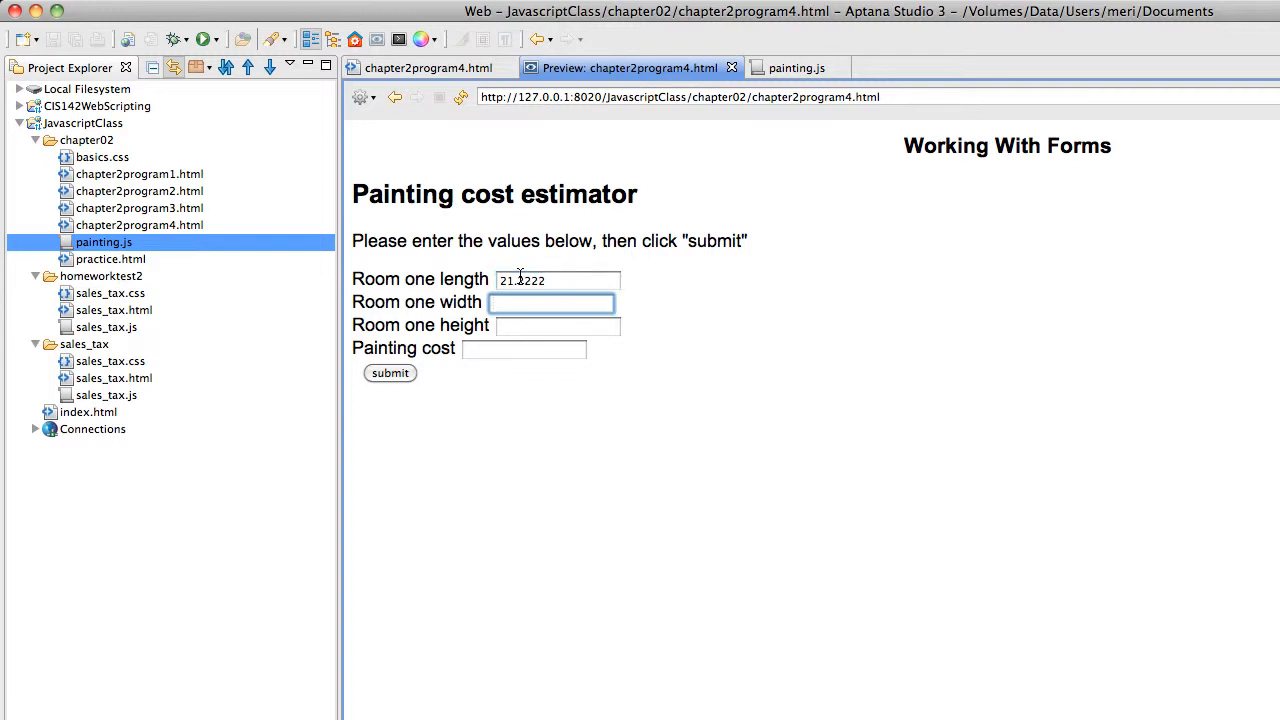
pyautogui.write('14.2222')
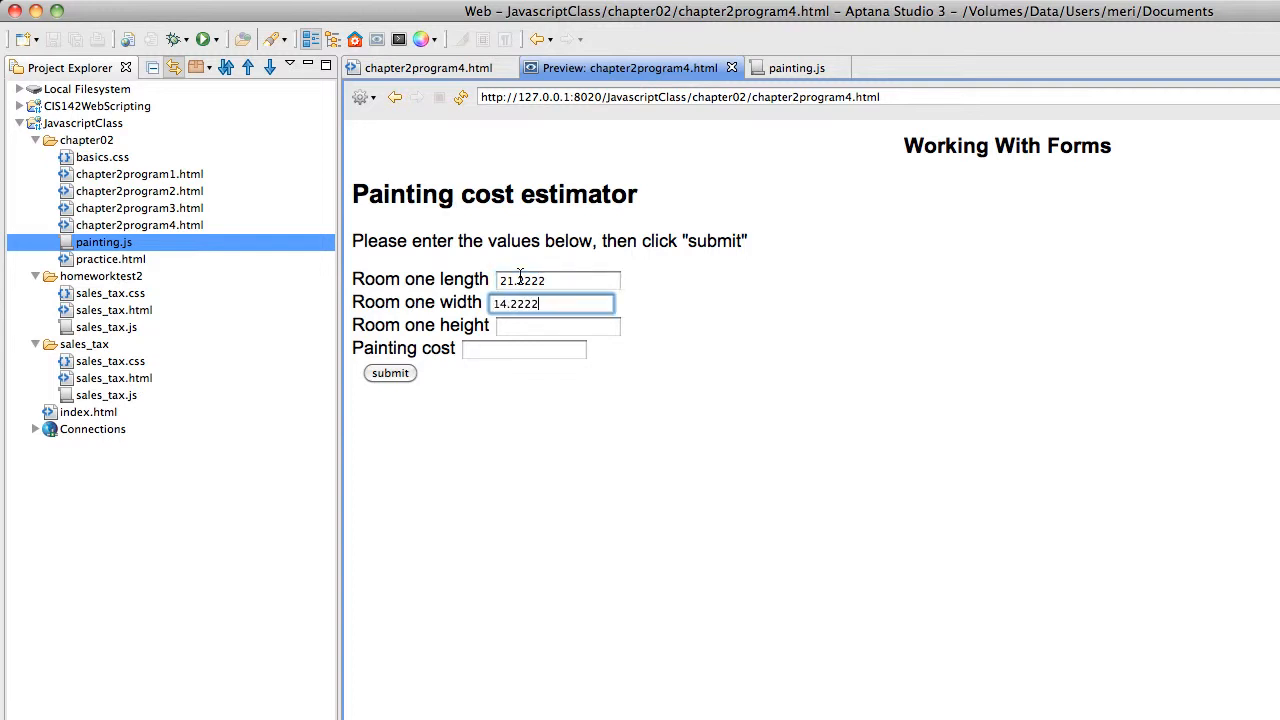
pyautogui.write('10')
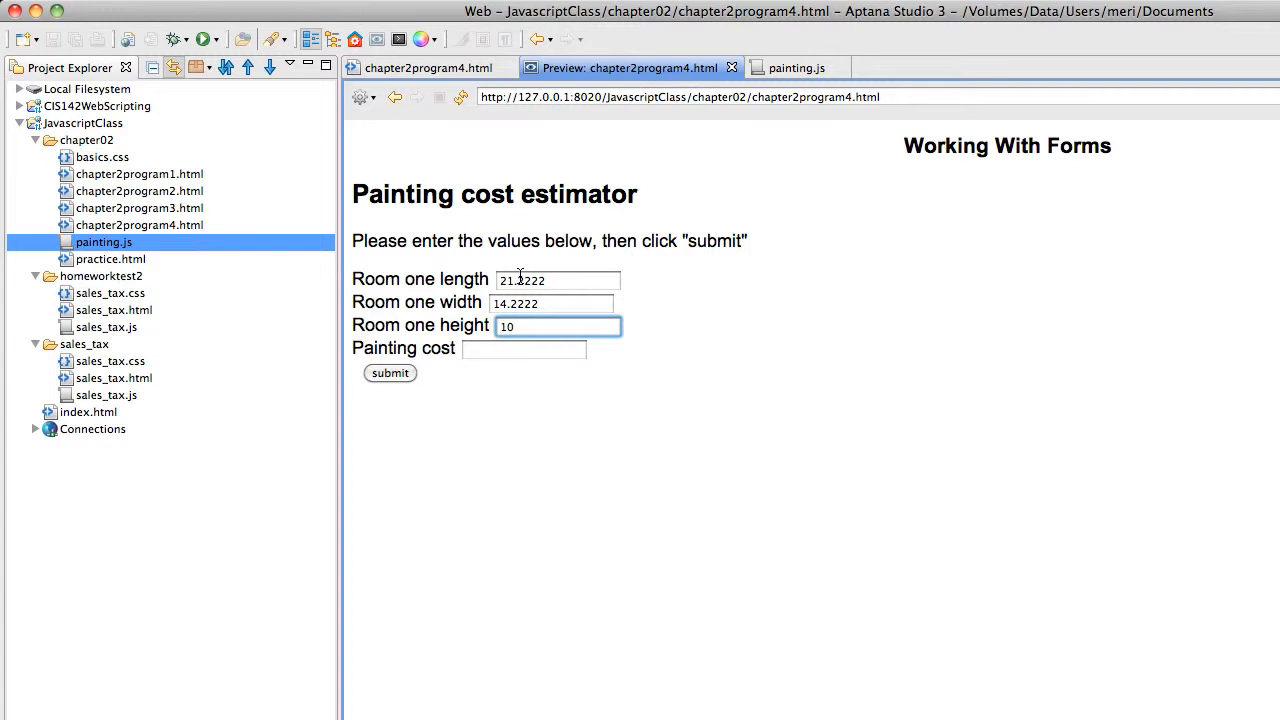
pyautogui.click(390, 374)
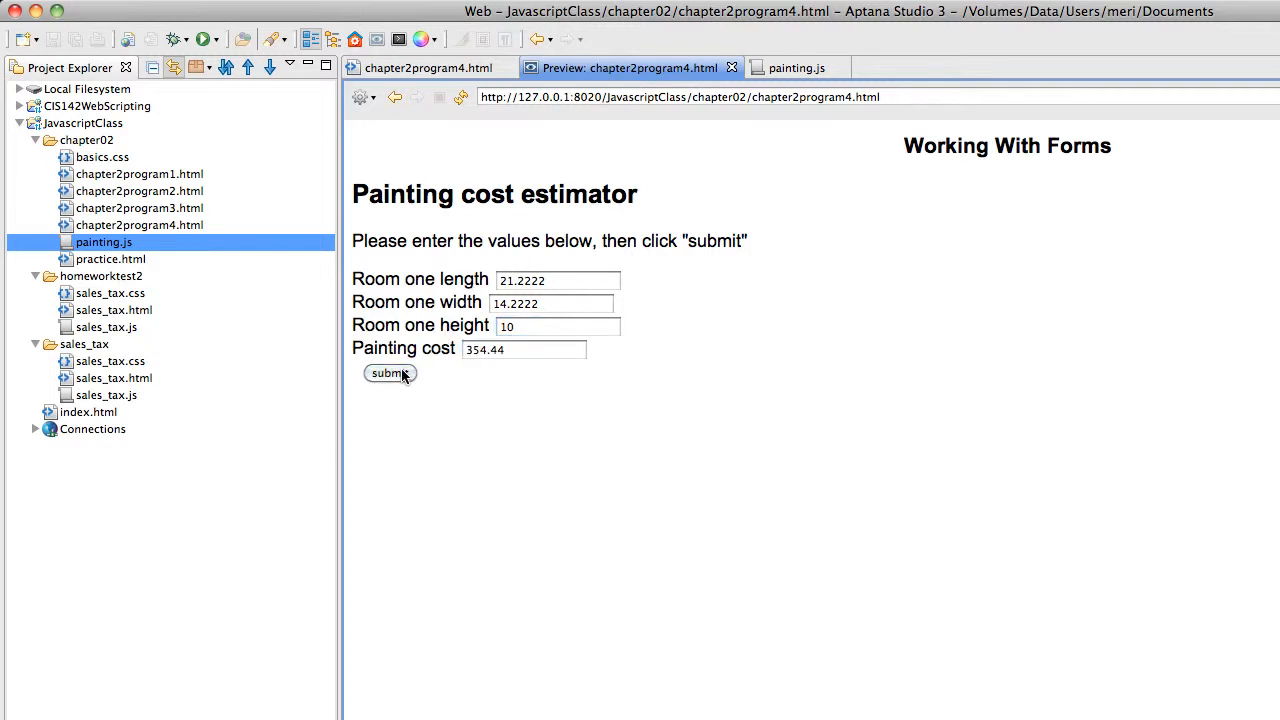
pyautogui.moveTo(508, 348)
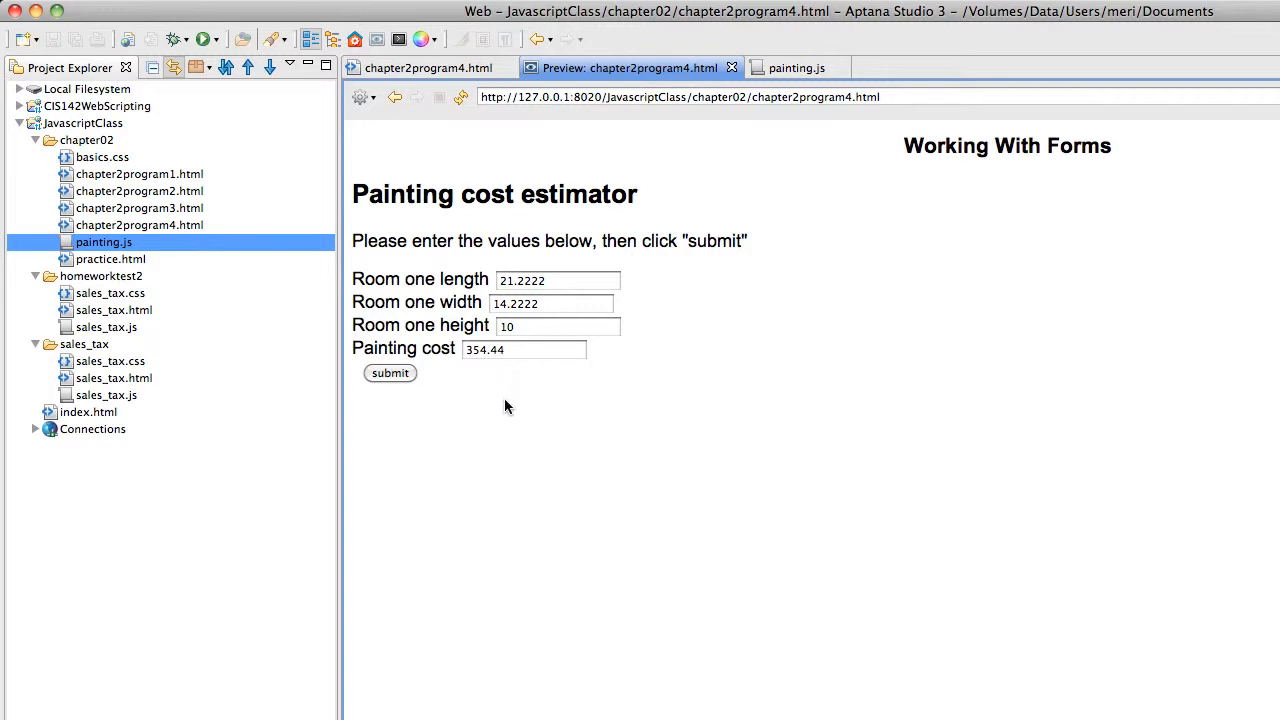
pyautogui.moveTo(398, 390)
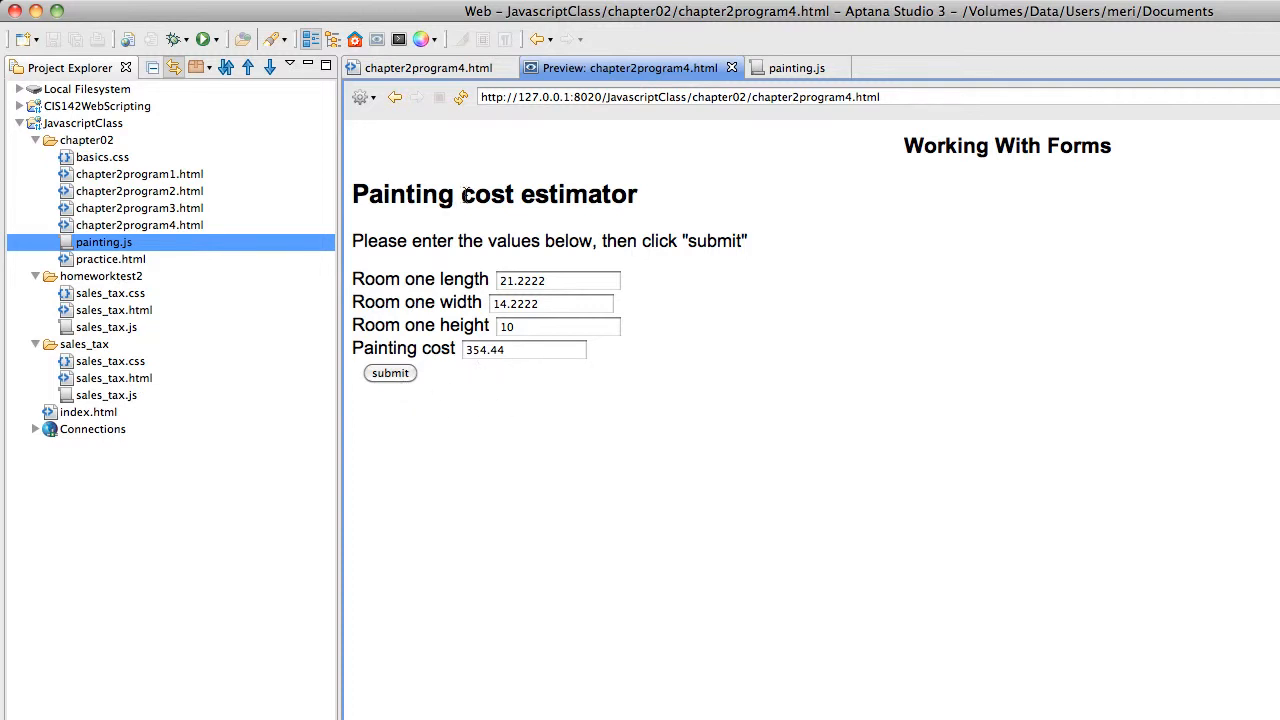
pyautogui.click(430, 68)
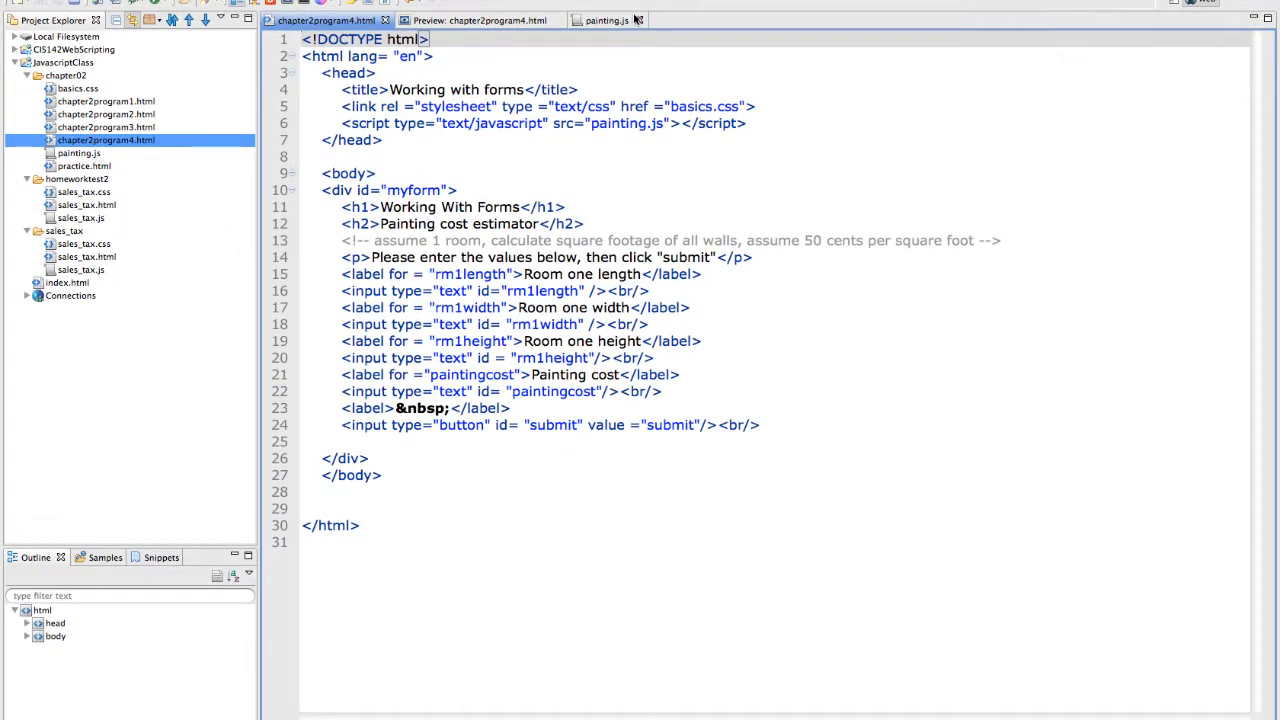
# Edit the output line so paintingcost reads "$ " + total
pyautogui.click(636, 20)
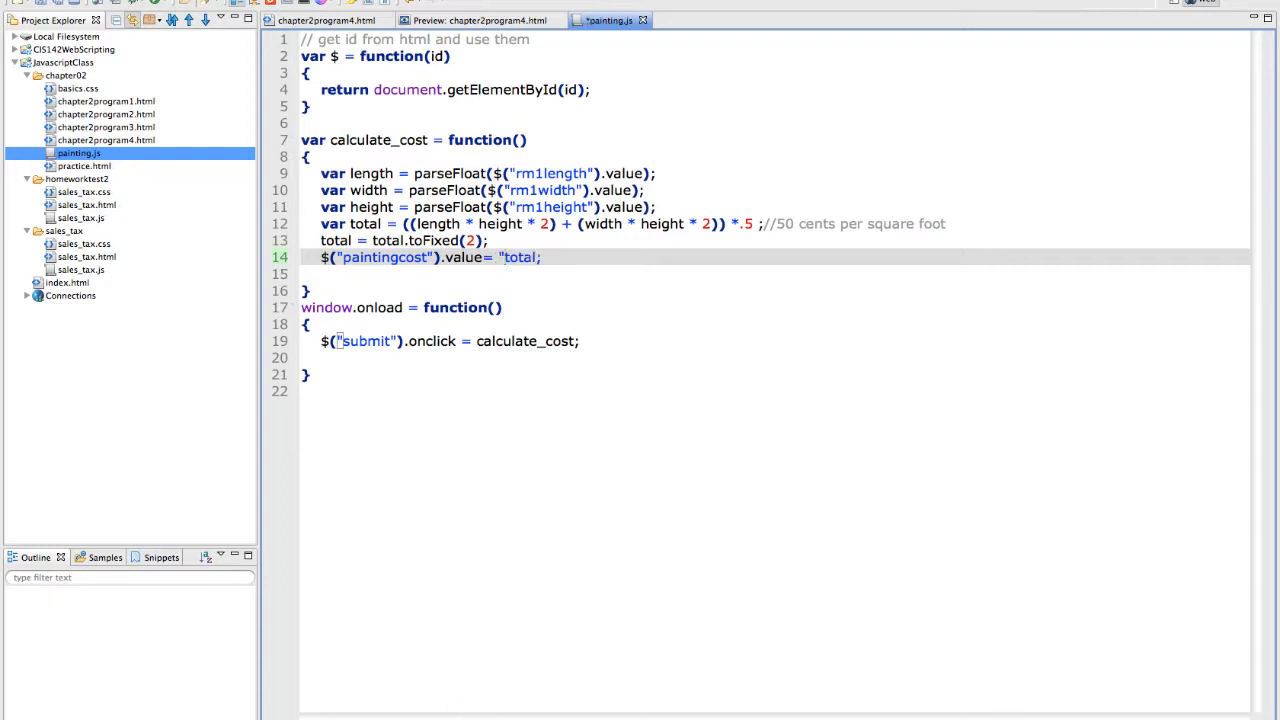
pyautogui.write('$')
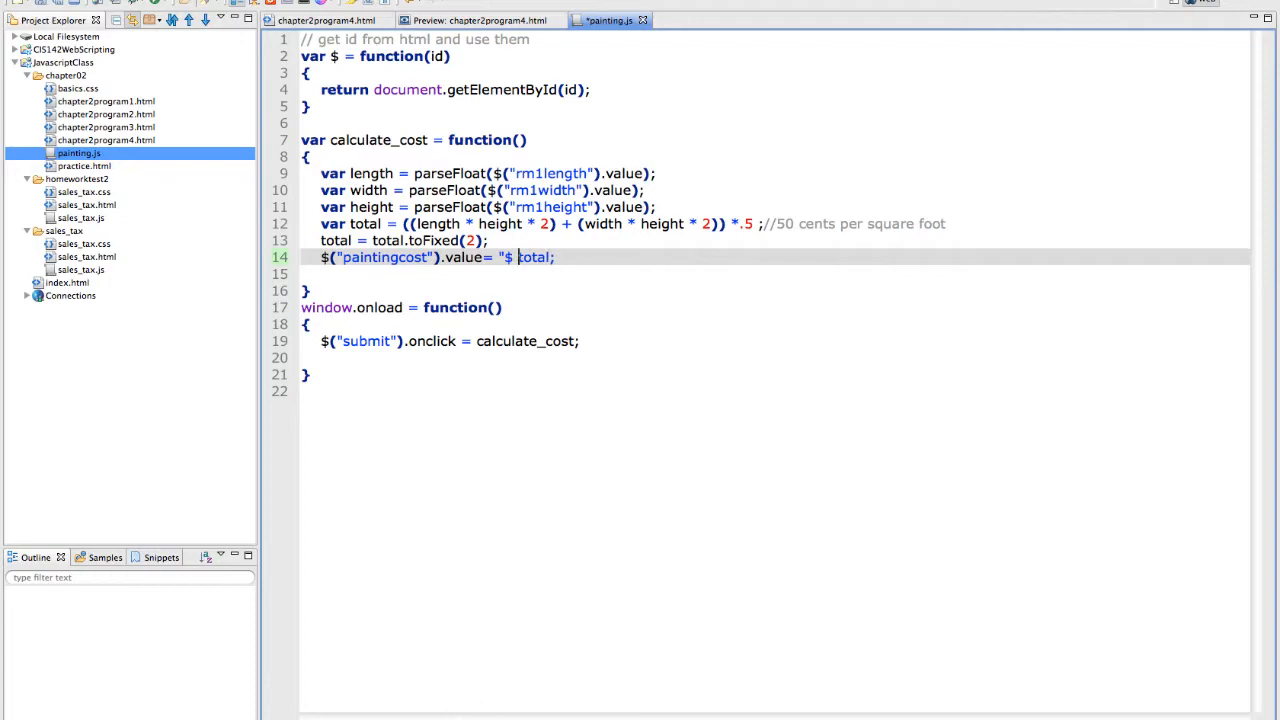
pyautogui.write('" +')
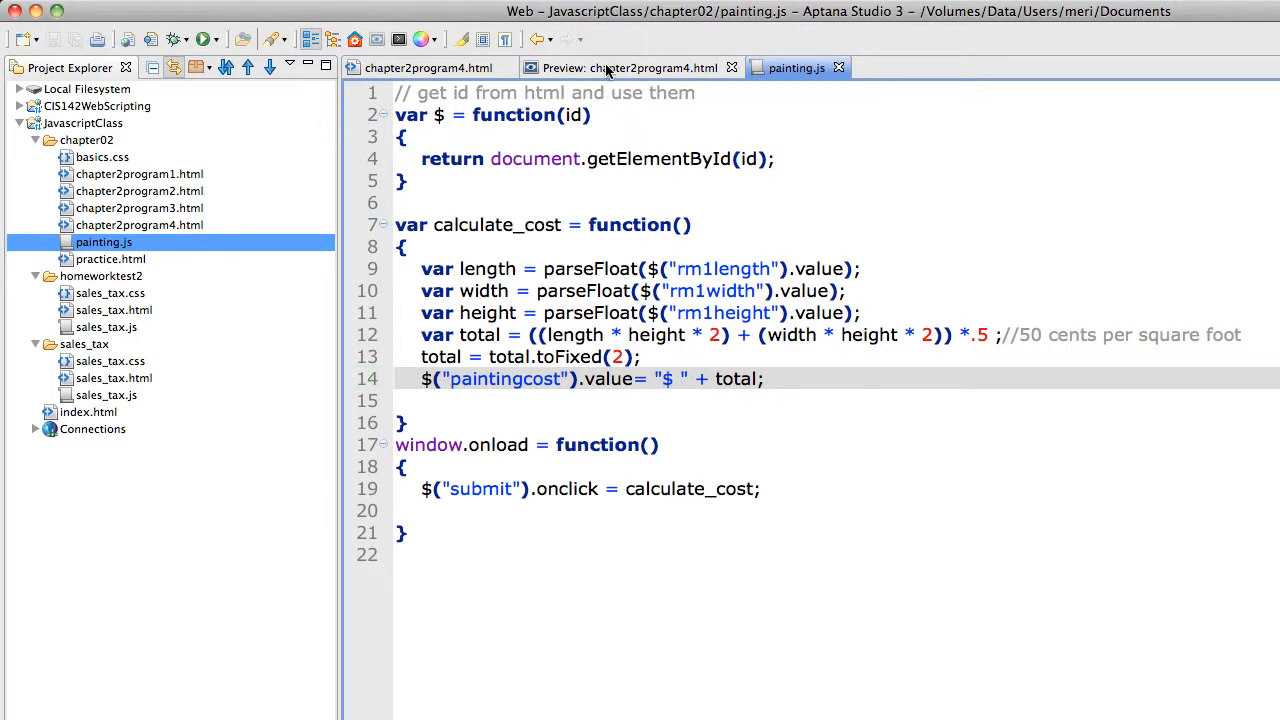
# Submit 32, 32 and 3 in the preview and confirm the cost shows $ 192.00
pyautogui.click(628, 68)
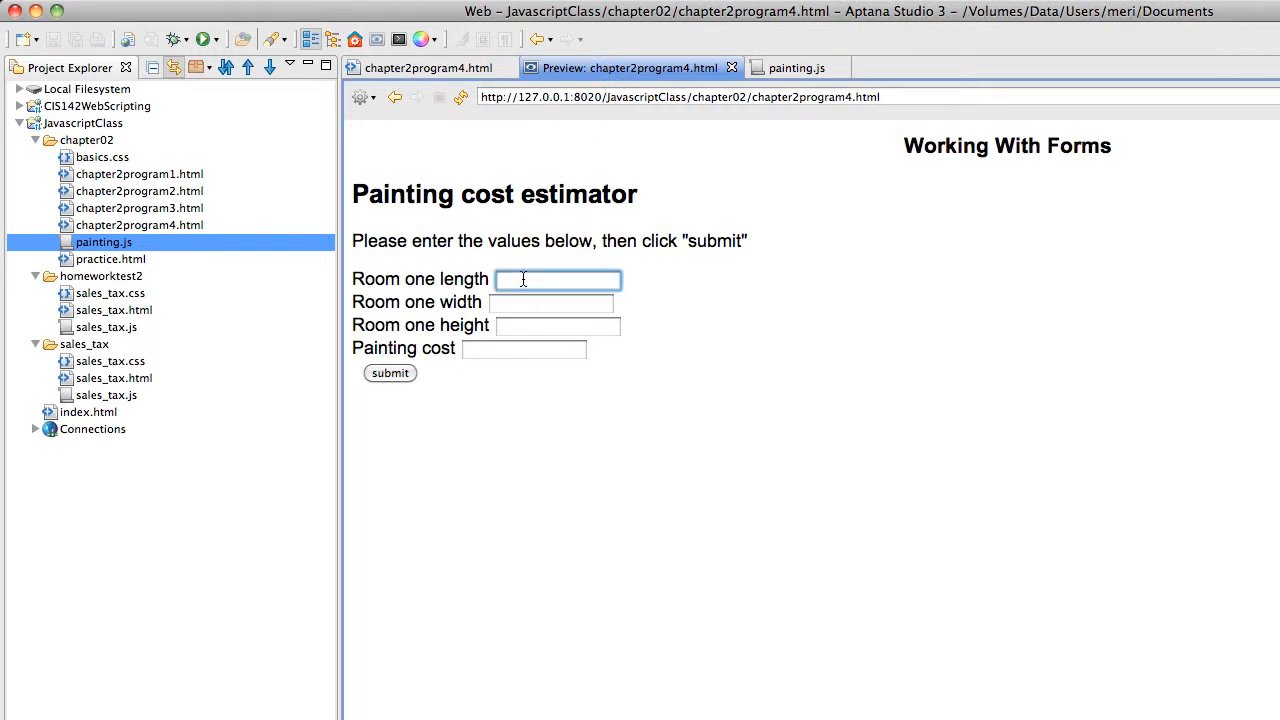
pyautogui.write('32')
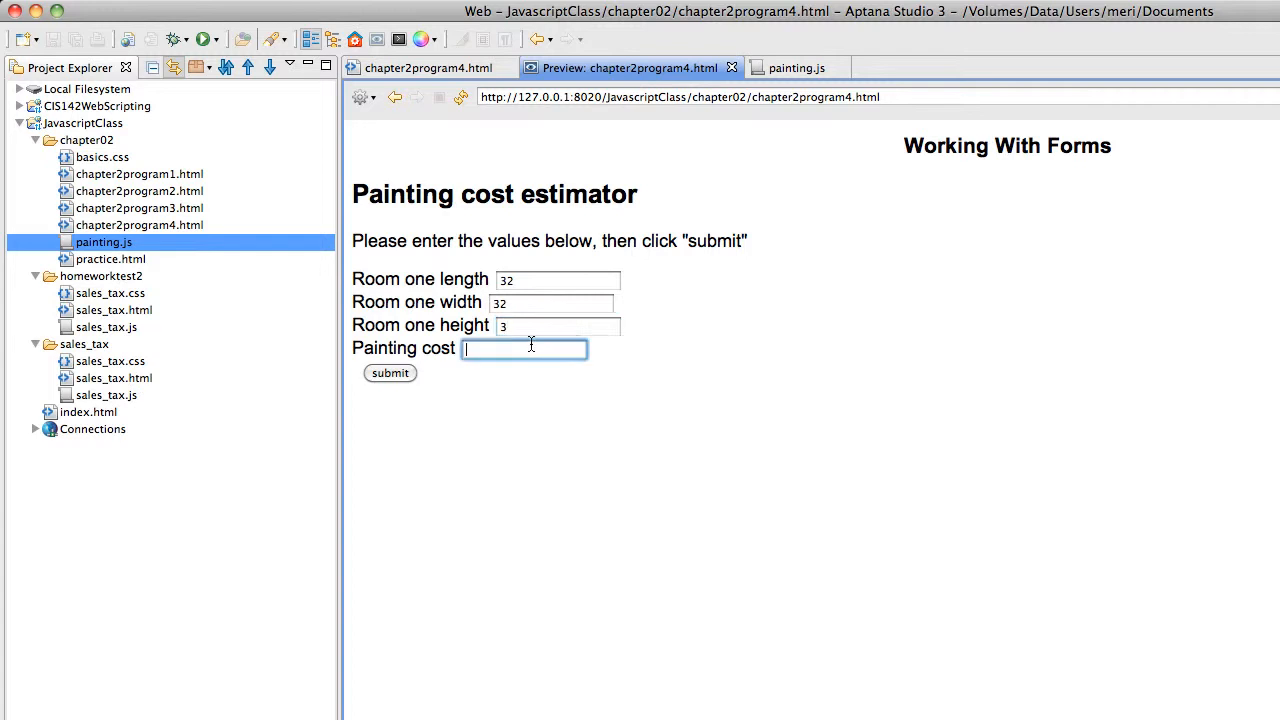
pyautogui.click(388, 374)
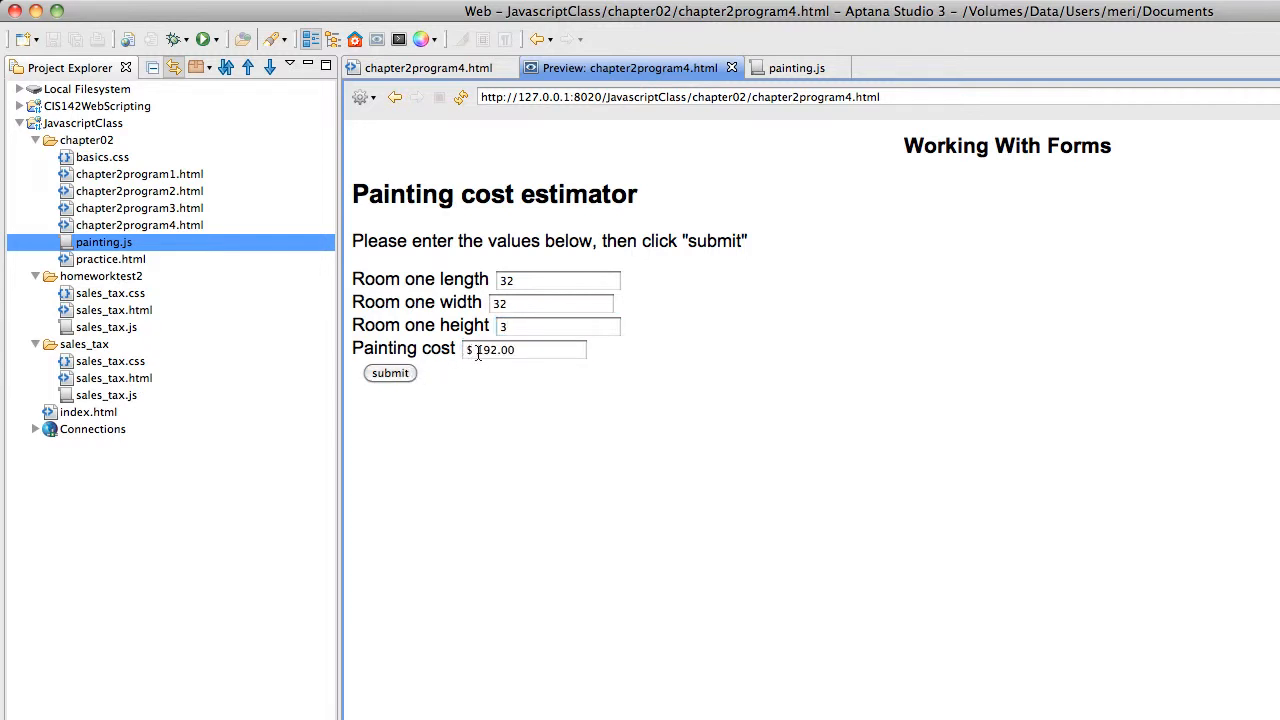
pyautogui.moveTo(512, 428)
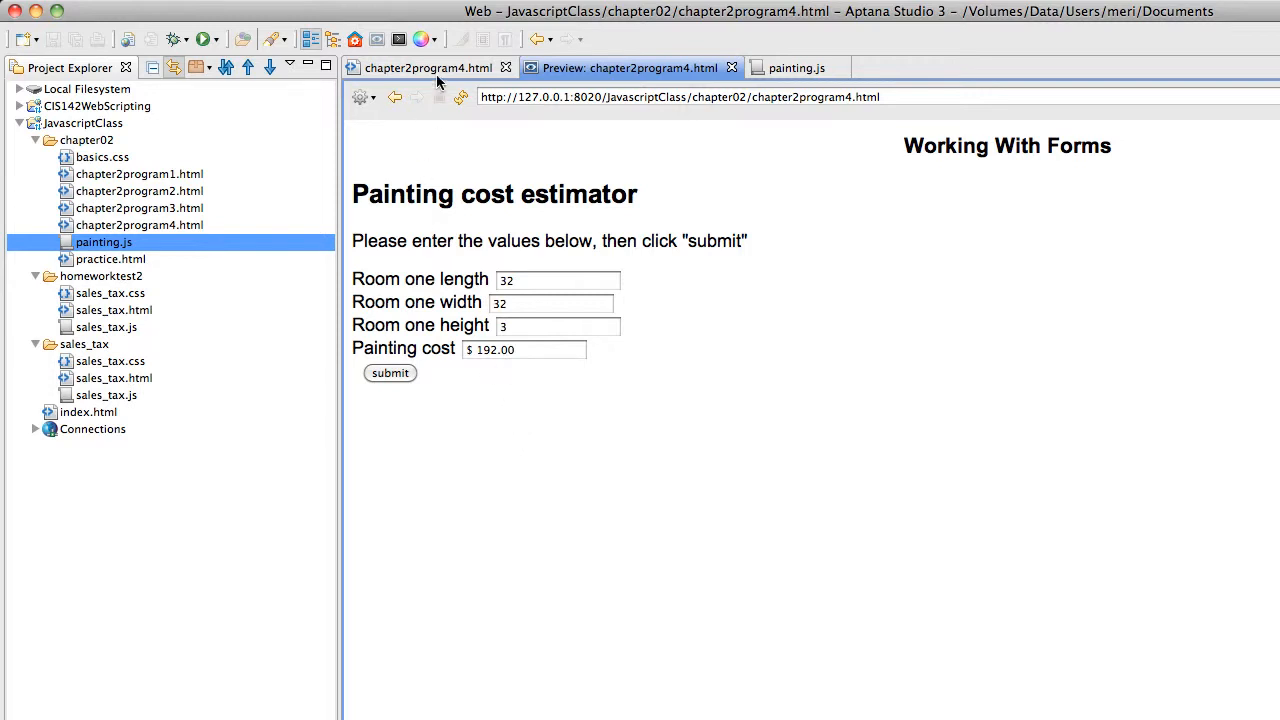
pyautogui.moveTo(436, 76)
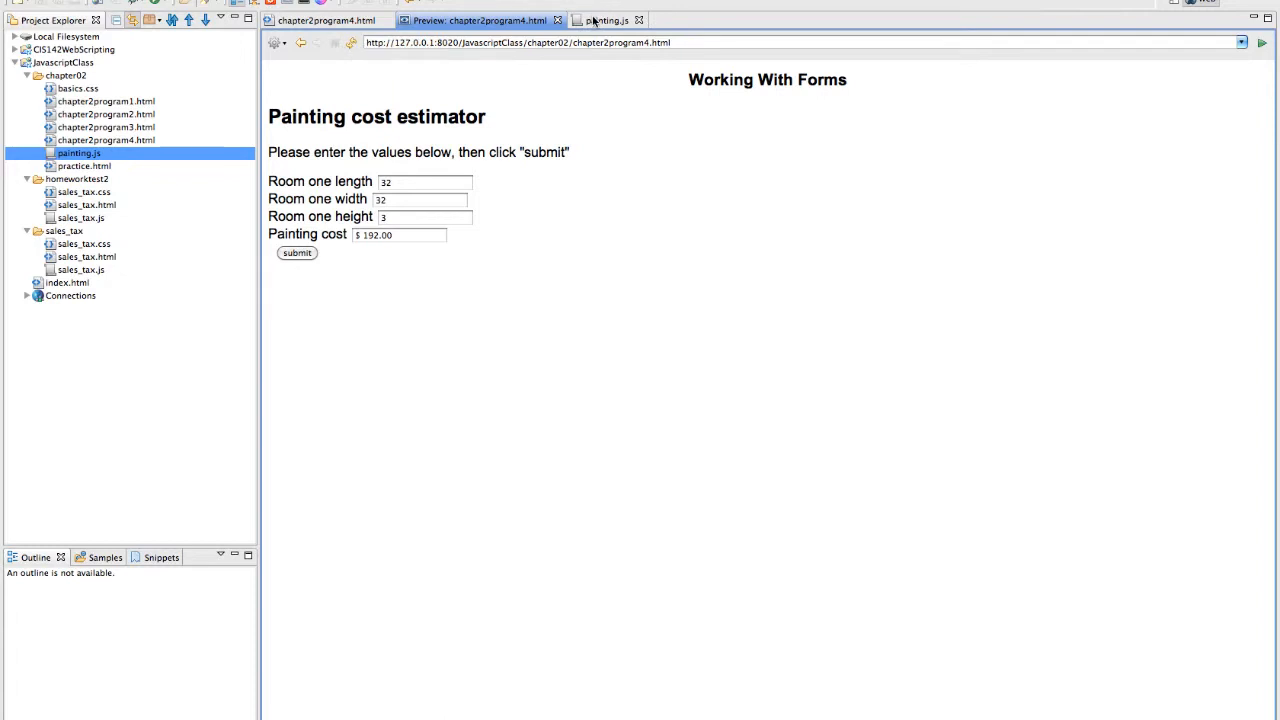
# Write if(isNaN(length) || isNaN(width) || isNaN(height)) in painting.js
pyautogui.click(604, 20)
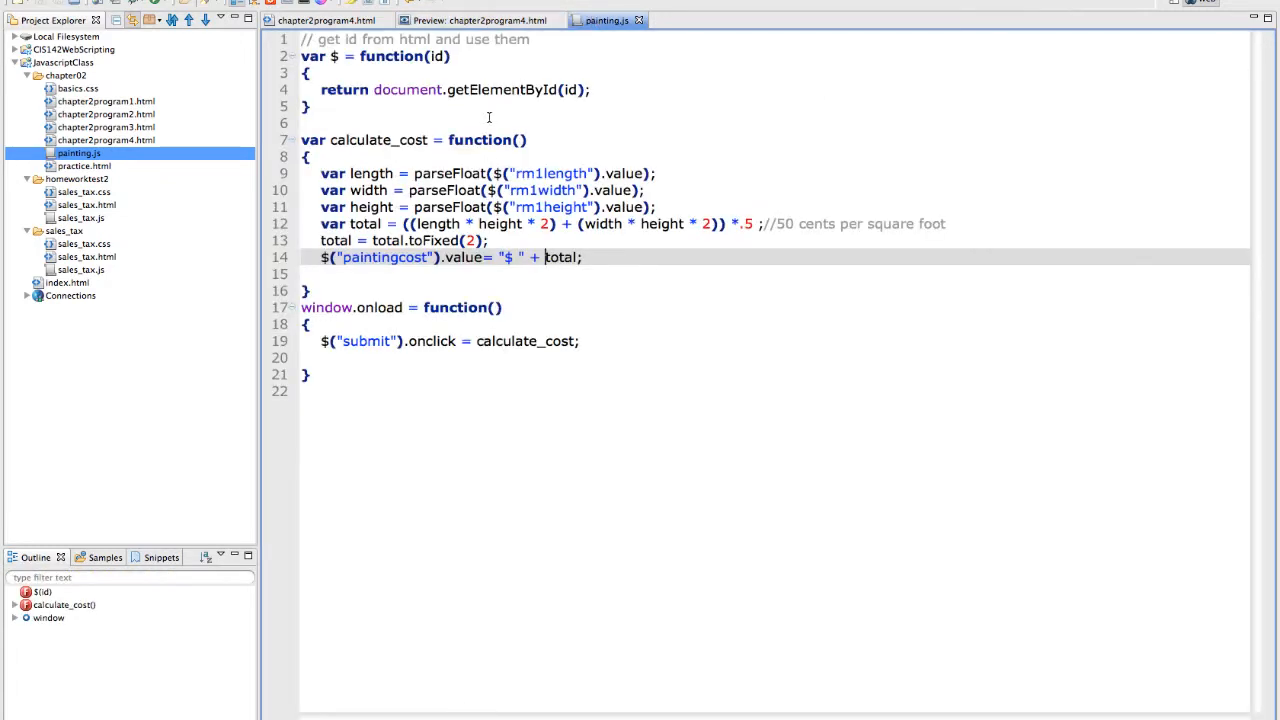
pyautogui.moveTo(416, 156)
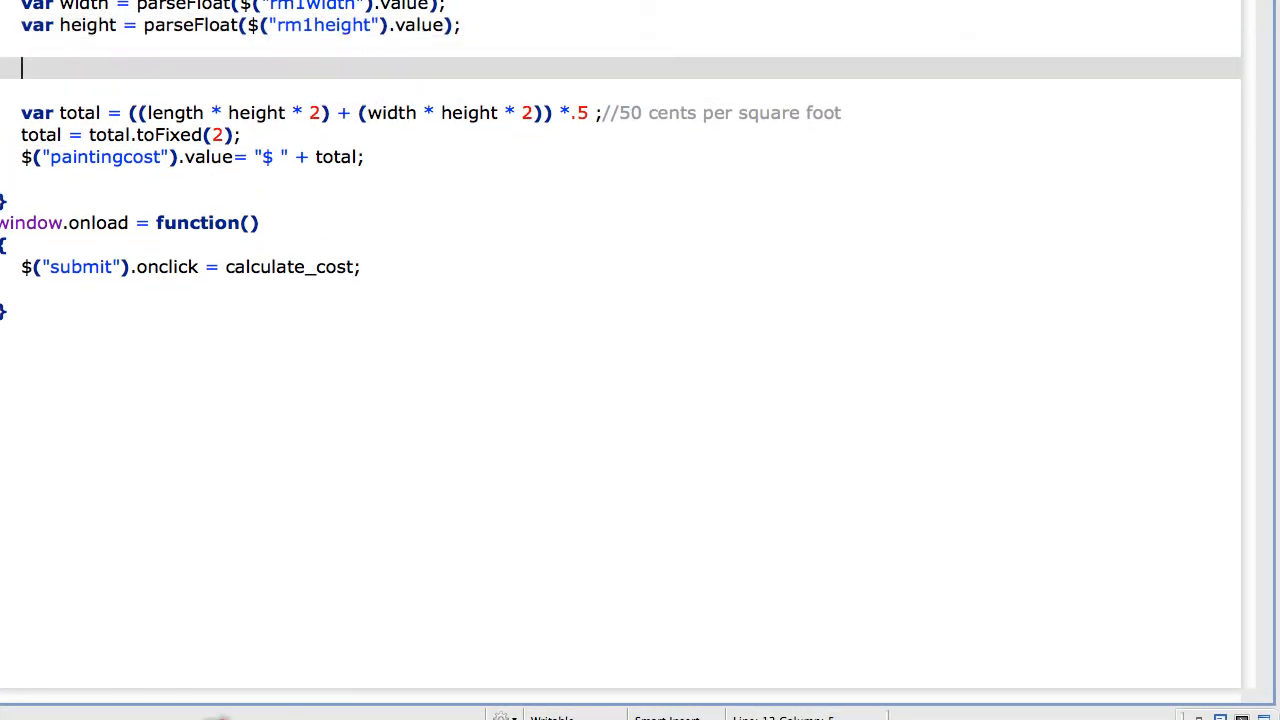
pyautogui.write('if')
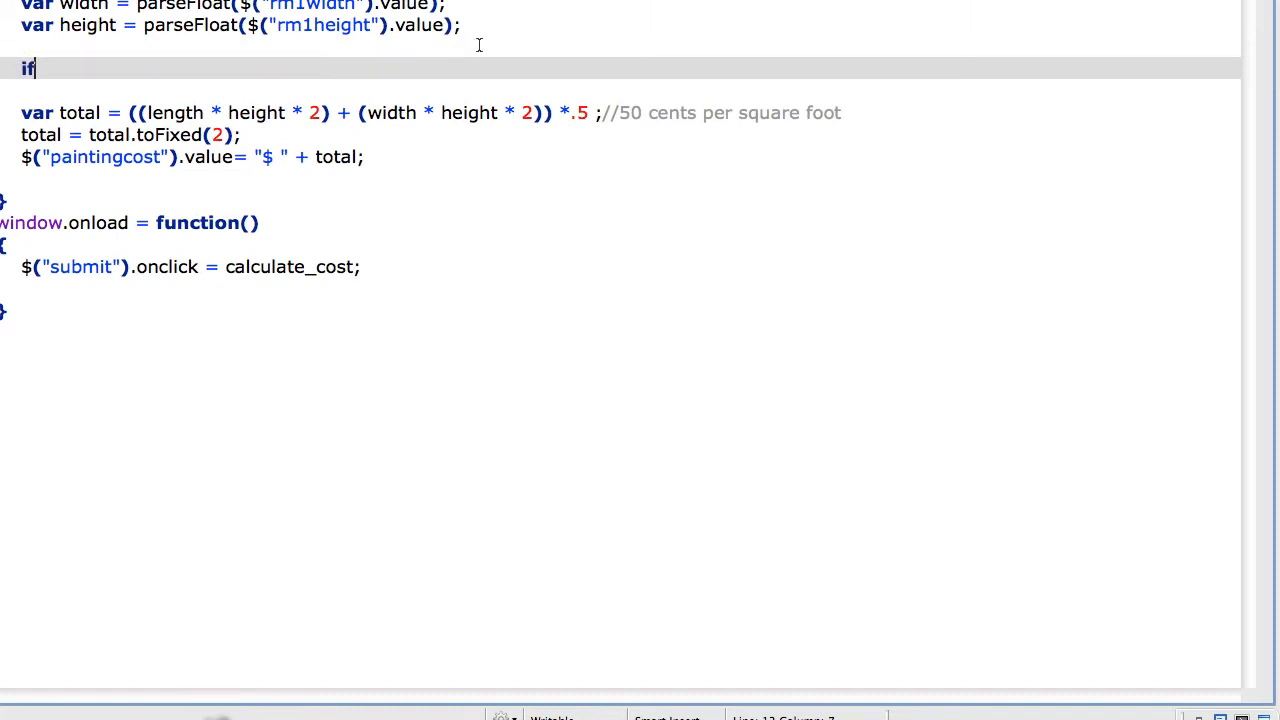
pyautogui.write('(i)')
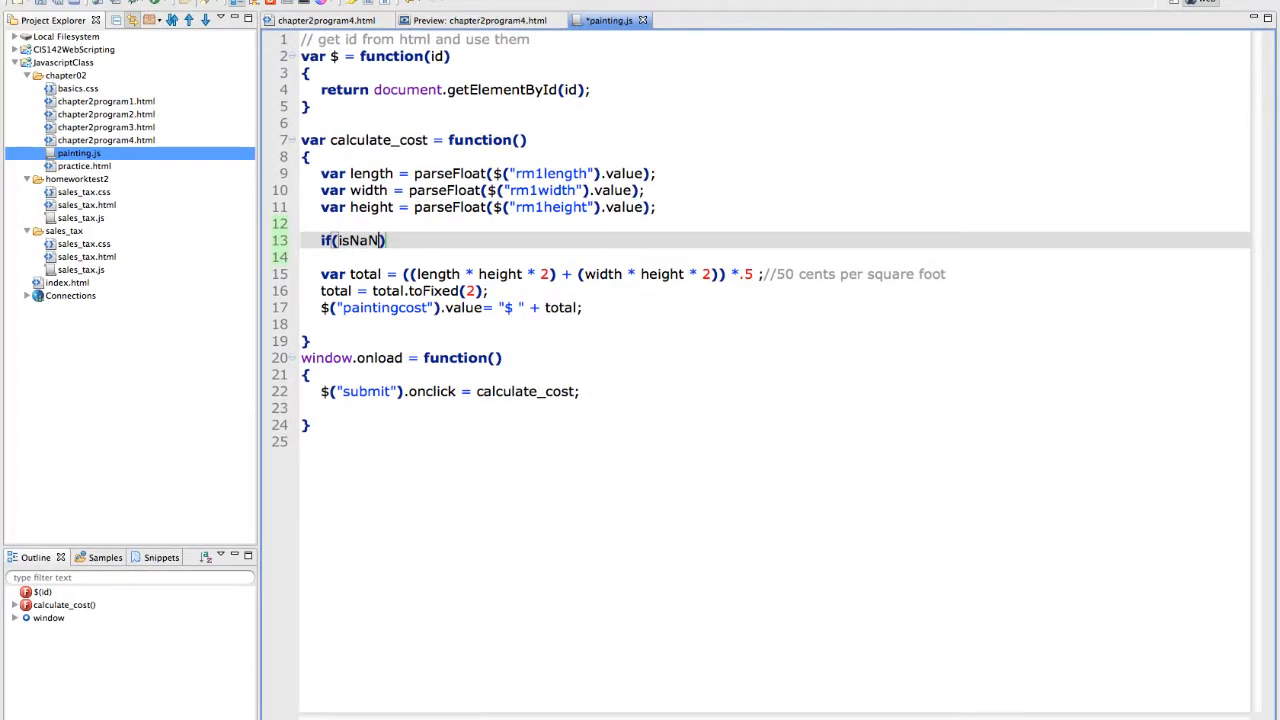
pyautogui.write('length')
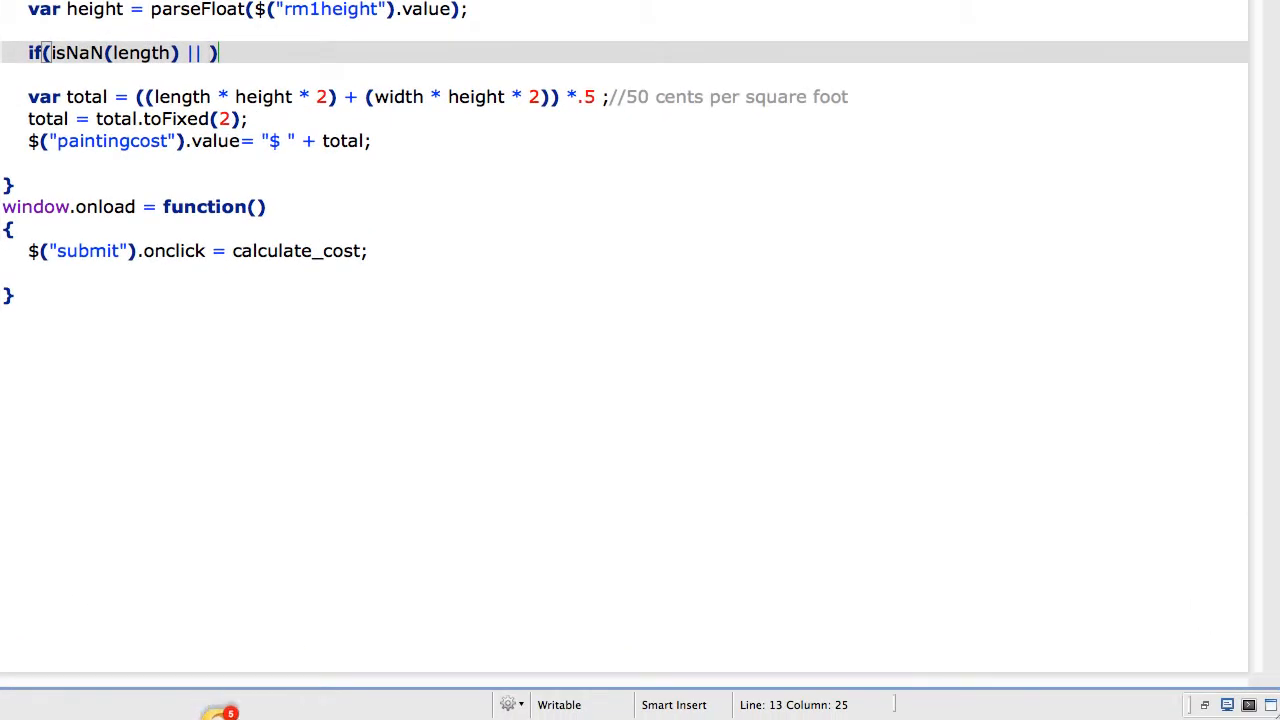
pyautogui.write('isNaN')
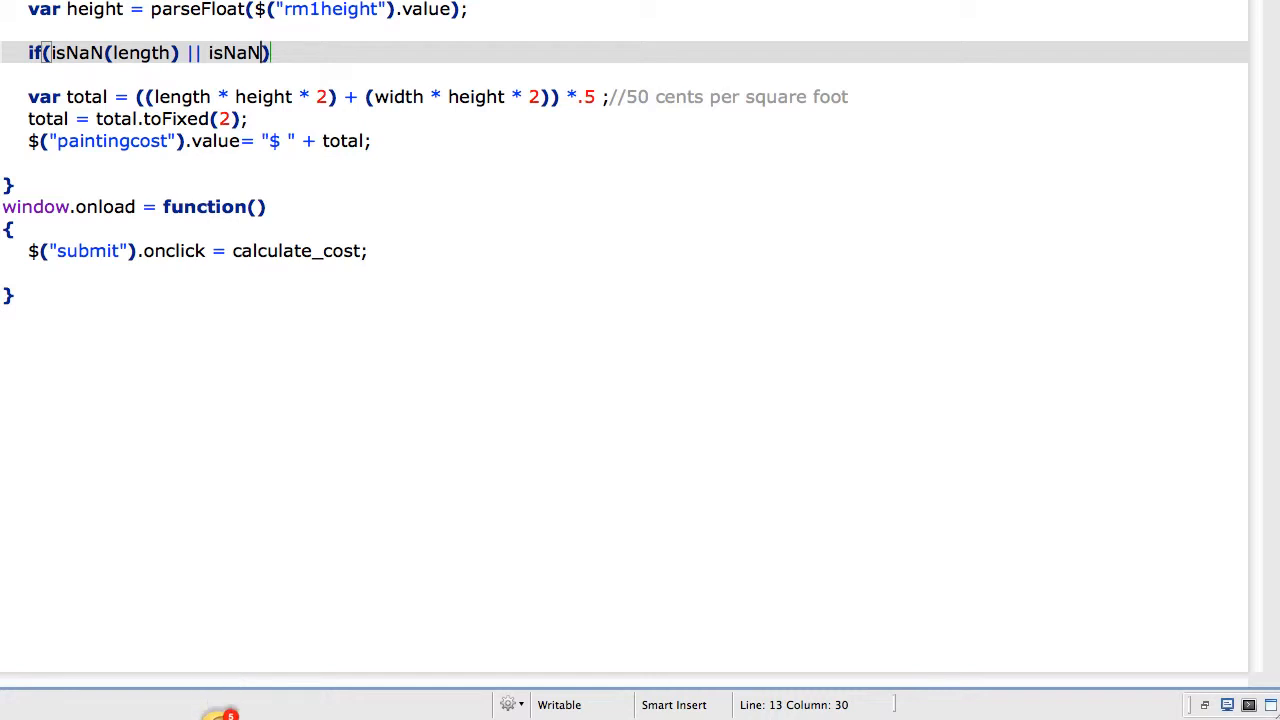
pyautogui.write('(')
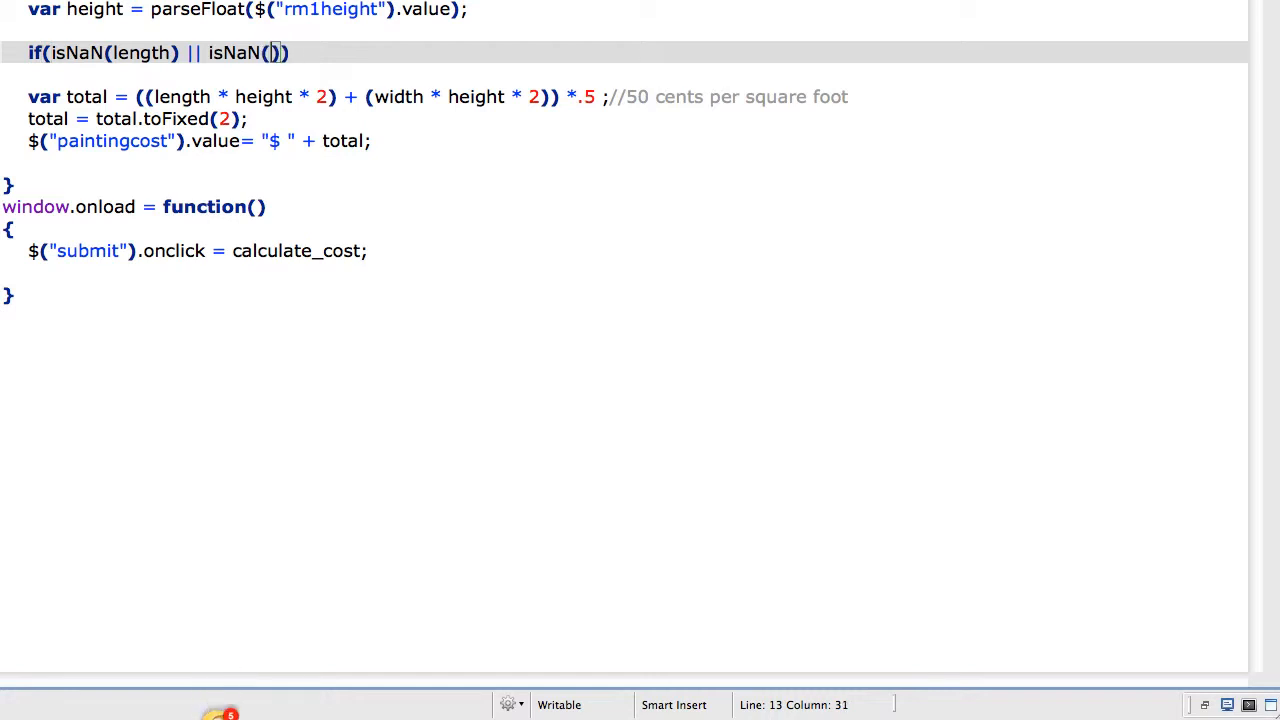
pyautogui.write('width')
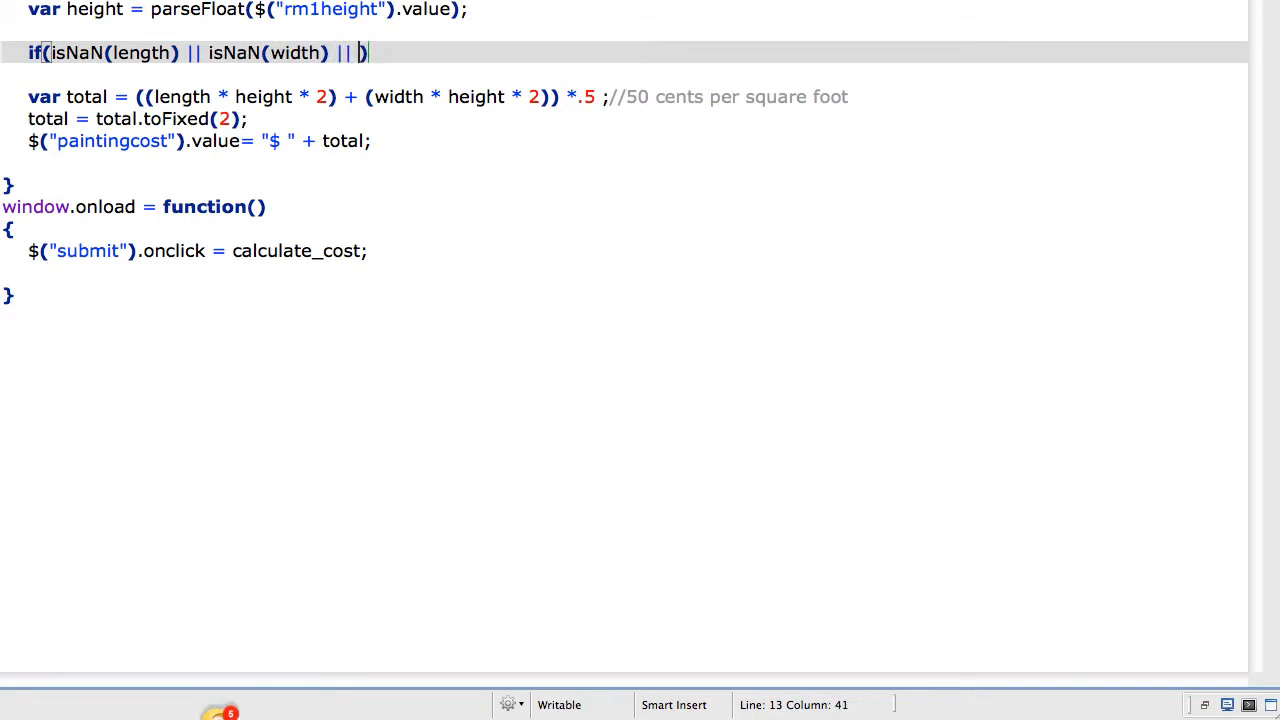
pyautogui.write('isn')
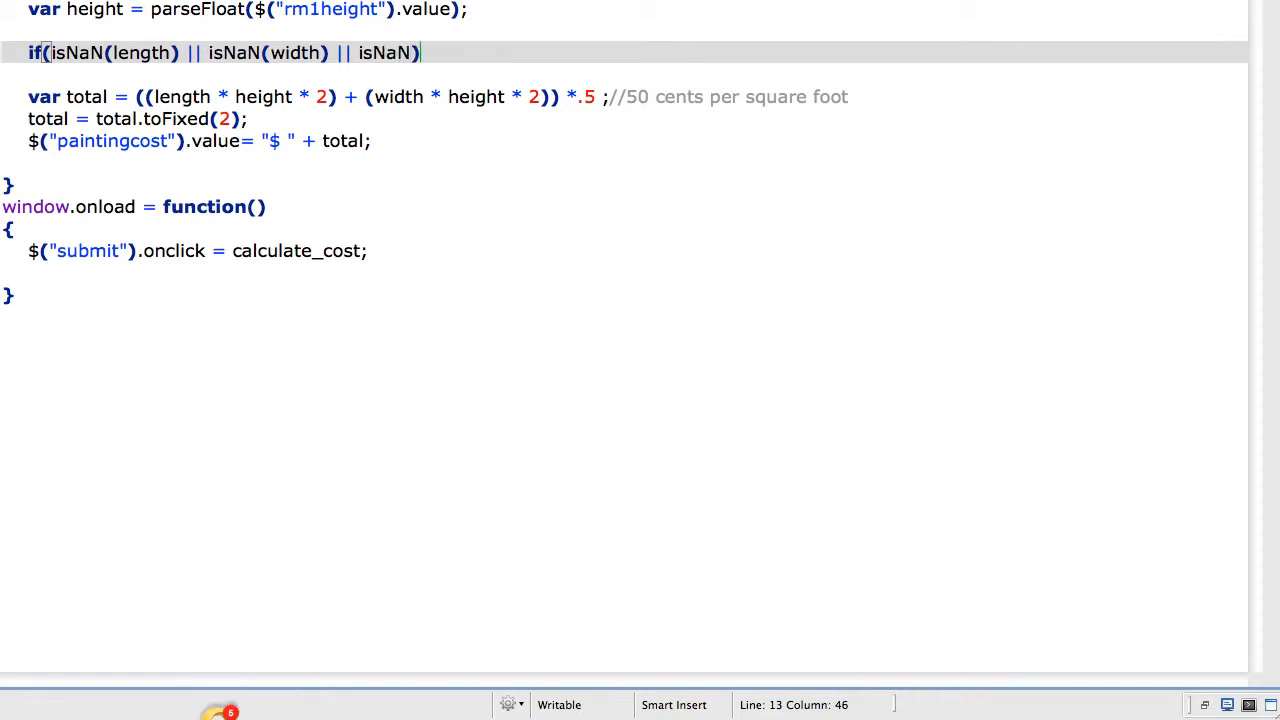
pyautogui.write('hei')
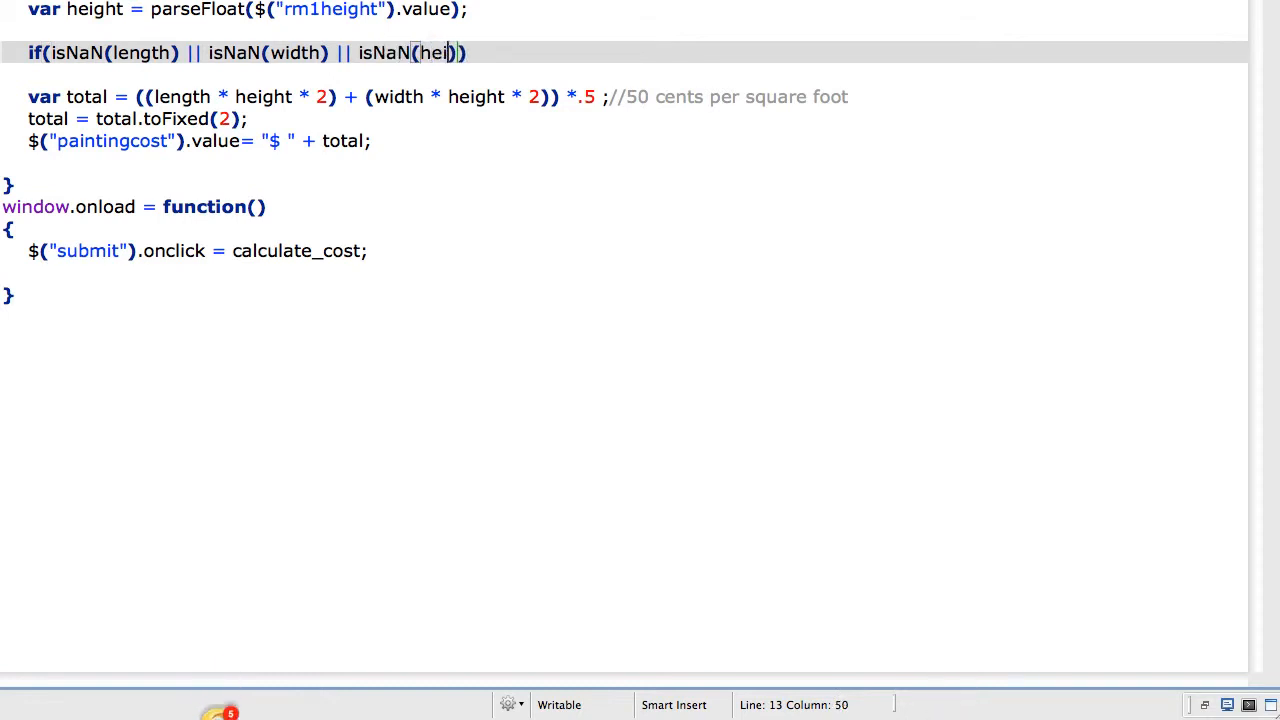
pyautogui.write('ght')
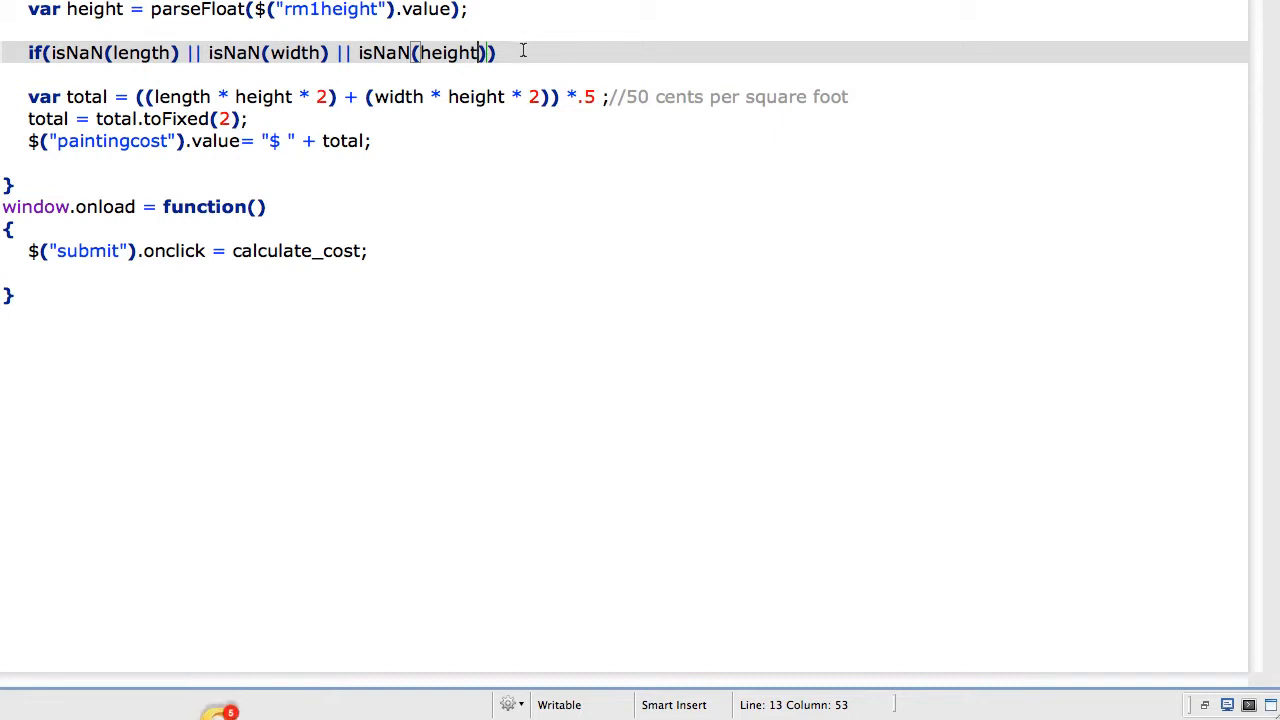
# Add alert("You have an invalid value. Correct and click submit") inside the if braces
pyautogui.press('Return')
pyautogui.write('{')
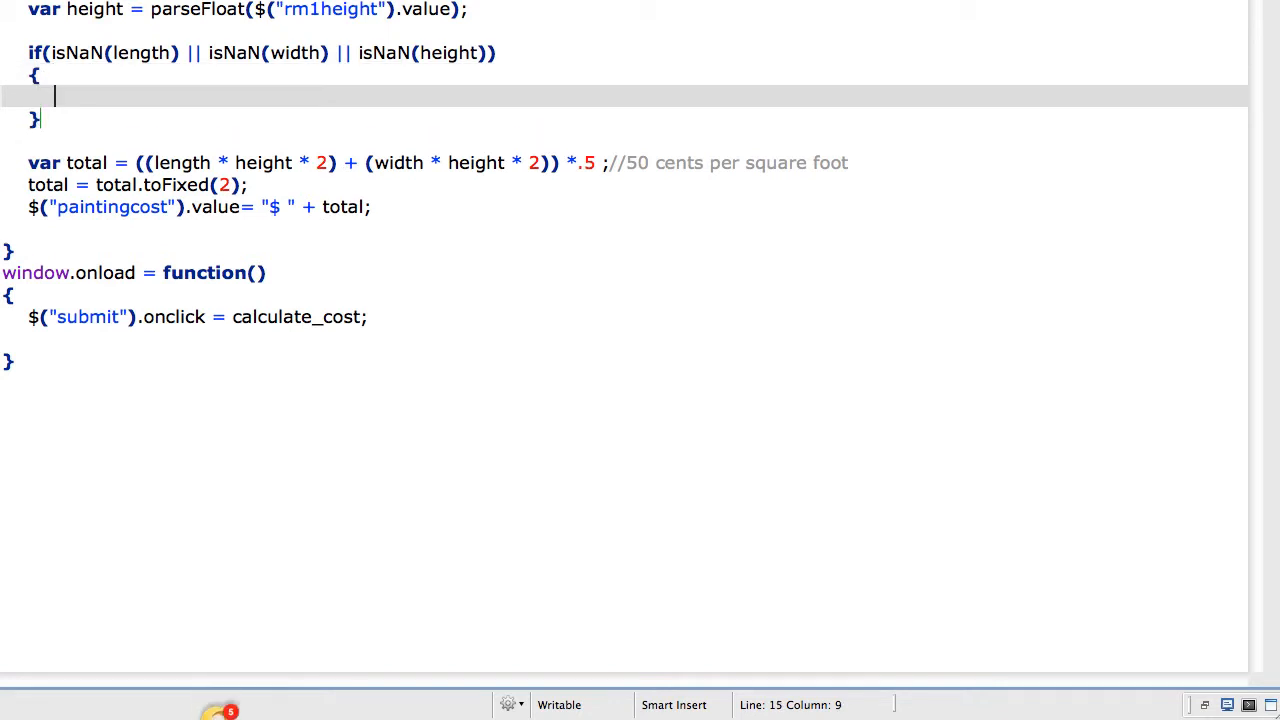
pyautogui.write('aler')
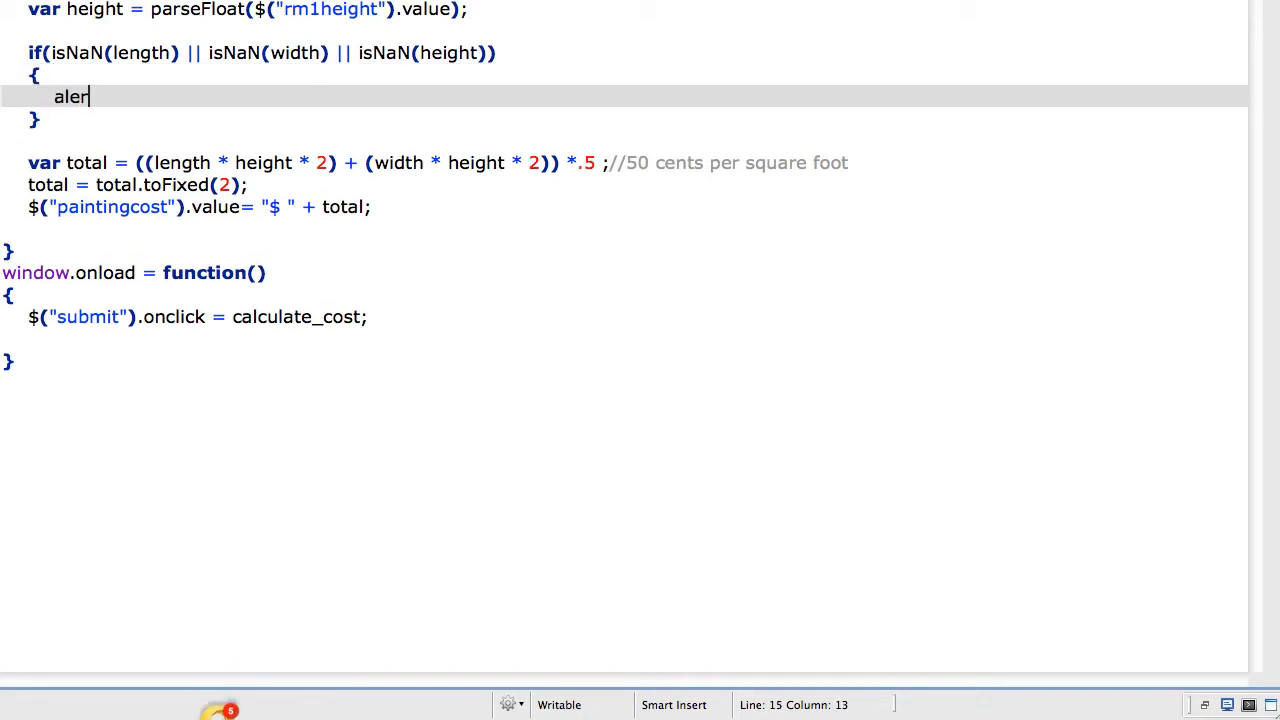
pyautogui.write('t("')
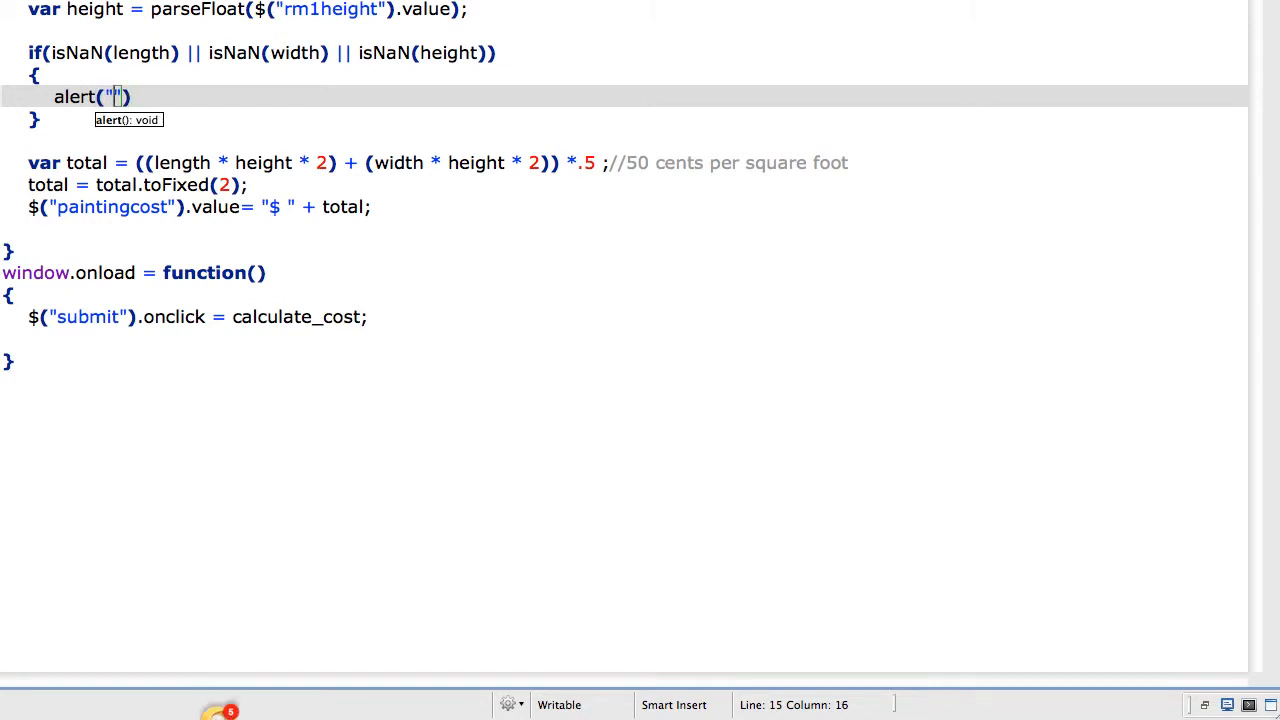
pyautogui.write('You')
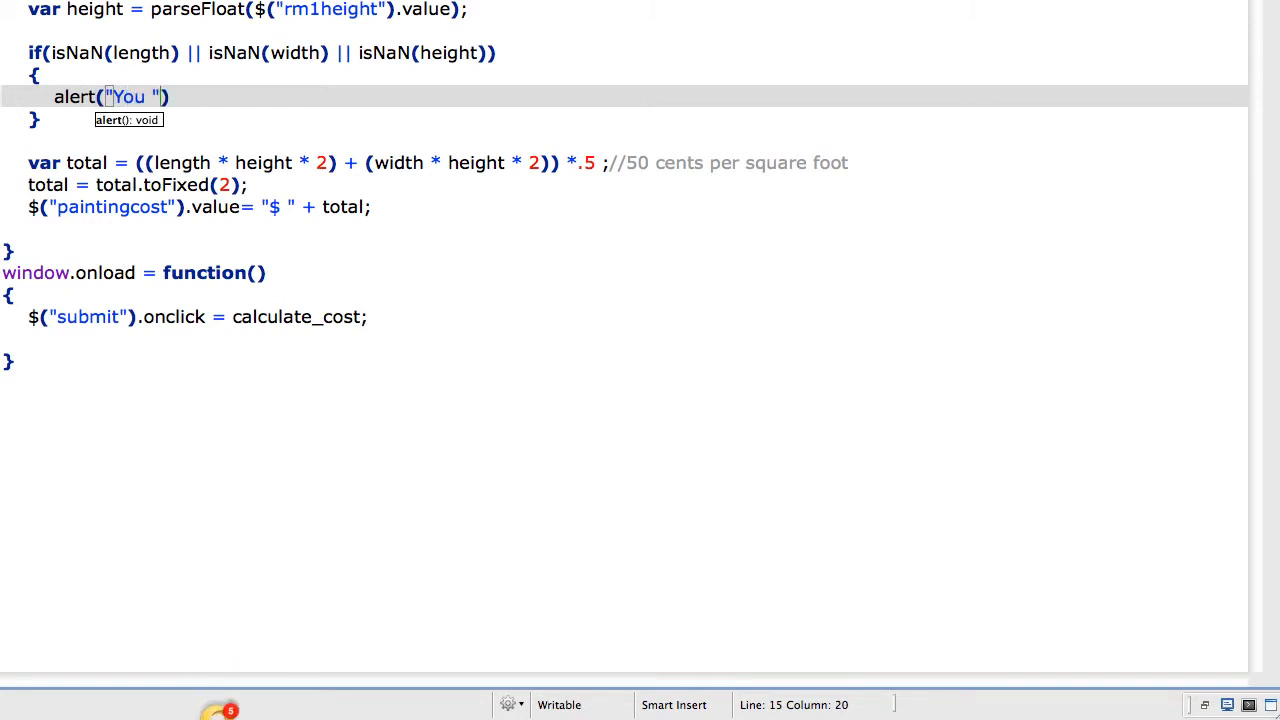
pyautogui.write('have an invali')
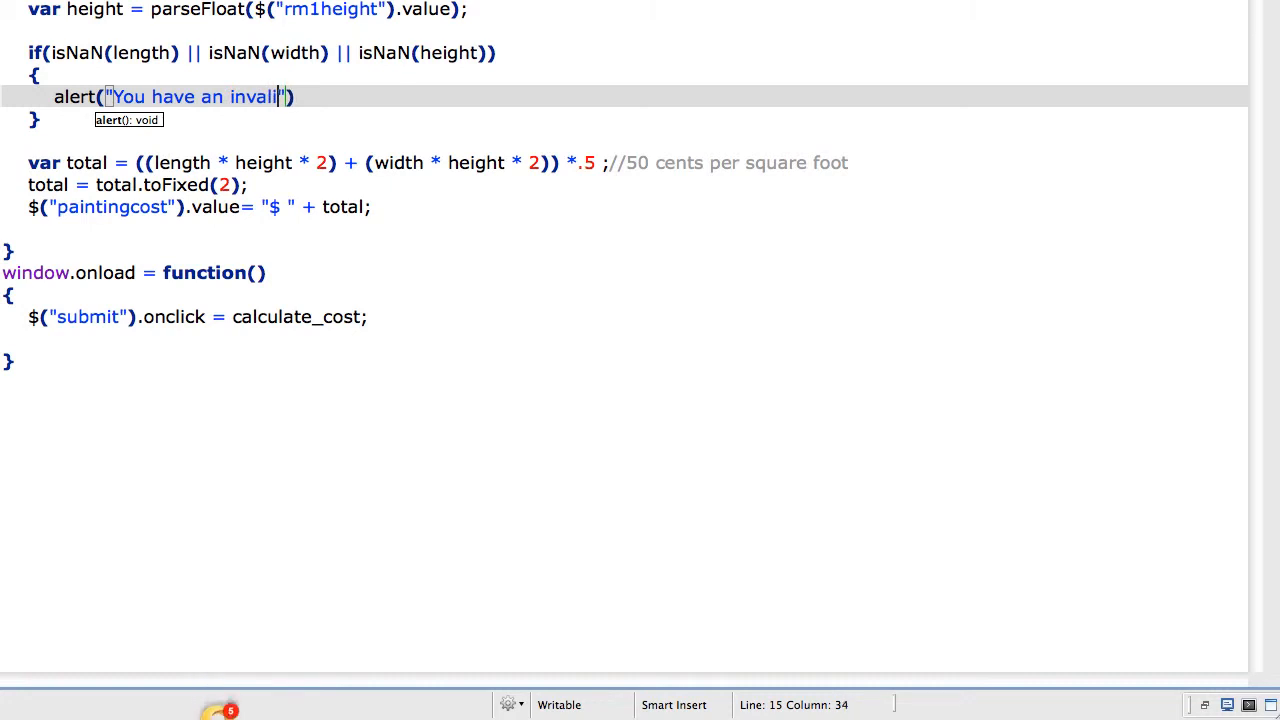
pyautogui.write('d value. Correct and')
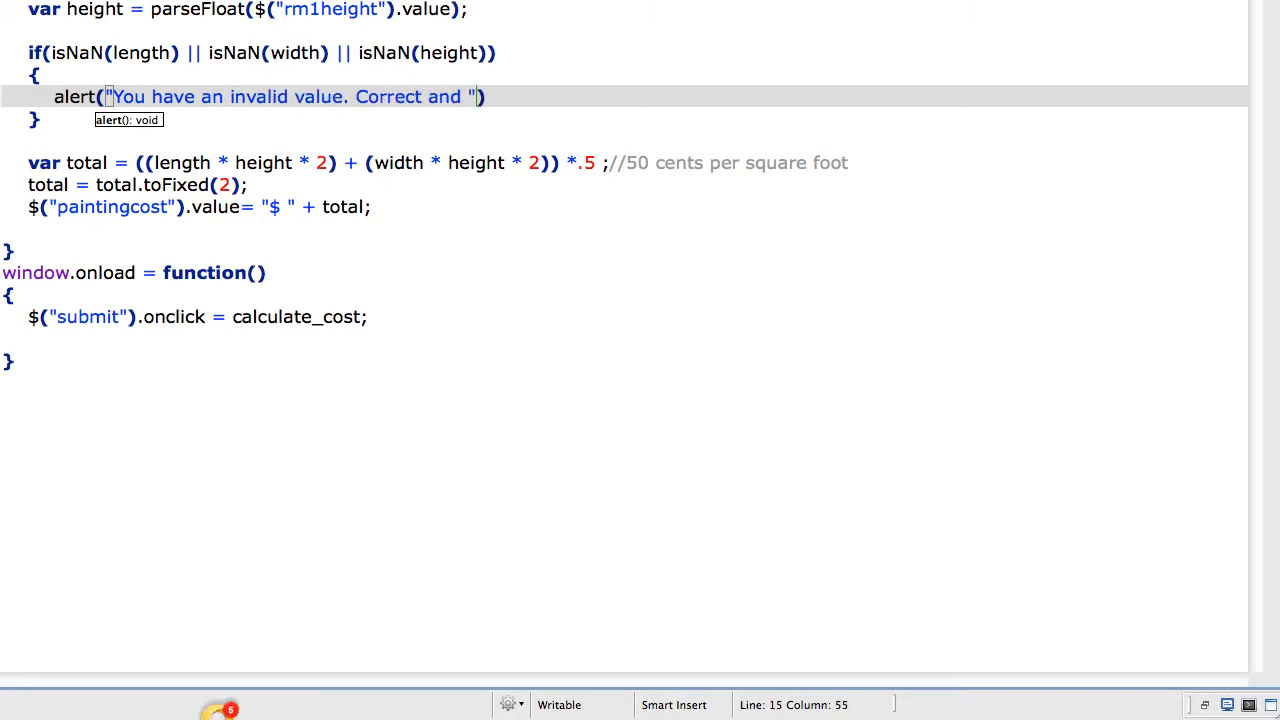
pyautogui.write('click subm')
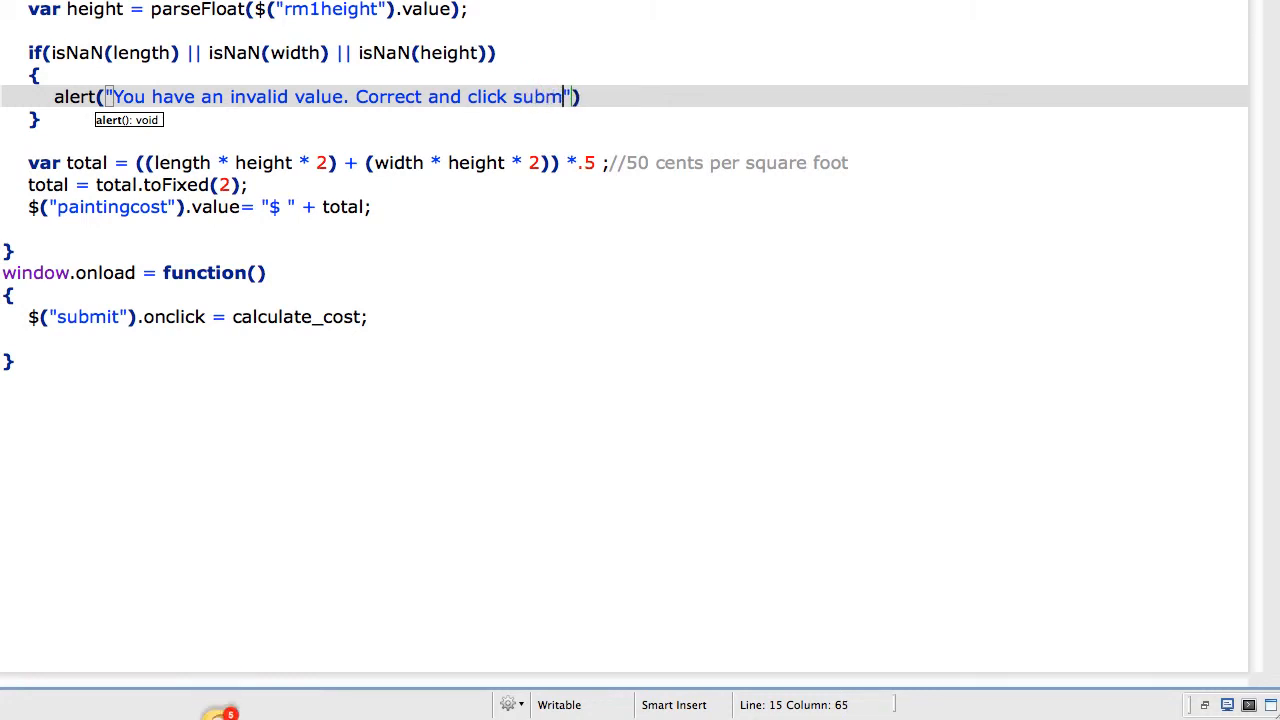
pyautogui.write('it')
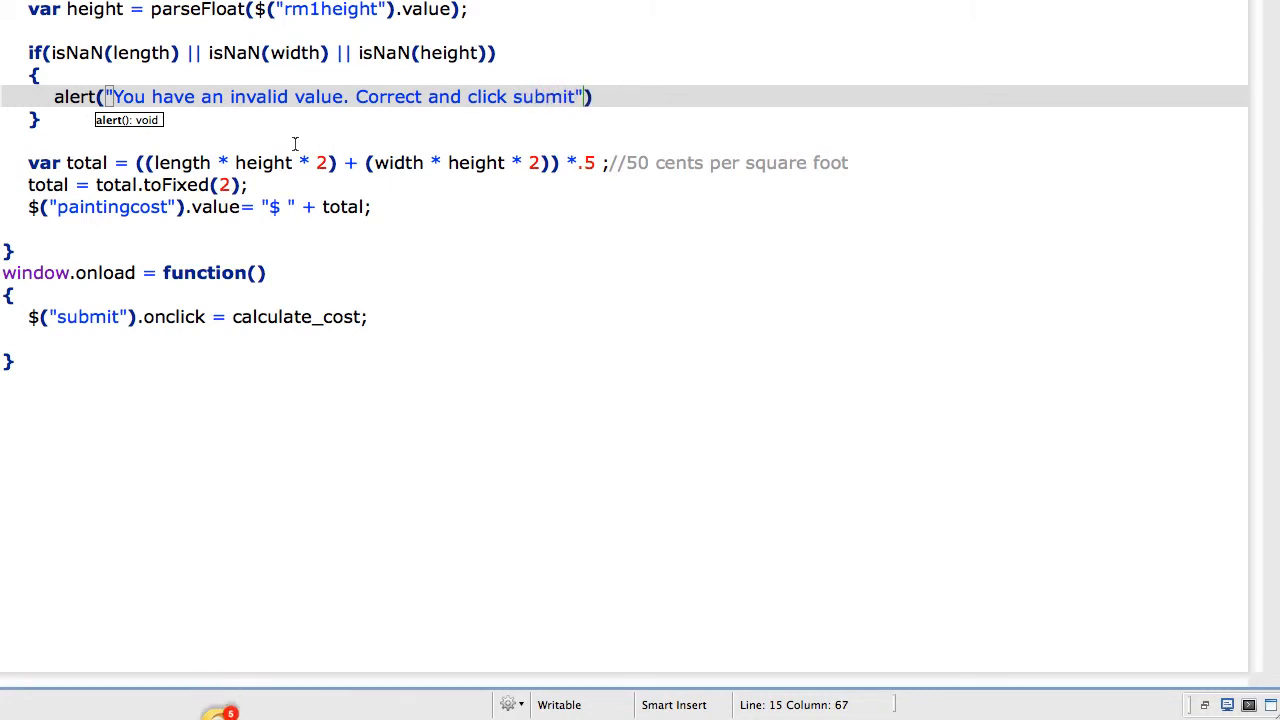
# Add an else block wrapping the total calculation
pyautogui.write('else')
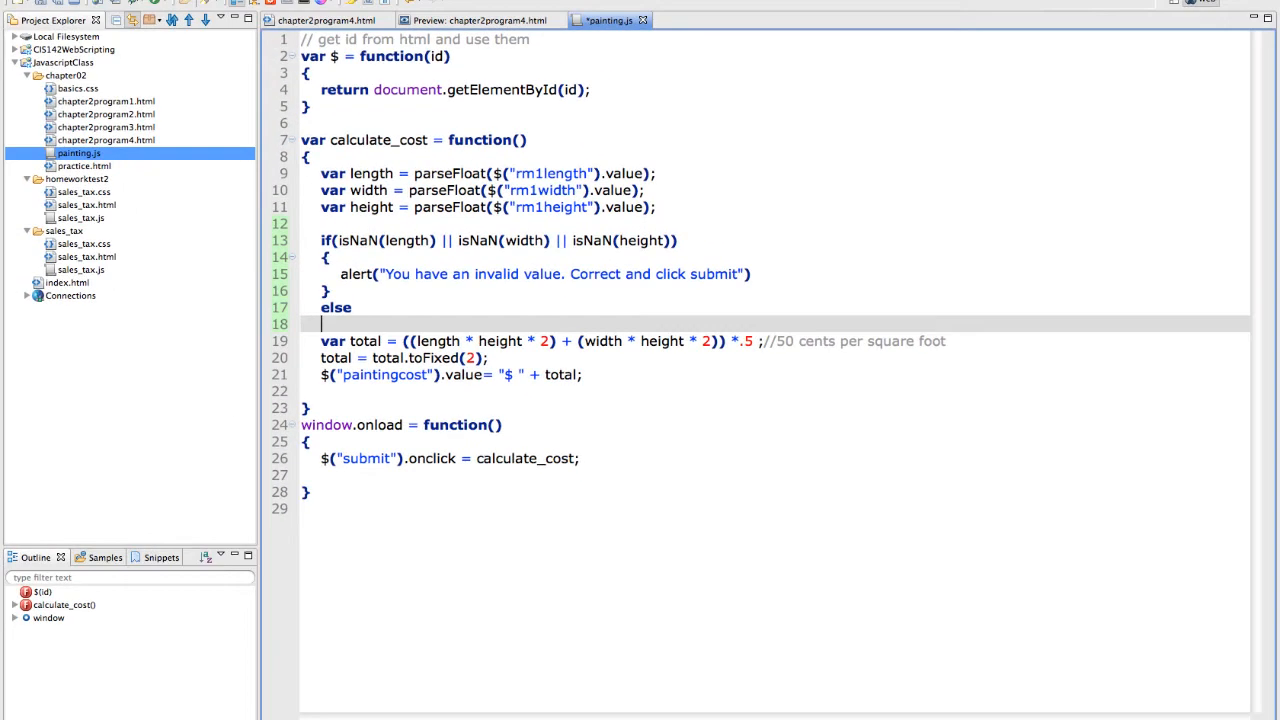
pyautogui.write('{}')
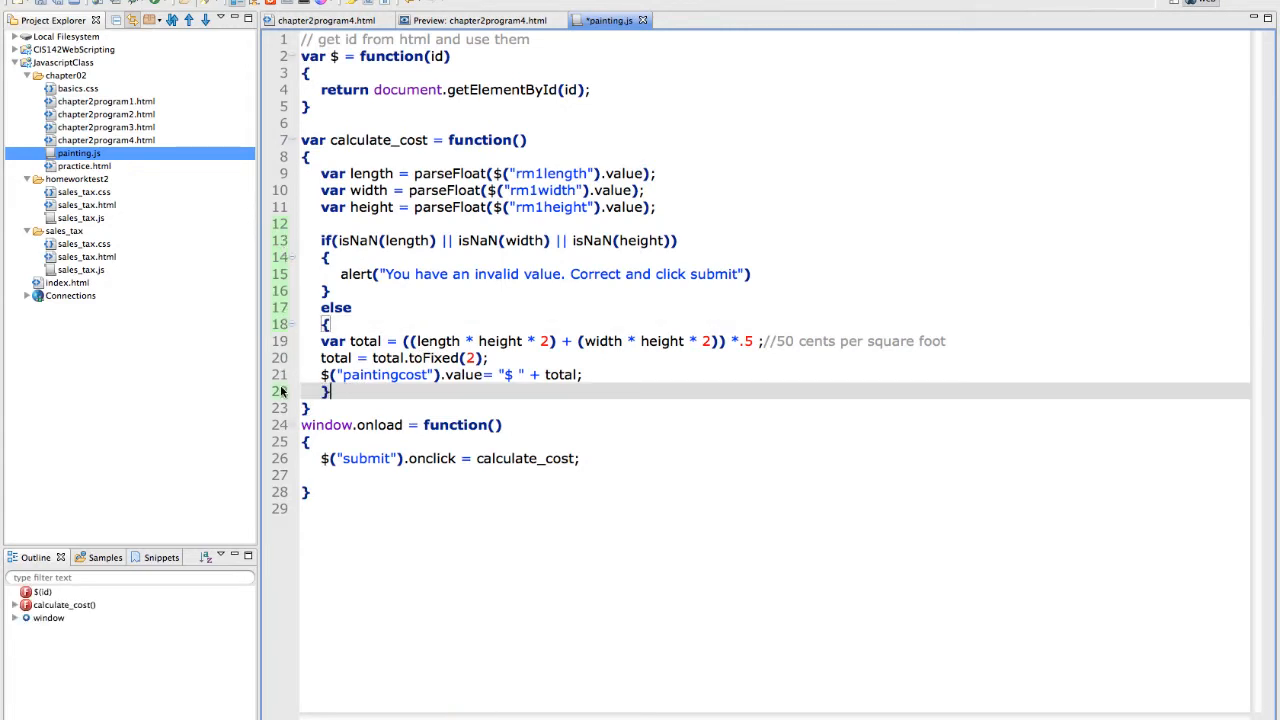
pyautogui.moveTo(44, 16)
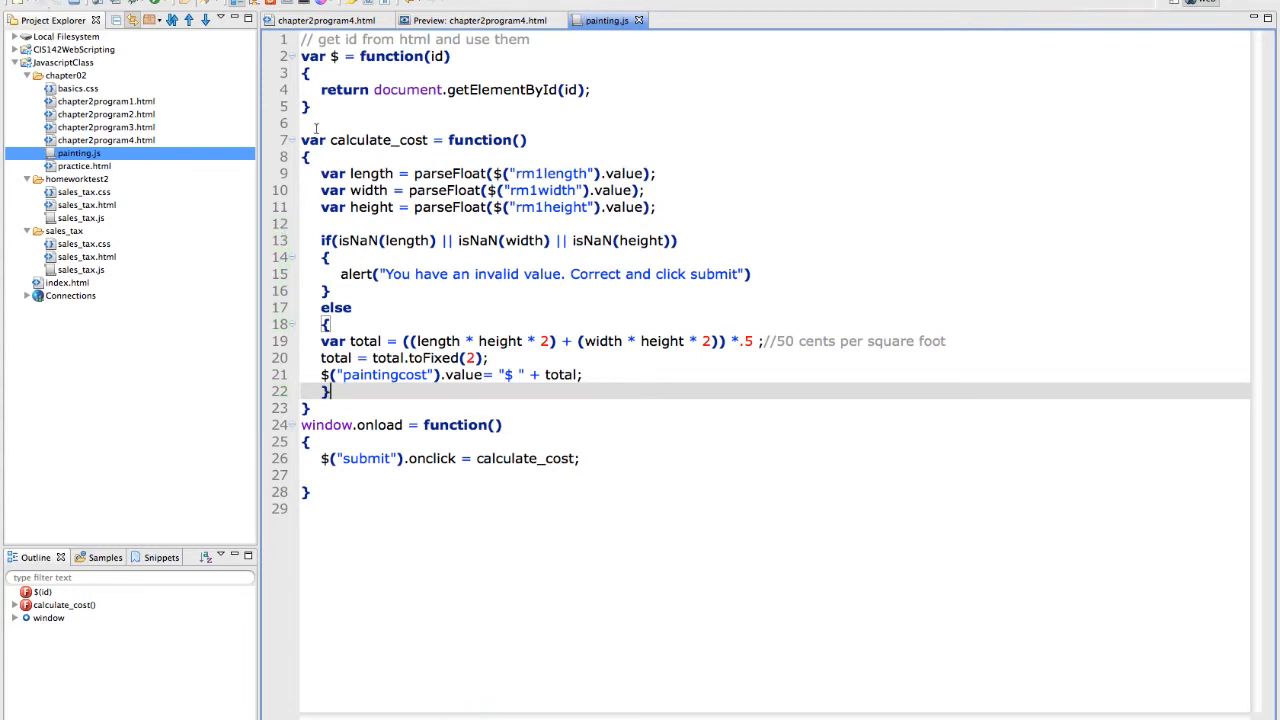
pyautogui.moveTo(256, 538)
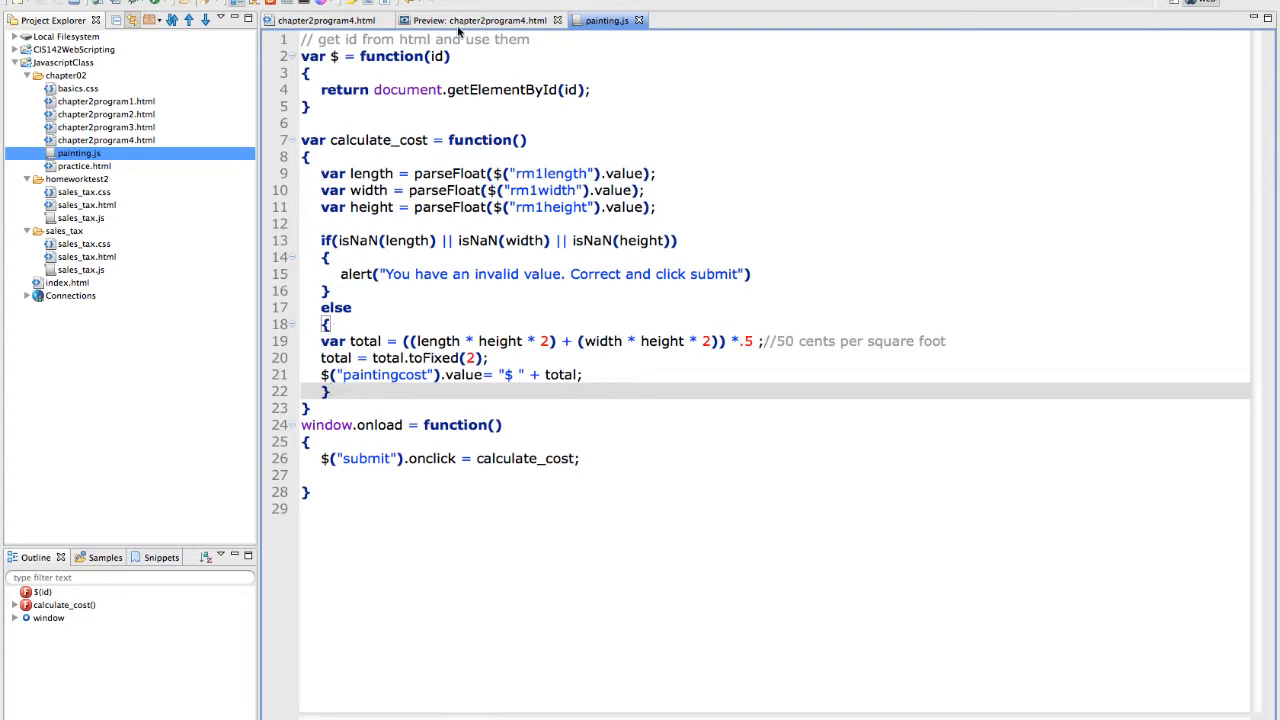
# Submit 12.3, 23.2 and 9.5 and get a painting cost of $ 337.25
pyautogui.click(478, 20)
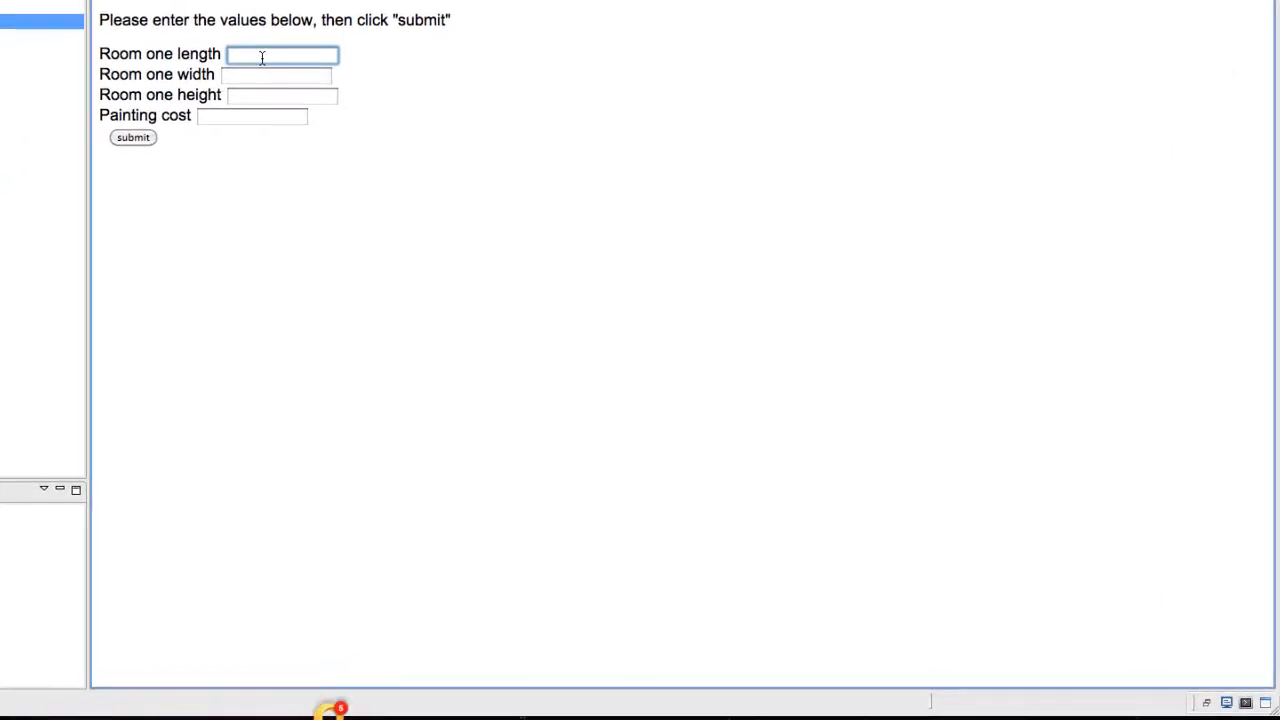
pyautogui.write('12.3')
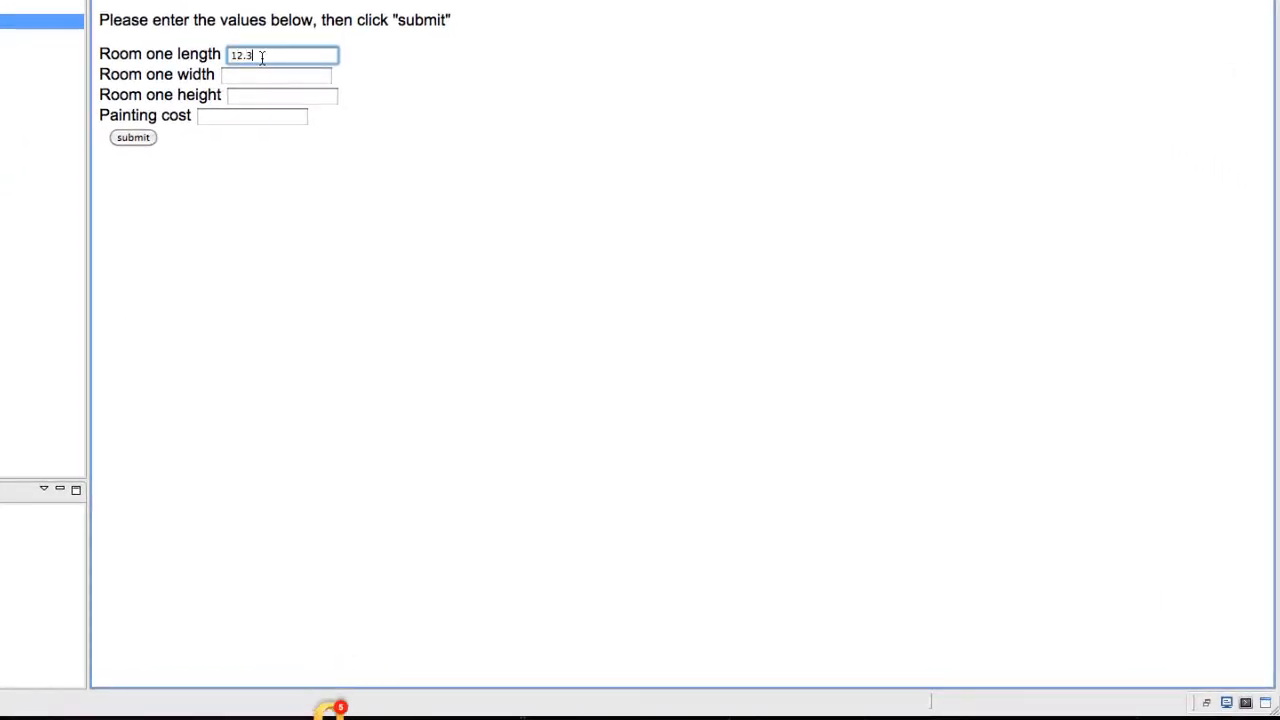
pyautogui.click(276, 74)
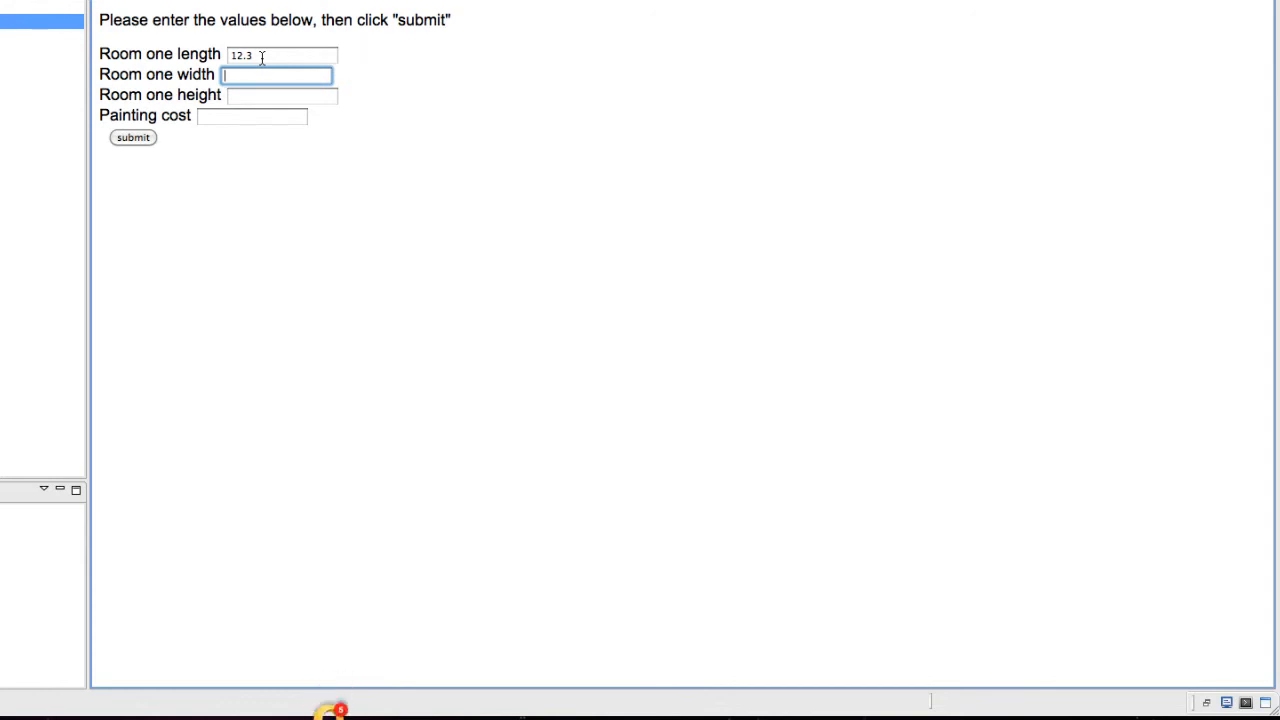
pyautogui.write('23.2')
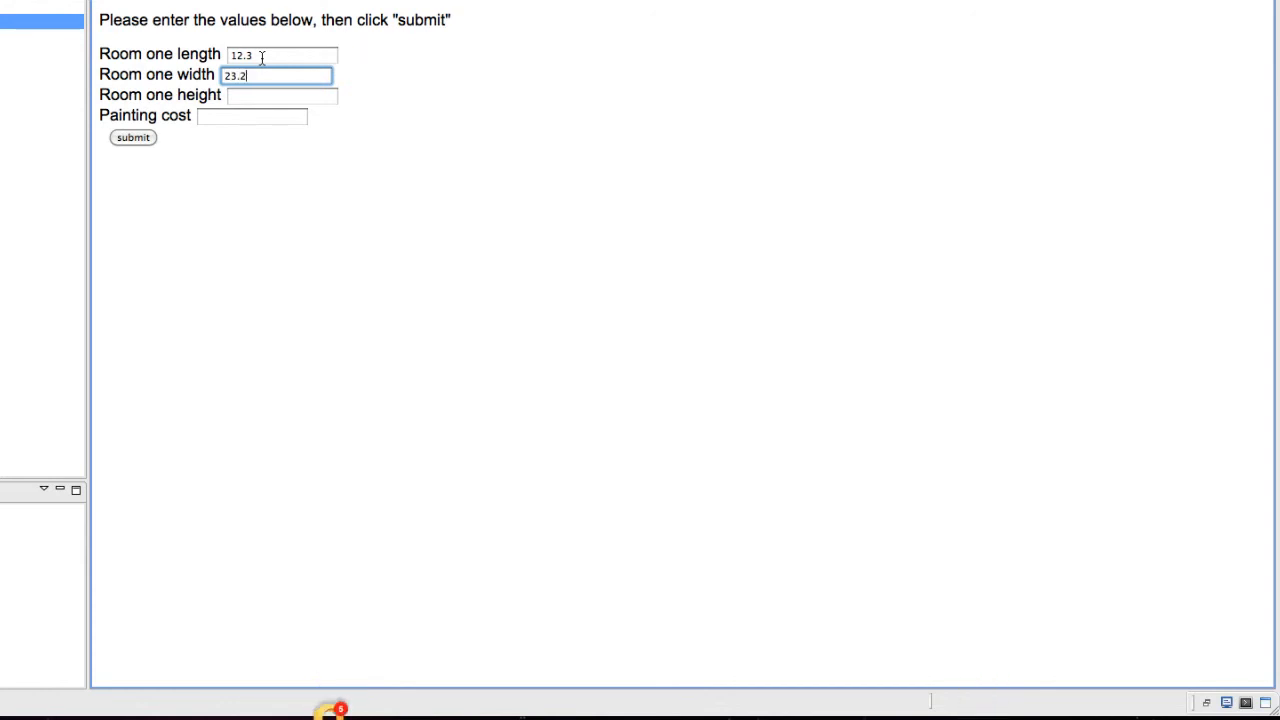
pyautogui.click(282, 96)
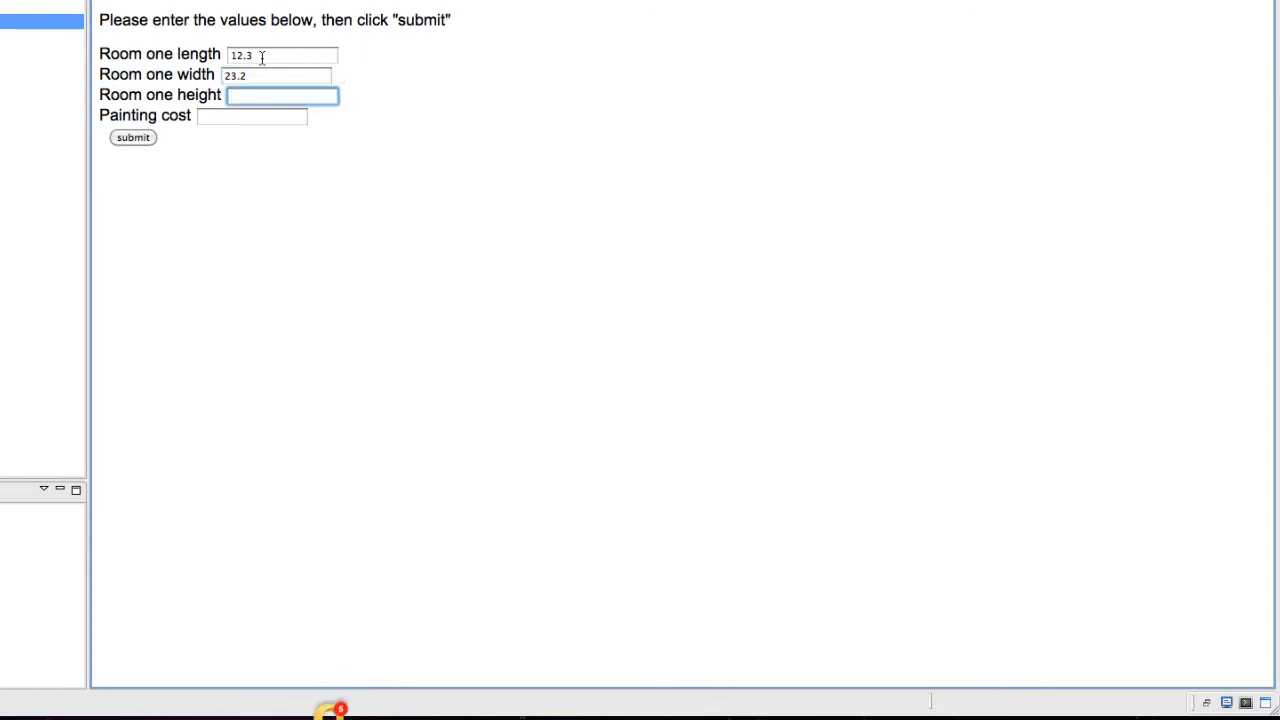
pyautogui.write('9.5')
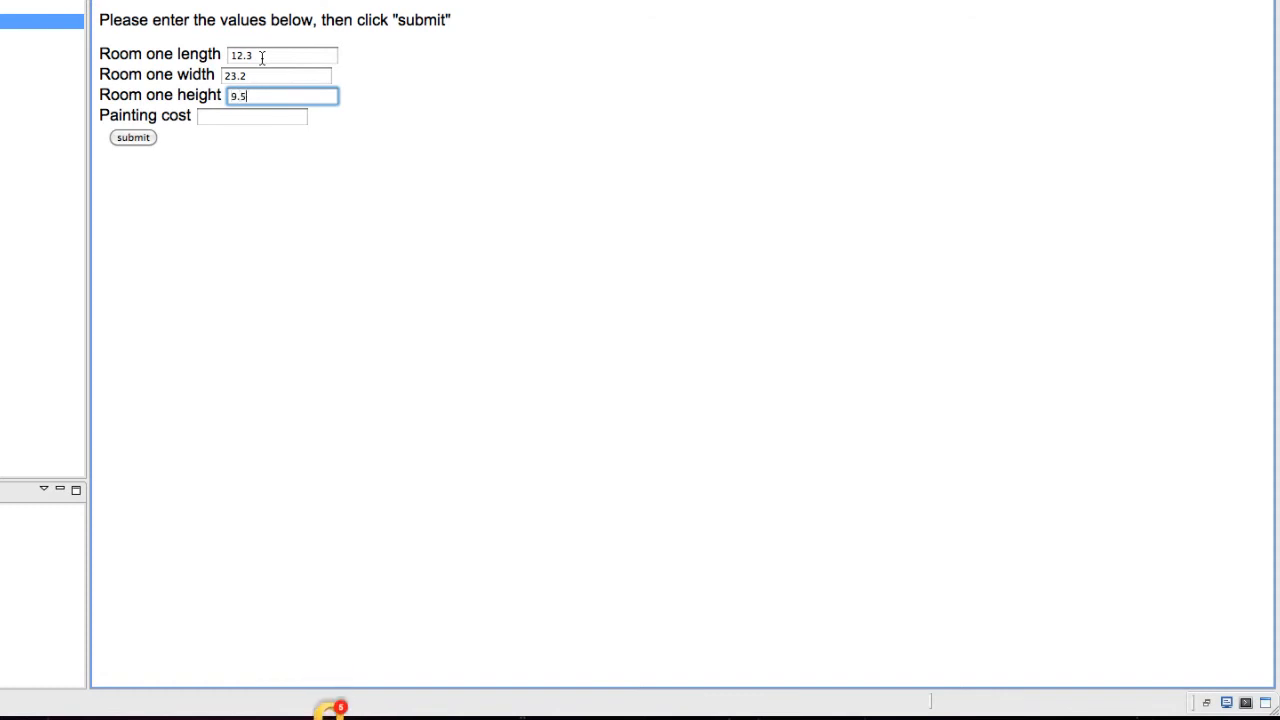
pyautogui.click(132, 136)
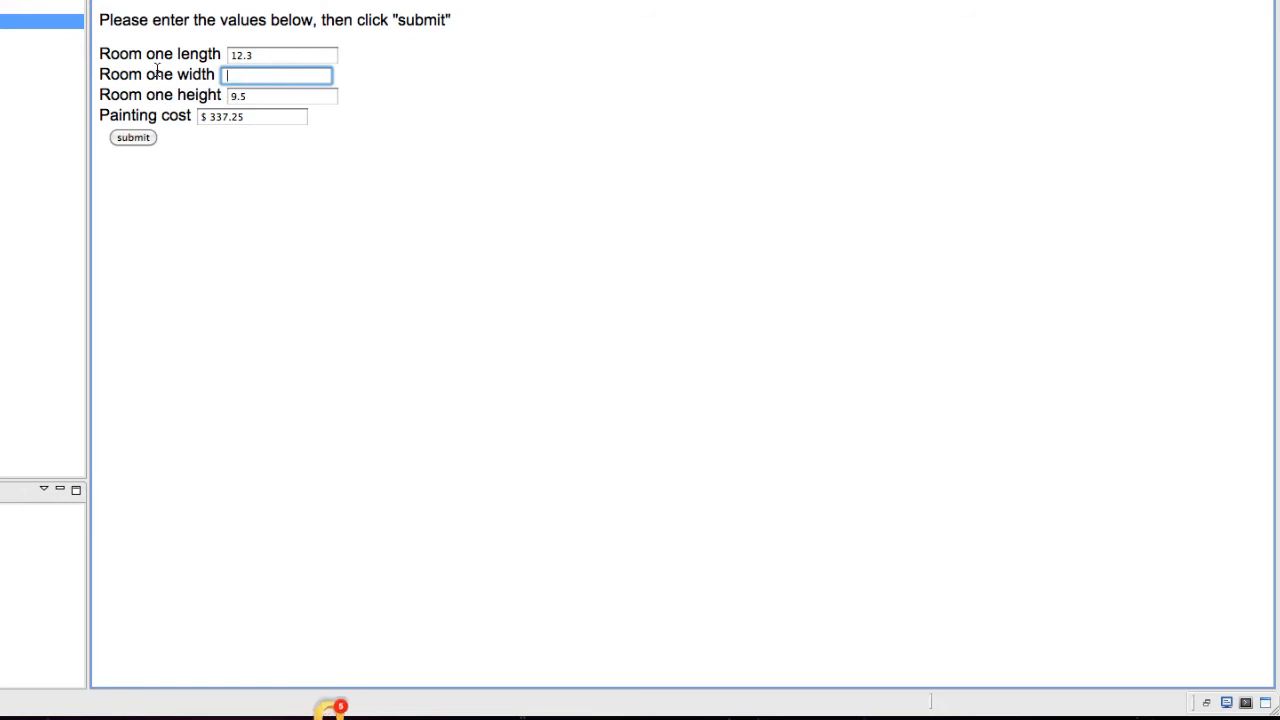
# Resubmit with the width blank, see the invalid-value alert, and dismiss it
pyautogui.click(132, 136)
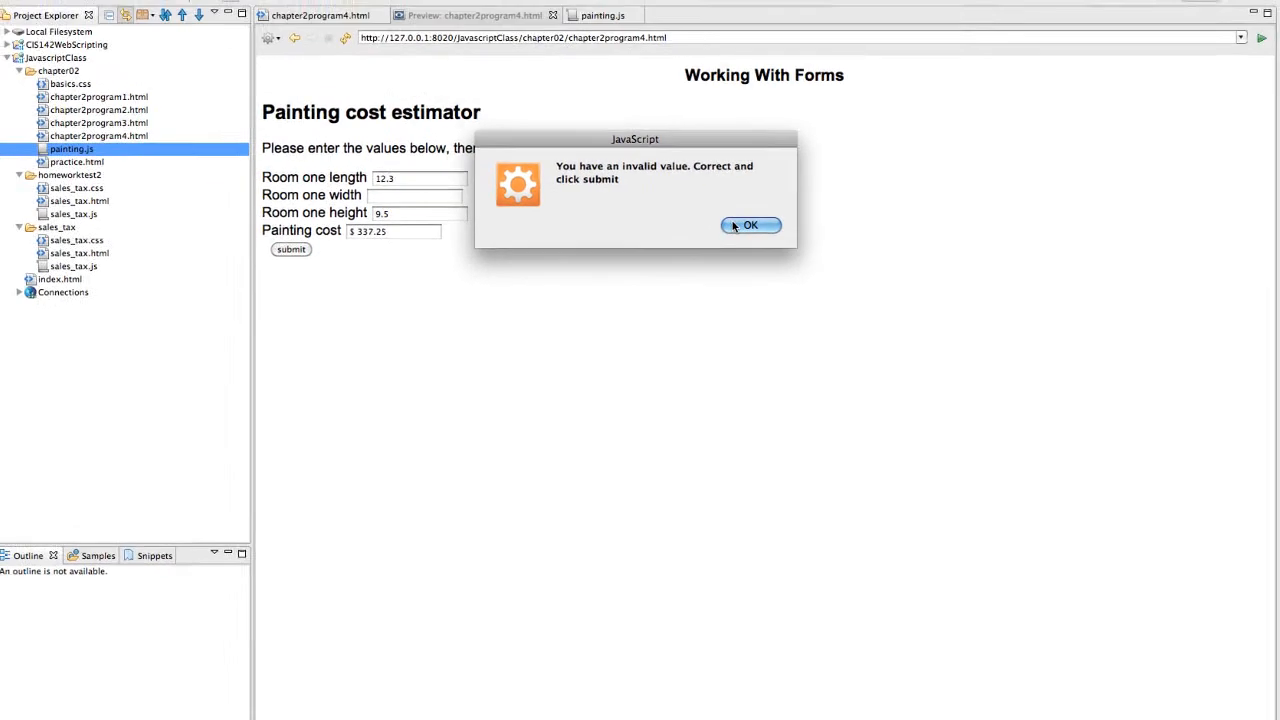
pyautogui.click(750, 224)
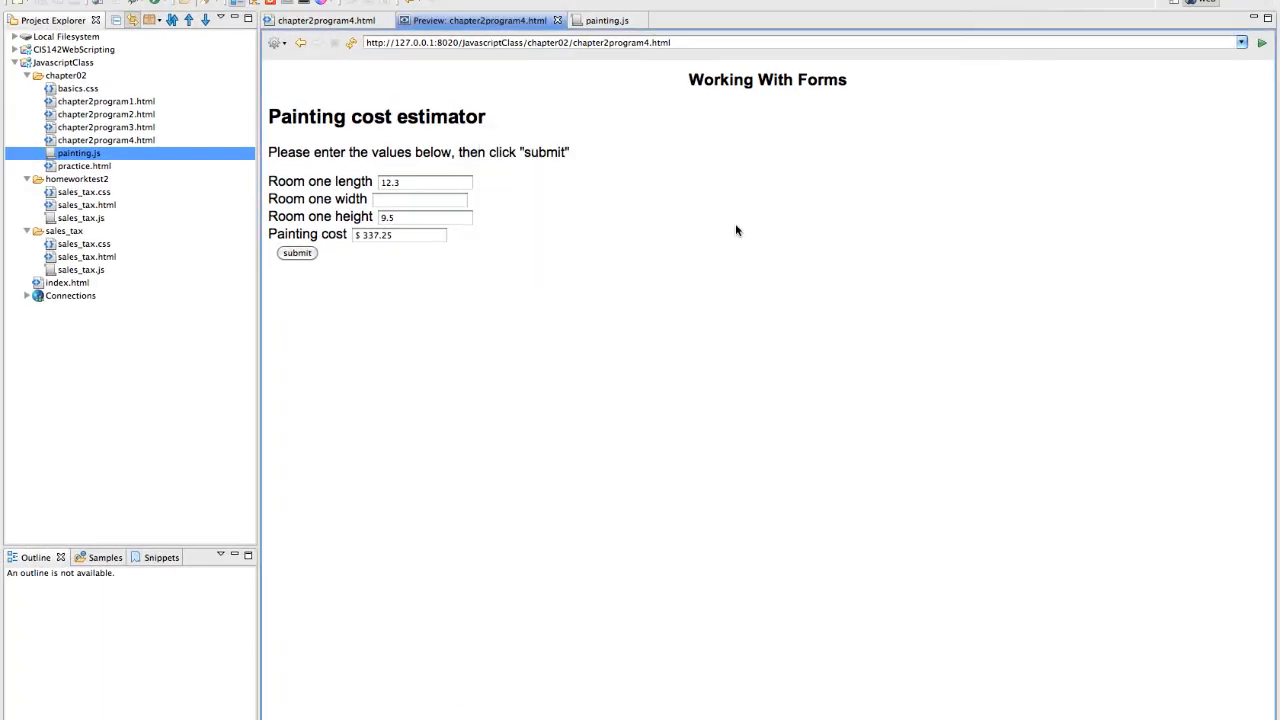